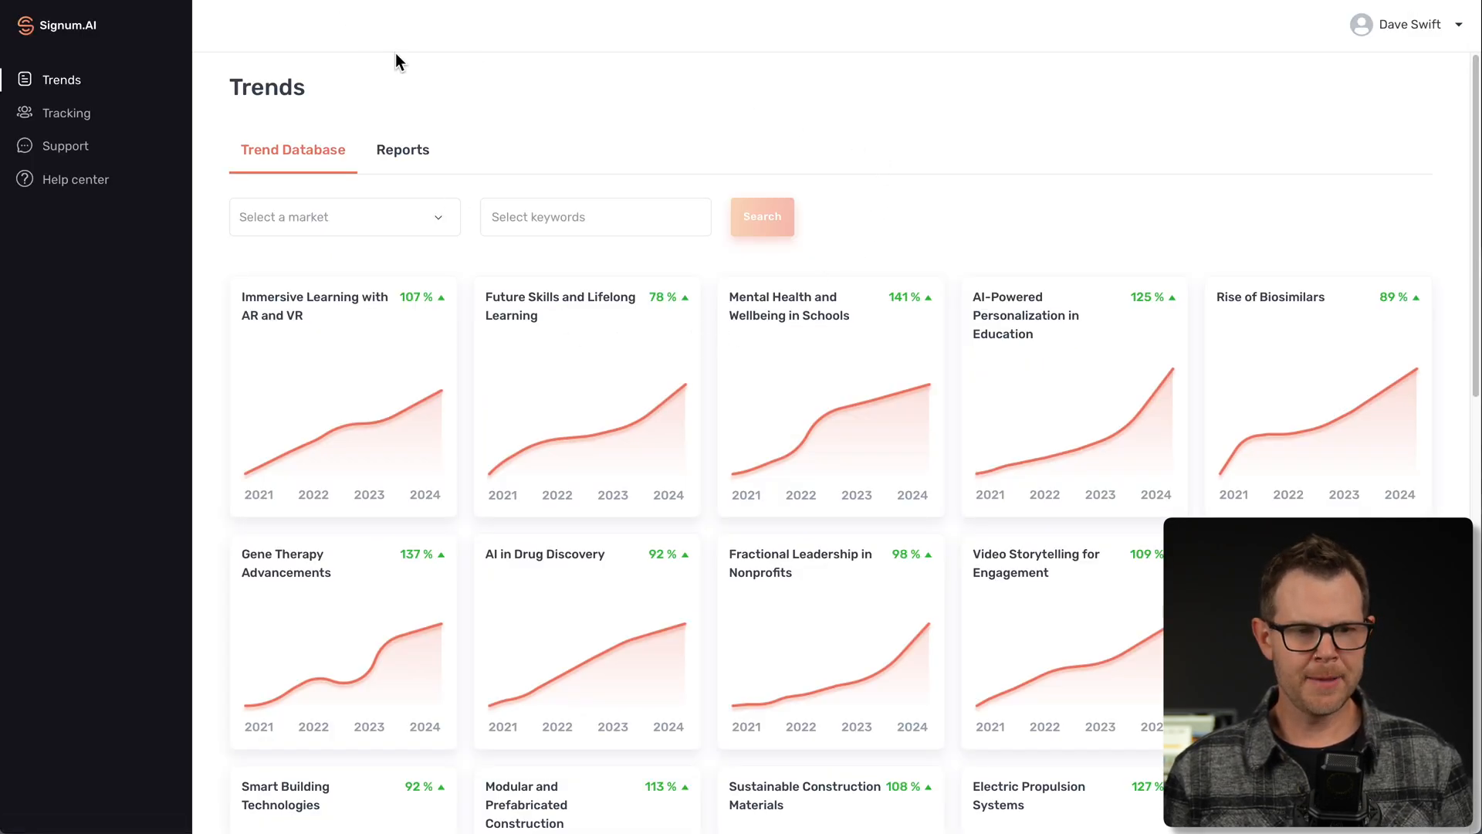
mouse_move(62, 79)
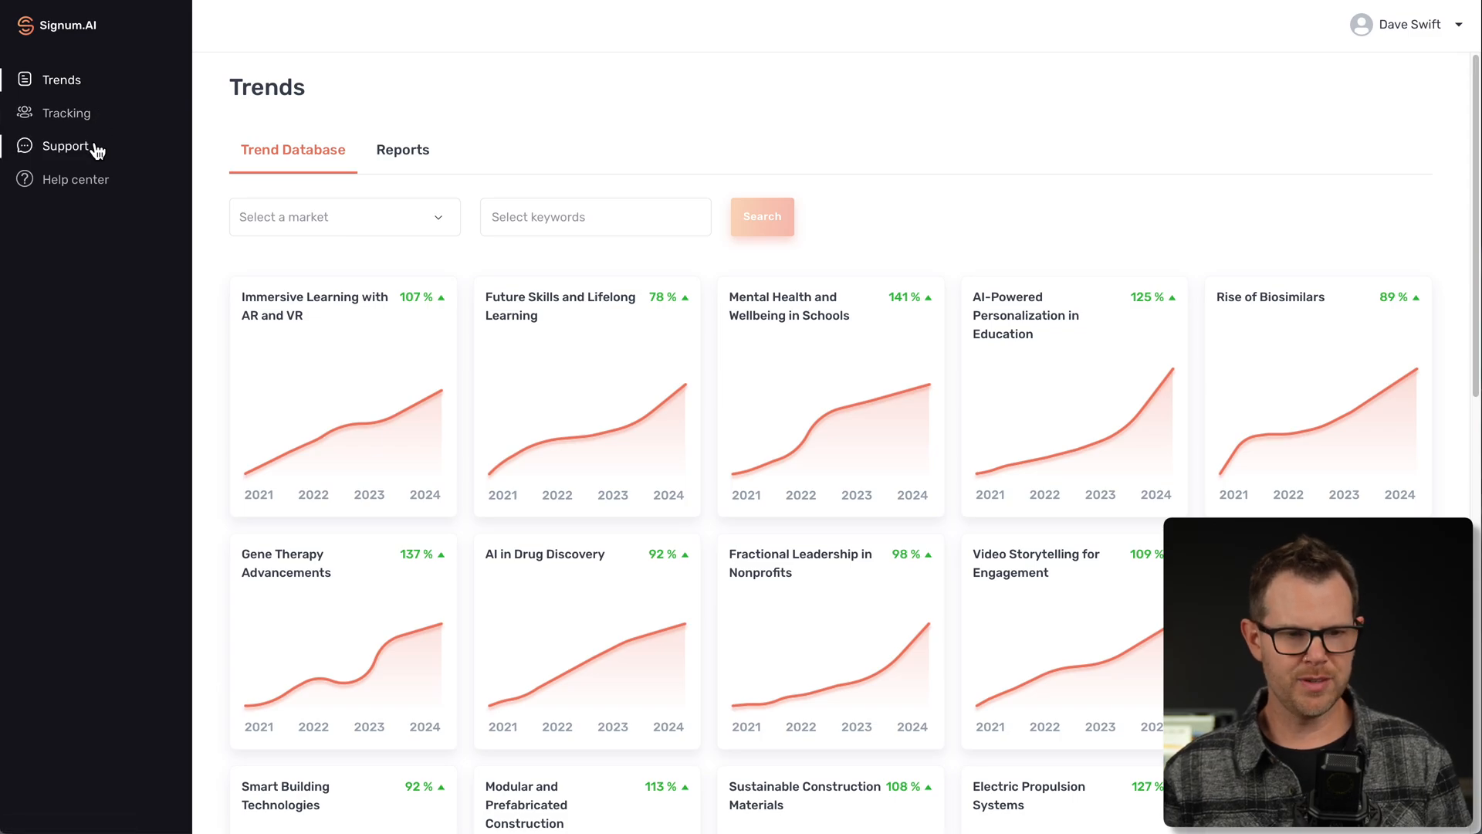
Briefly check the support question form and dismiss it without sending
click(65, 145)
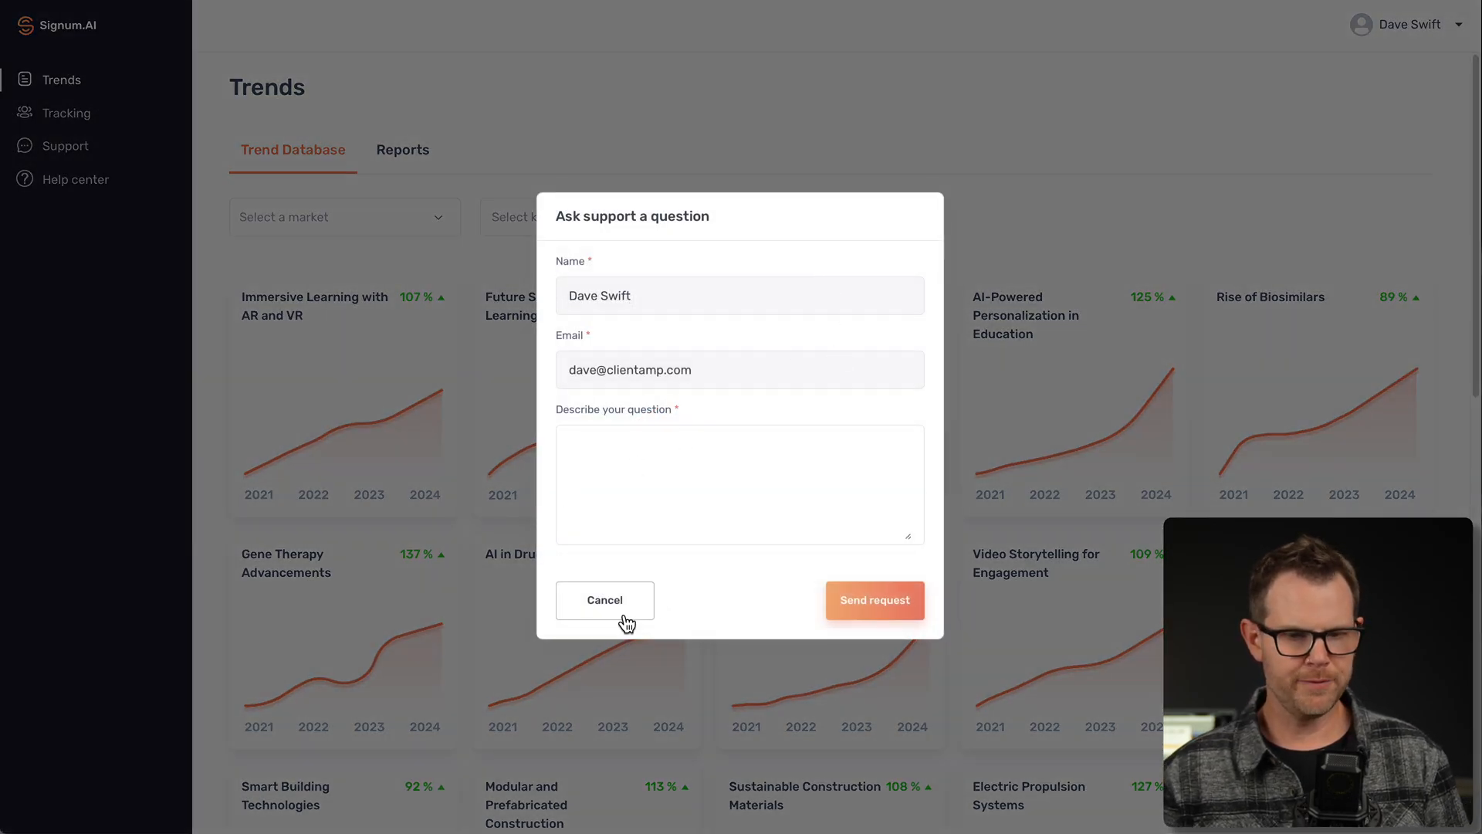
click(603, 600)
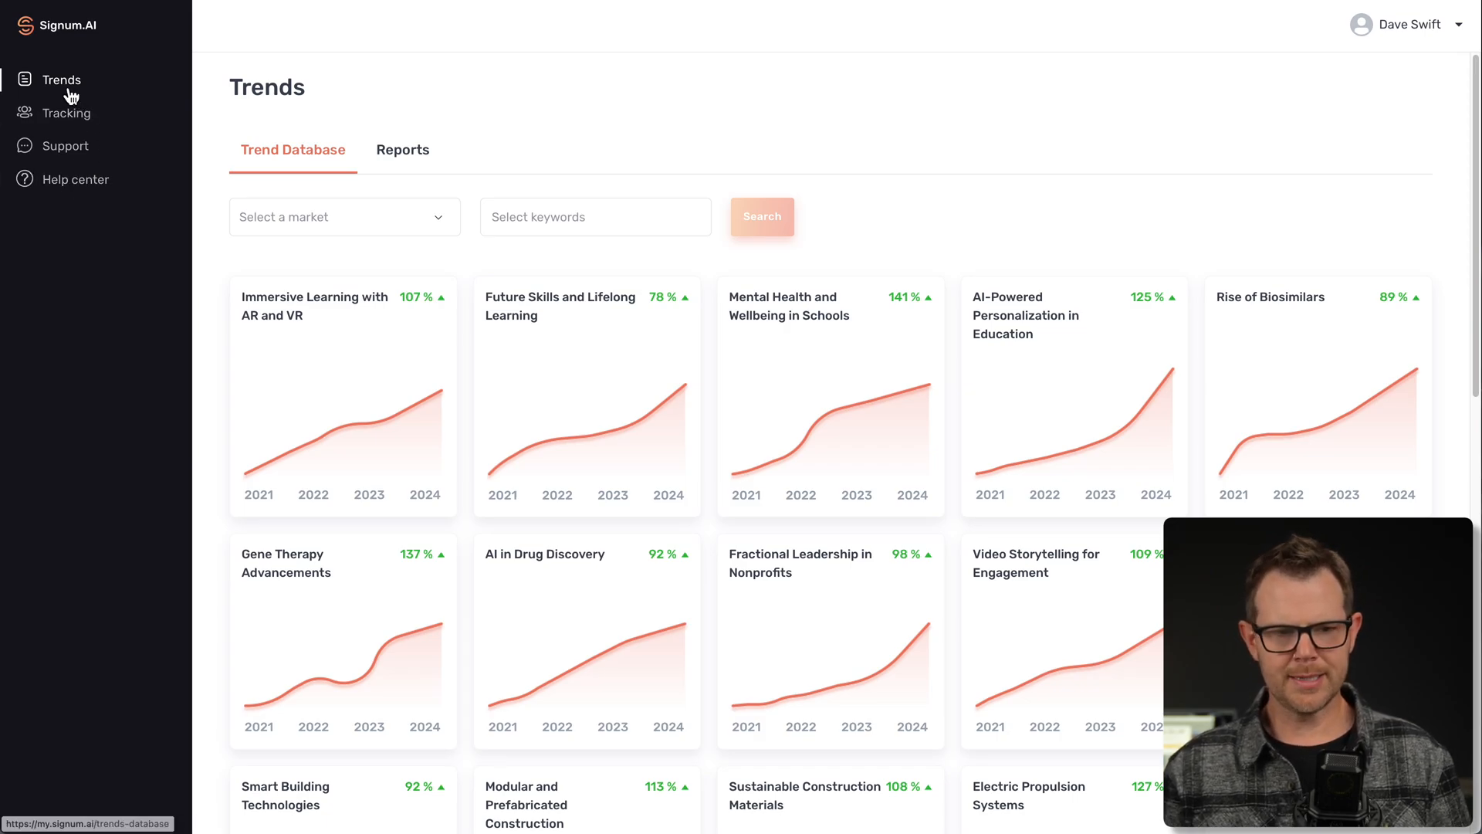
mouse_move(427, 238)
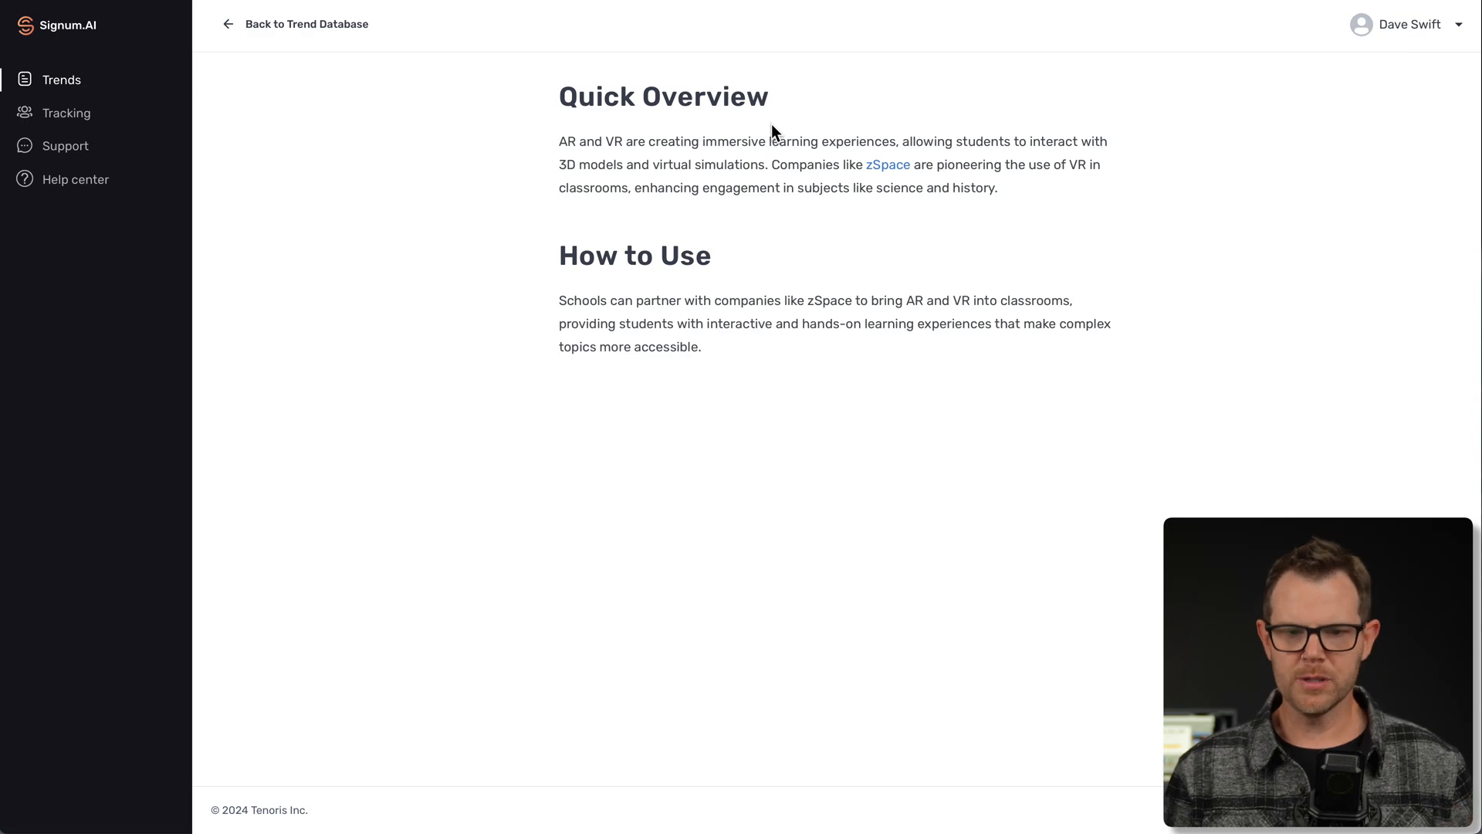
mouse_move(554, 278)
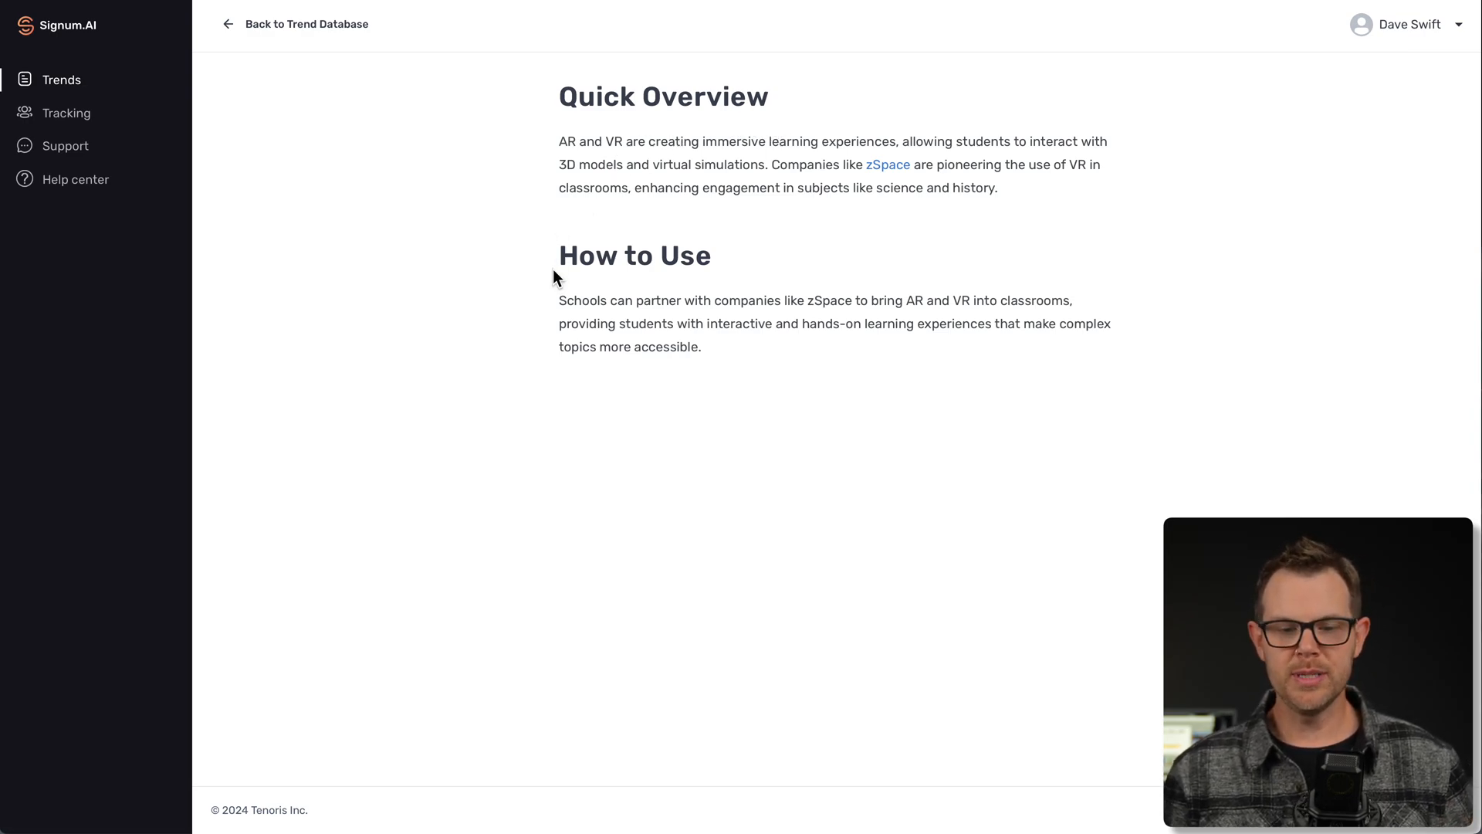
mouse_move(583, 318)
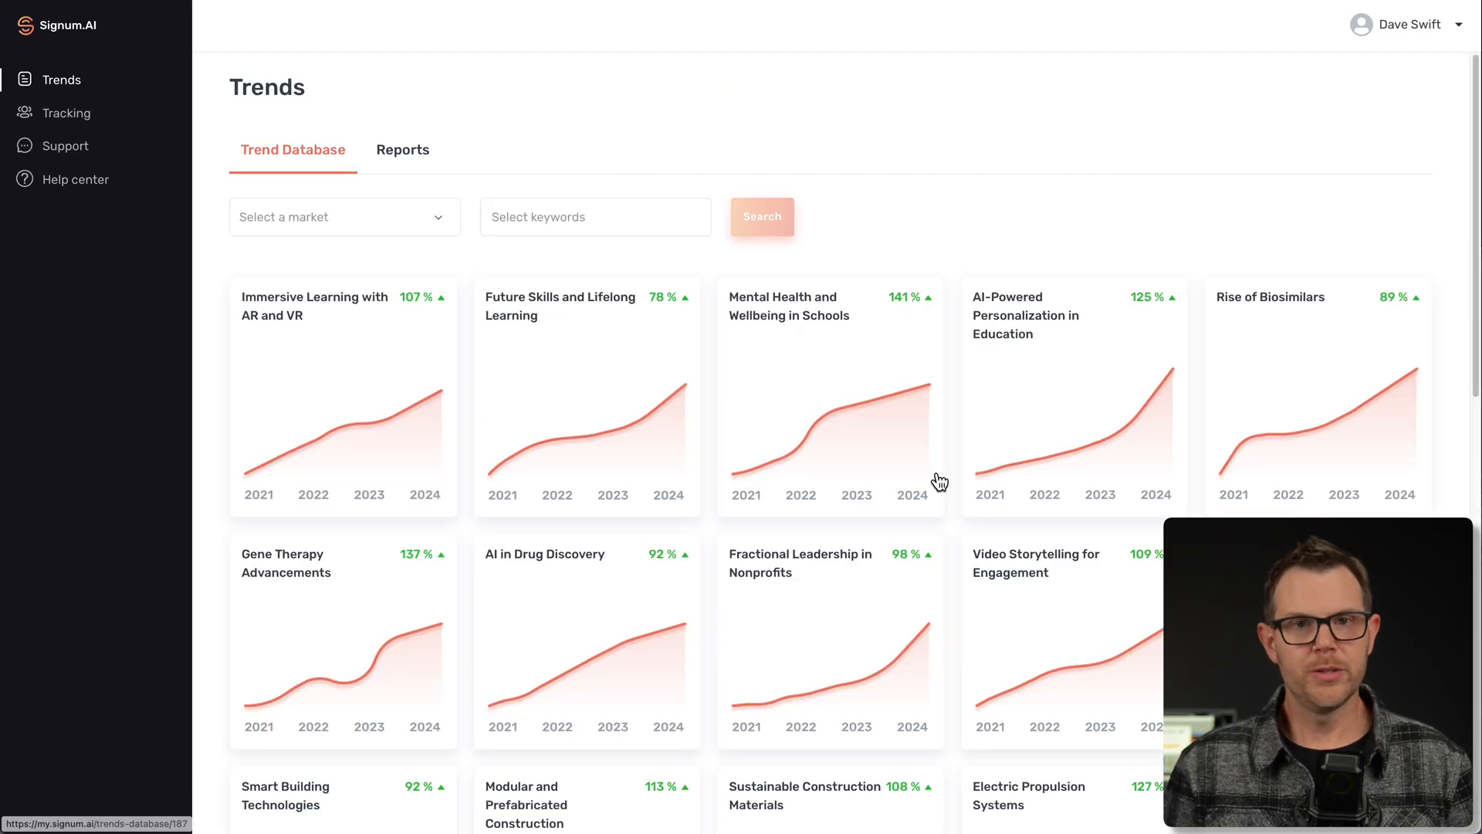
Show 100 trends per page in the Trend Database and browse the longer list
scroll(down, 3)
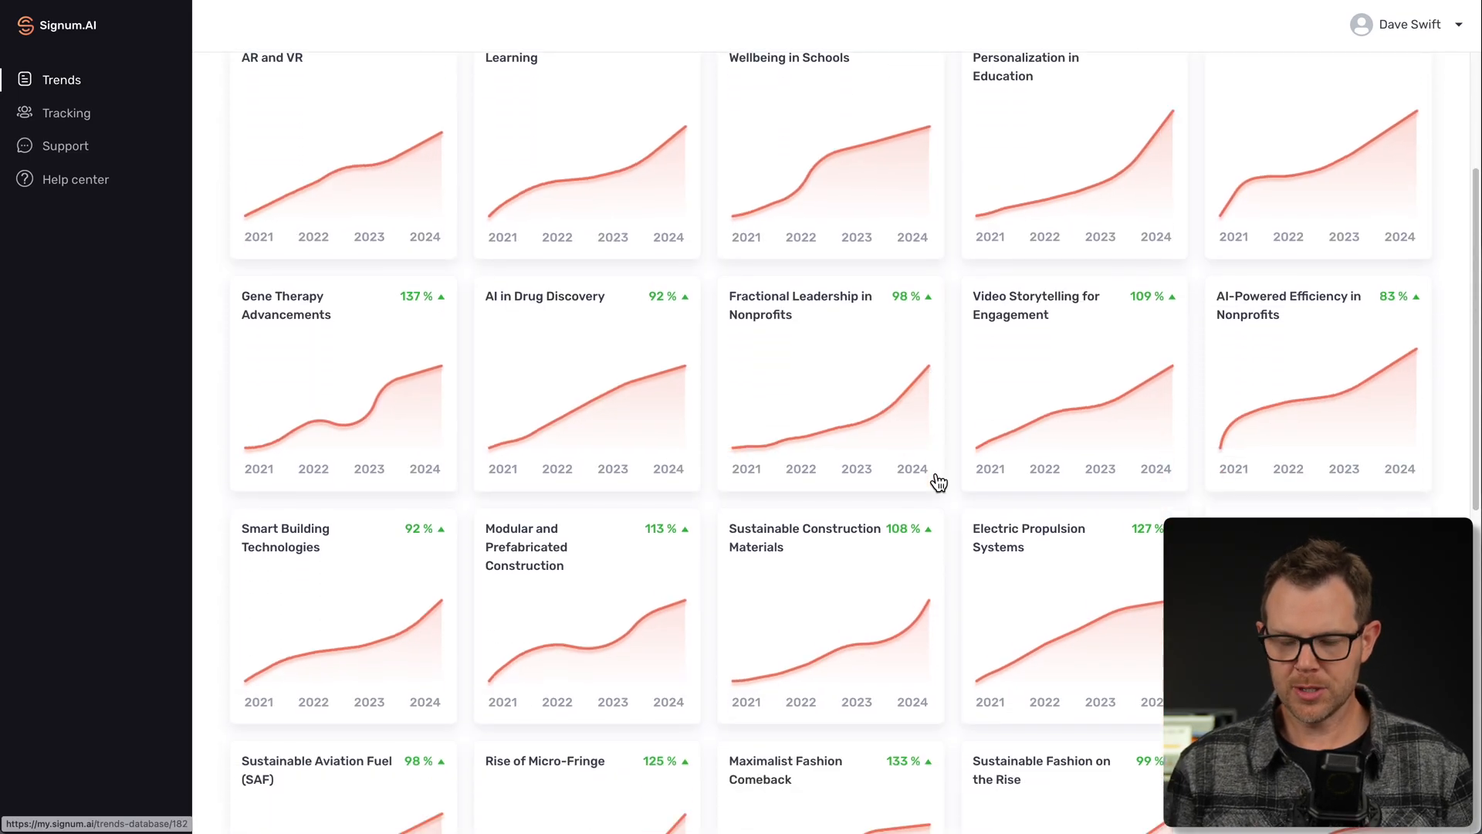
scroll(down, 3)
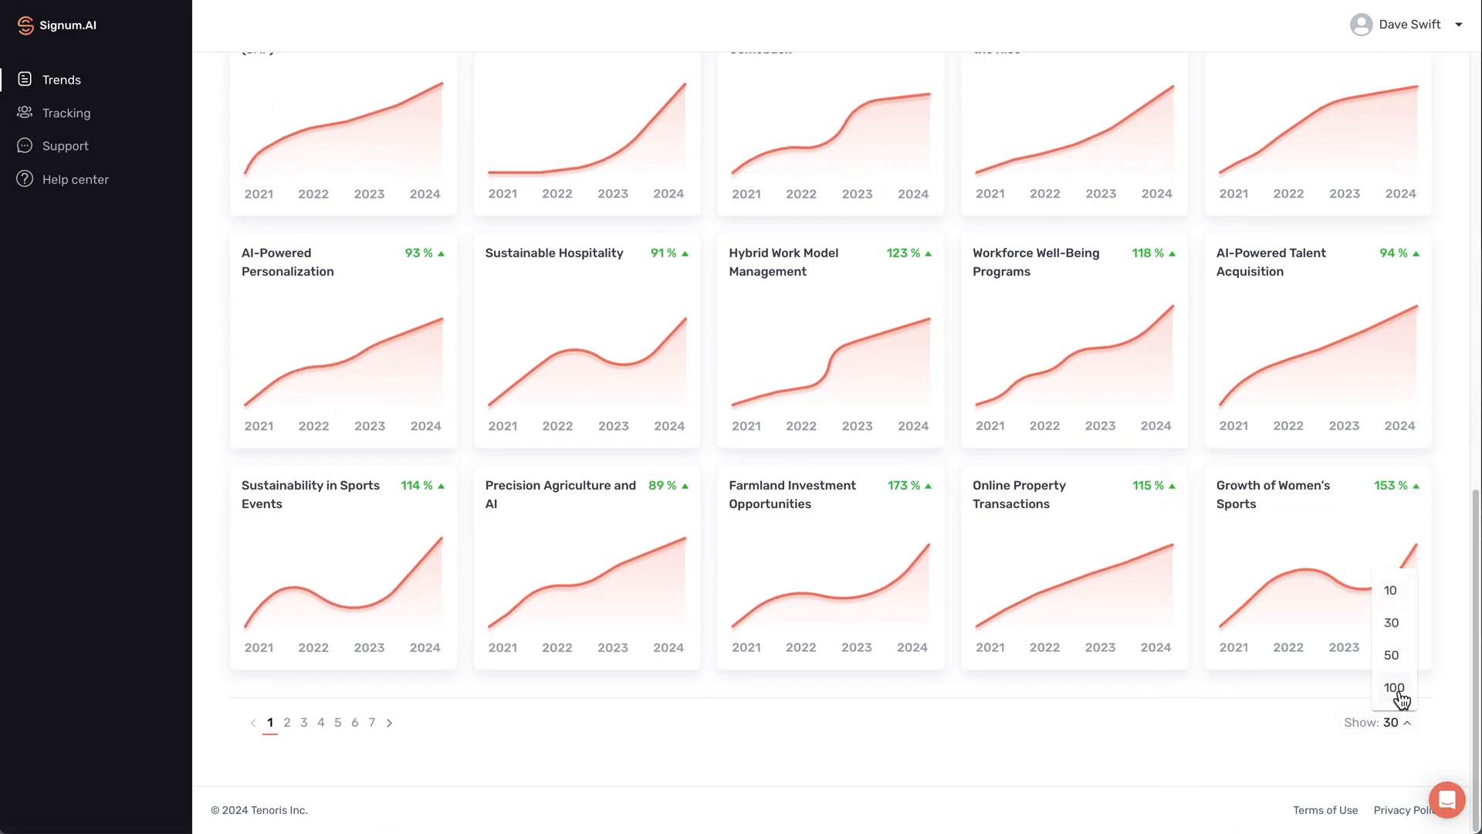
click(1391, 687)
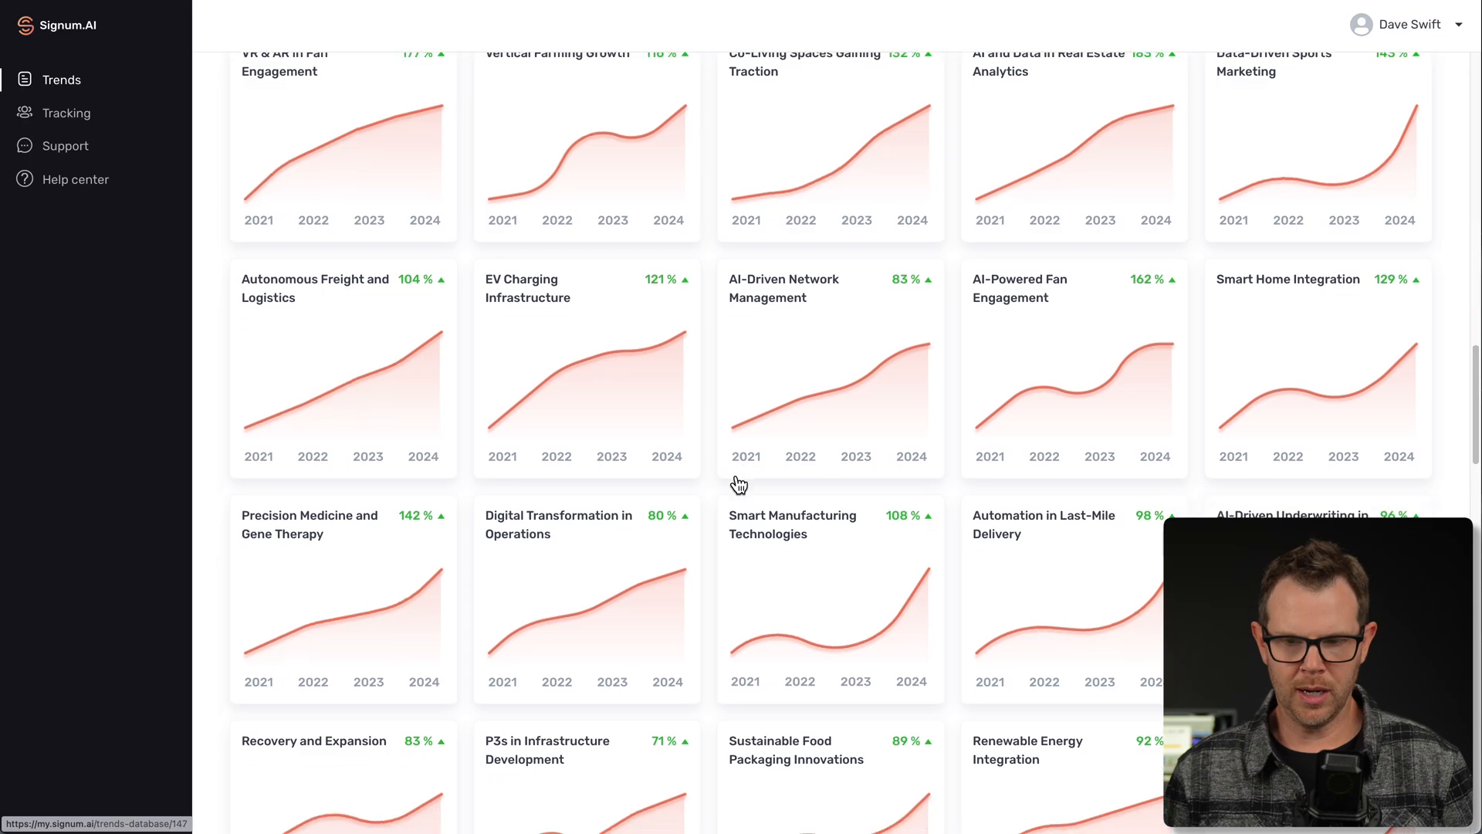
scroll(down, 3)
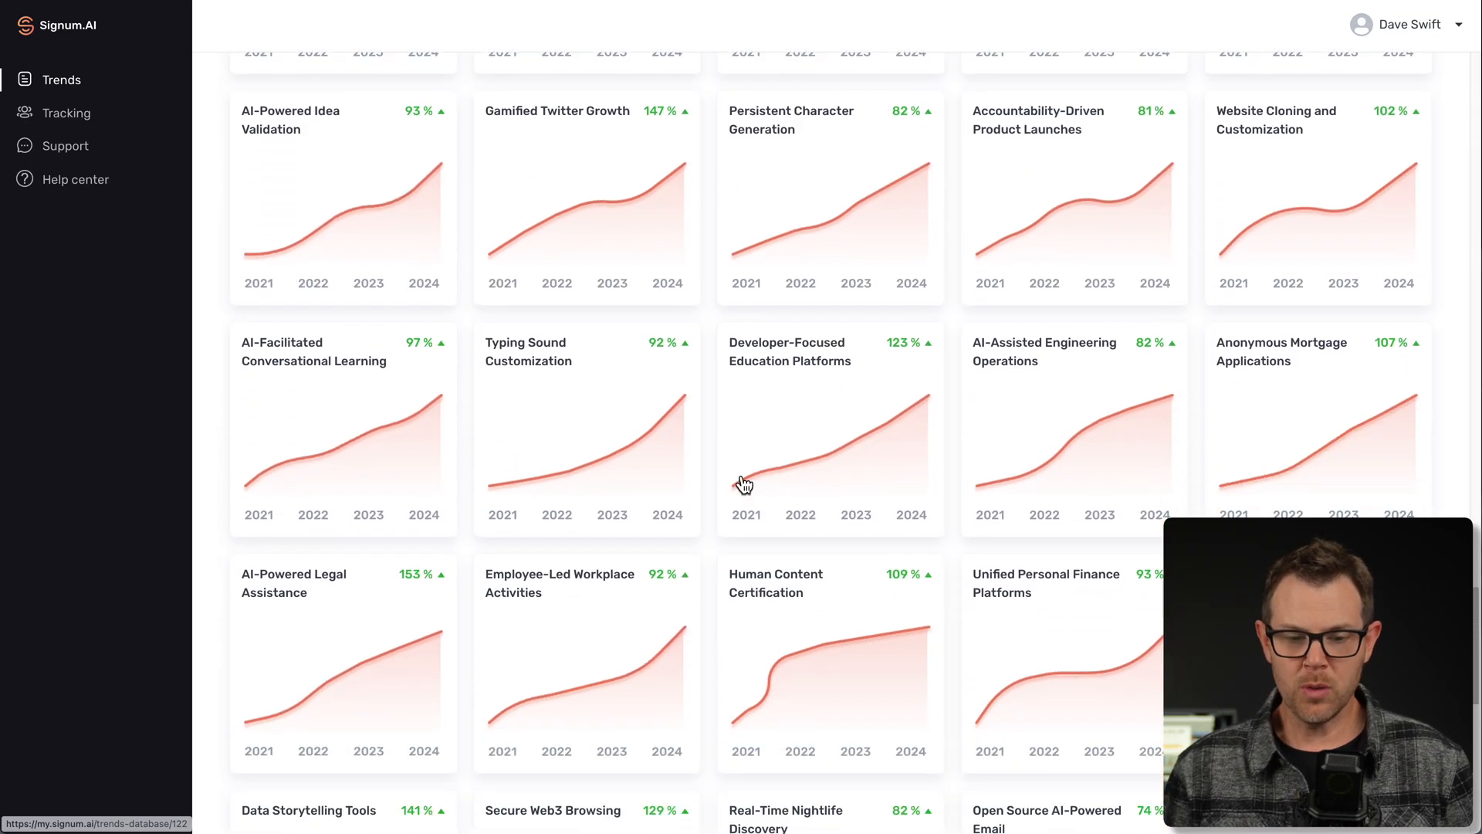
scroll(down, 3)
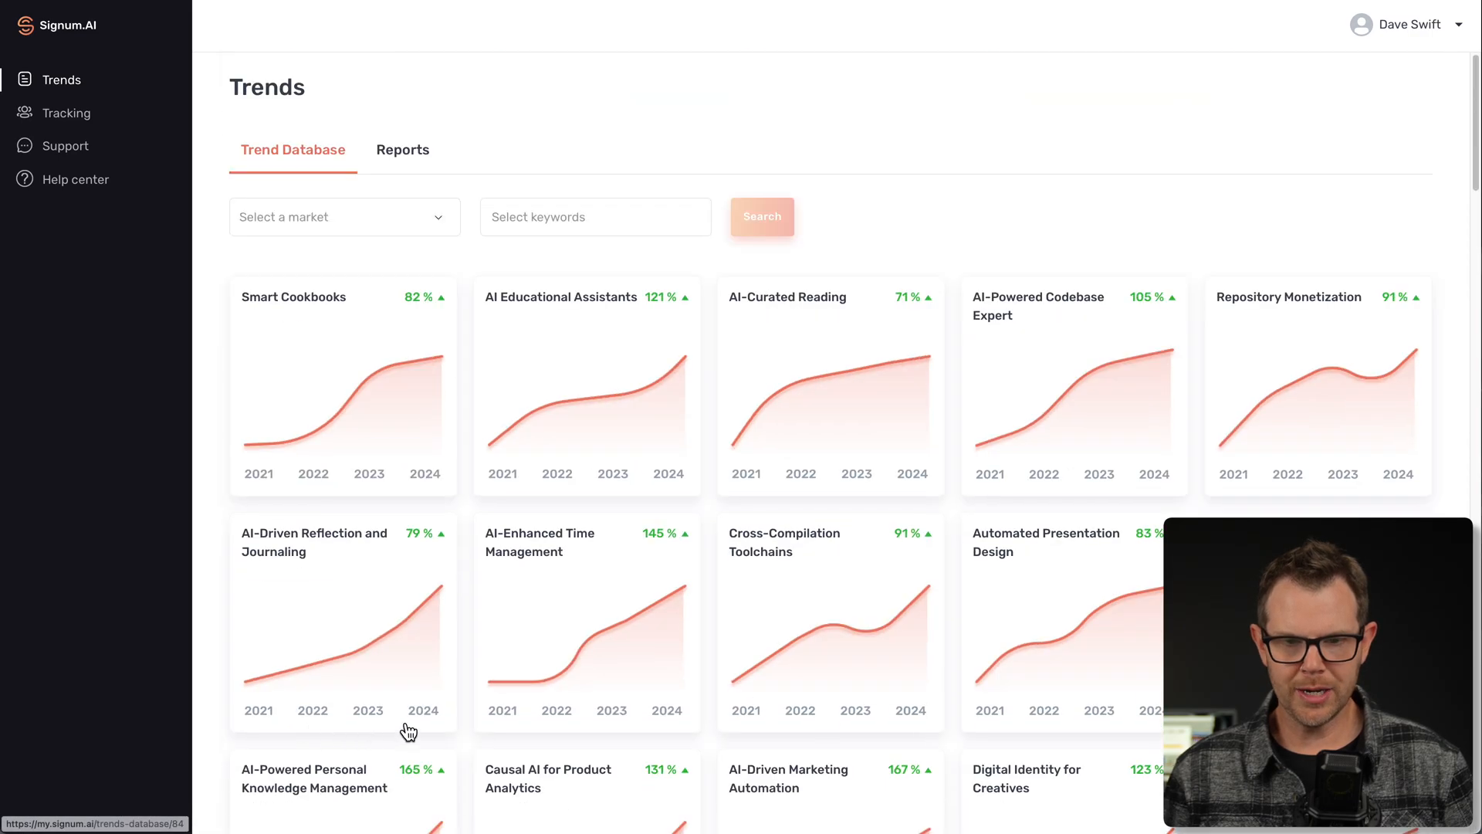
scroll(down, 3)
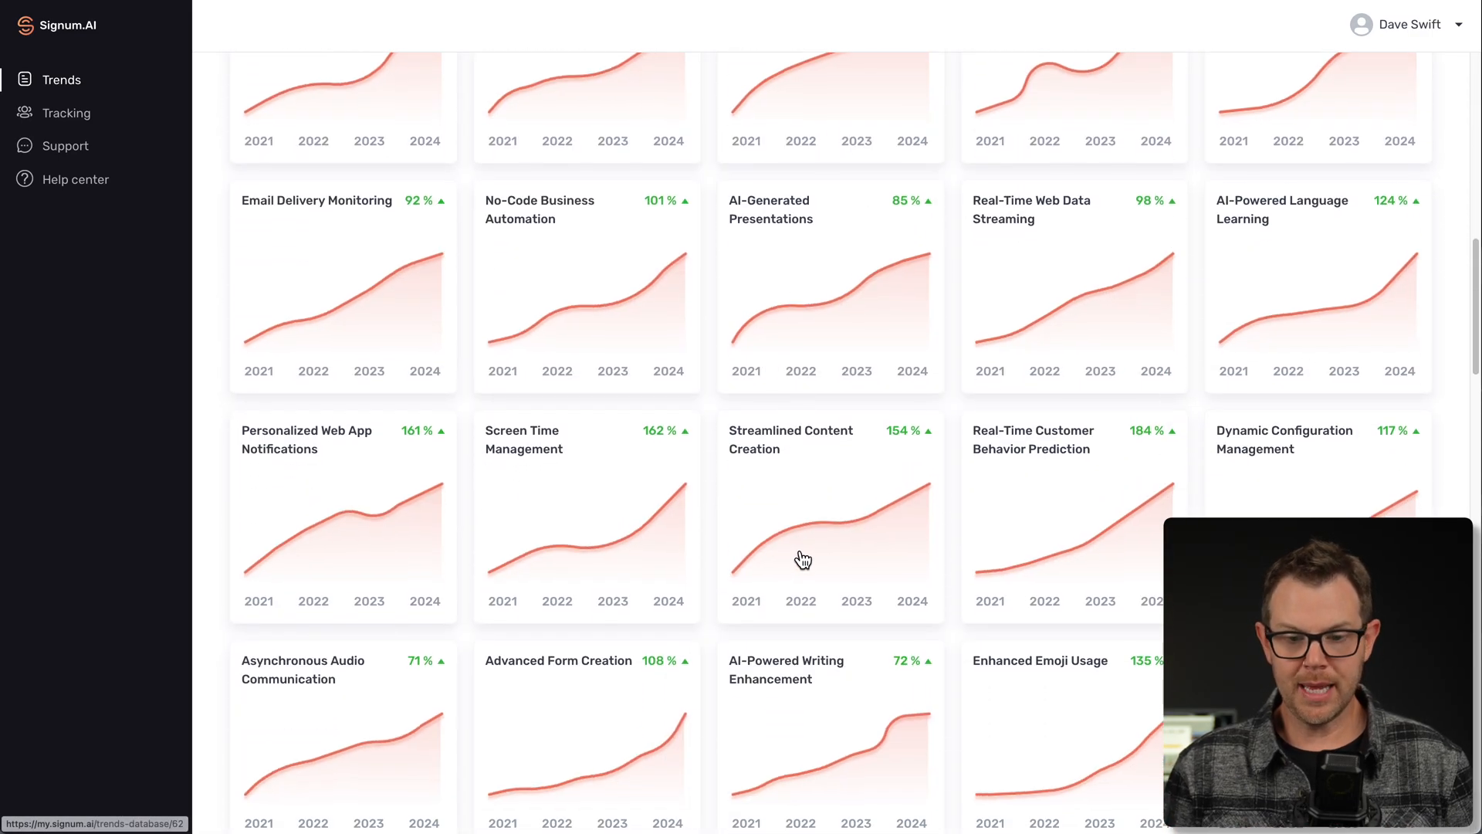
scroll(down, 3)
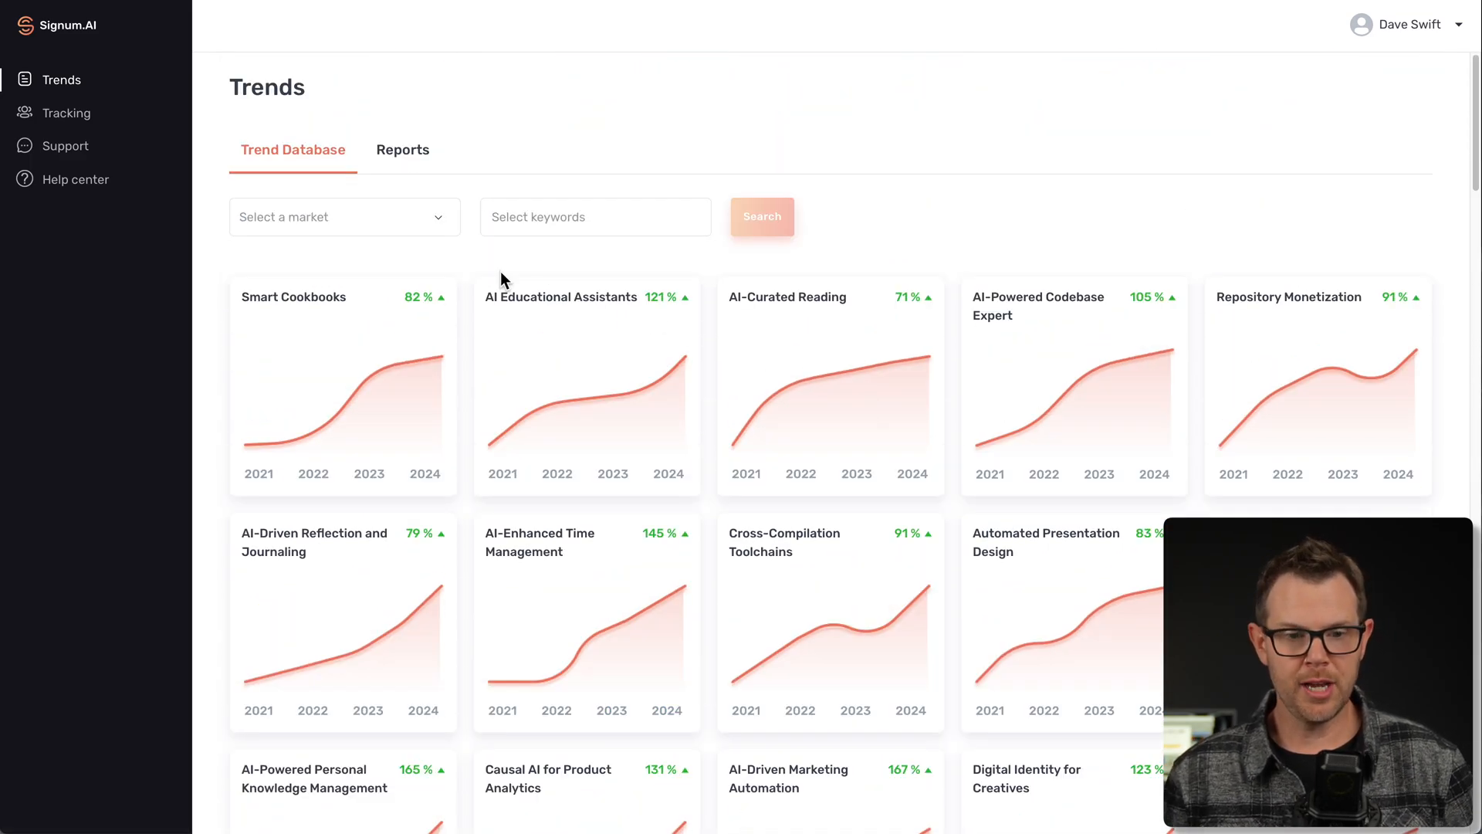
Filter the trend list to the Real Estate market
click(342, 216)
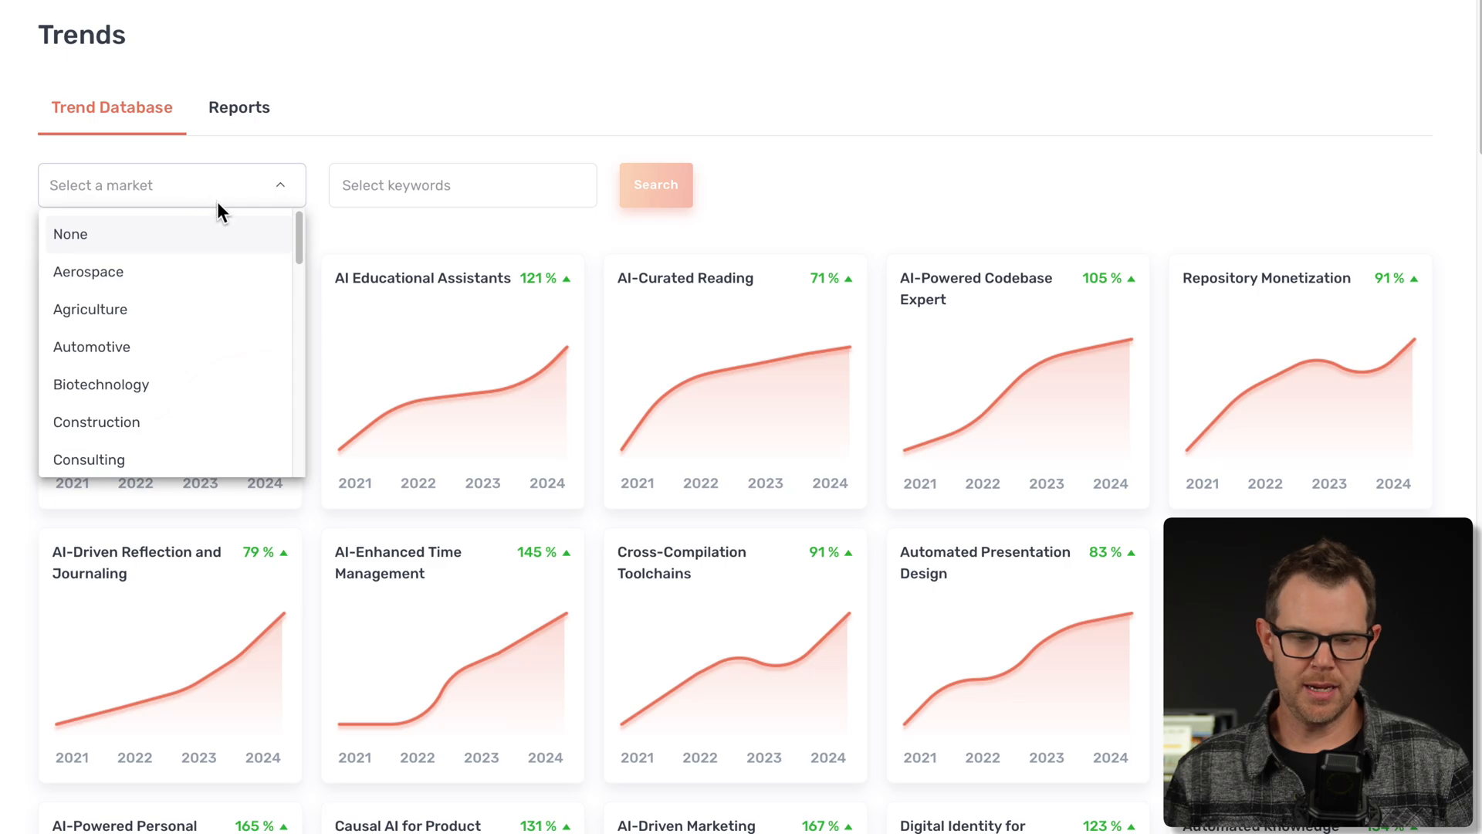
scroll(down, 3)
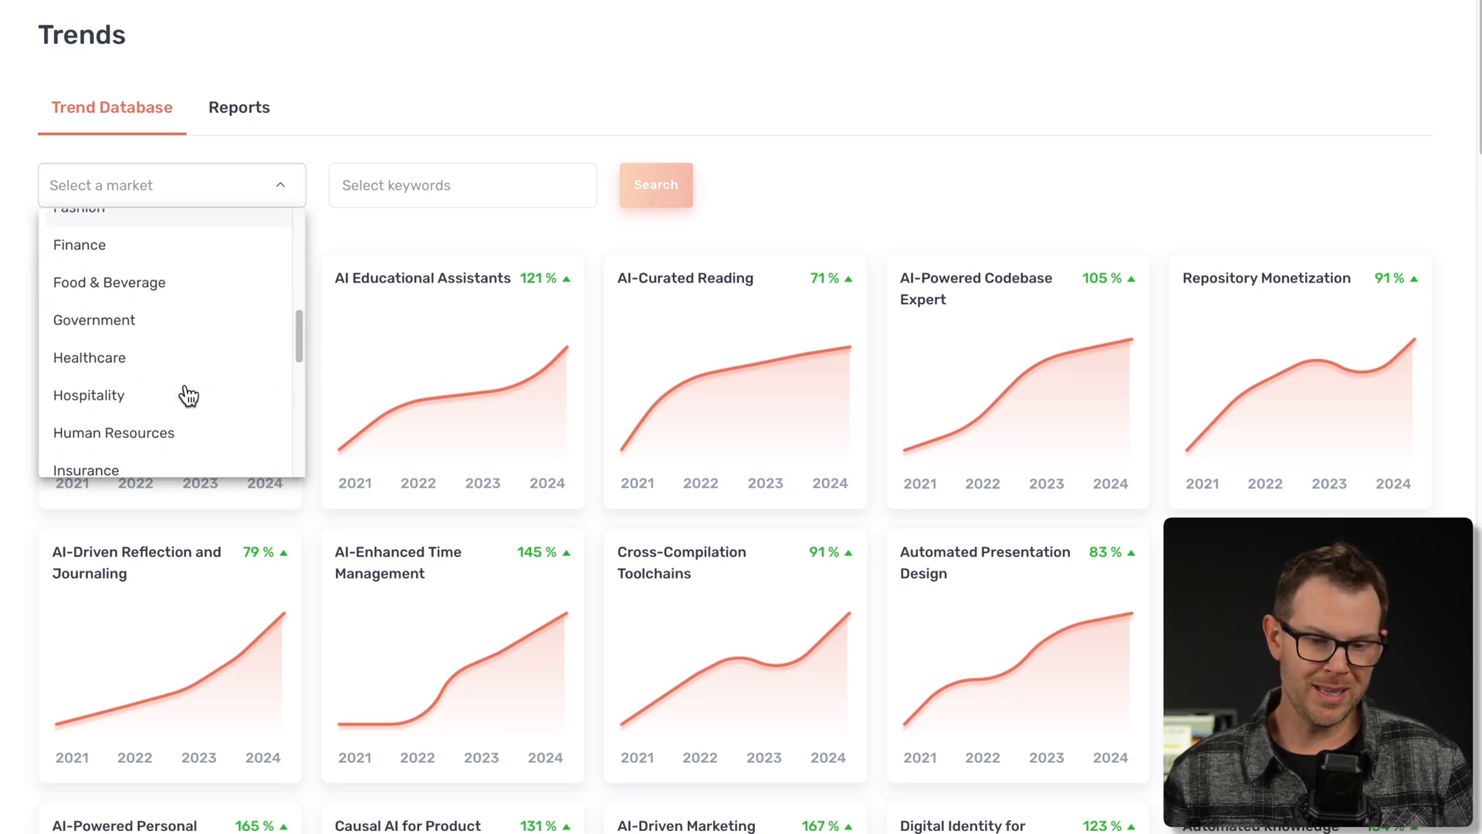
scroll(down, 3)
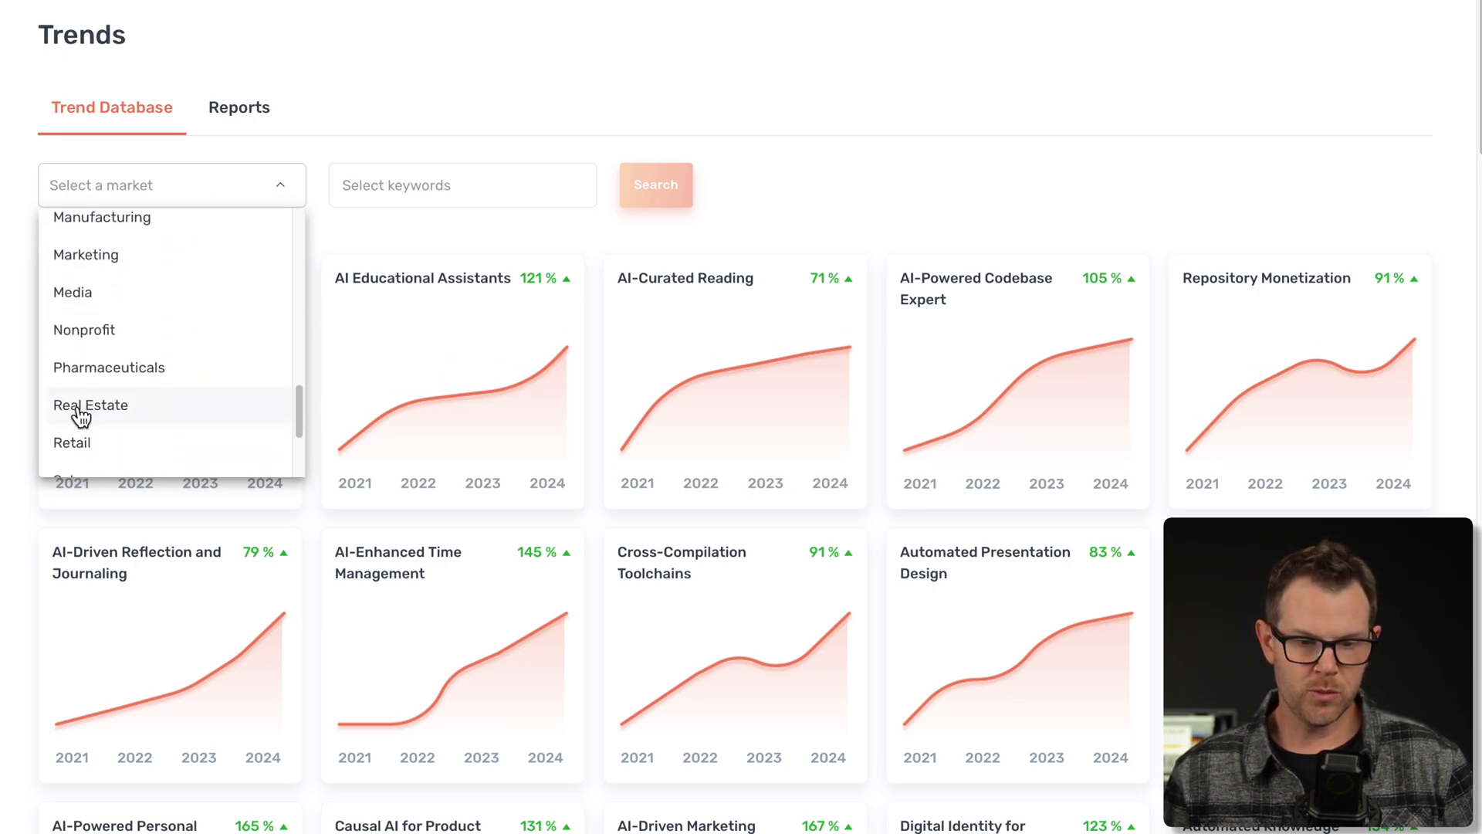
click(89, 405)
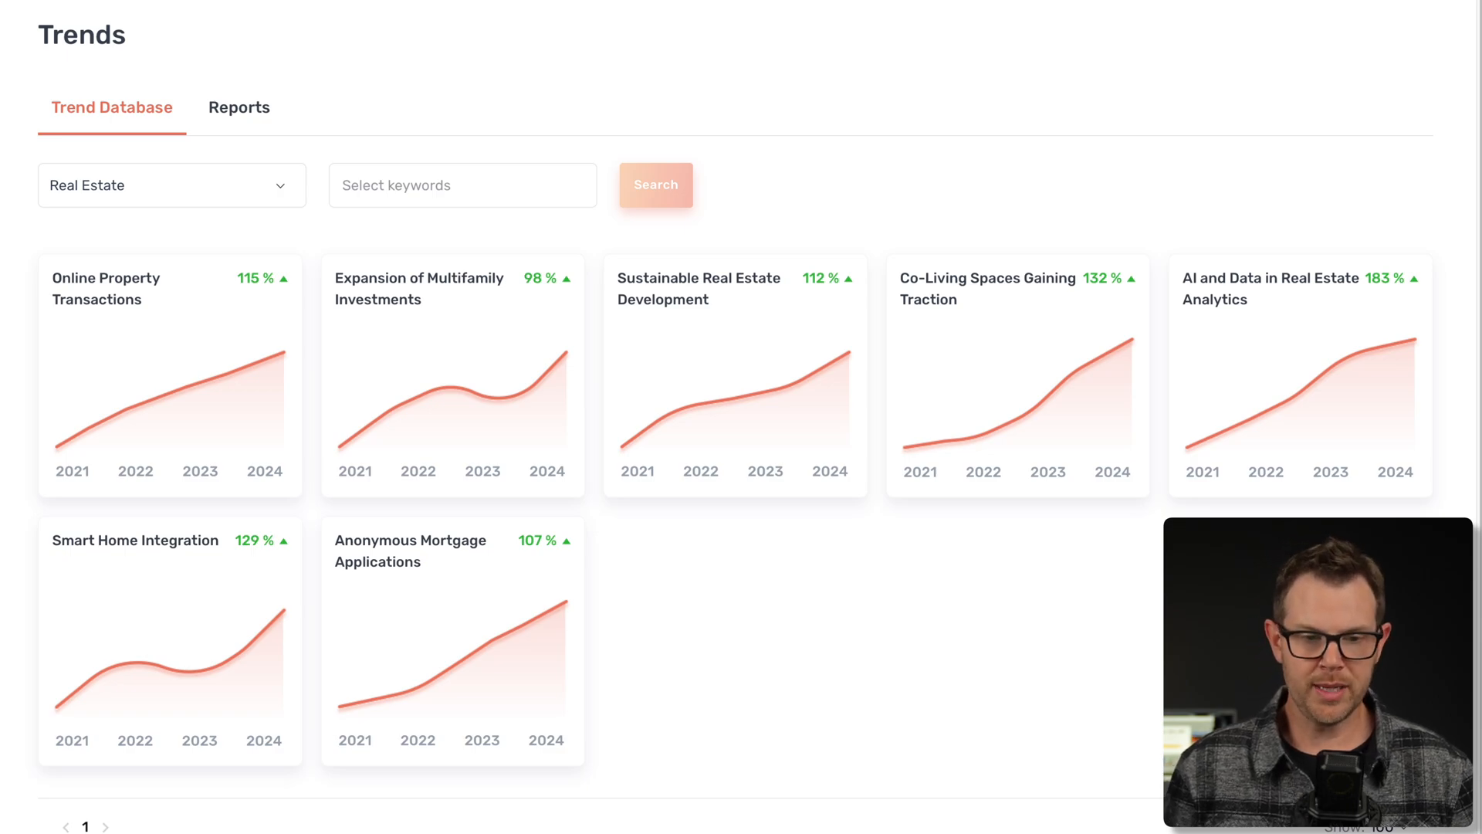
Search trends for the keyword 'Ev', then redo the search as 'Evs' to get two results
text(日)
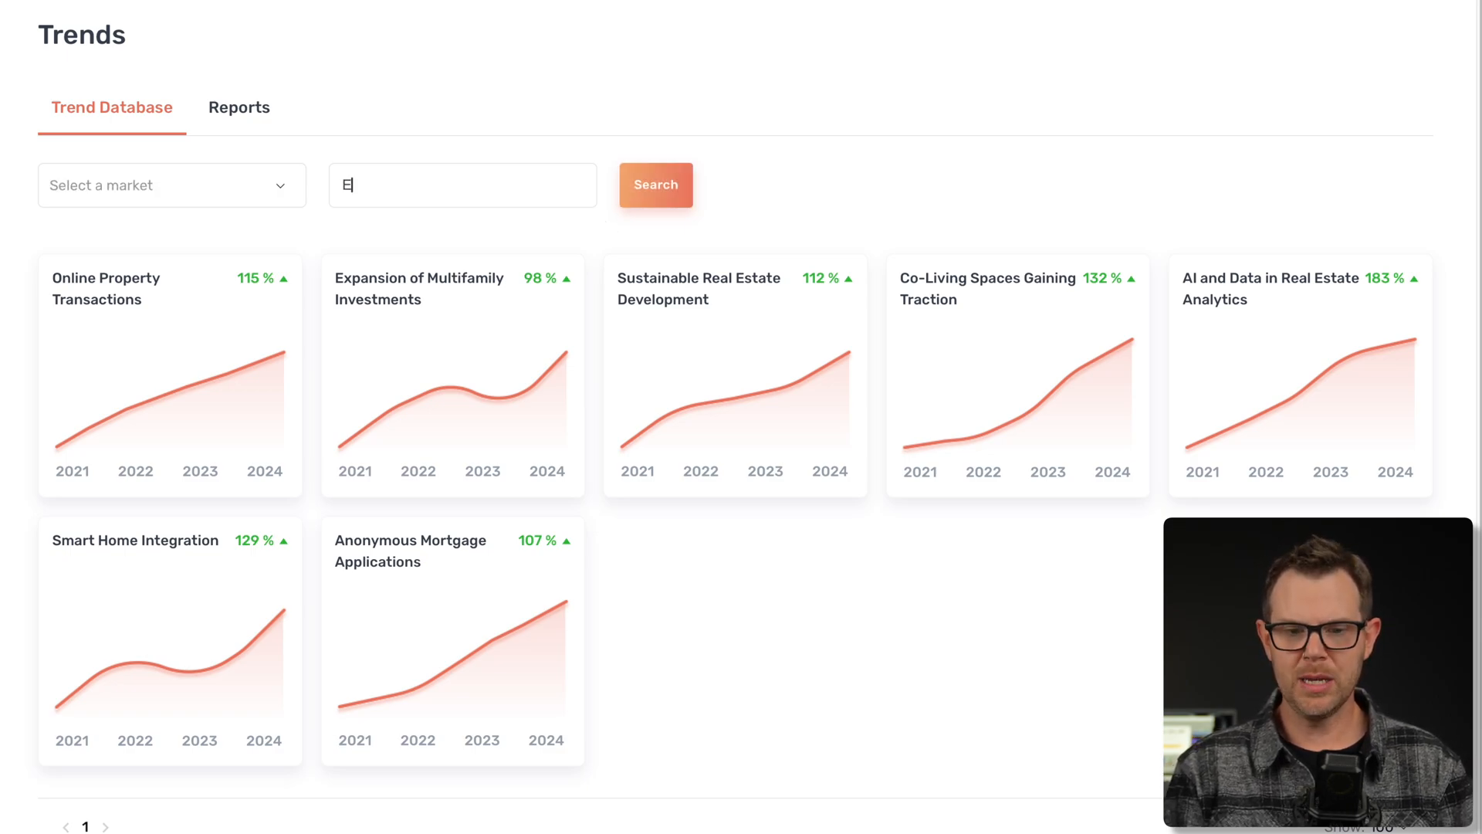
text(Ev)
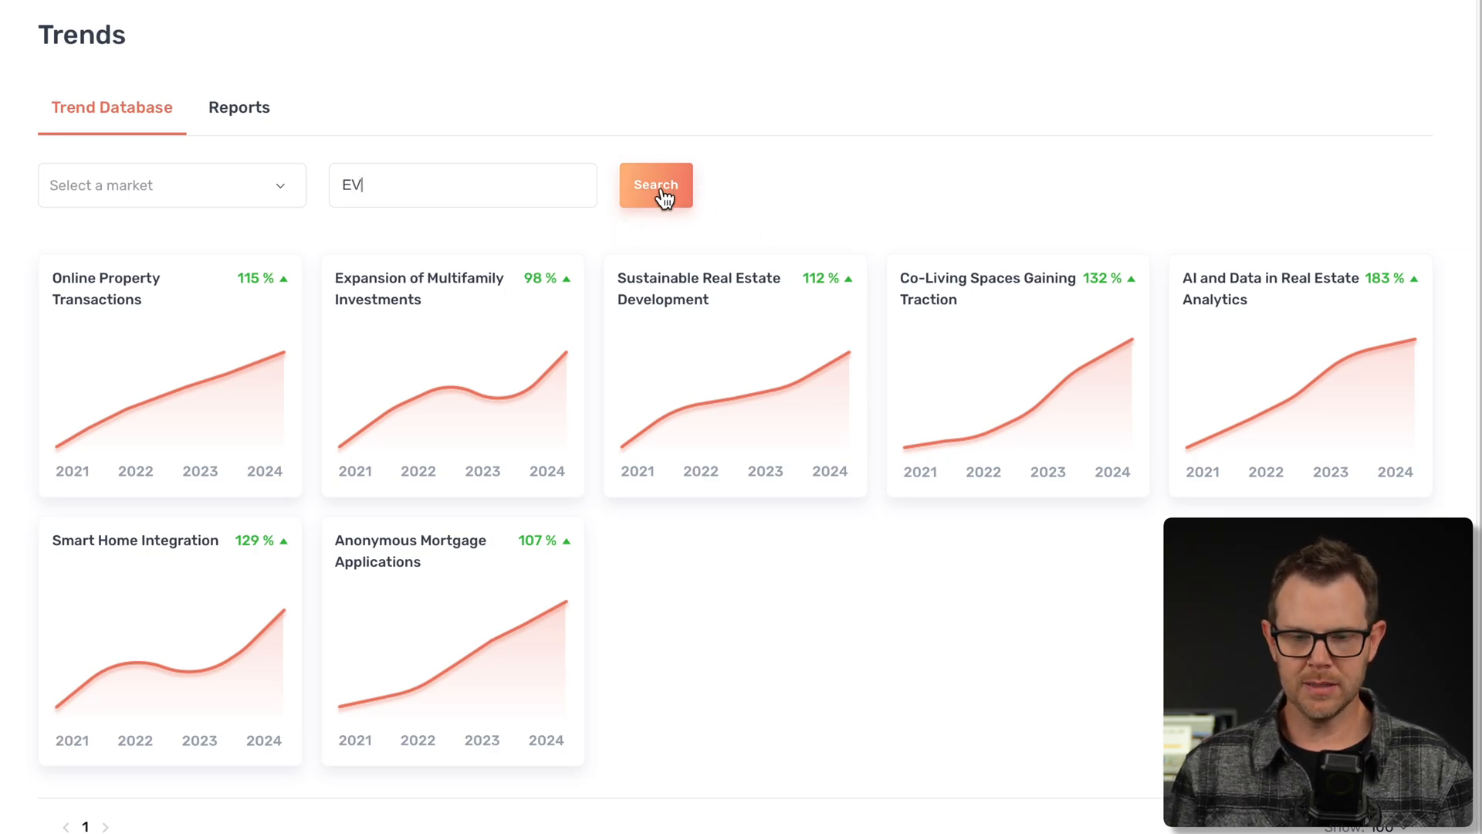
click(655, 183)
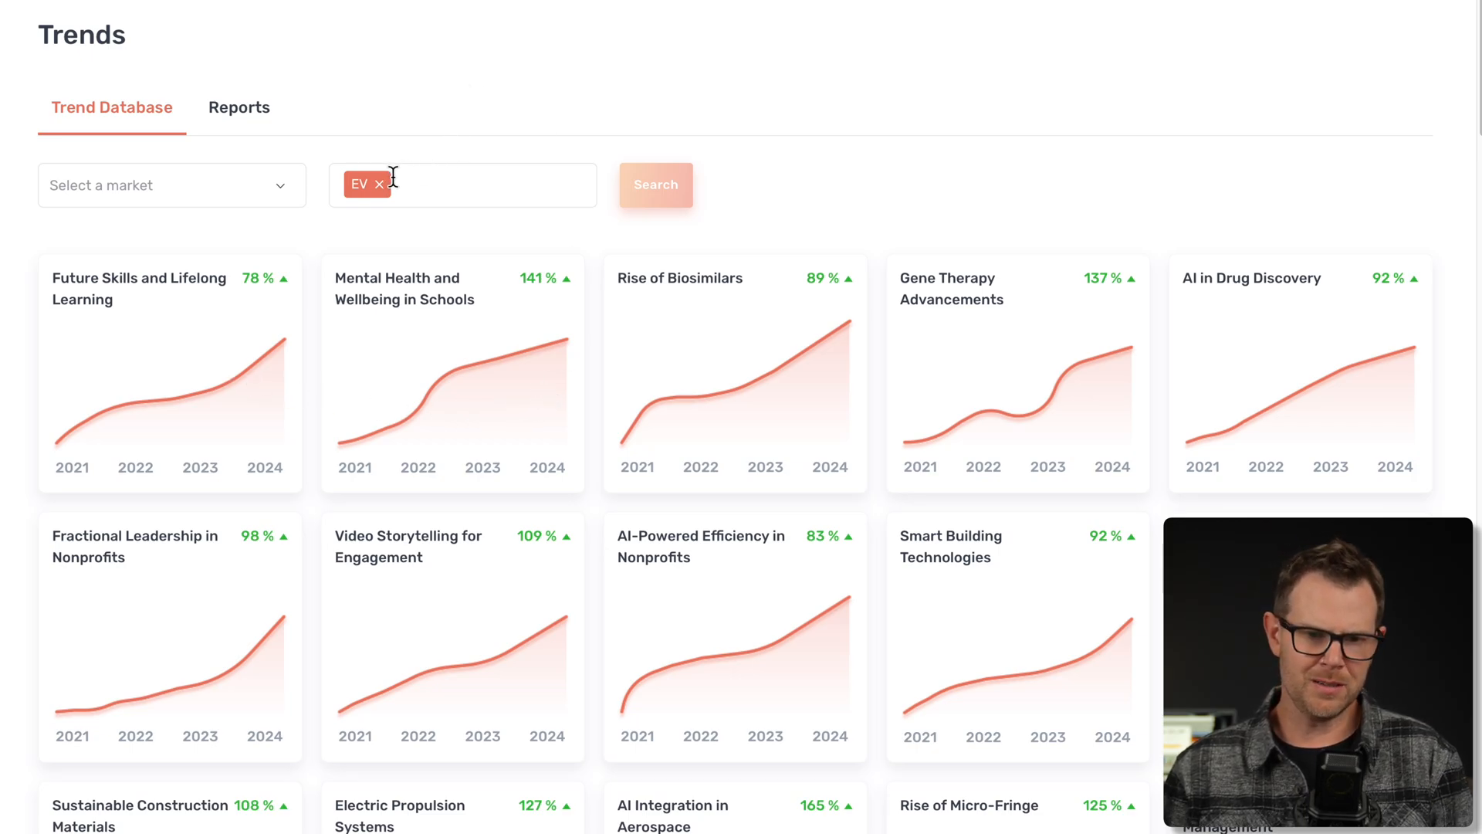
mouse_move(772, 316)
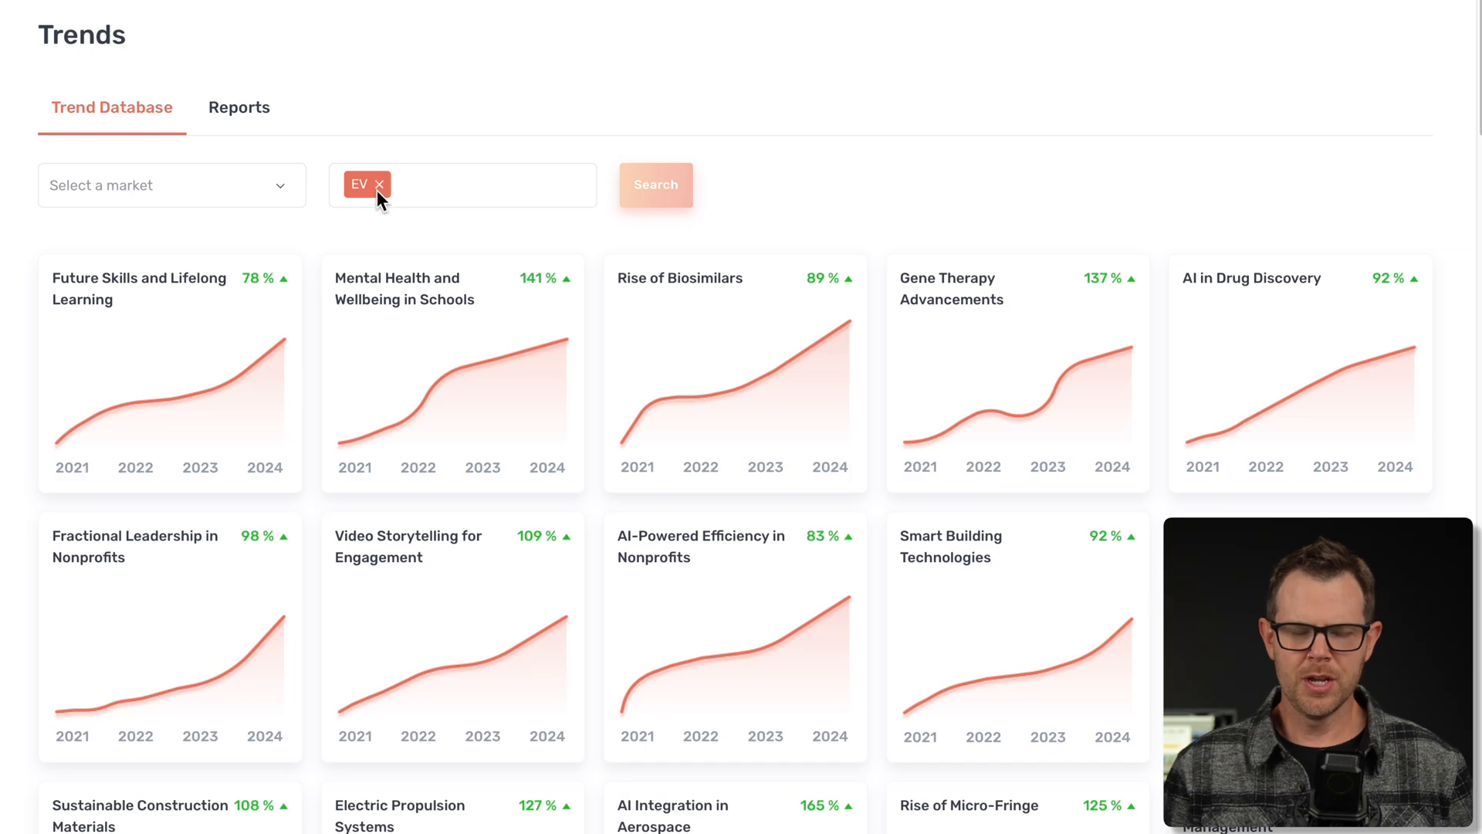
click(379, 183)
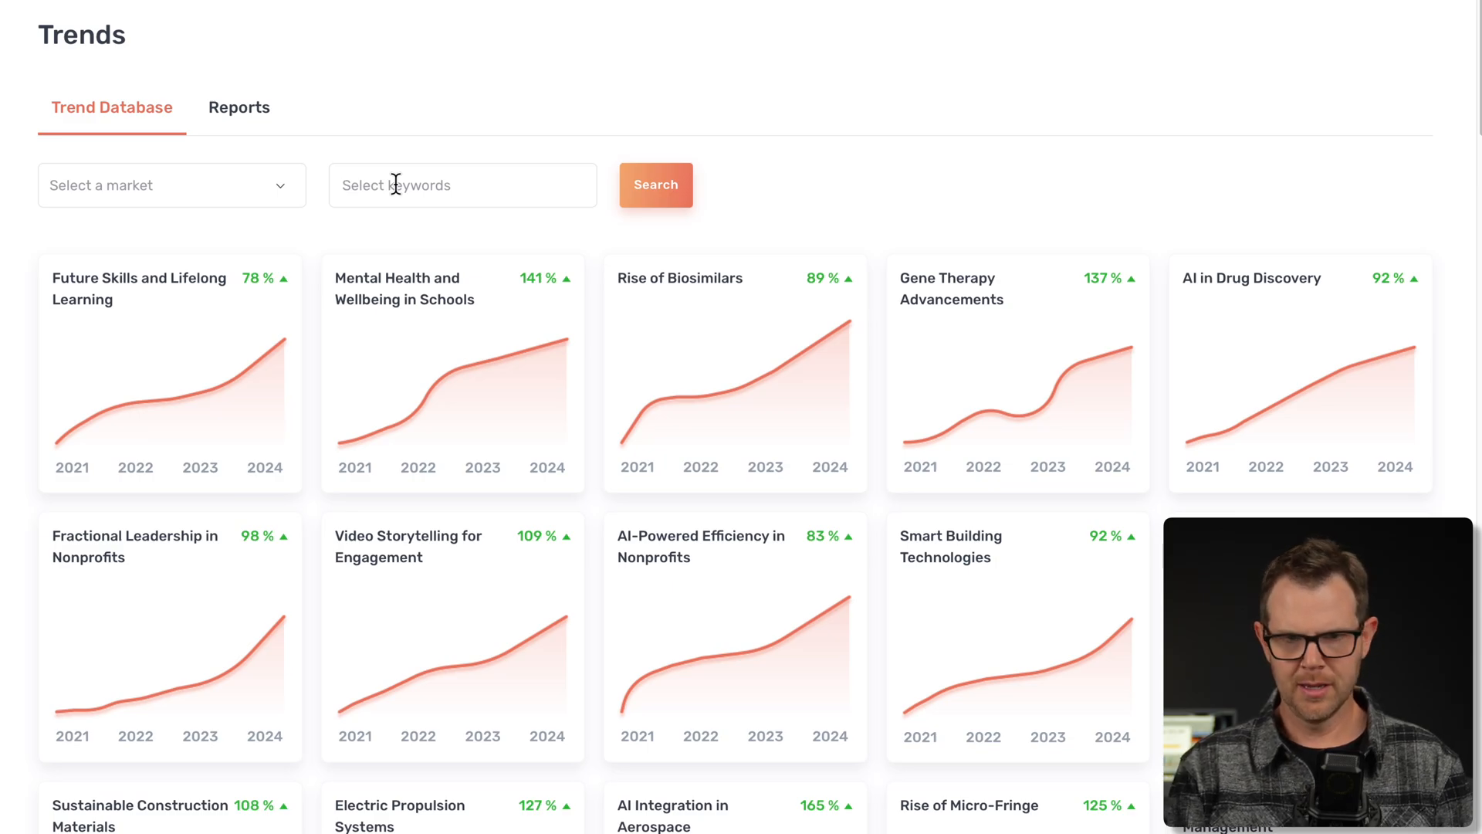
text(Evs)
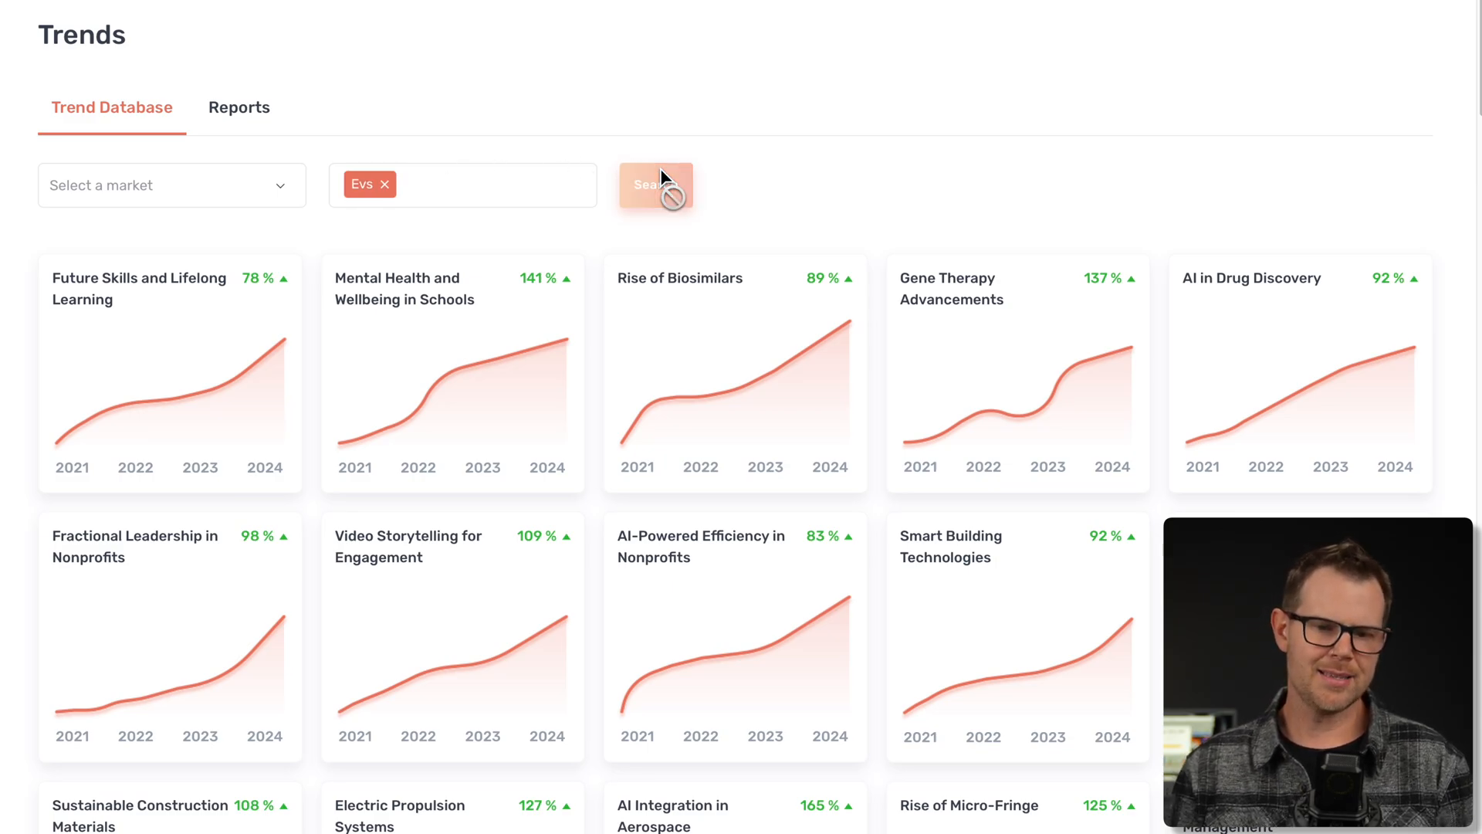
click(655, 183)
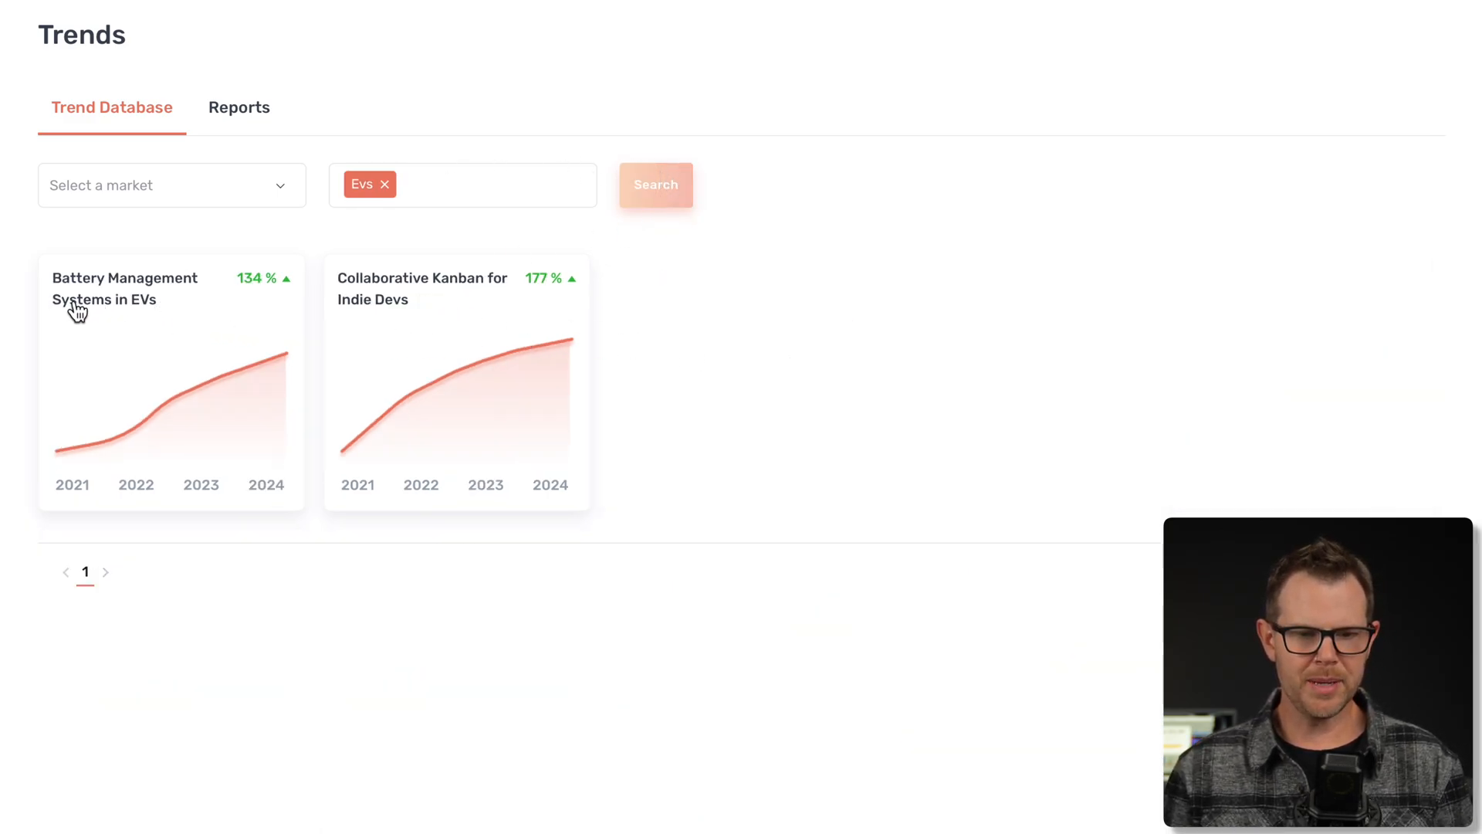
mouse_move(120, 323)
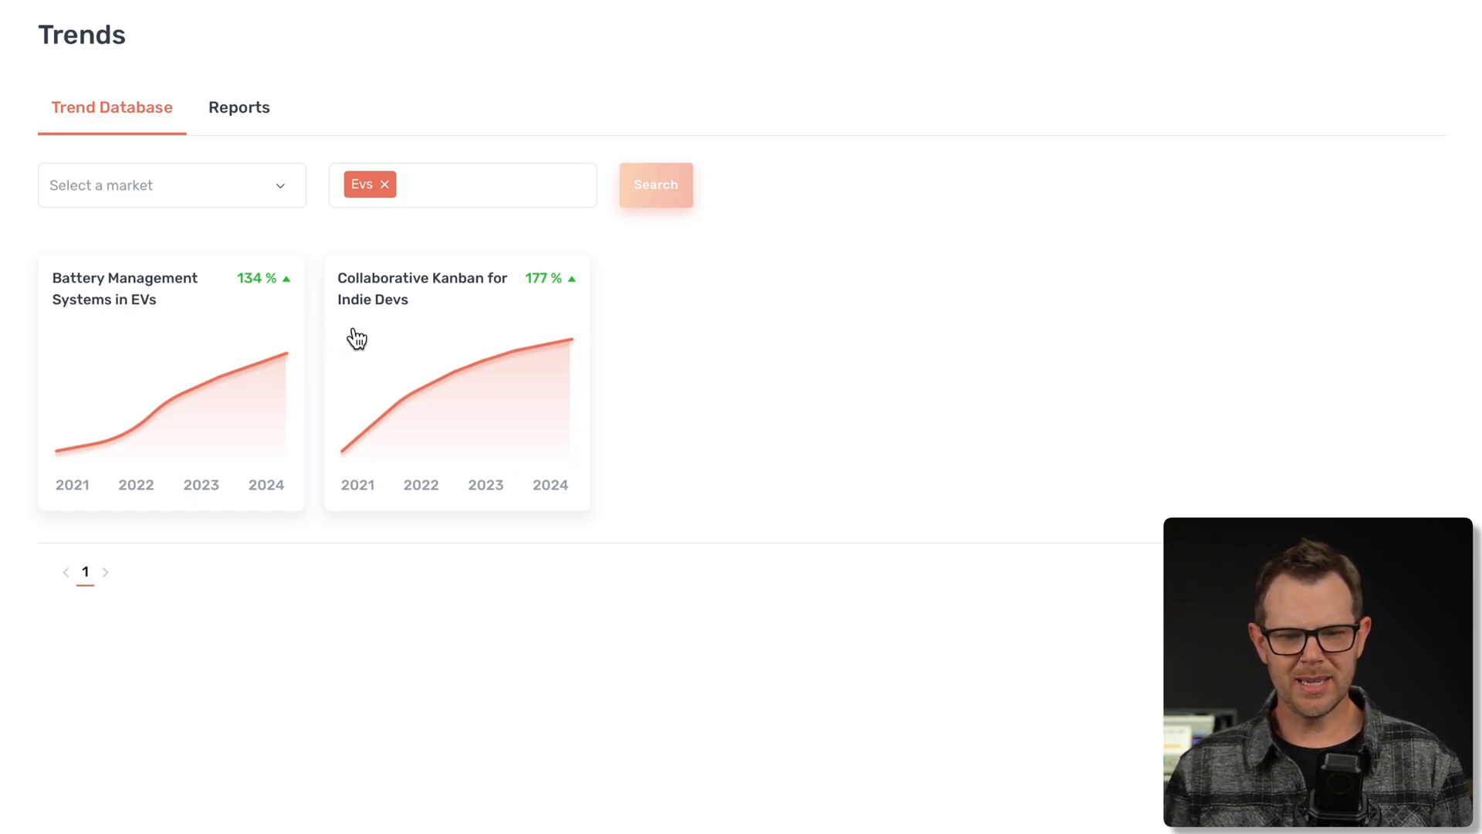
mouse_move(390, 318)
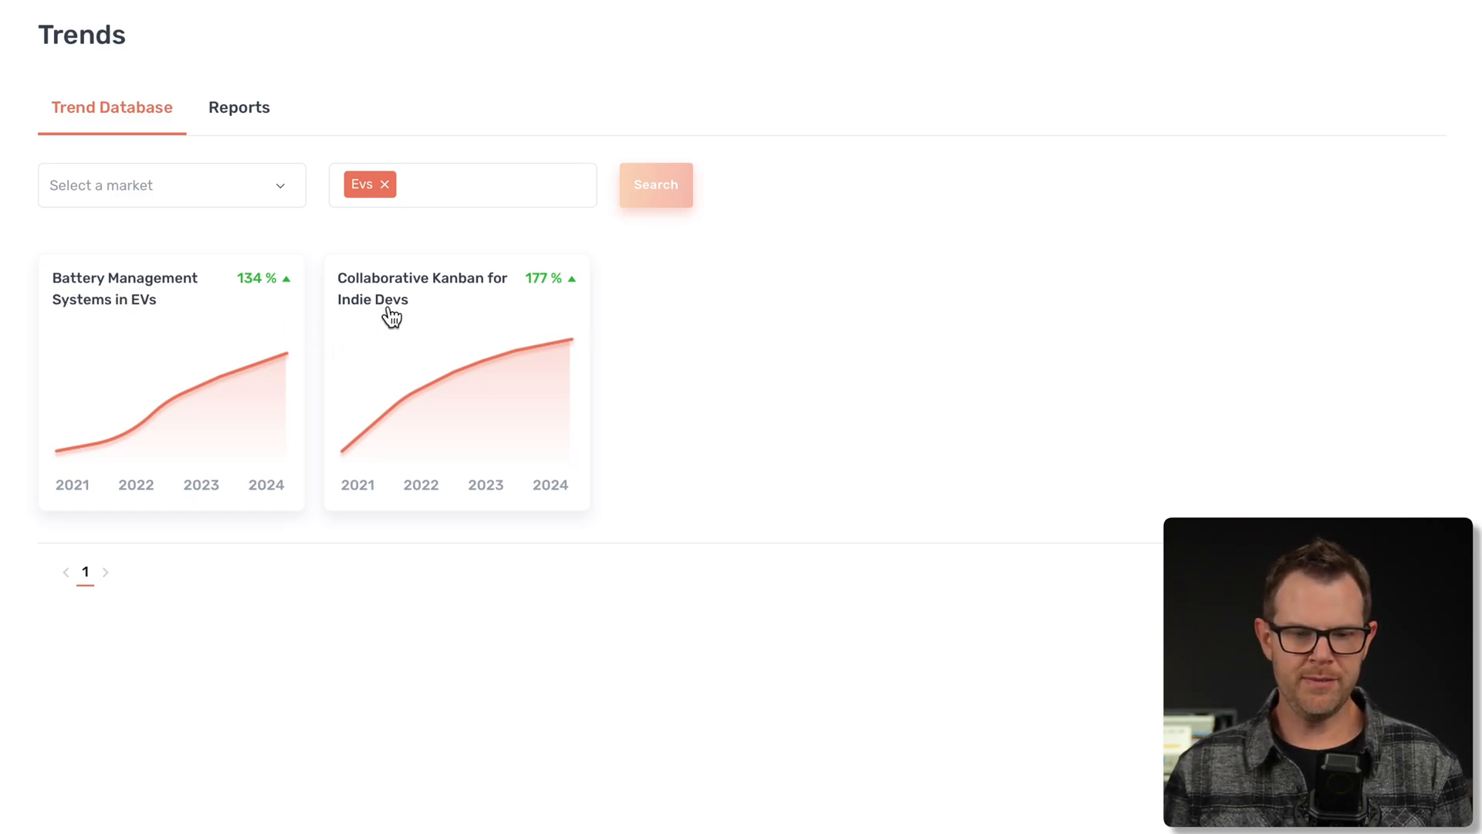
mouse_move(377, 317)
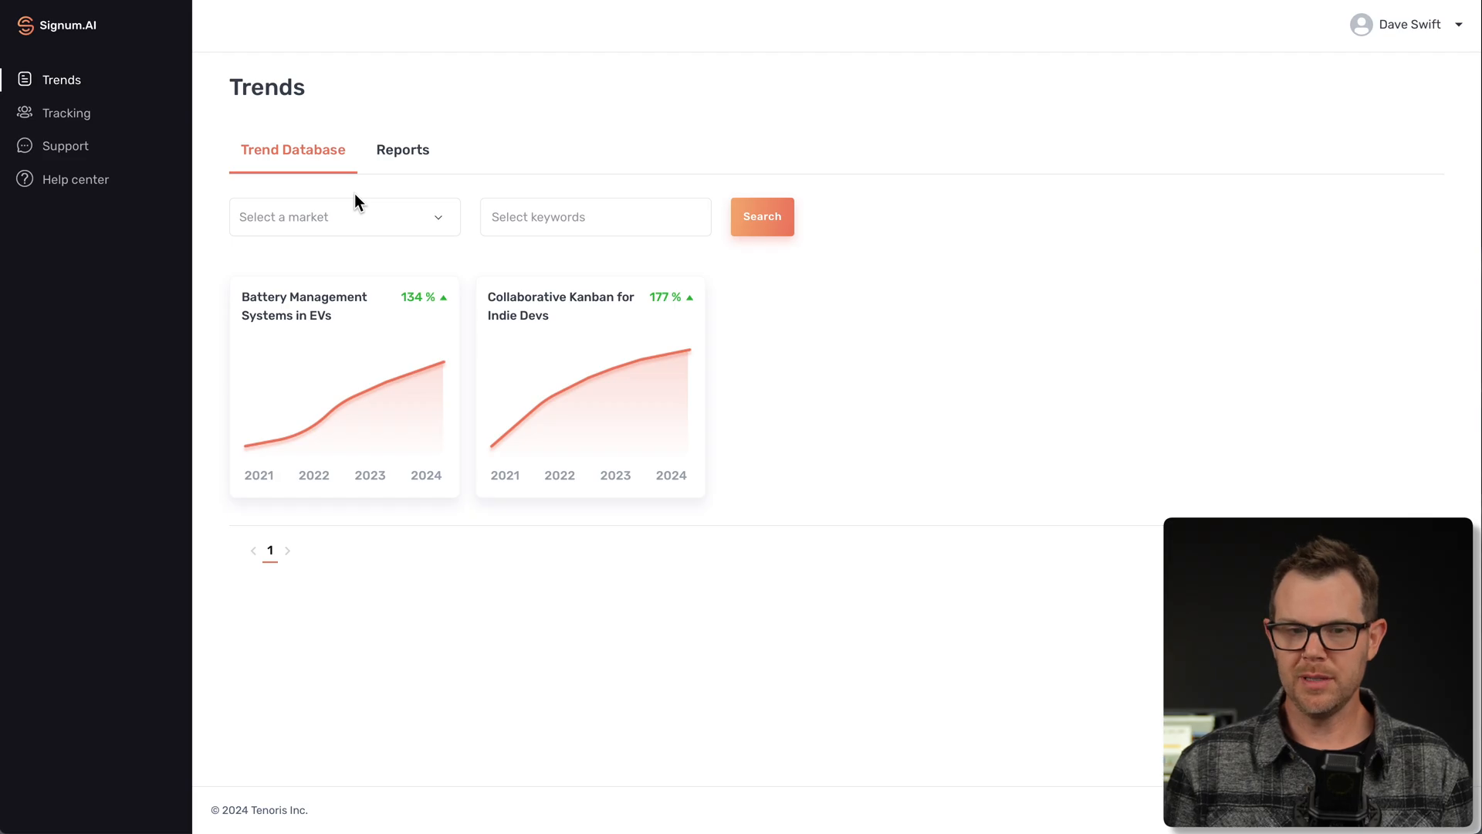
Read through the latest weekly trends report, then go to the prospect Tracking section
click(401, 150)
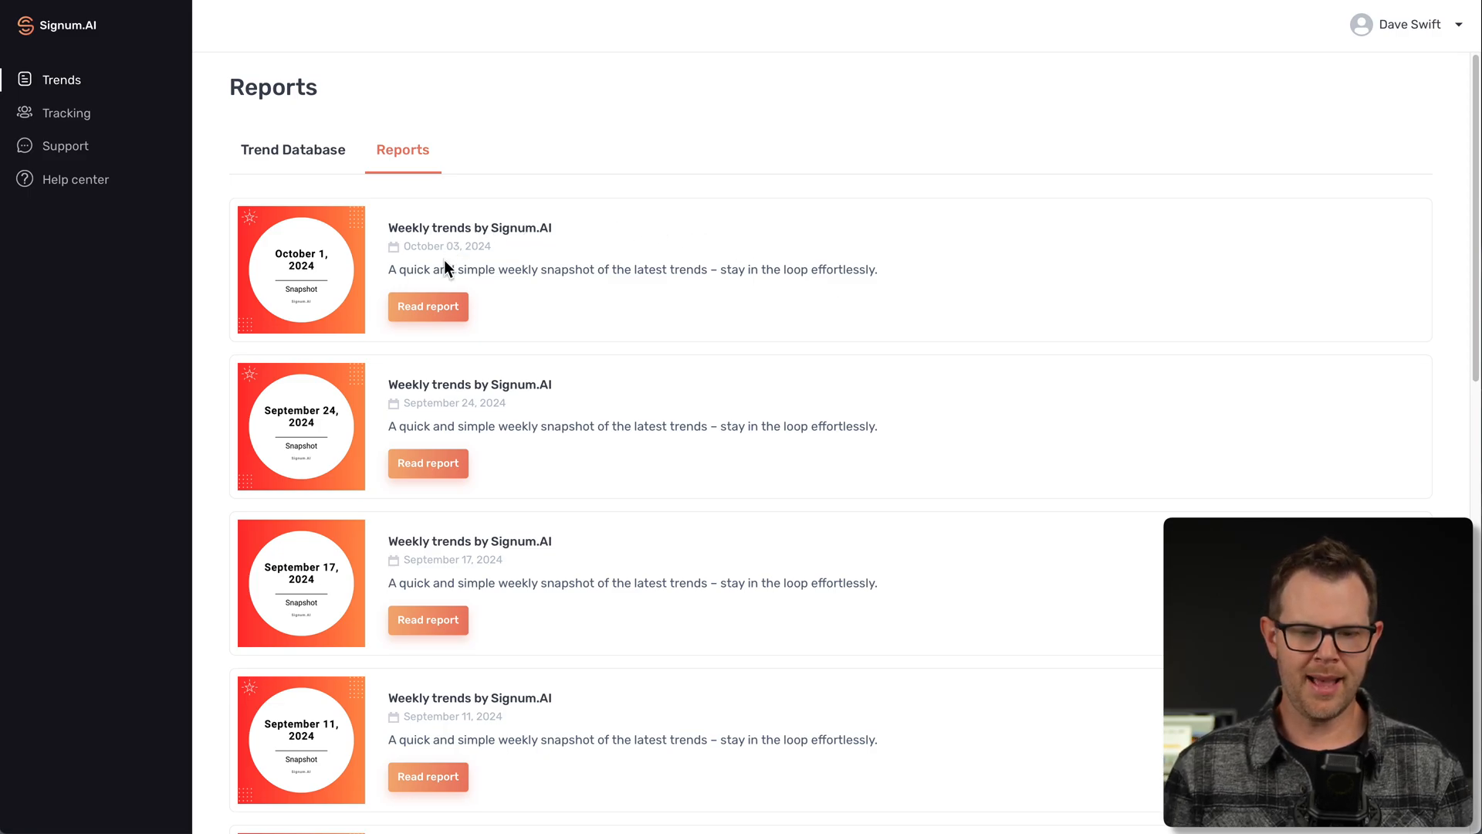
click(428, 306)
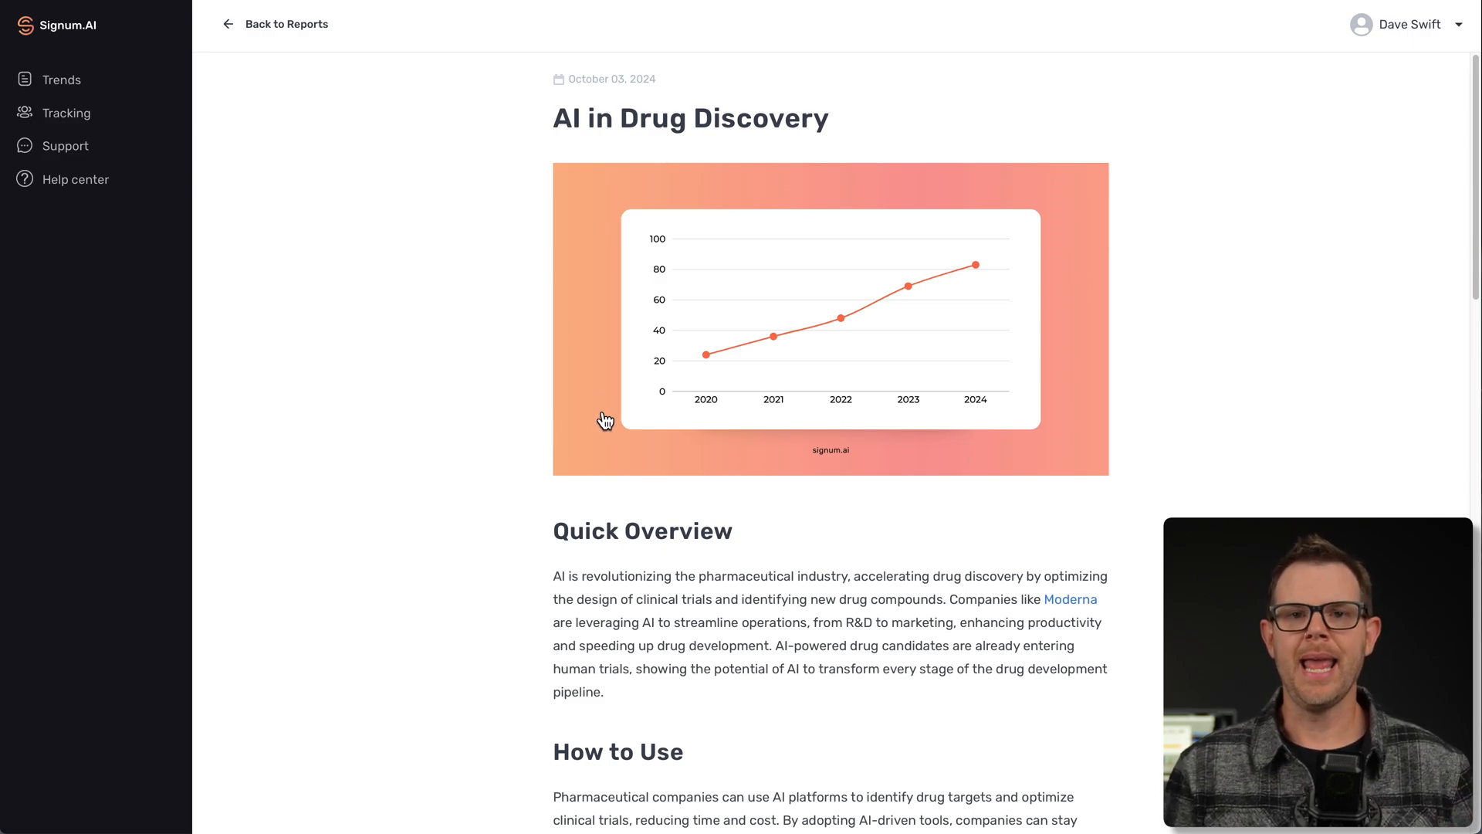
mouse_move(592, 336)
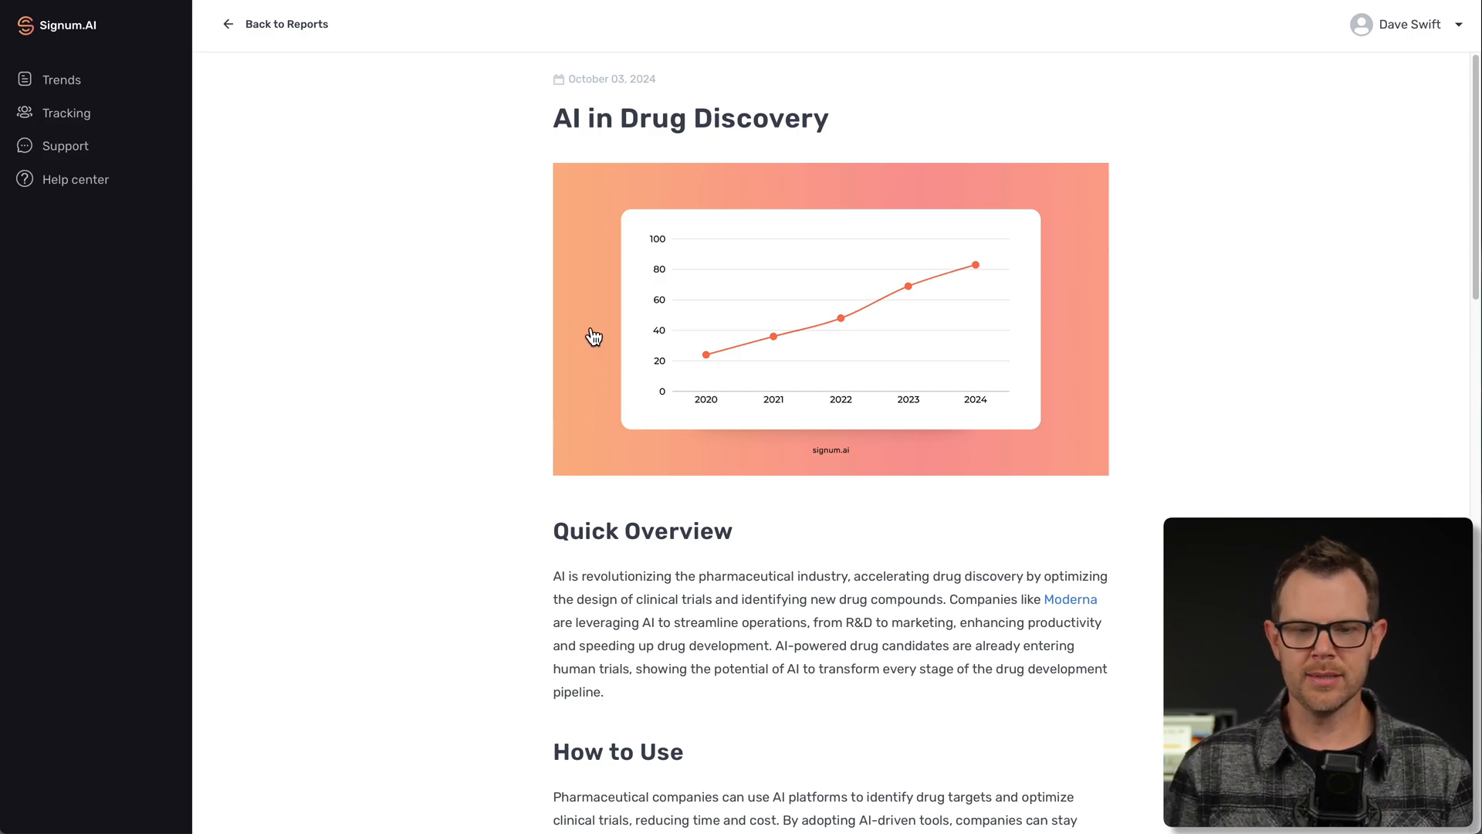
mouse_move(542, 141)
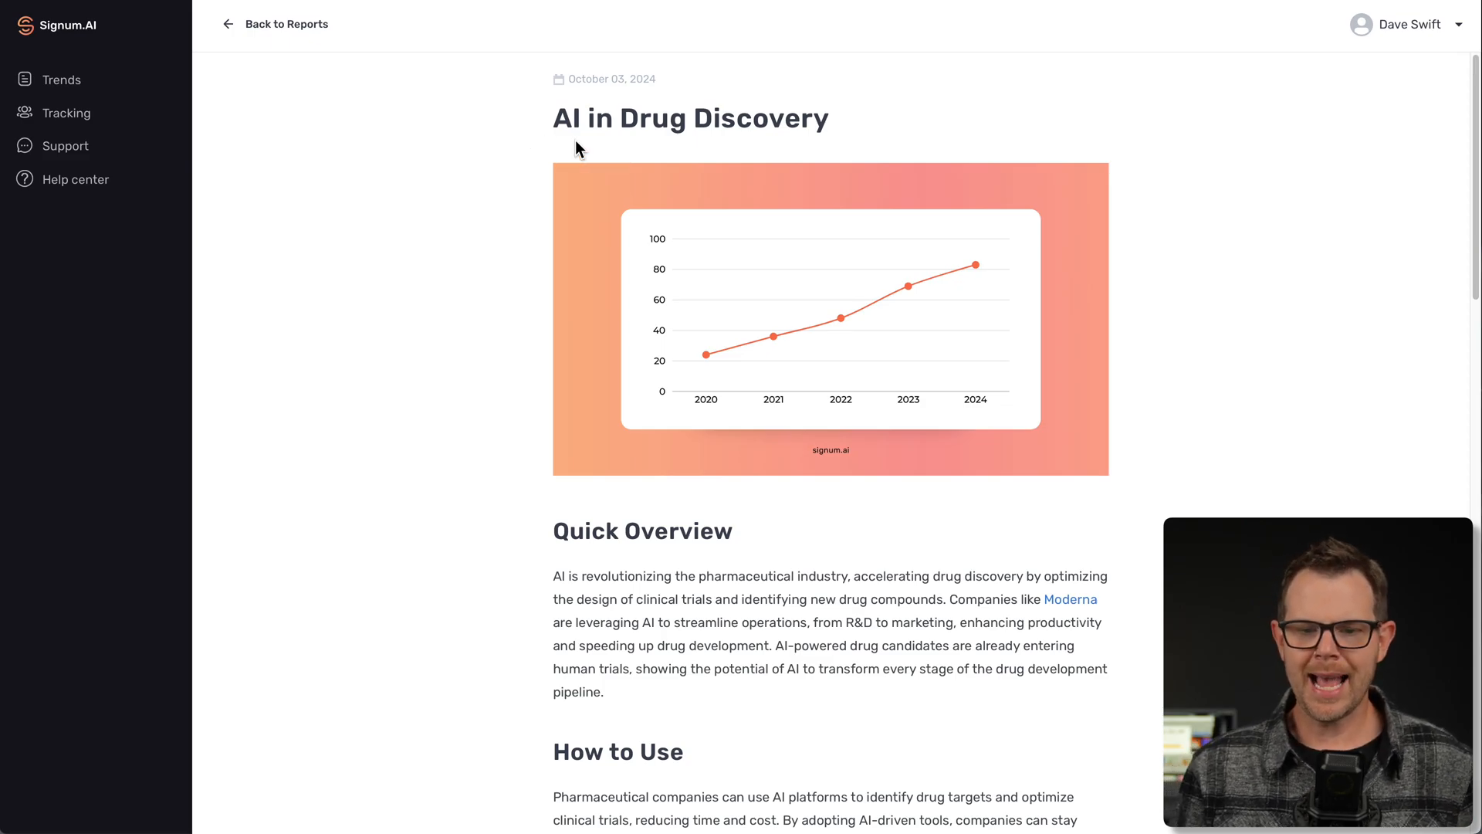
scroll(down, 3)
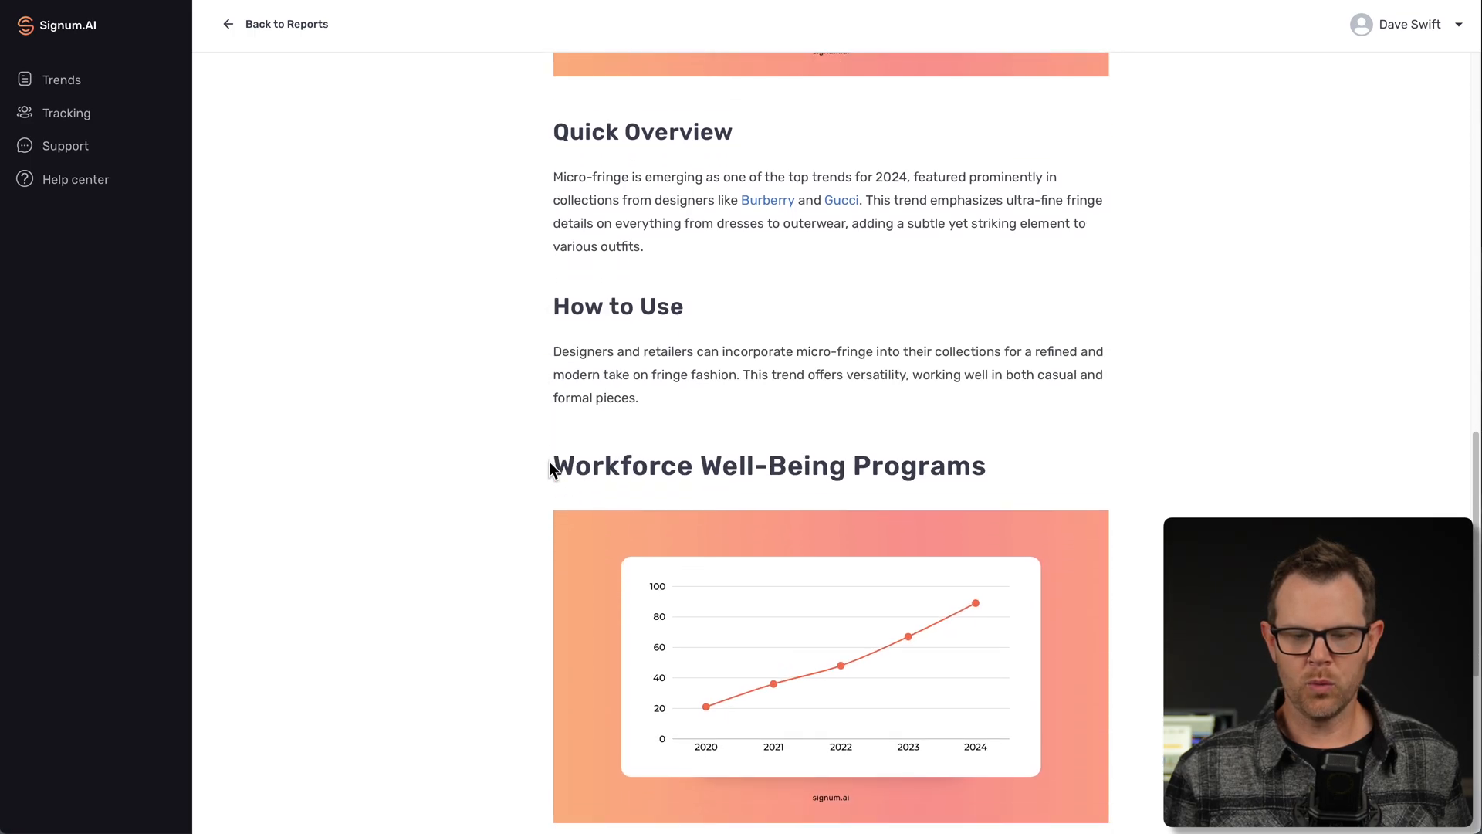
scroll(down, 3)
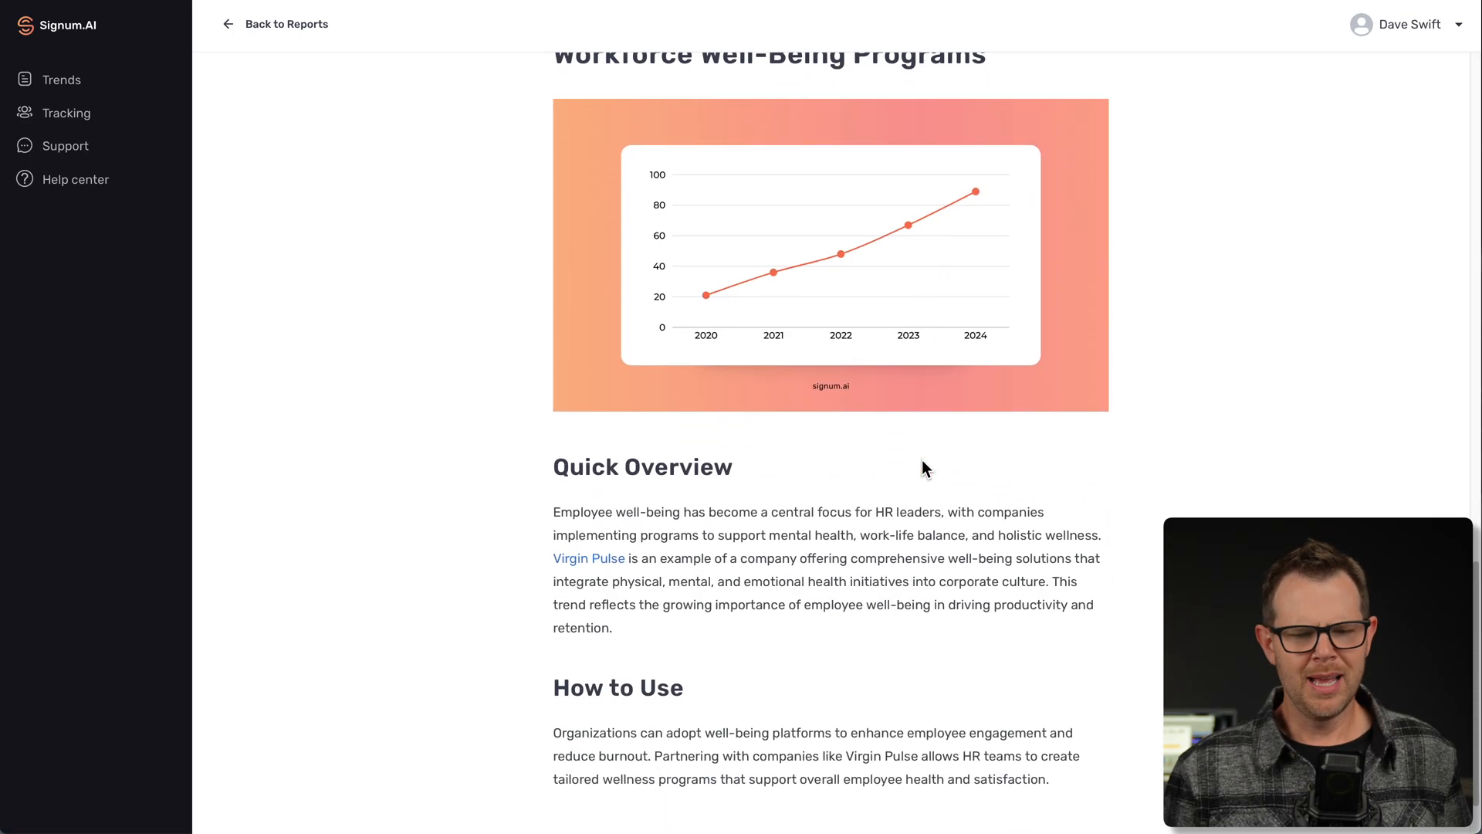
scroll(down, 3)
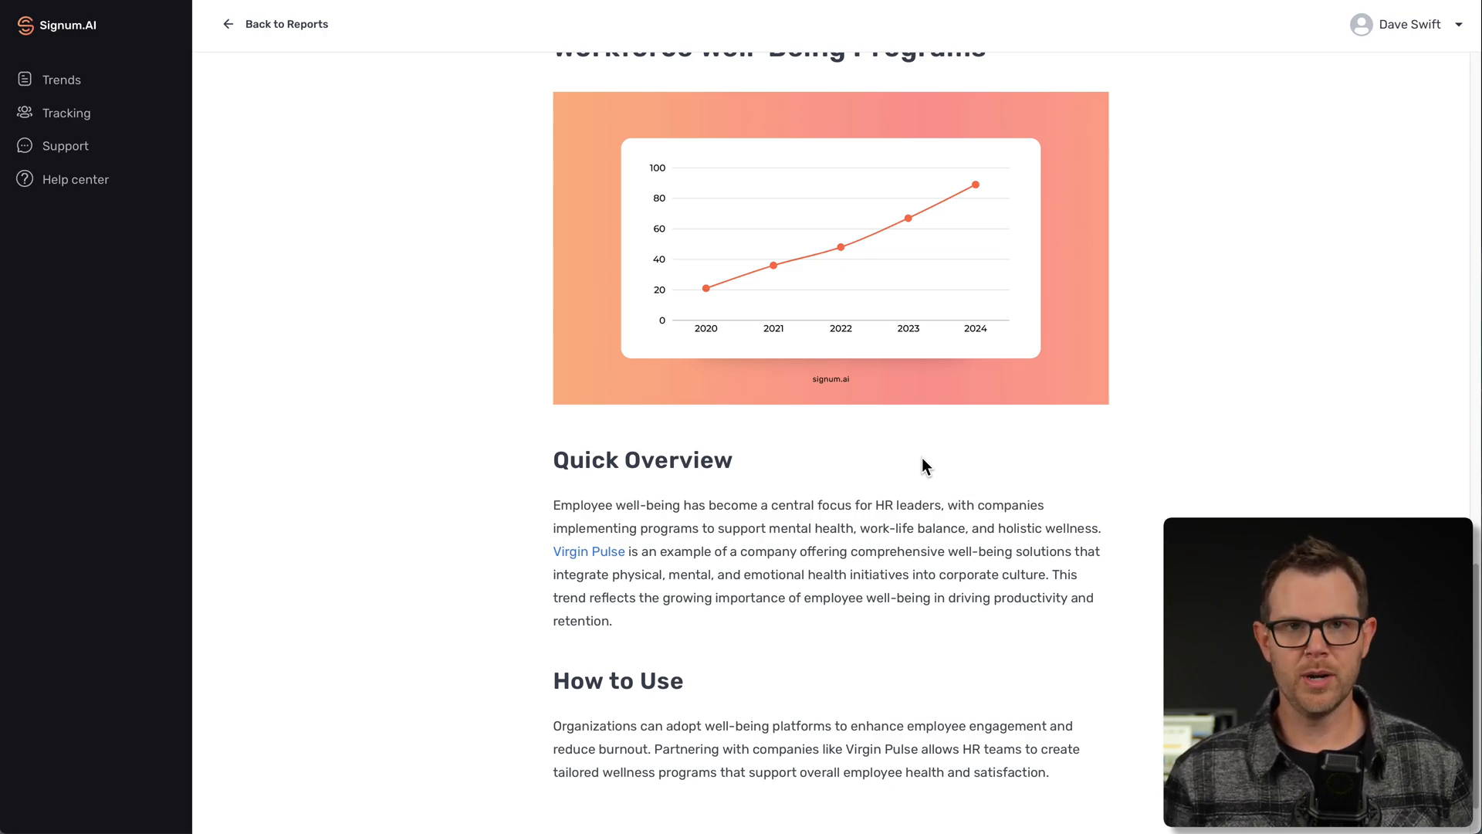
click(67, 112)
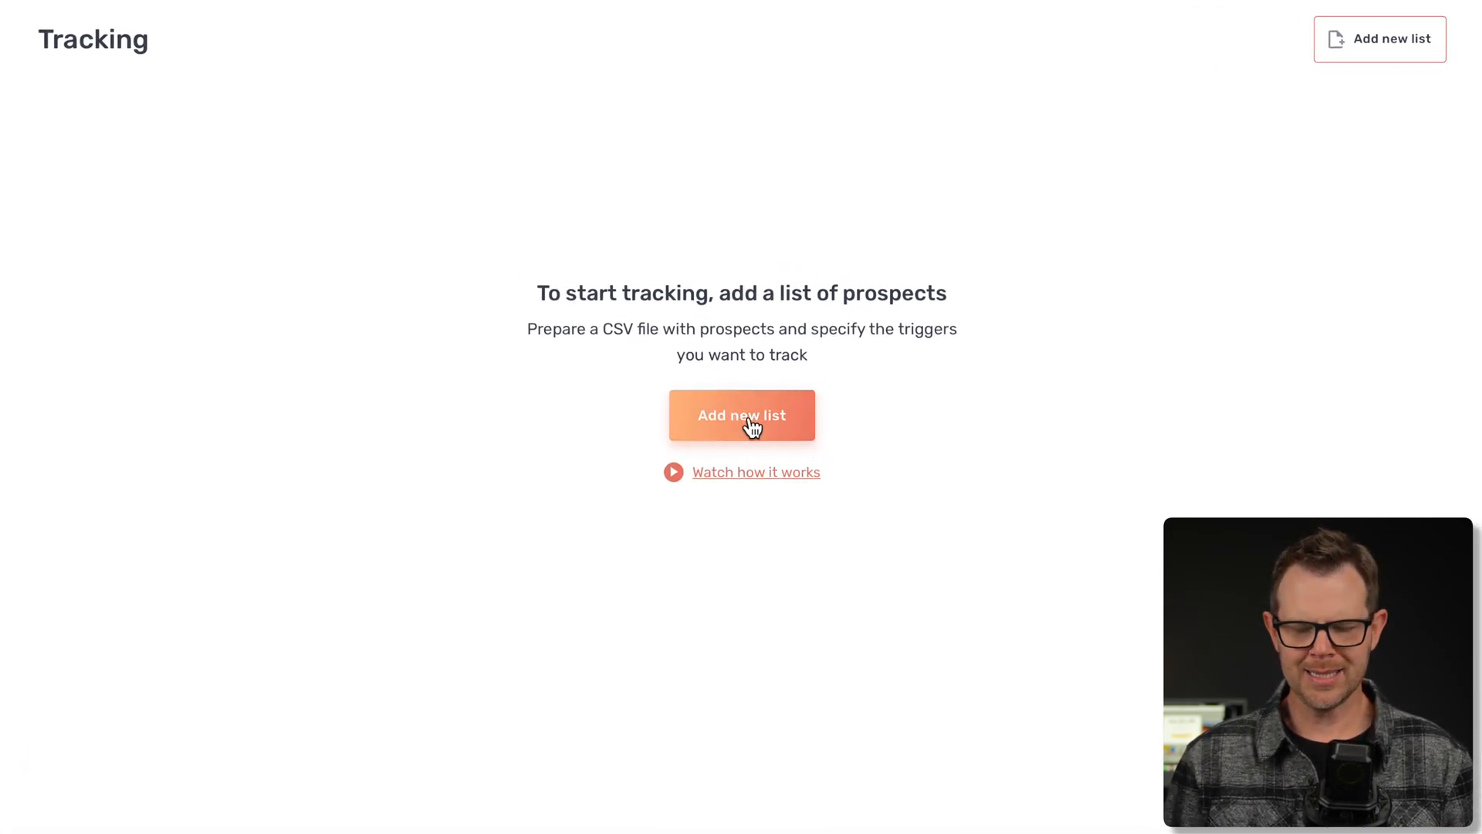
mouse_move(685, 496)
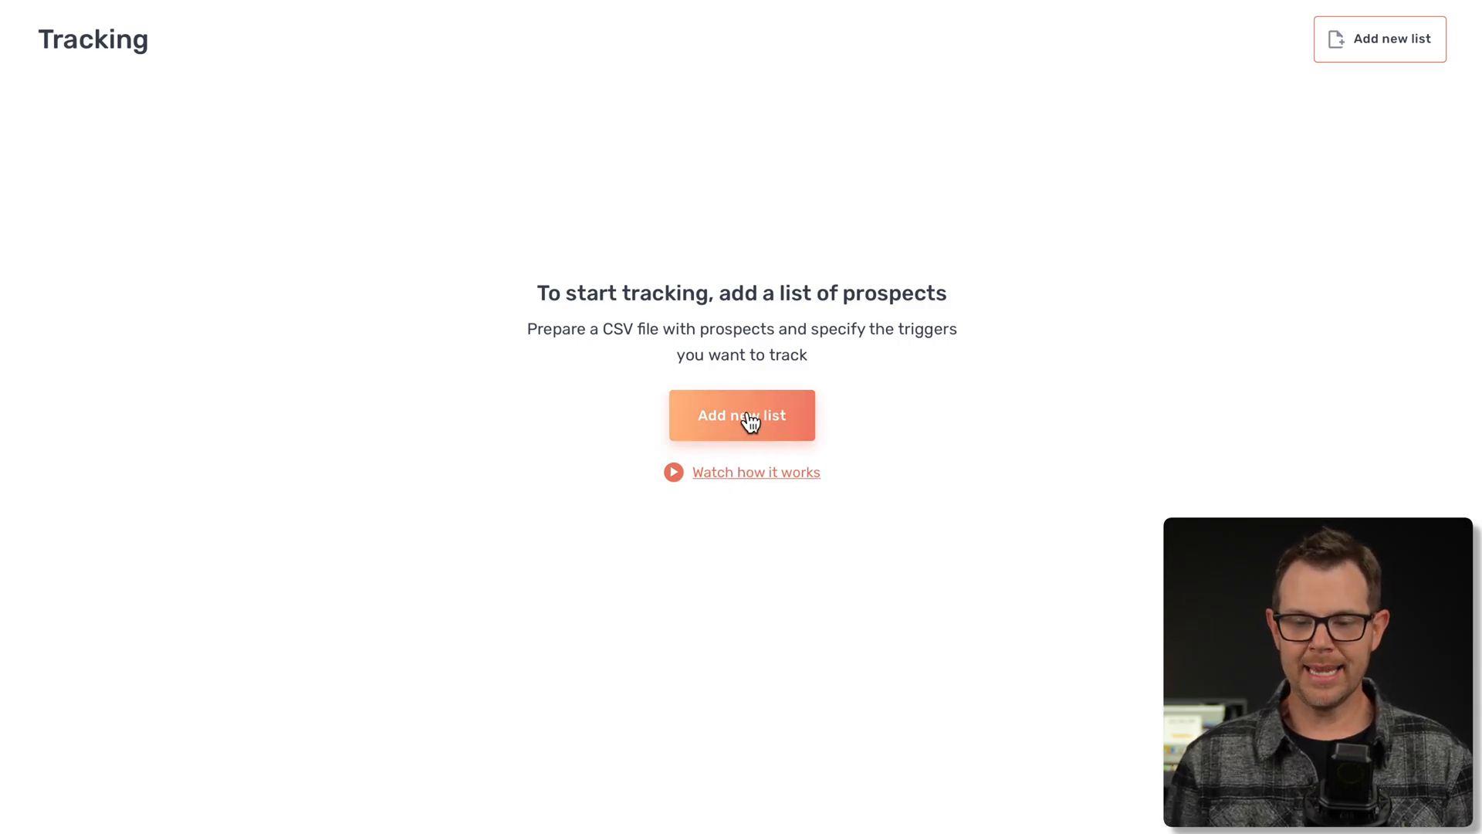
Create a new list with all four triggers and keyword 'That LTD Life', continuing to prospect upload
click(741, 416)
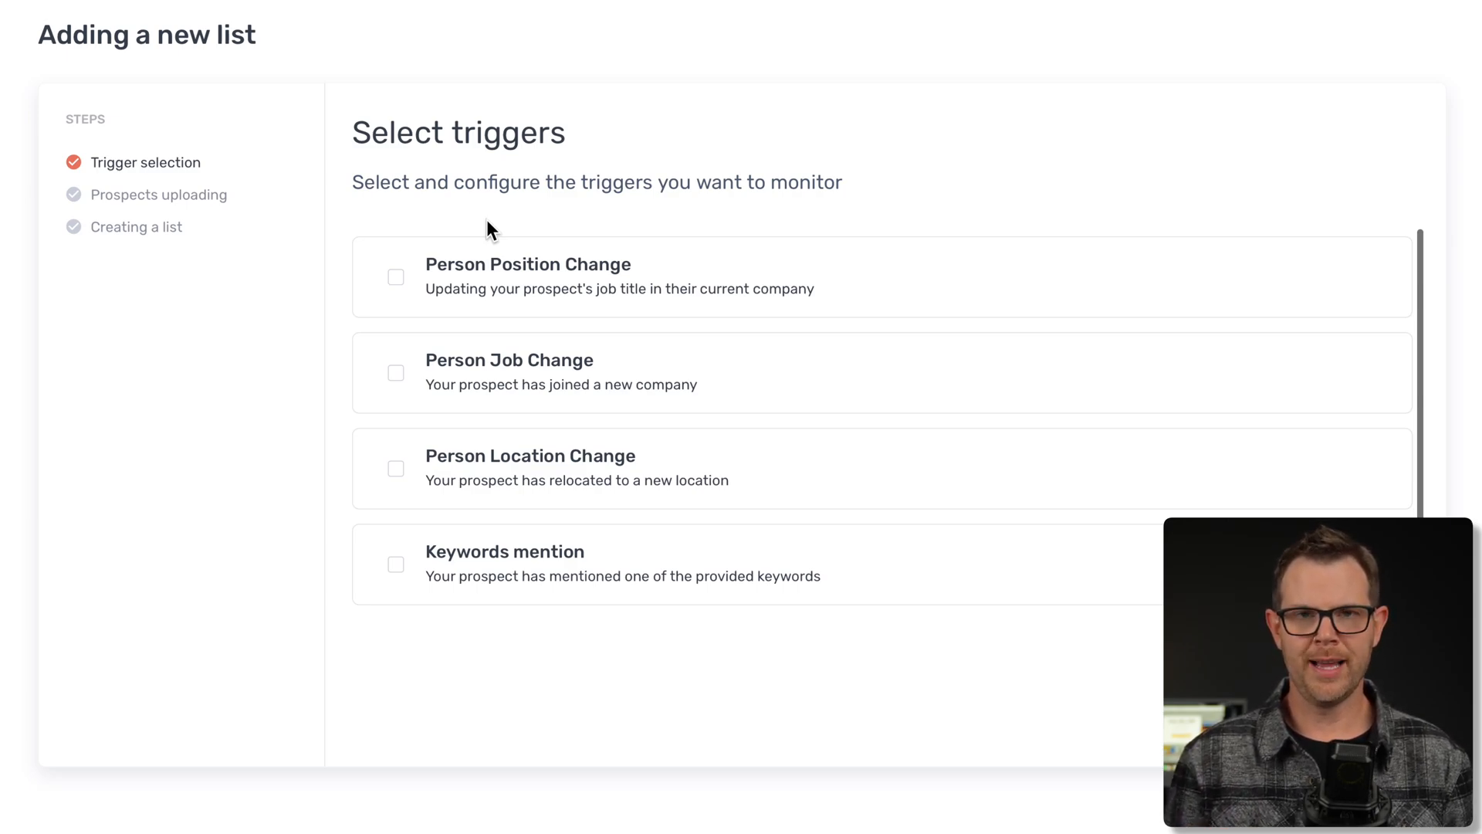
mouse_move(472, 240)
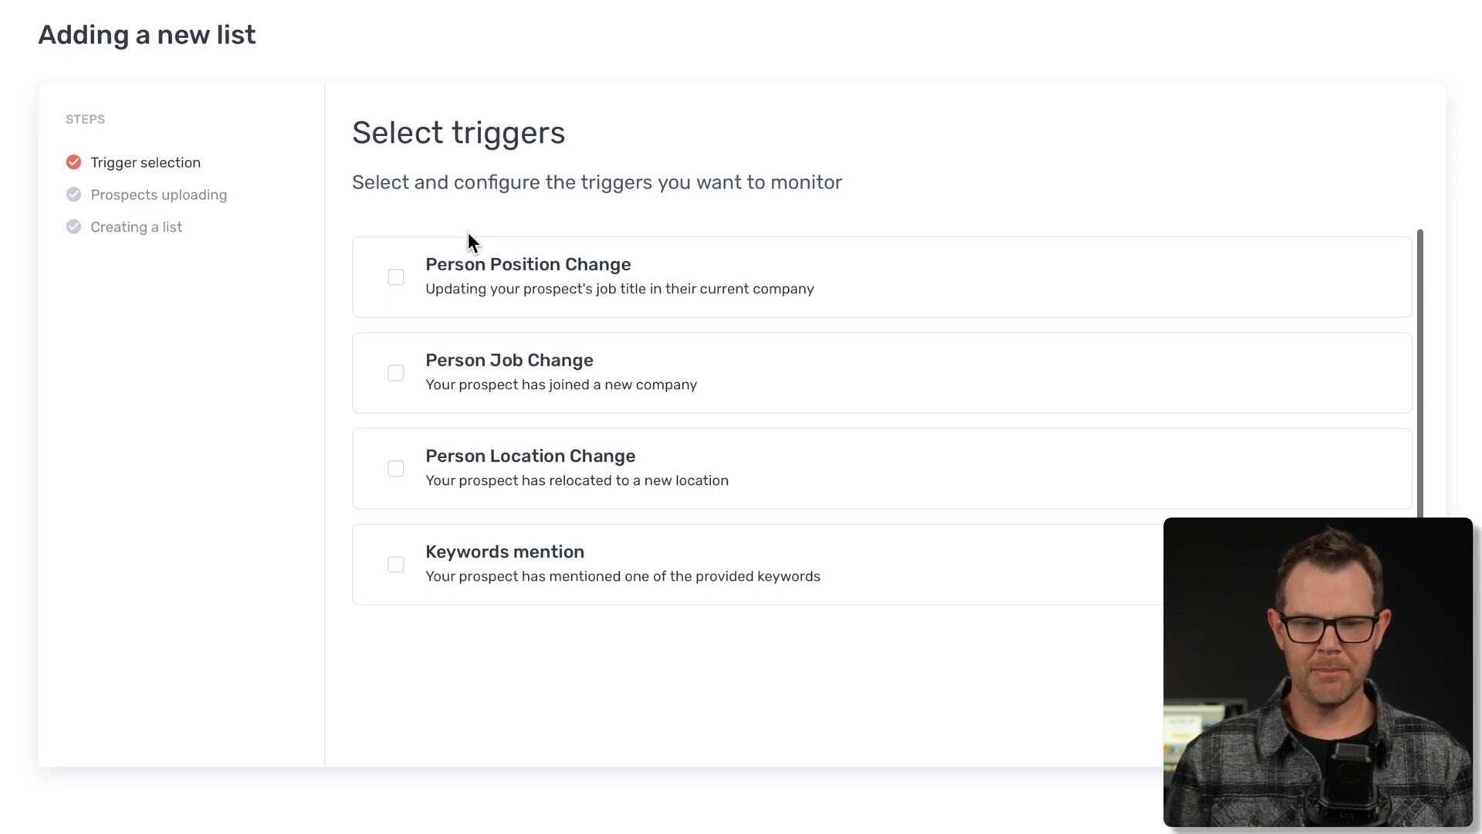
mouse_move(574, 291)
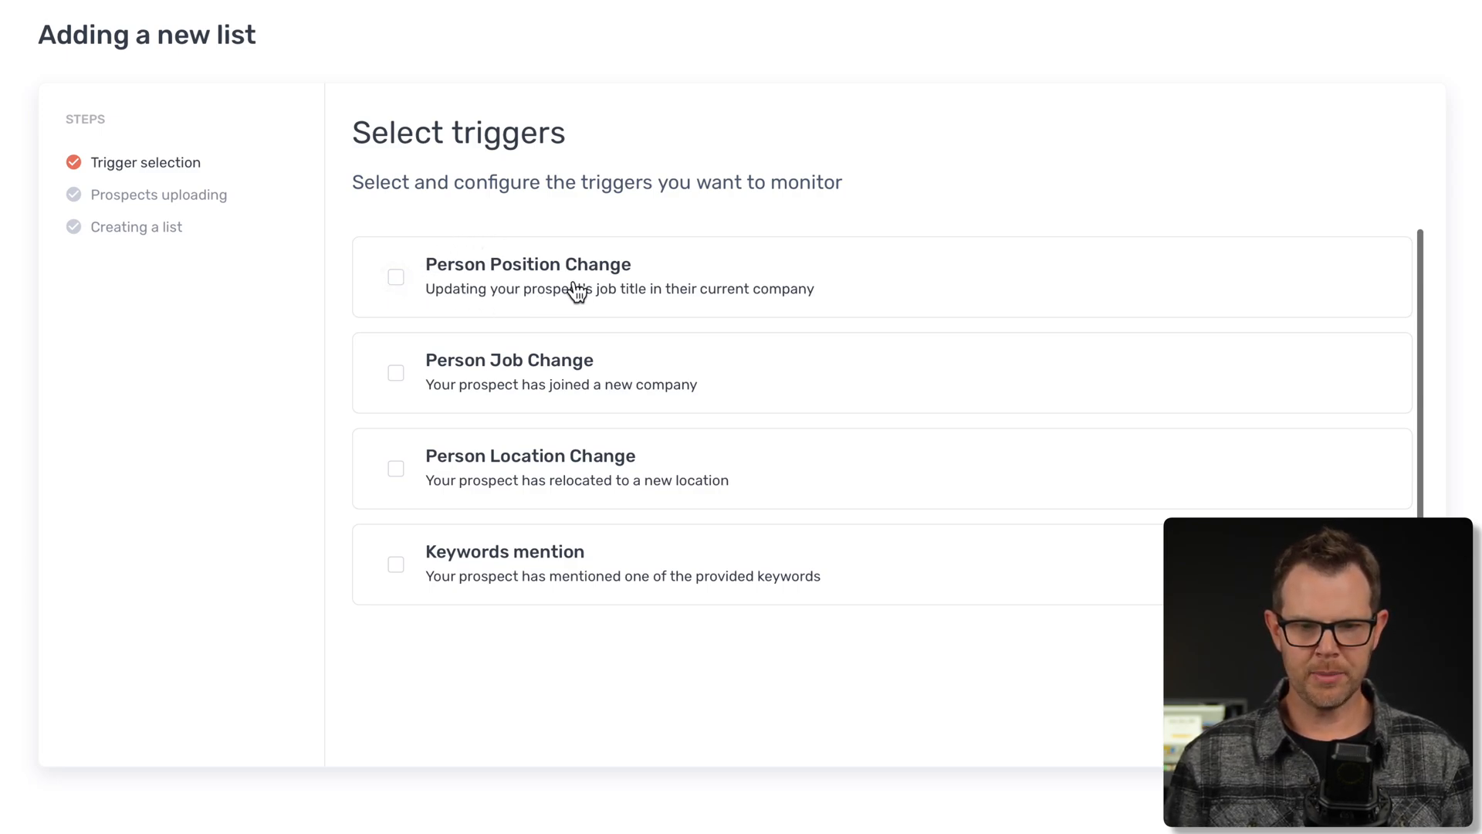
click(395, 276)
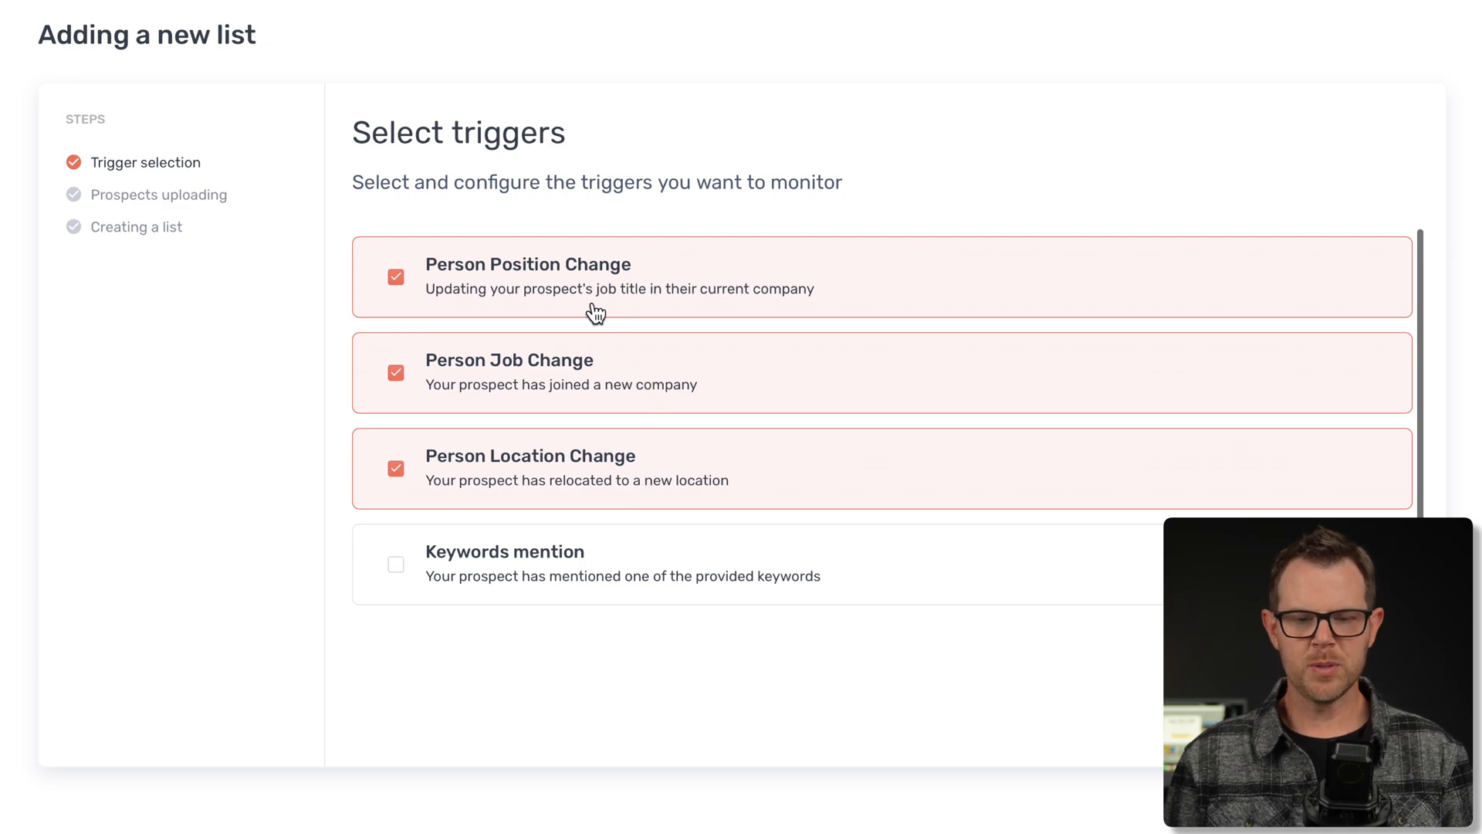
mouse_move(618, 372)
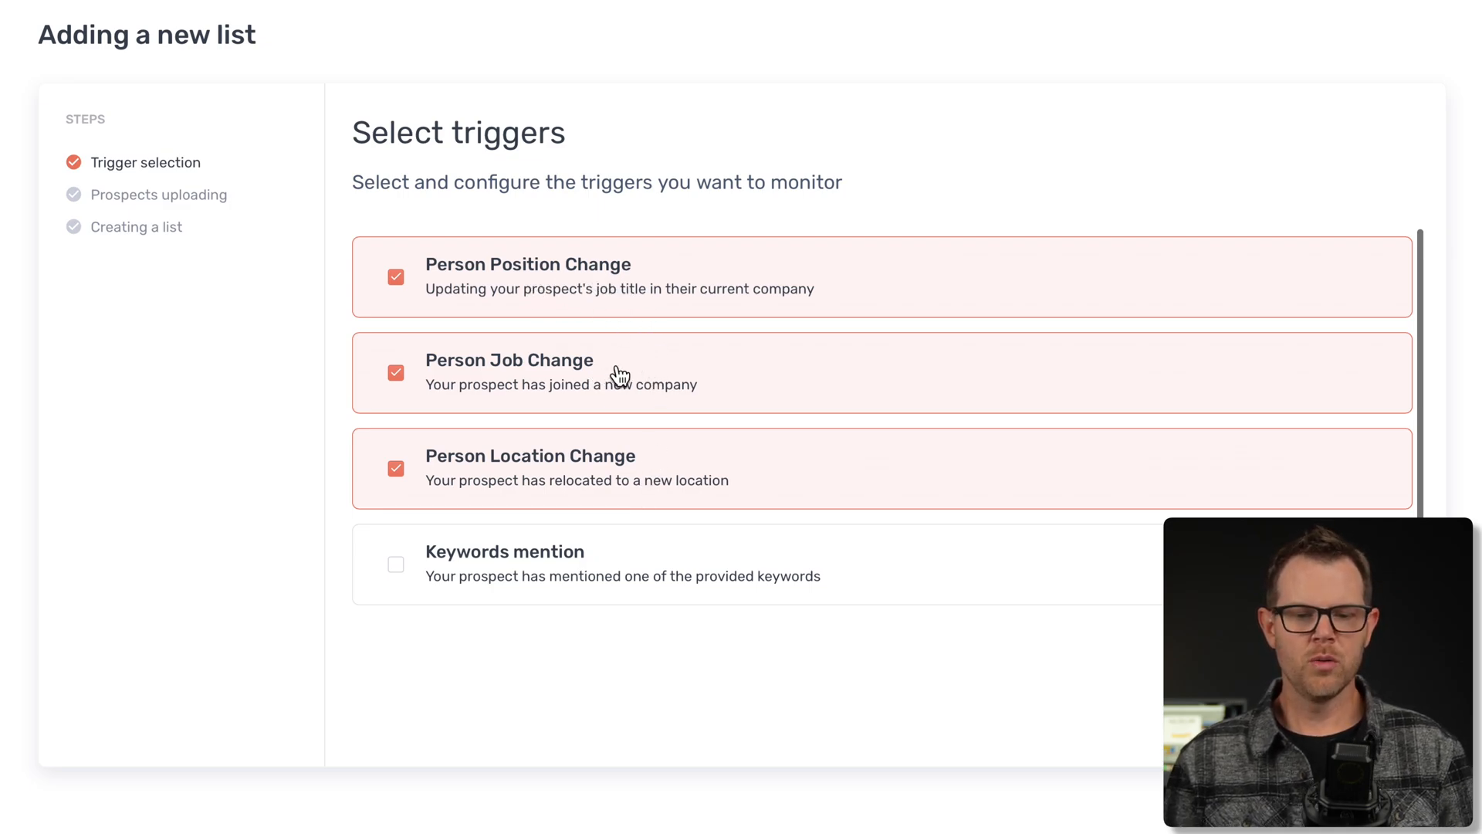
mouse_move(589, 309)
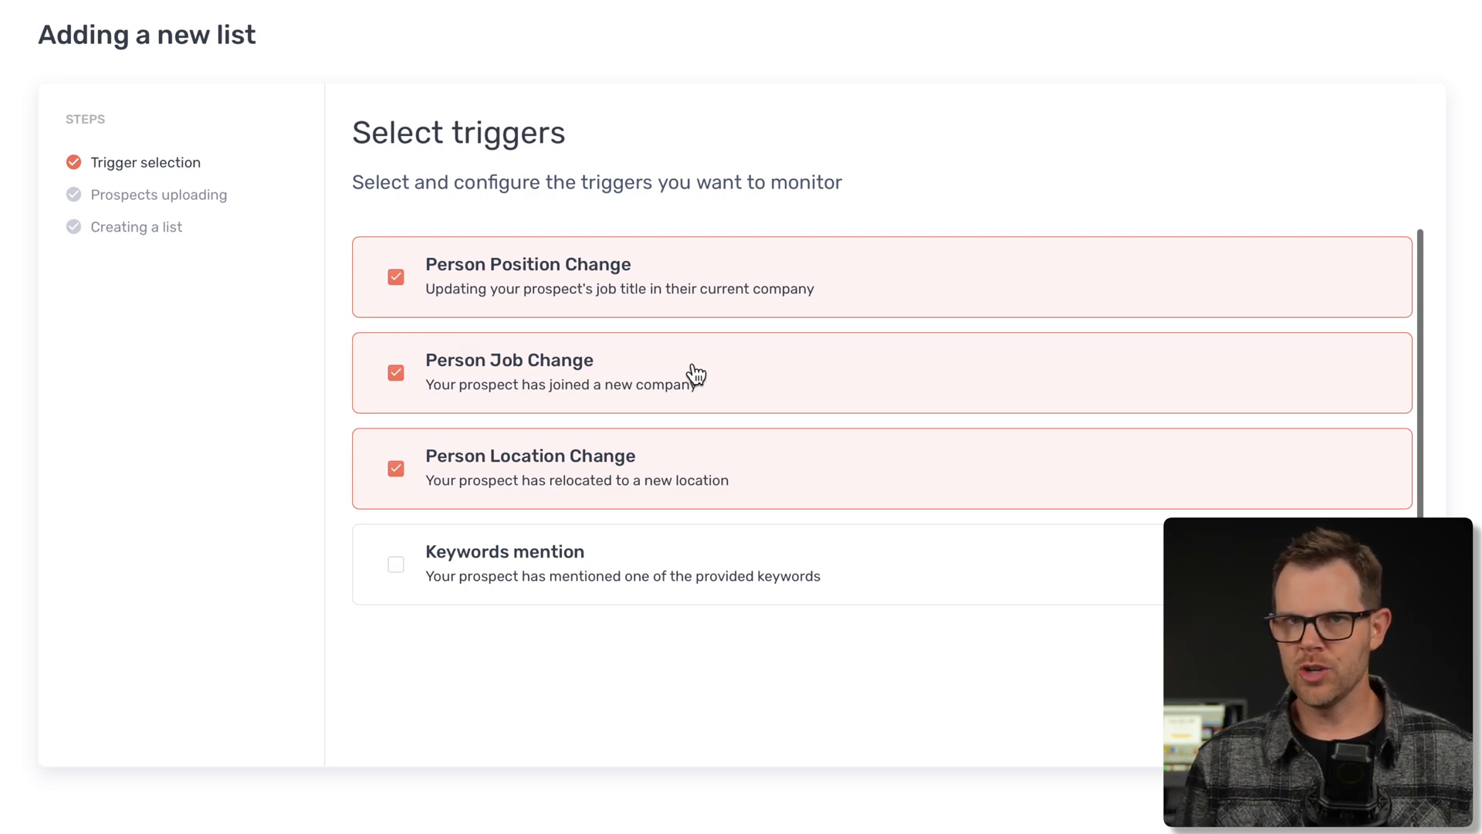
mouse_move(499, 522)
text(That LTD Life)
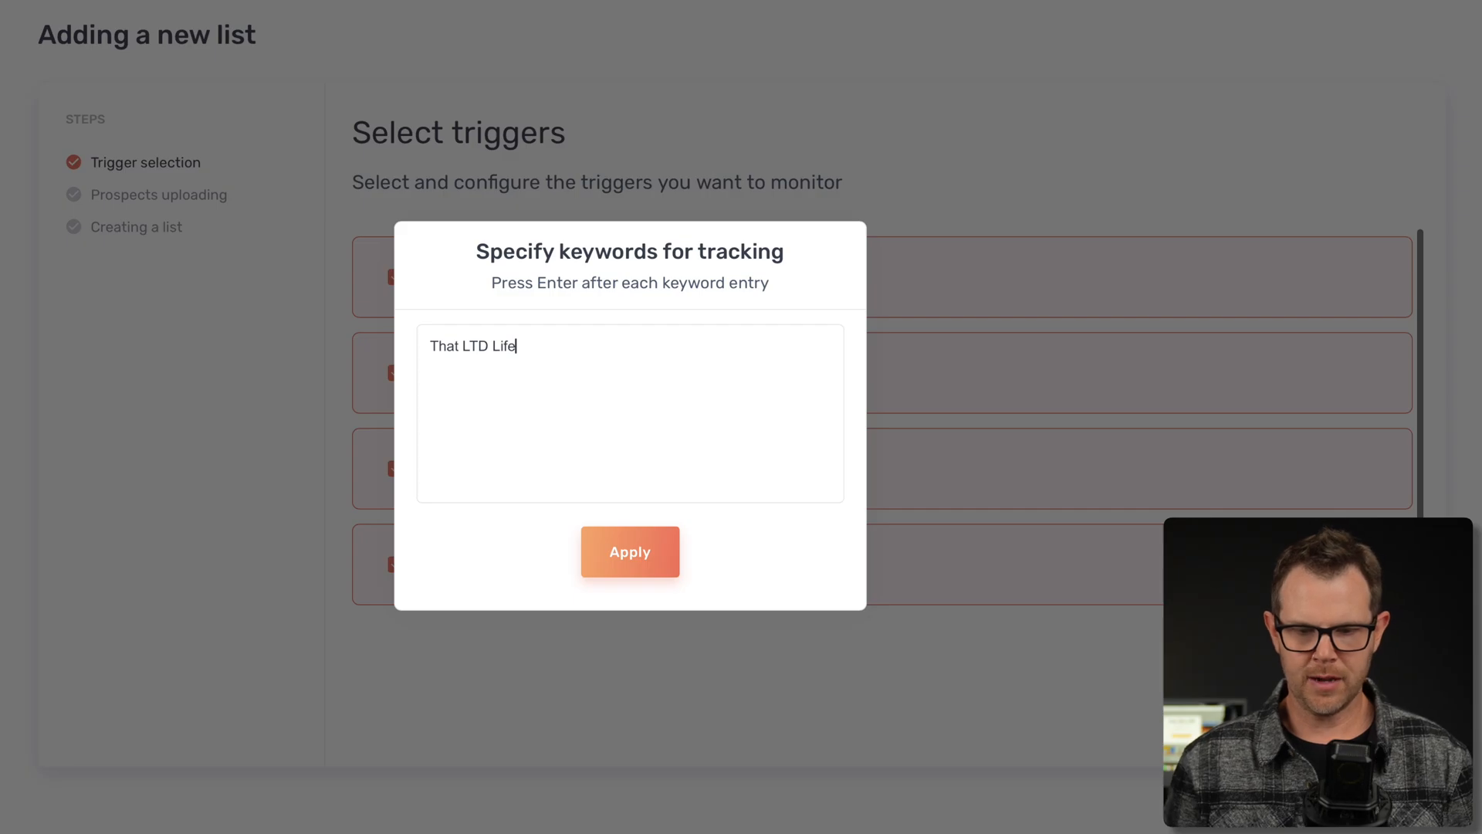
click(630, 551)
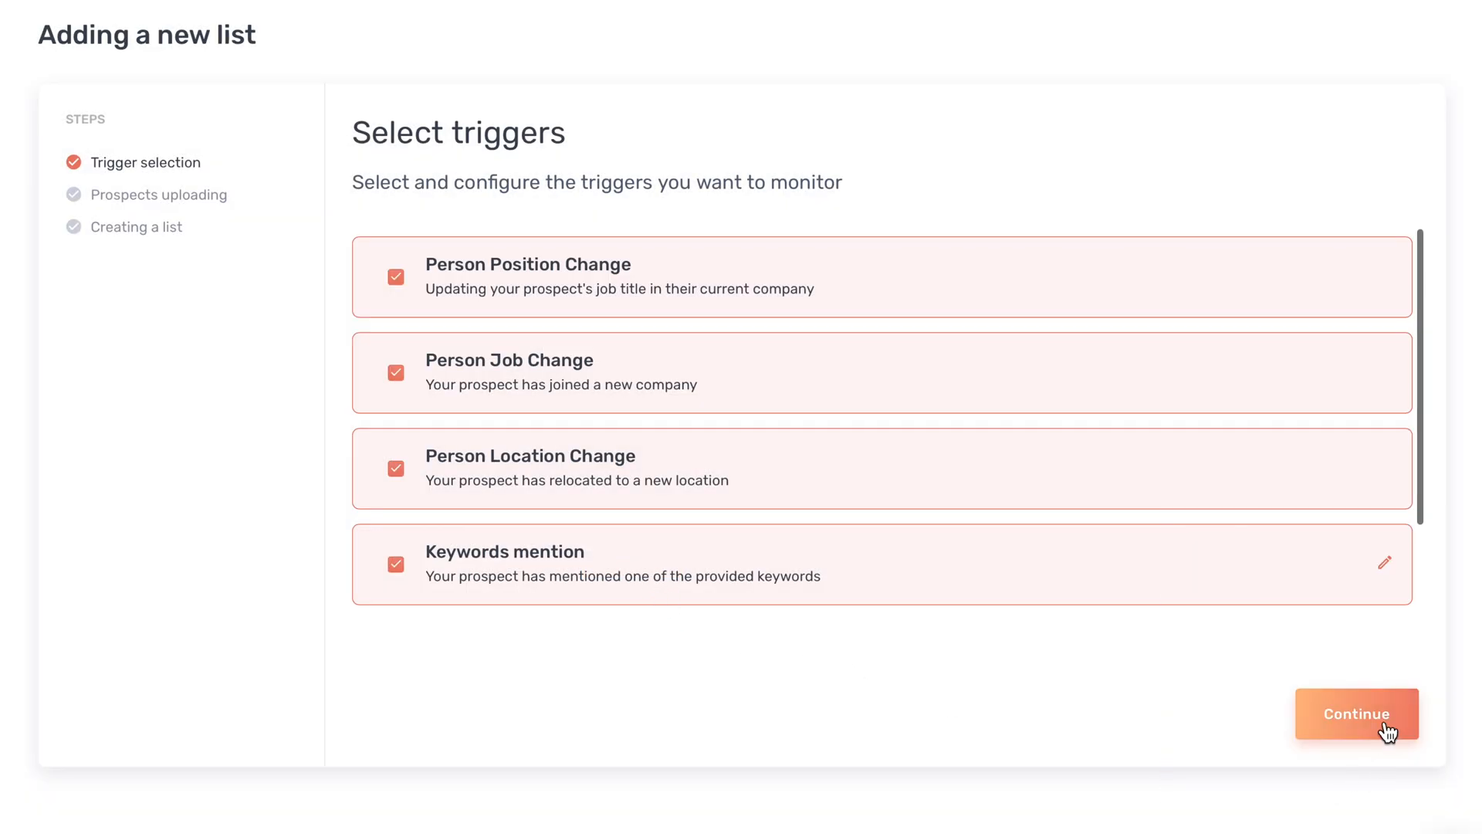
click(1357, 713)
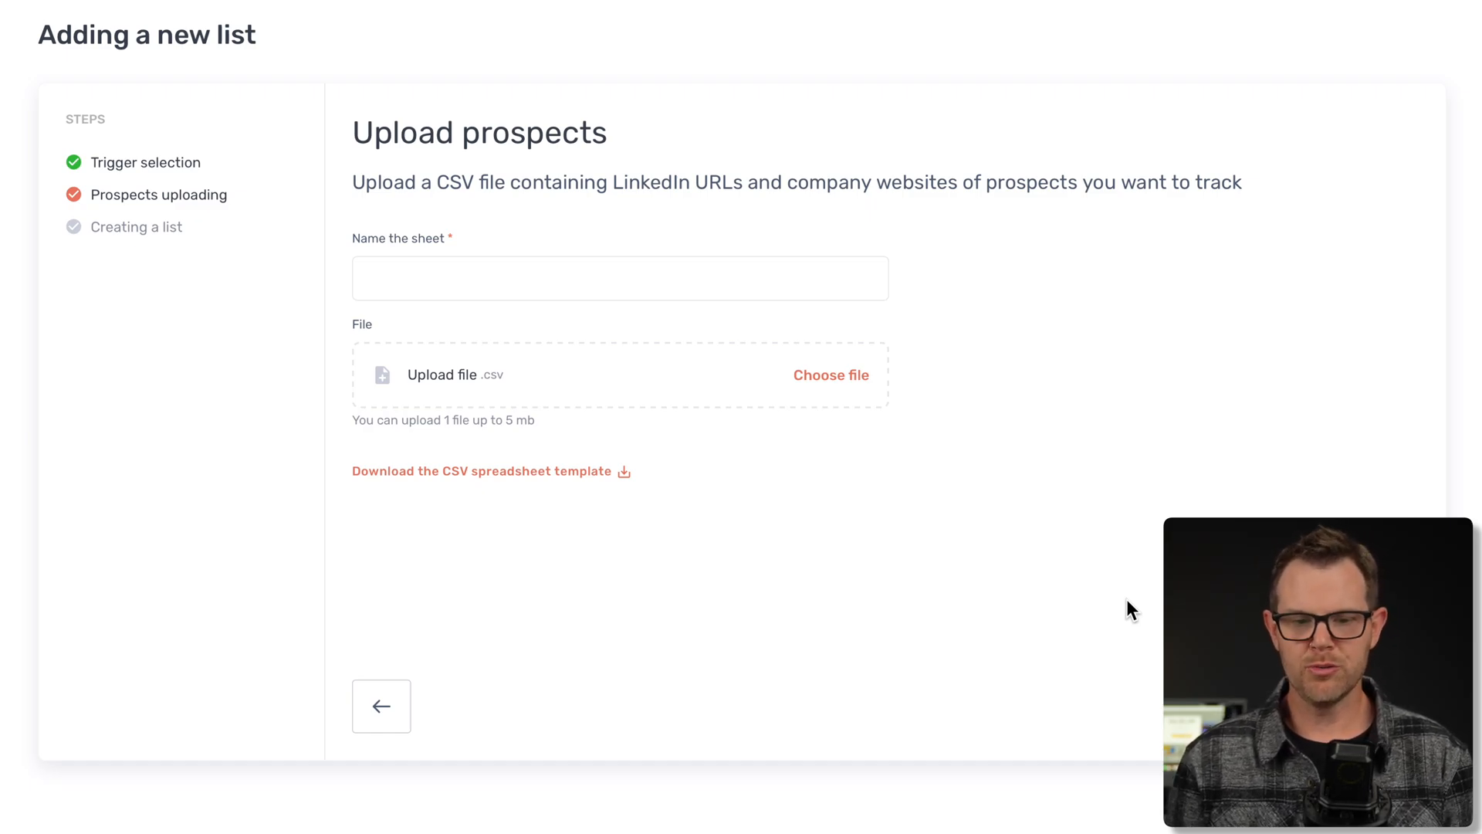
mouse_move(565, 498)
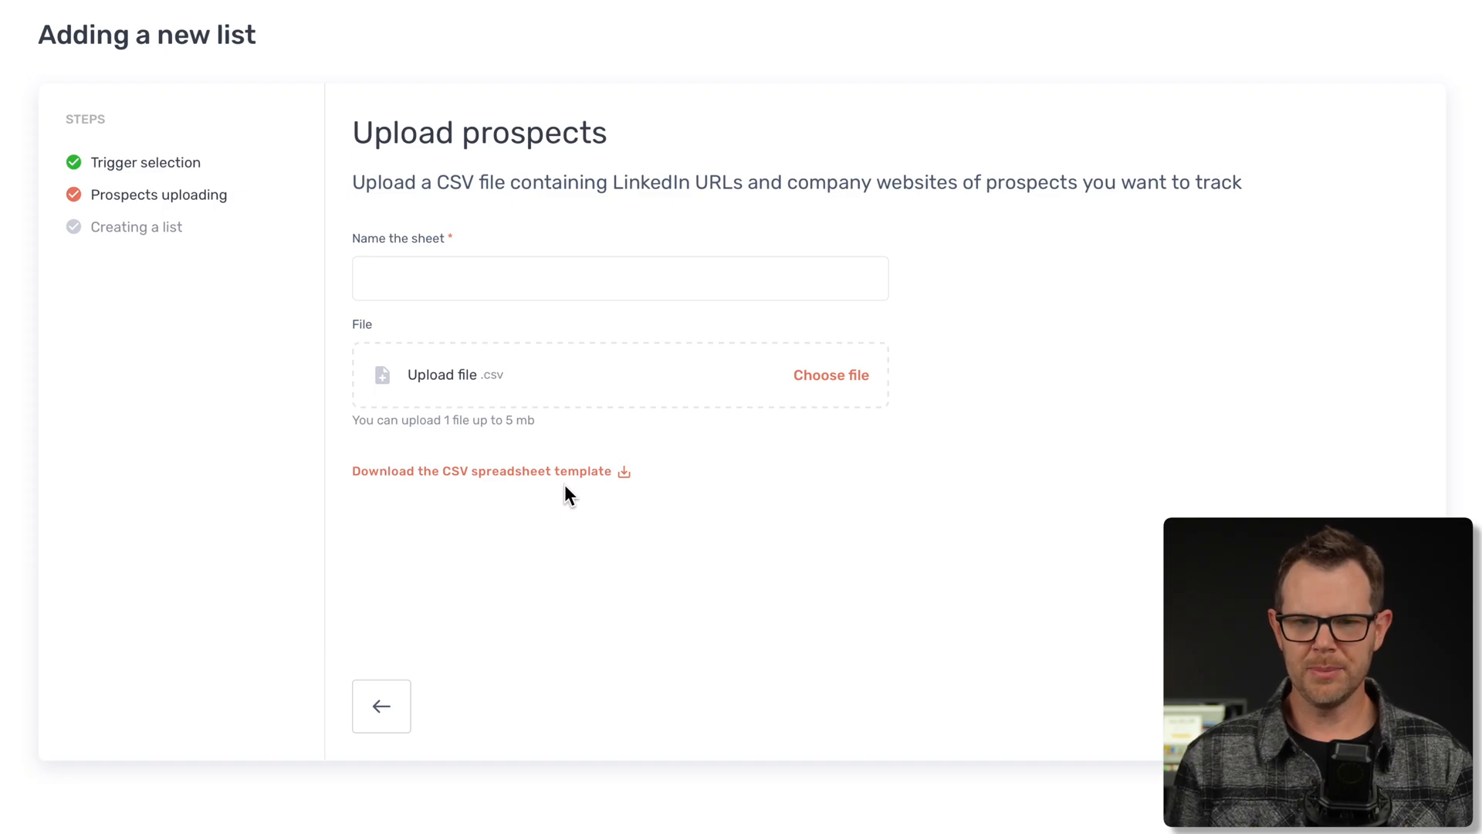
Follow the CSV template link to the help article on preparing the prospect CSV
click(481, 471)
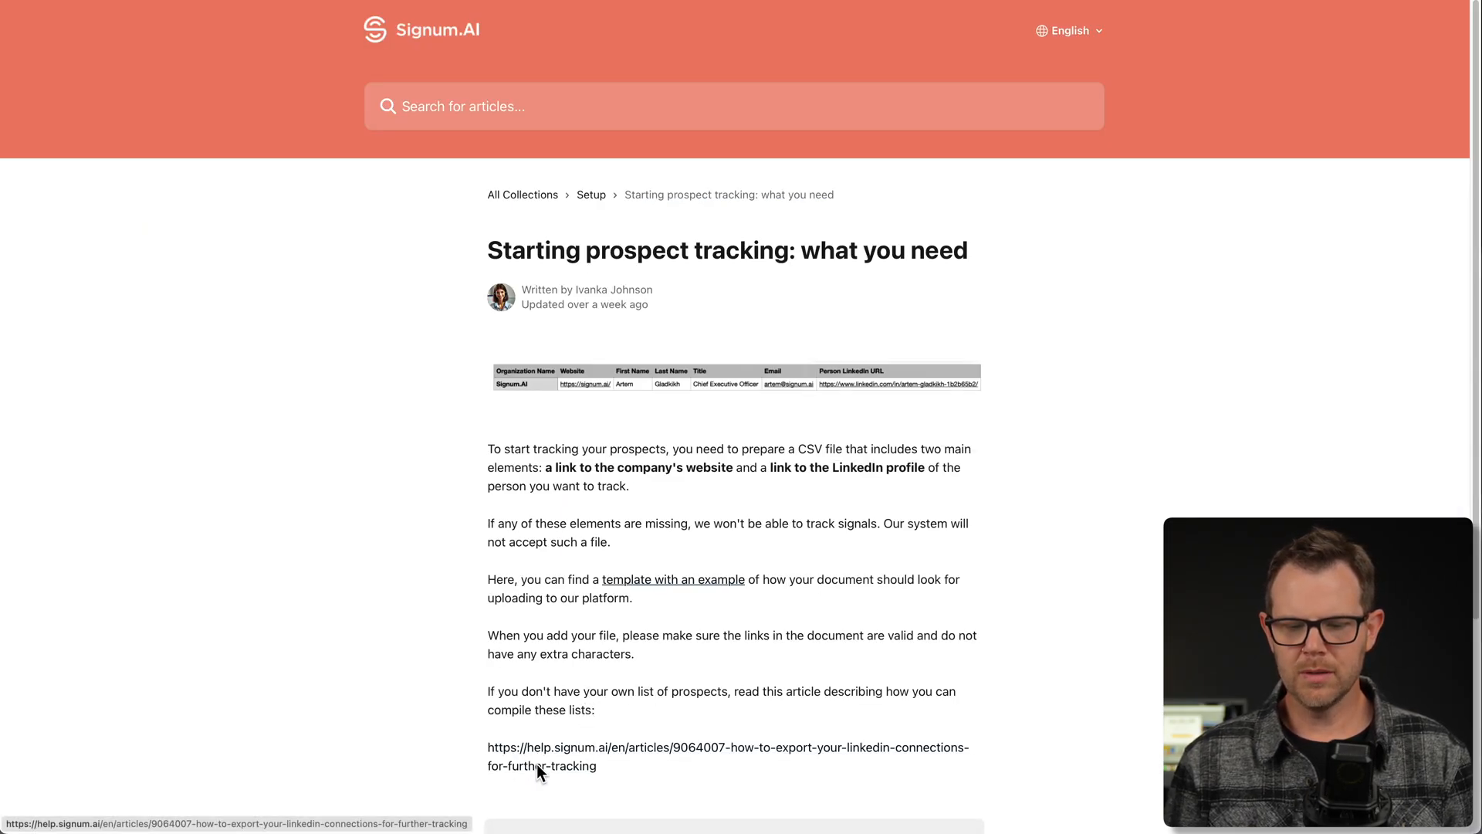
Read the article on exporting LinkedIn connections and open the prospects template spreadsheet
click(727, 756)
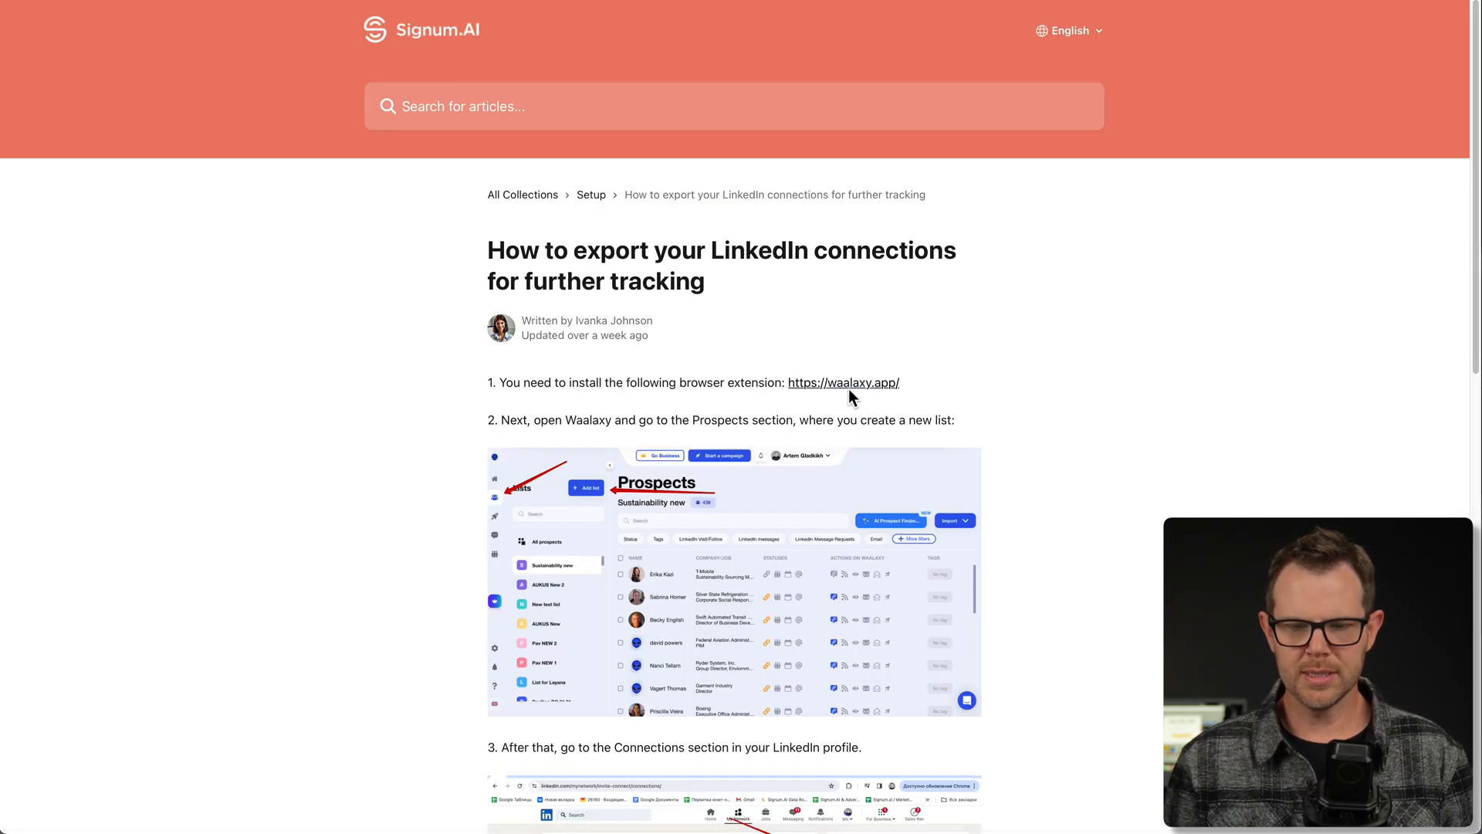
mouse_move(994, 532)
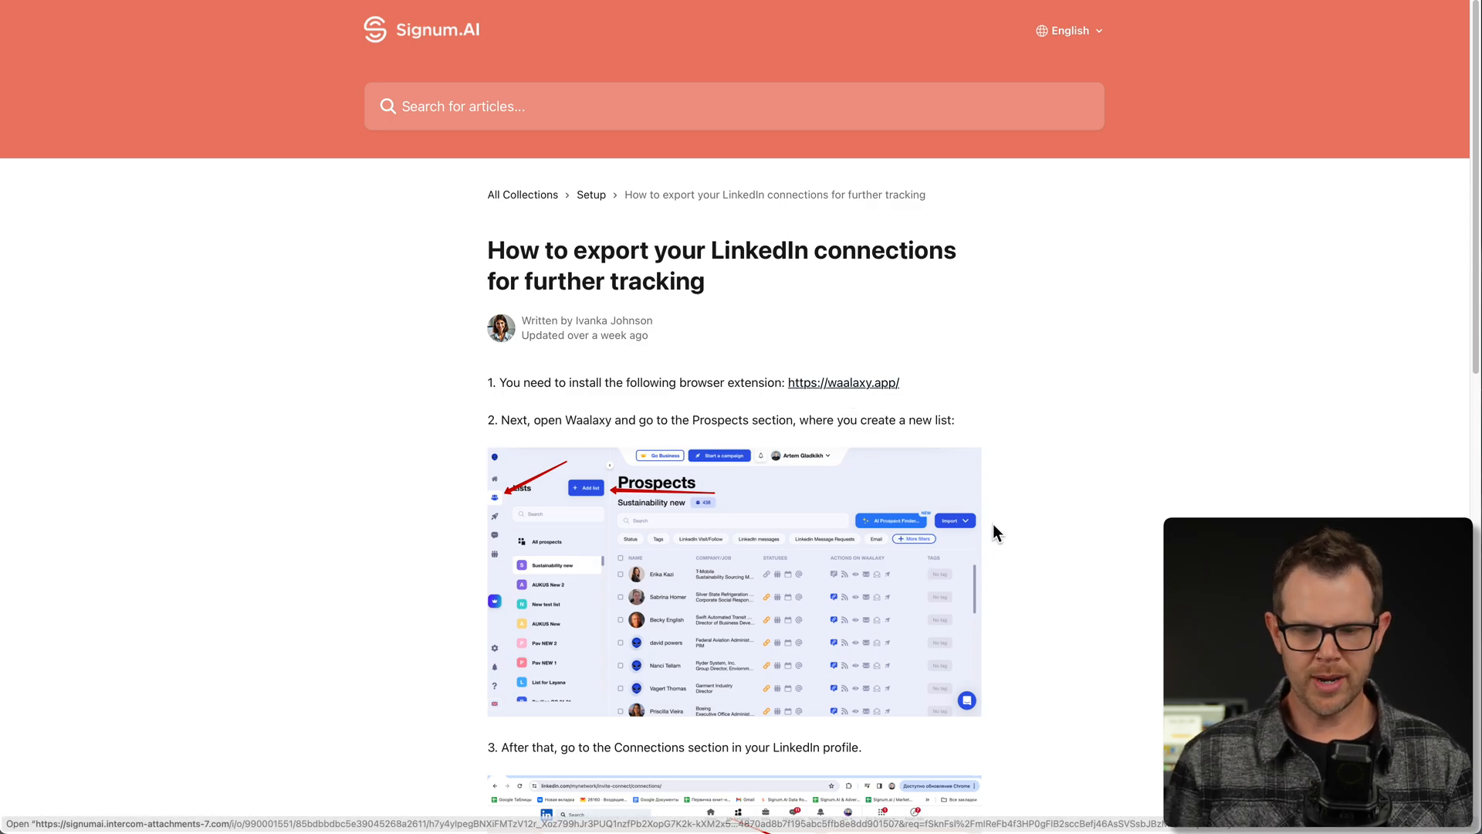
scroll(down, 3)
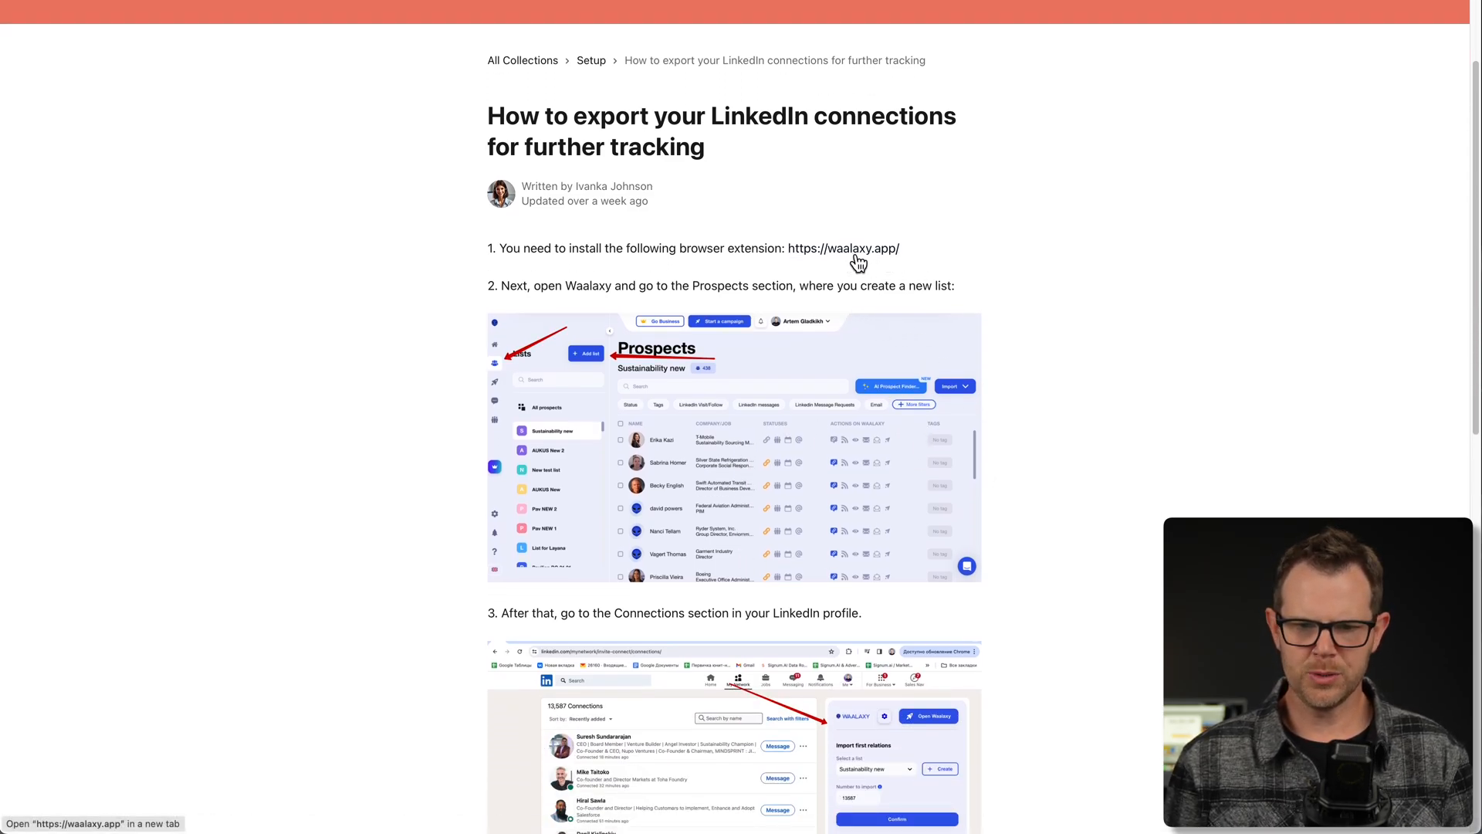
click(844, 247)
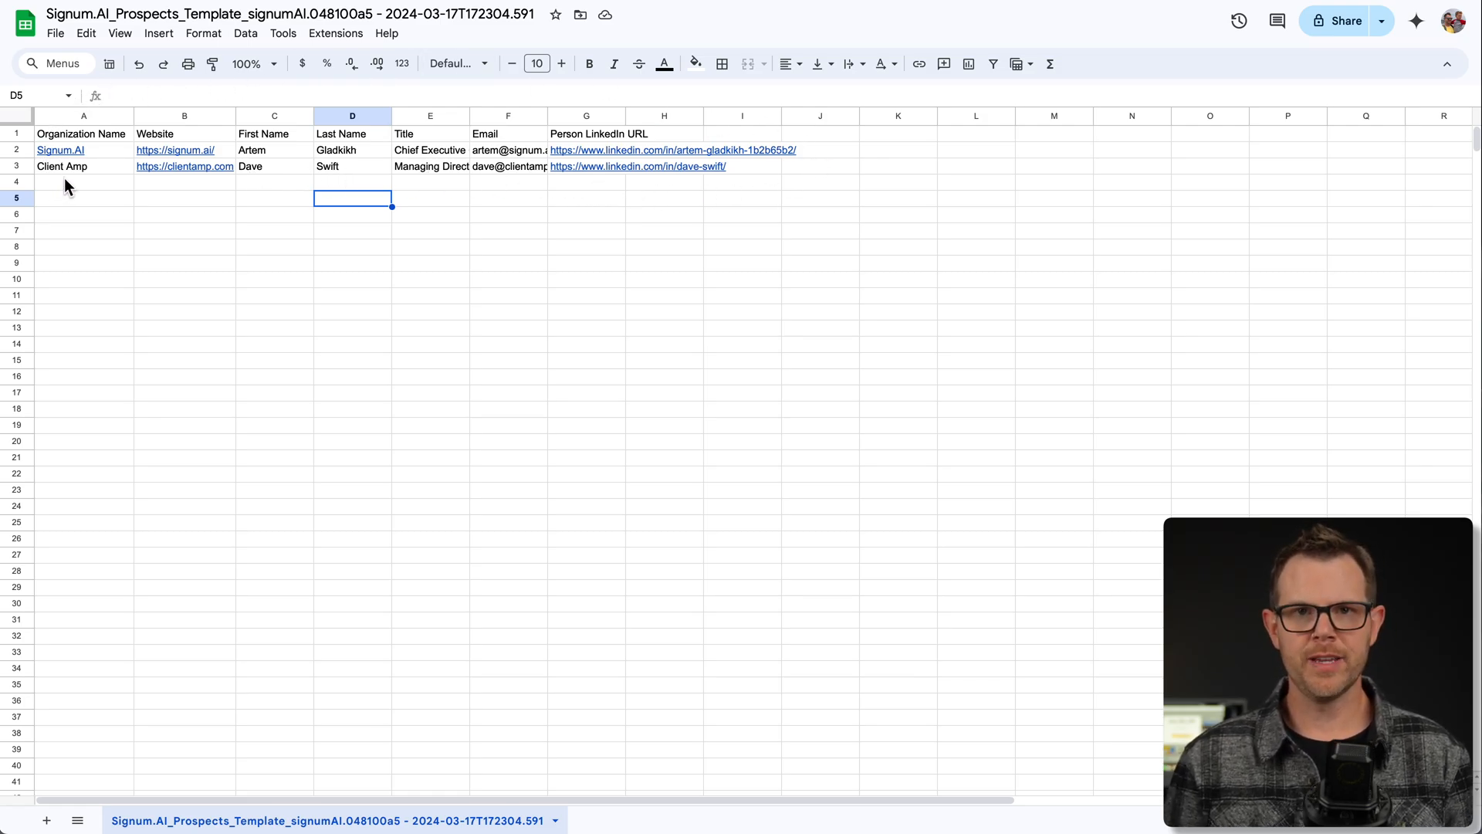
mouse_move(56, 33)
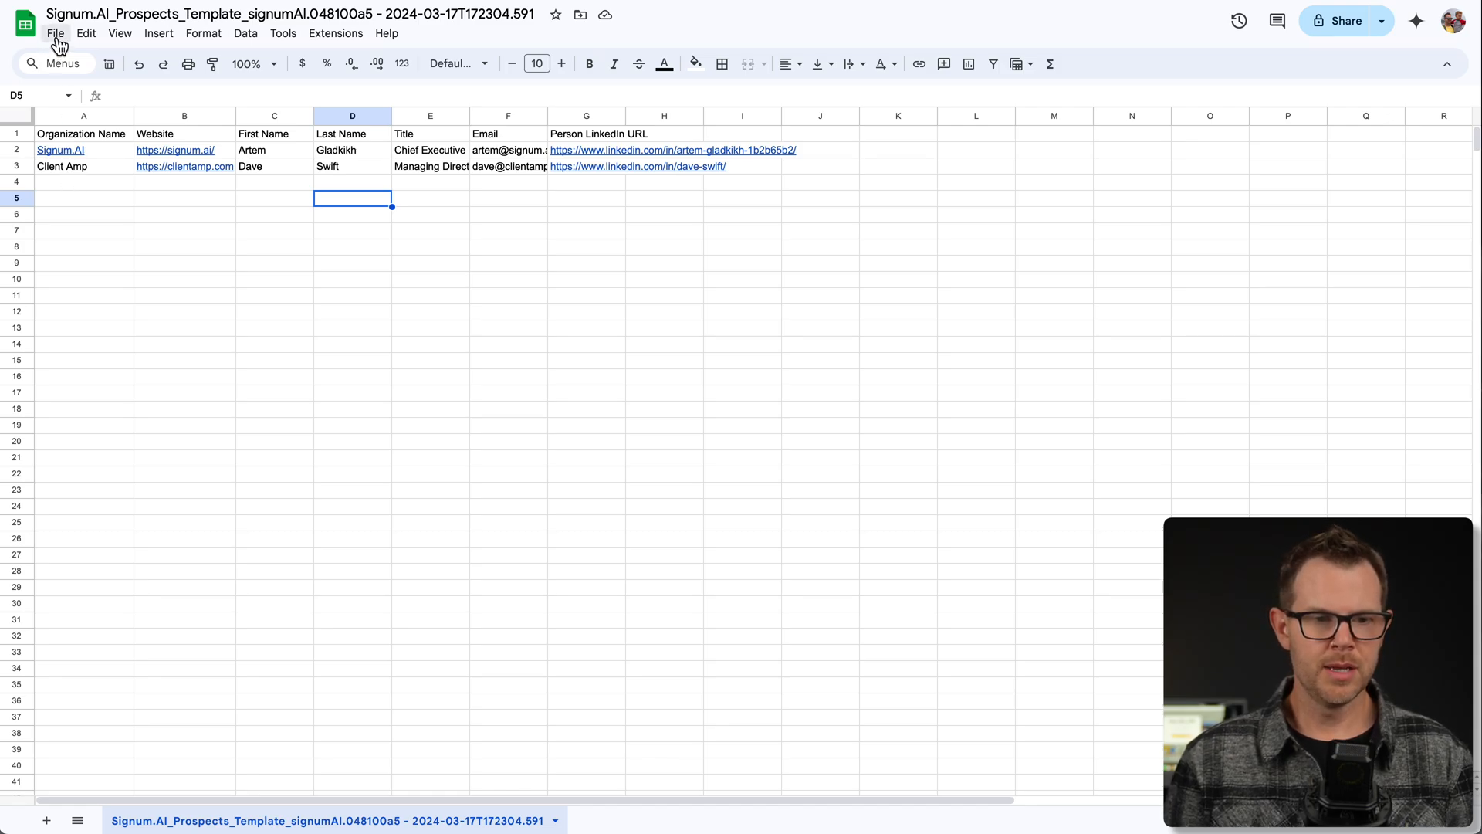
Download the prospects template from Google Sheets as a CSV file
click(56, 32)
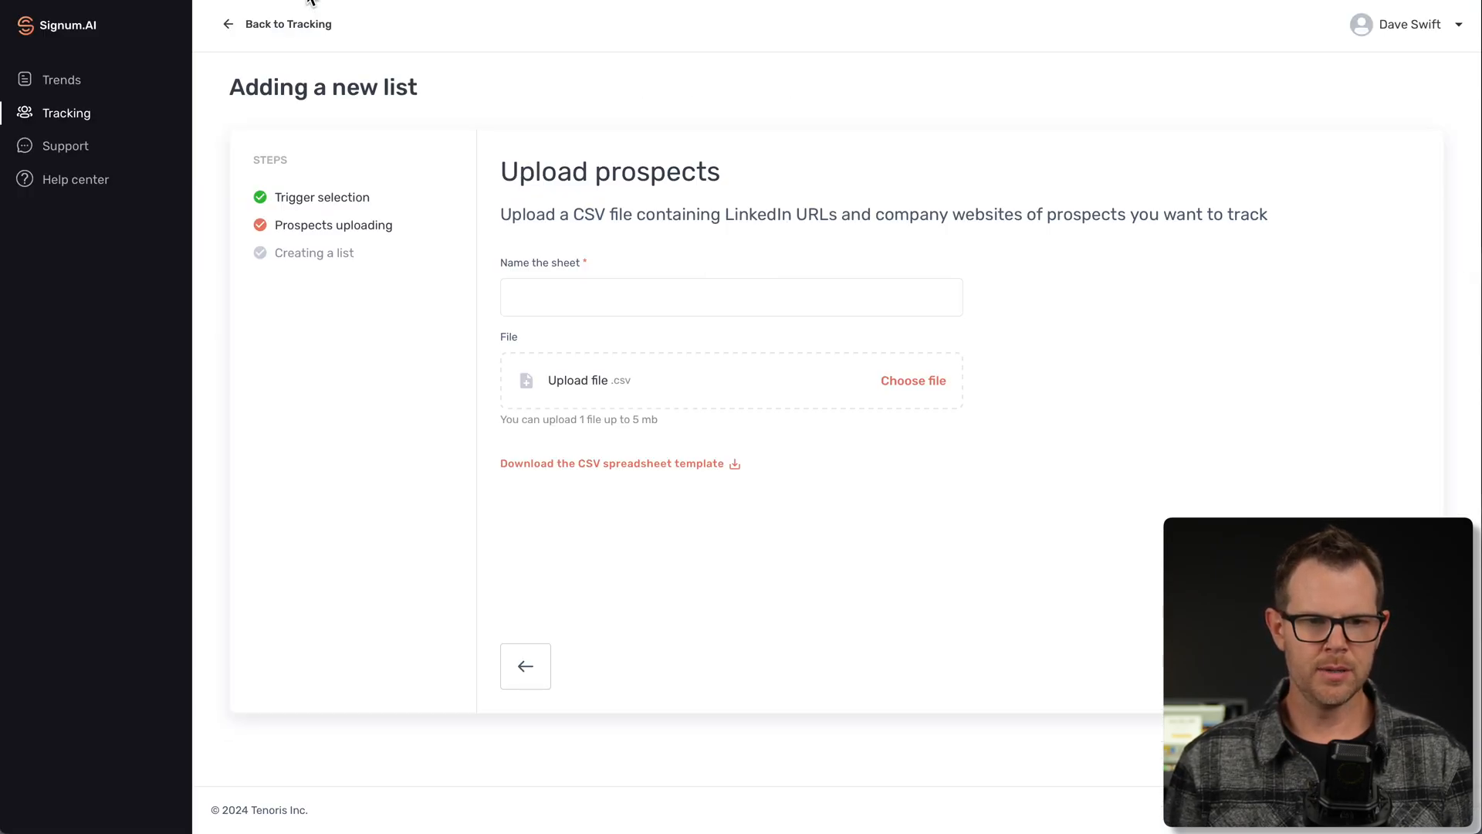
Upload the exported prospects CSV and name the sheet 'Test'
click(911, 380)
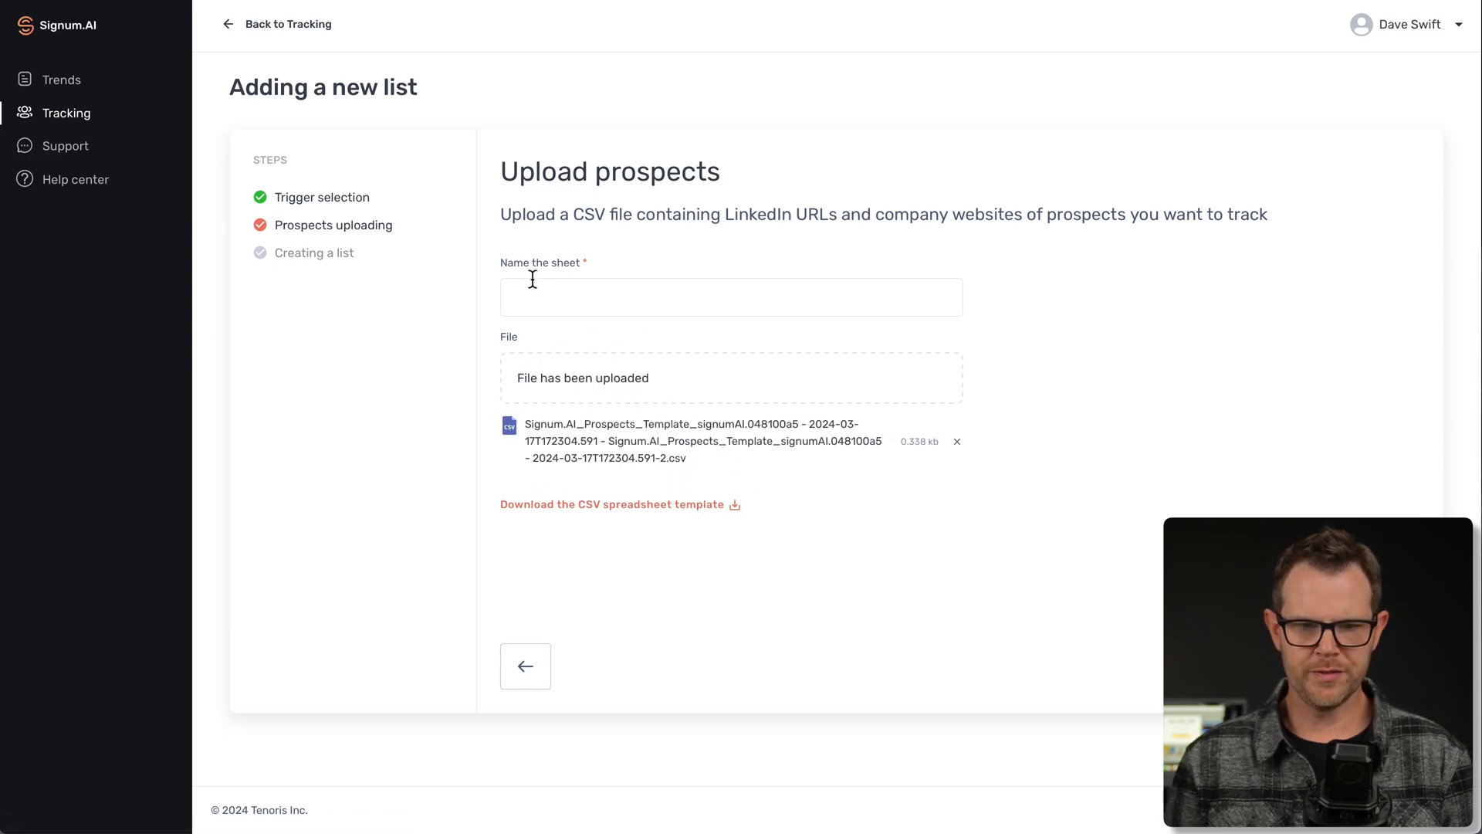
click(730, 296)
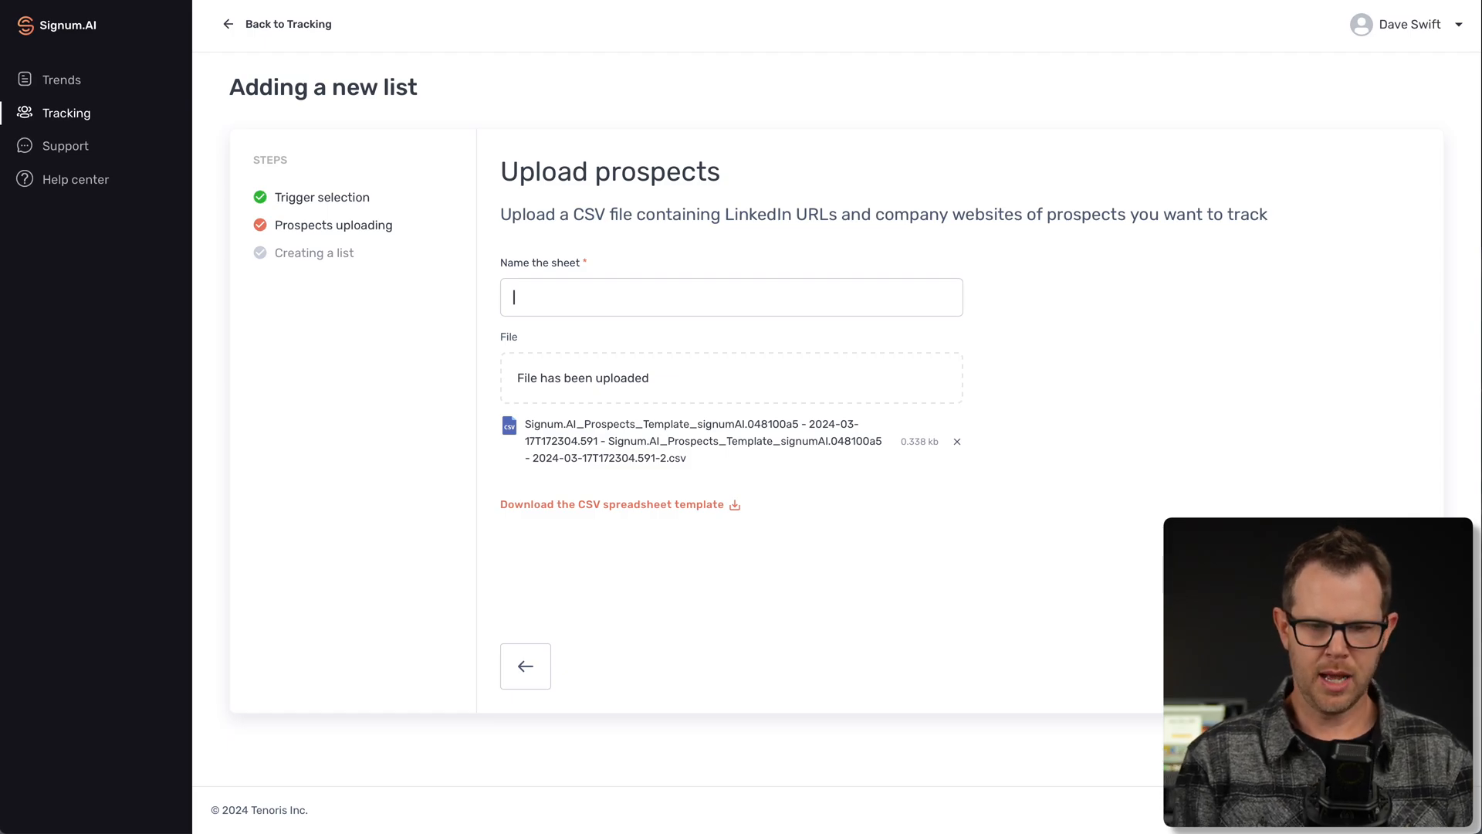
text(Test)
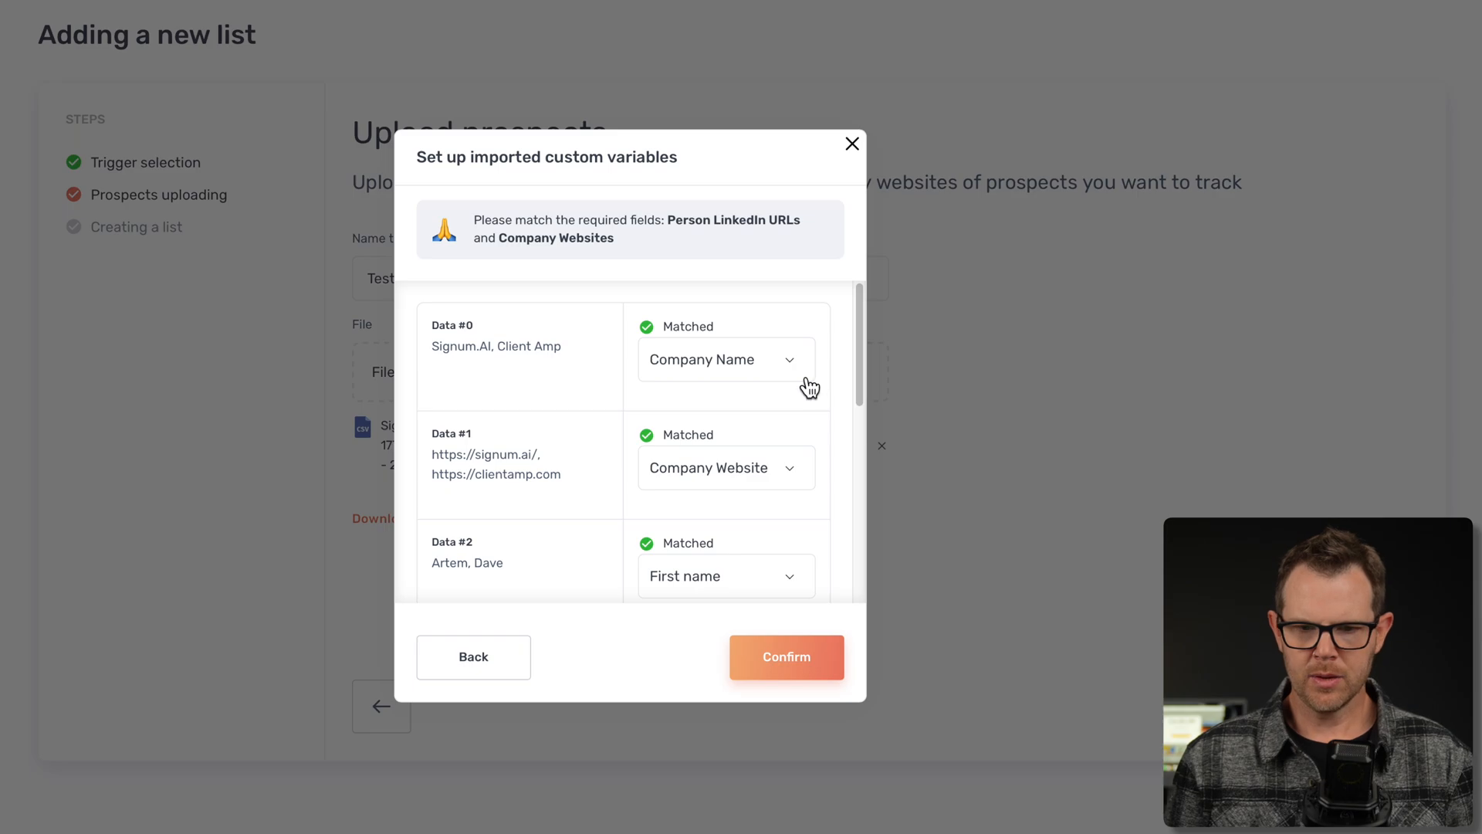
mouse_move(494, 380)
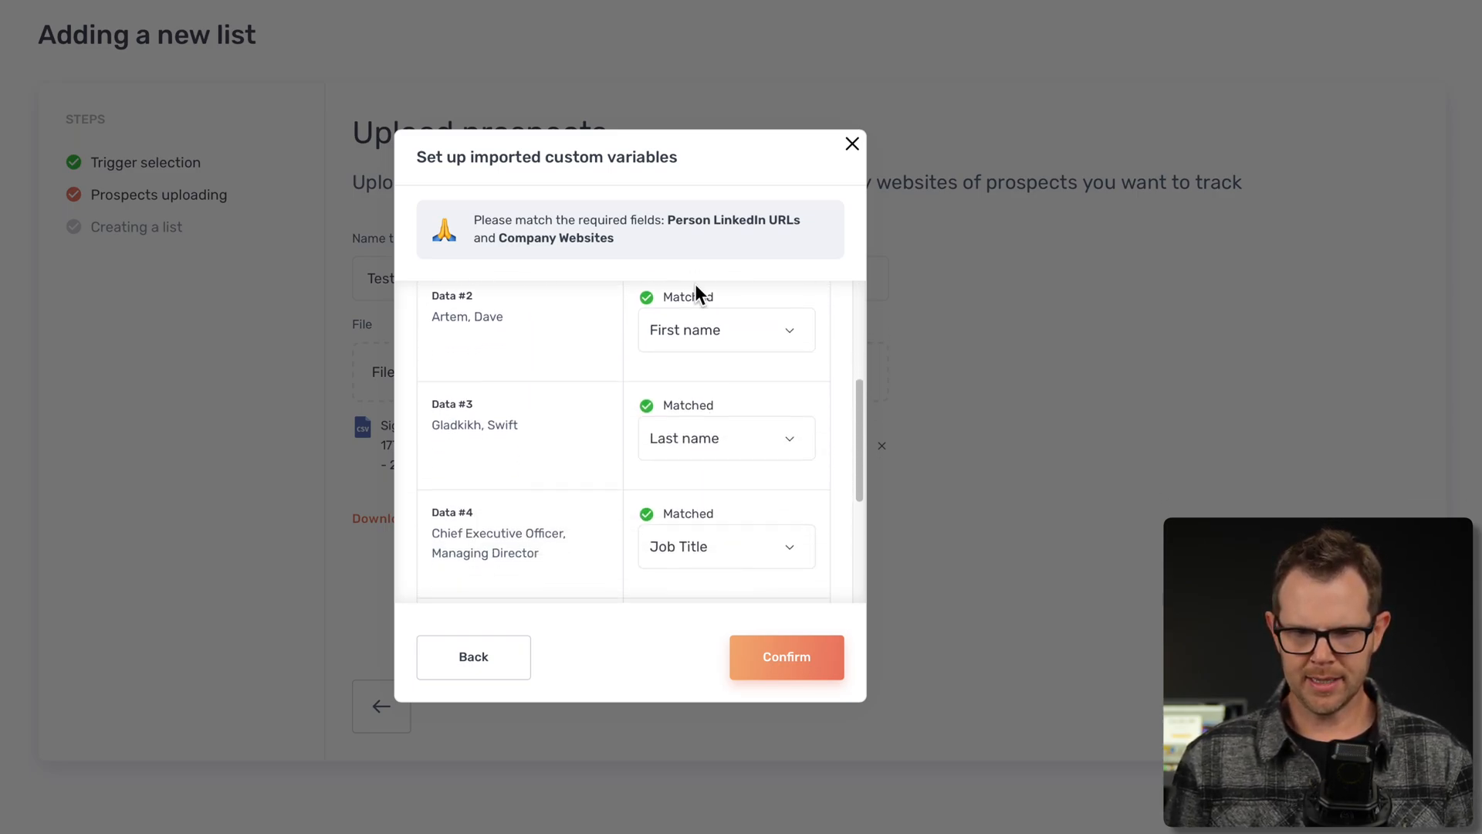
Review the matched columns and confirm the import, adding 2 prospects
scroll(down, 3)
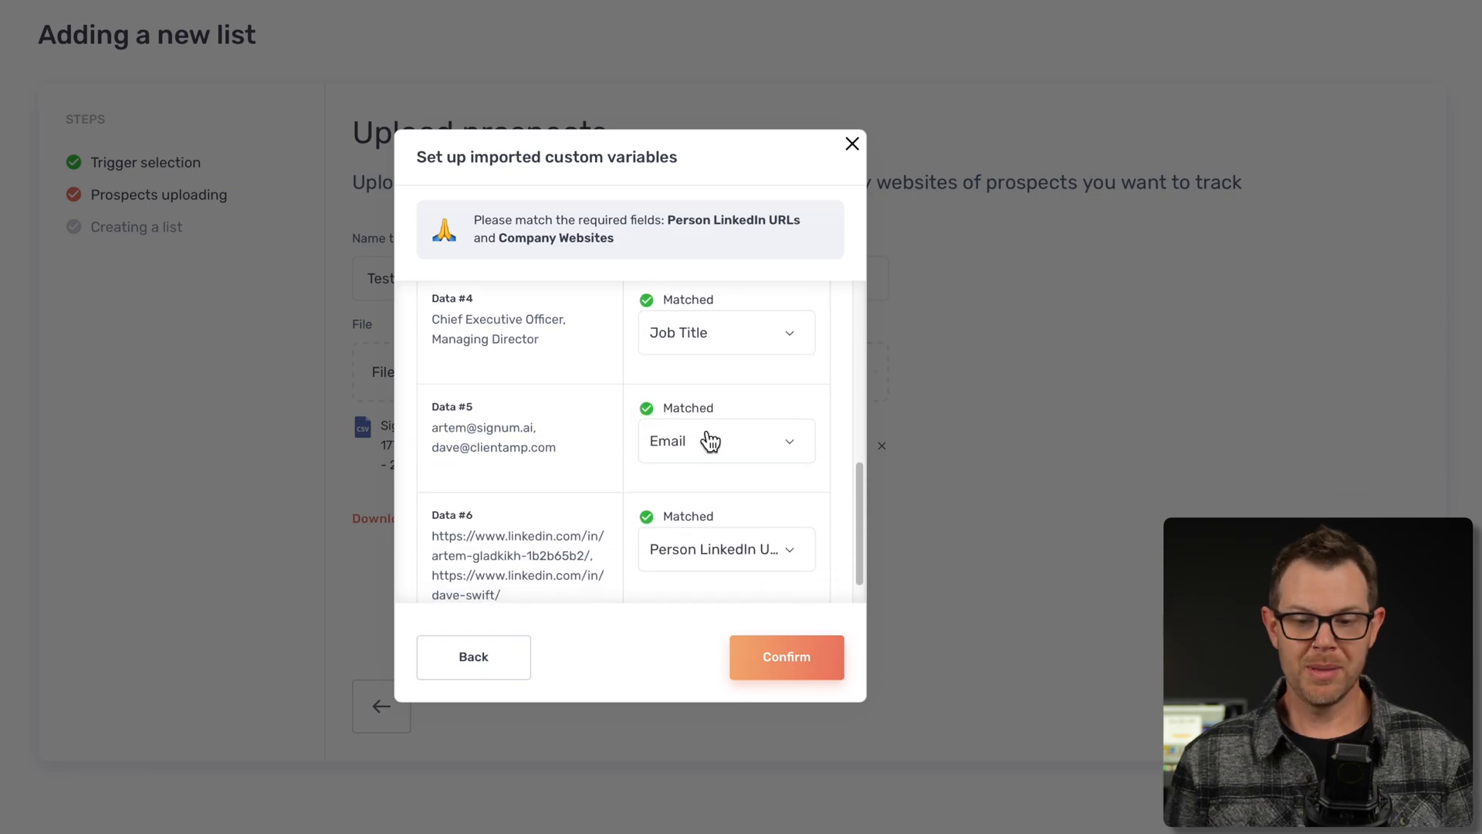
scroll(down, 3)
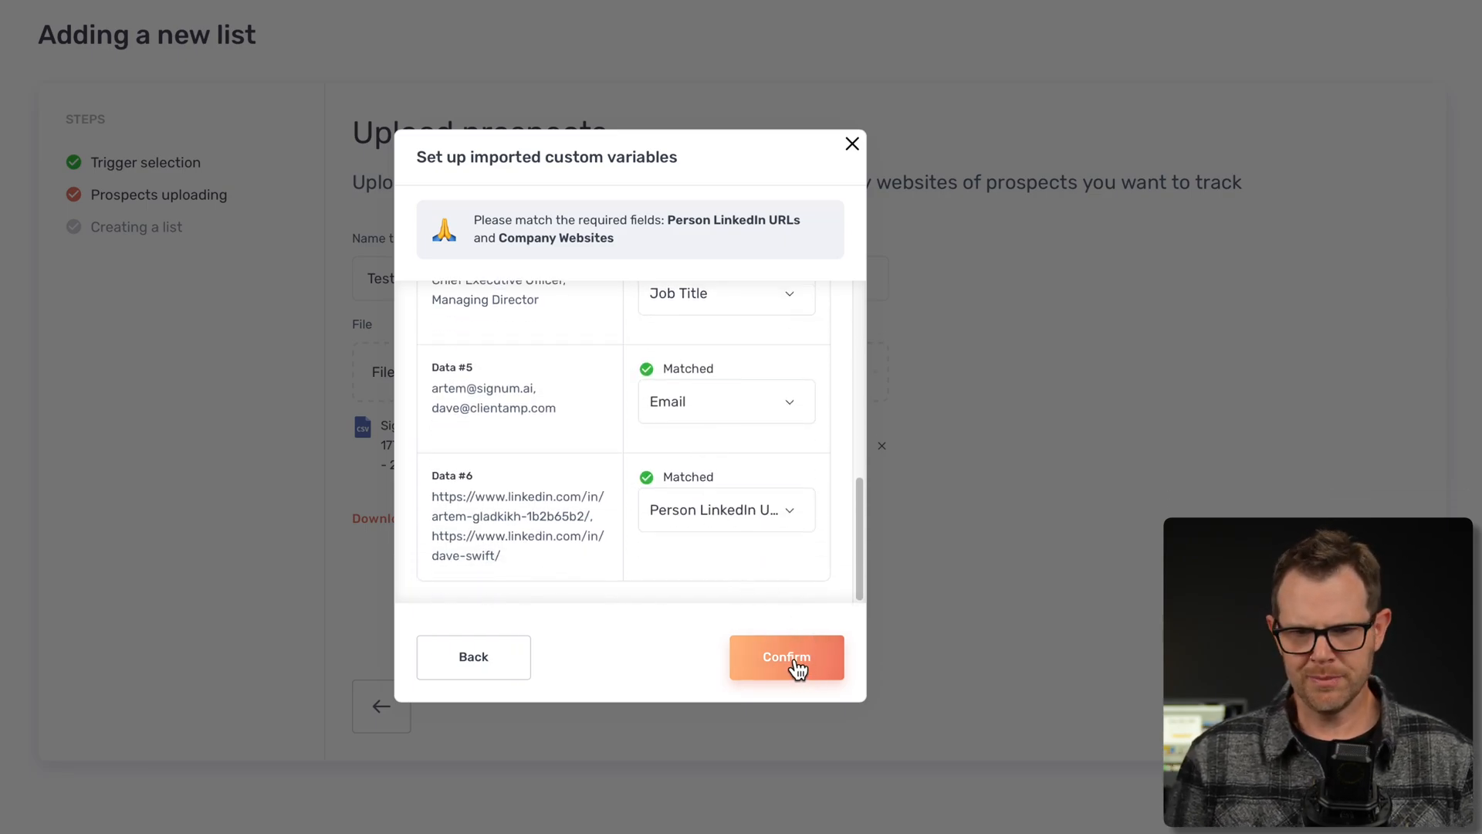
click(786, 658)
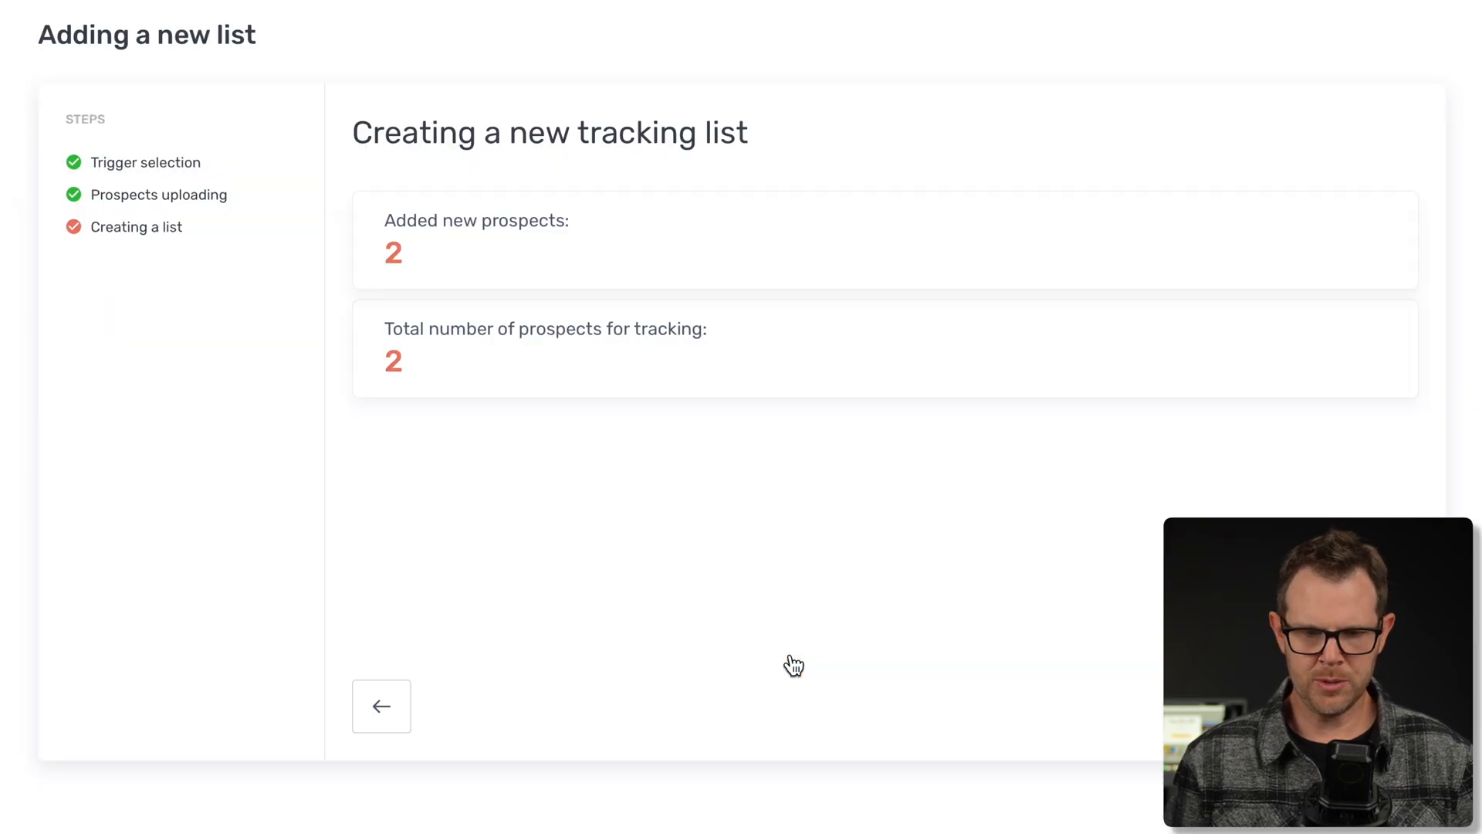
mouse_move(352, 275)
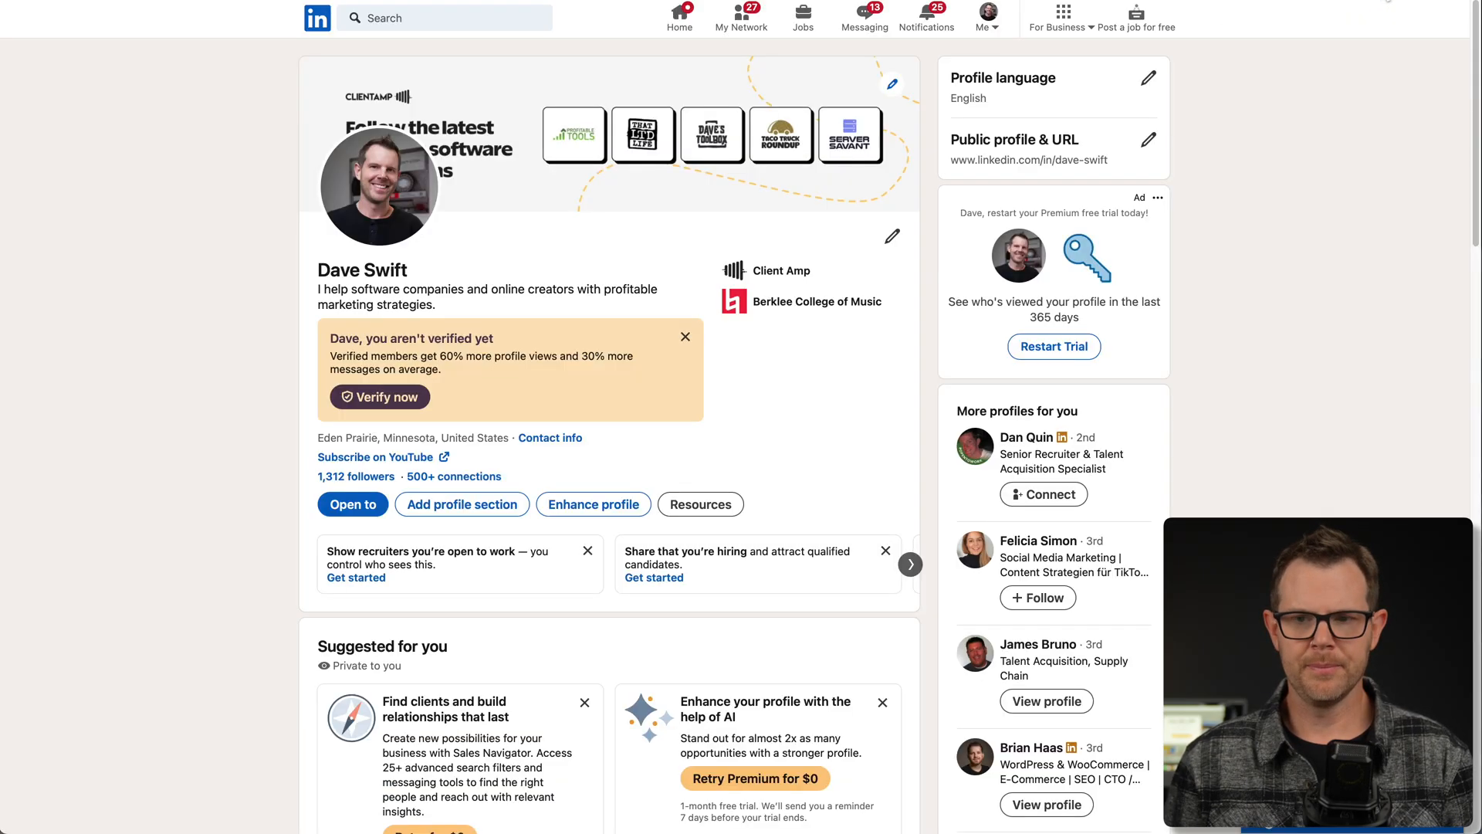
Add a current Content Creator position at Client Amp from July 2024 and save the intro
click(889, 236)
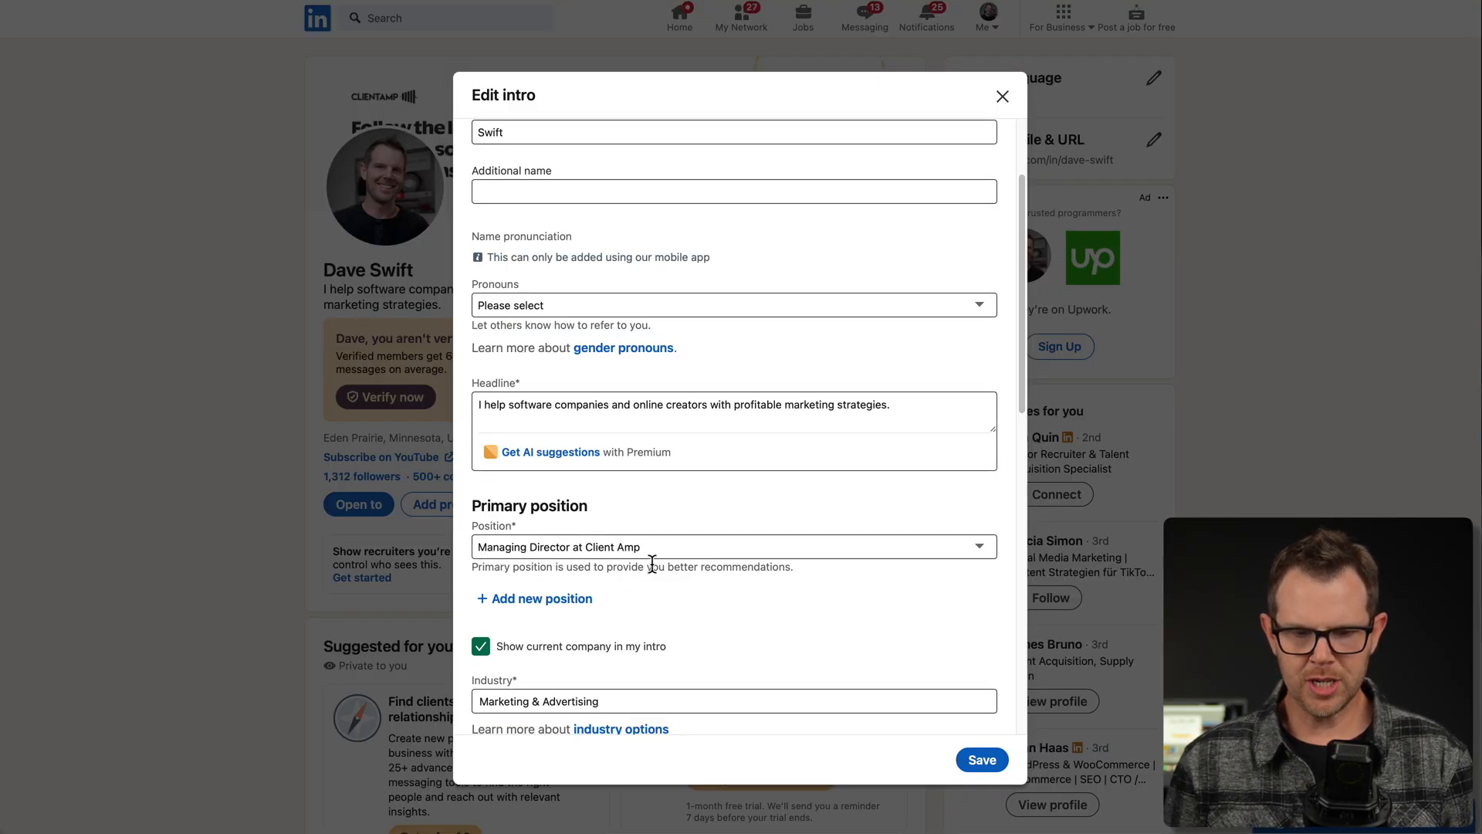
click(732, 546)
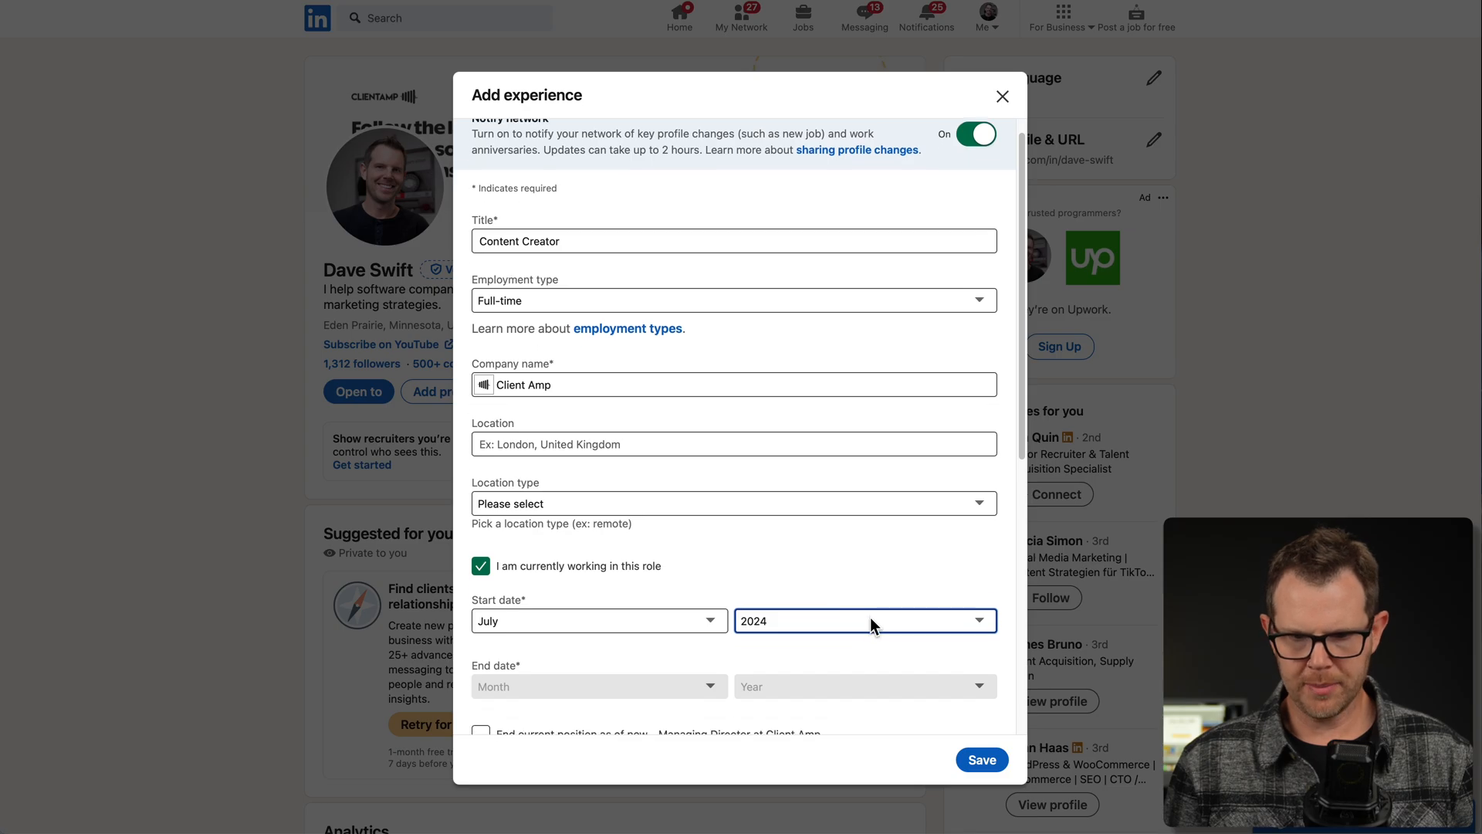
click(981, 760)
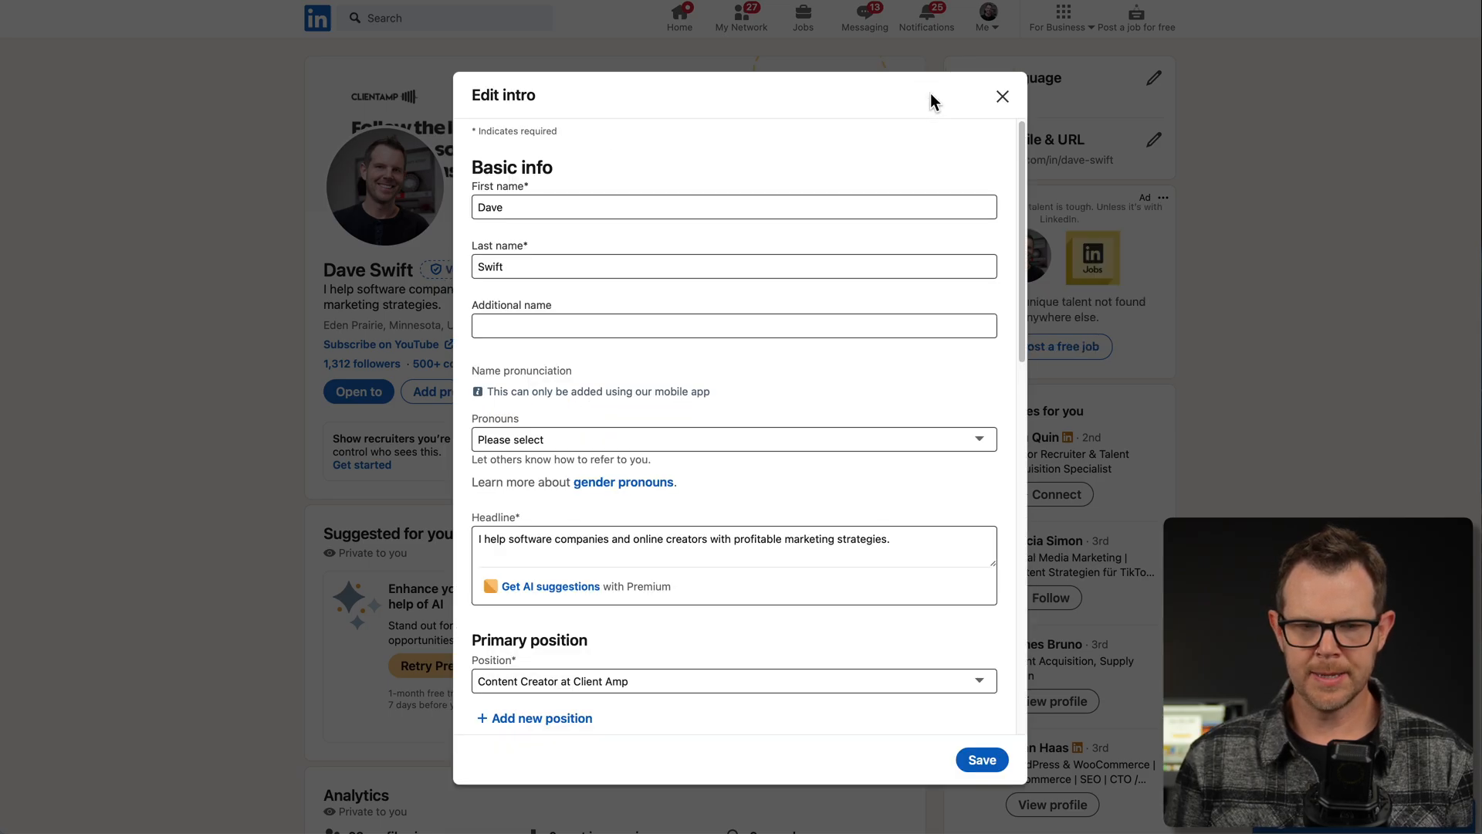
click(1001, 96)
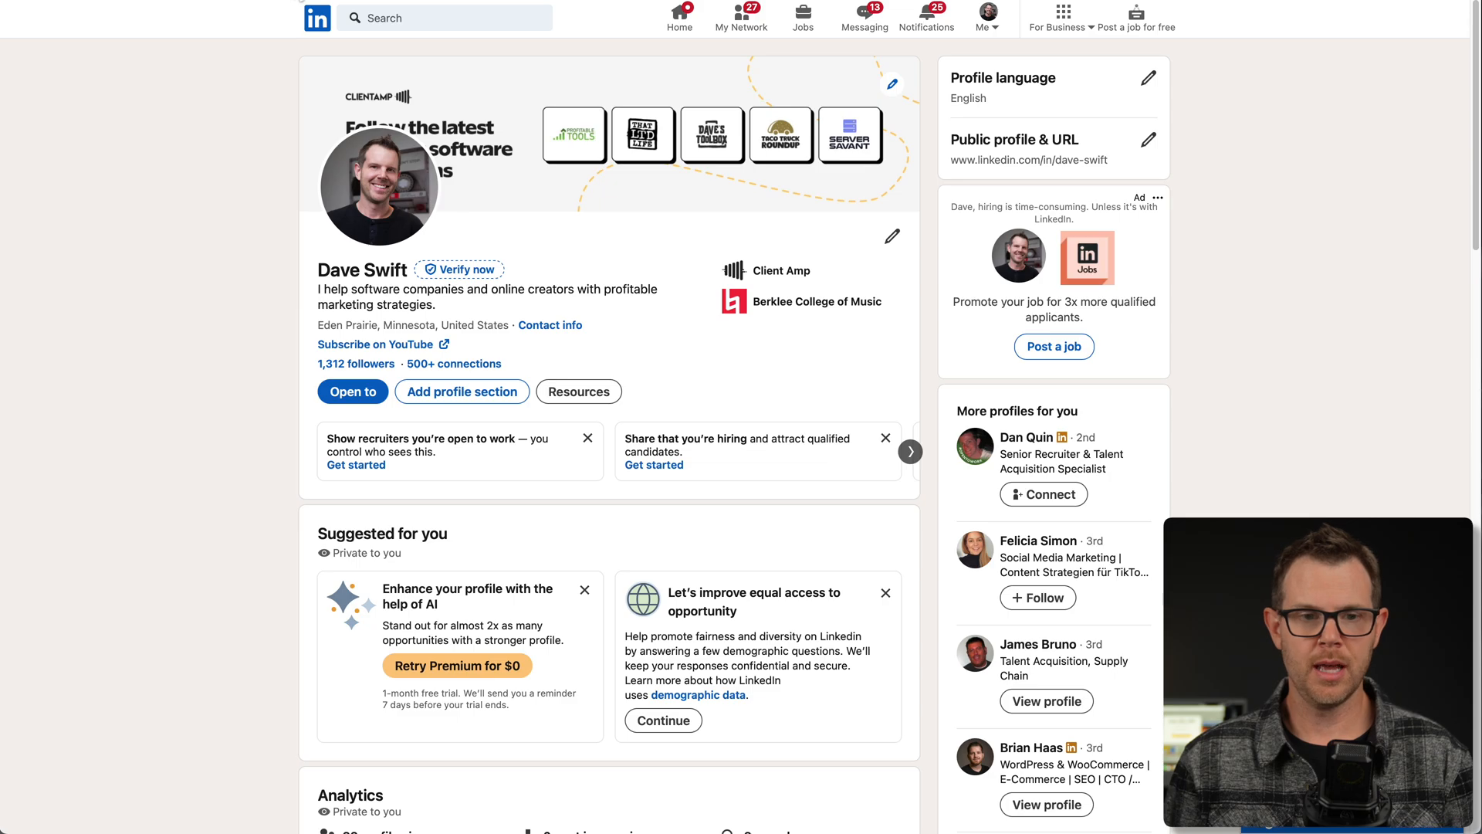
scroll(down, 3)
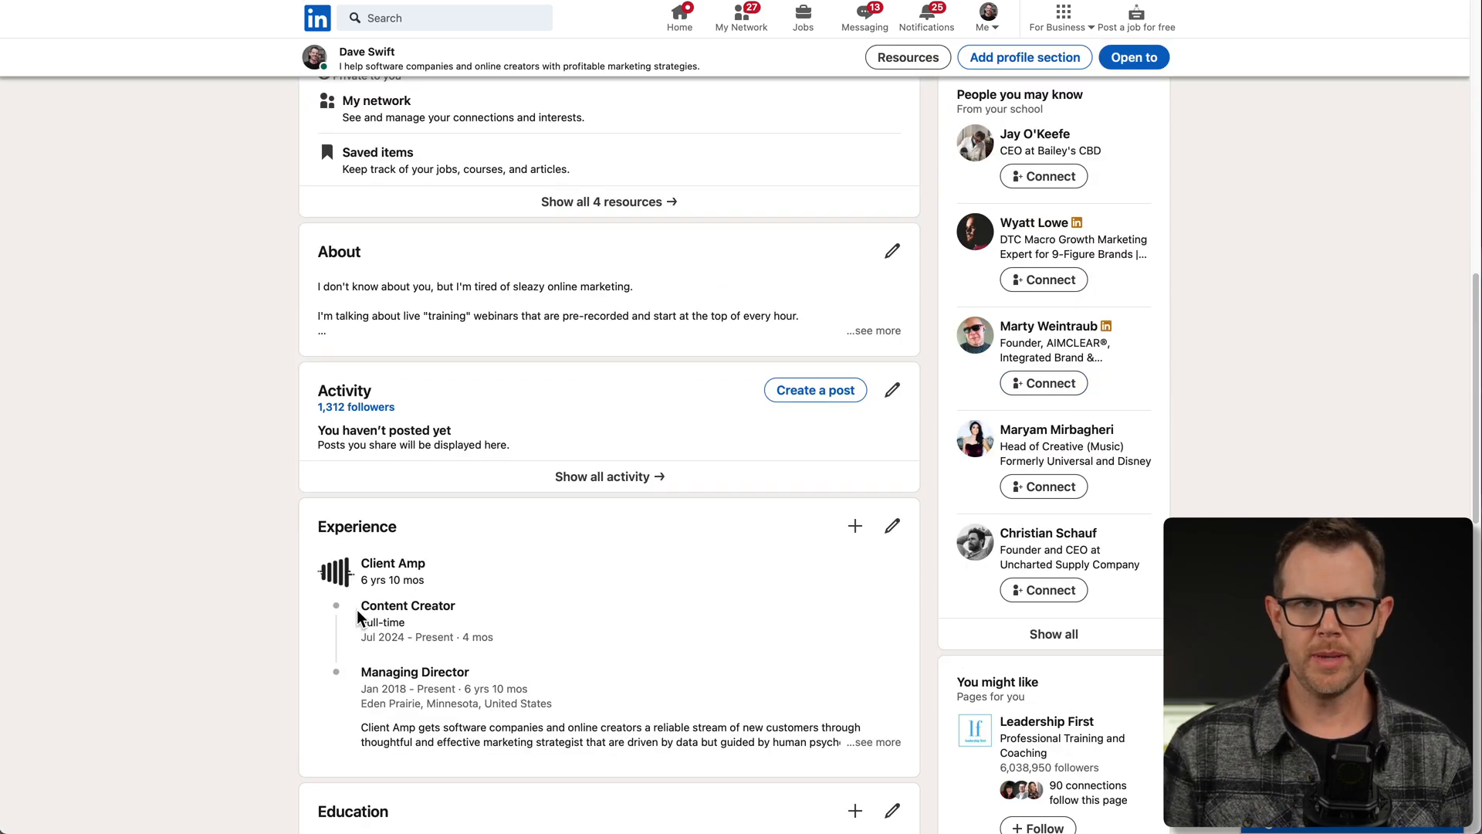
mouse_move(452, 664)
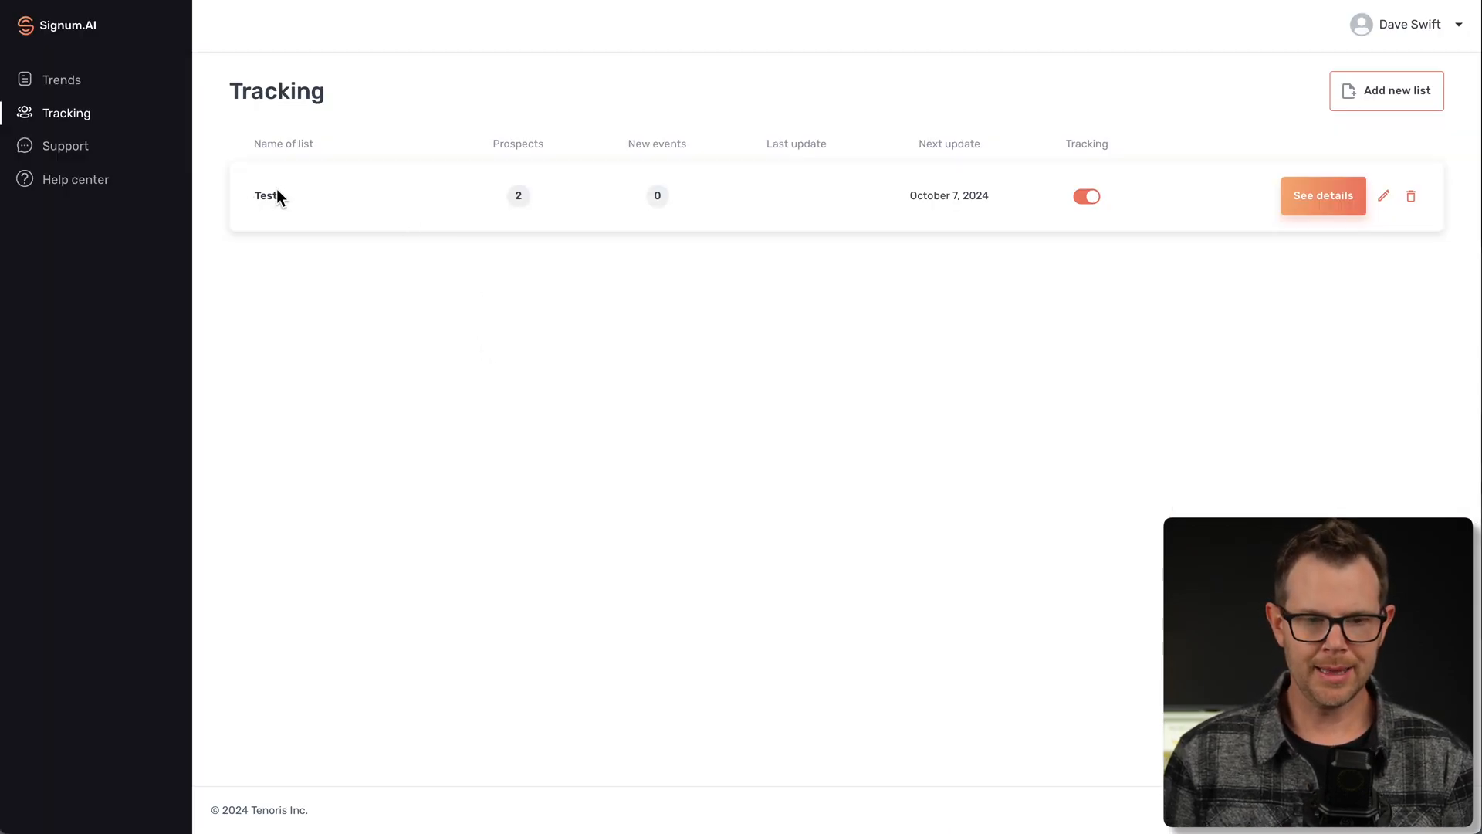
View Dave Swift's Client Amp prospect details showing Managing Director captured 6/10/2024
click(1322, 196)
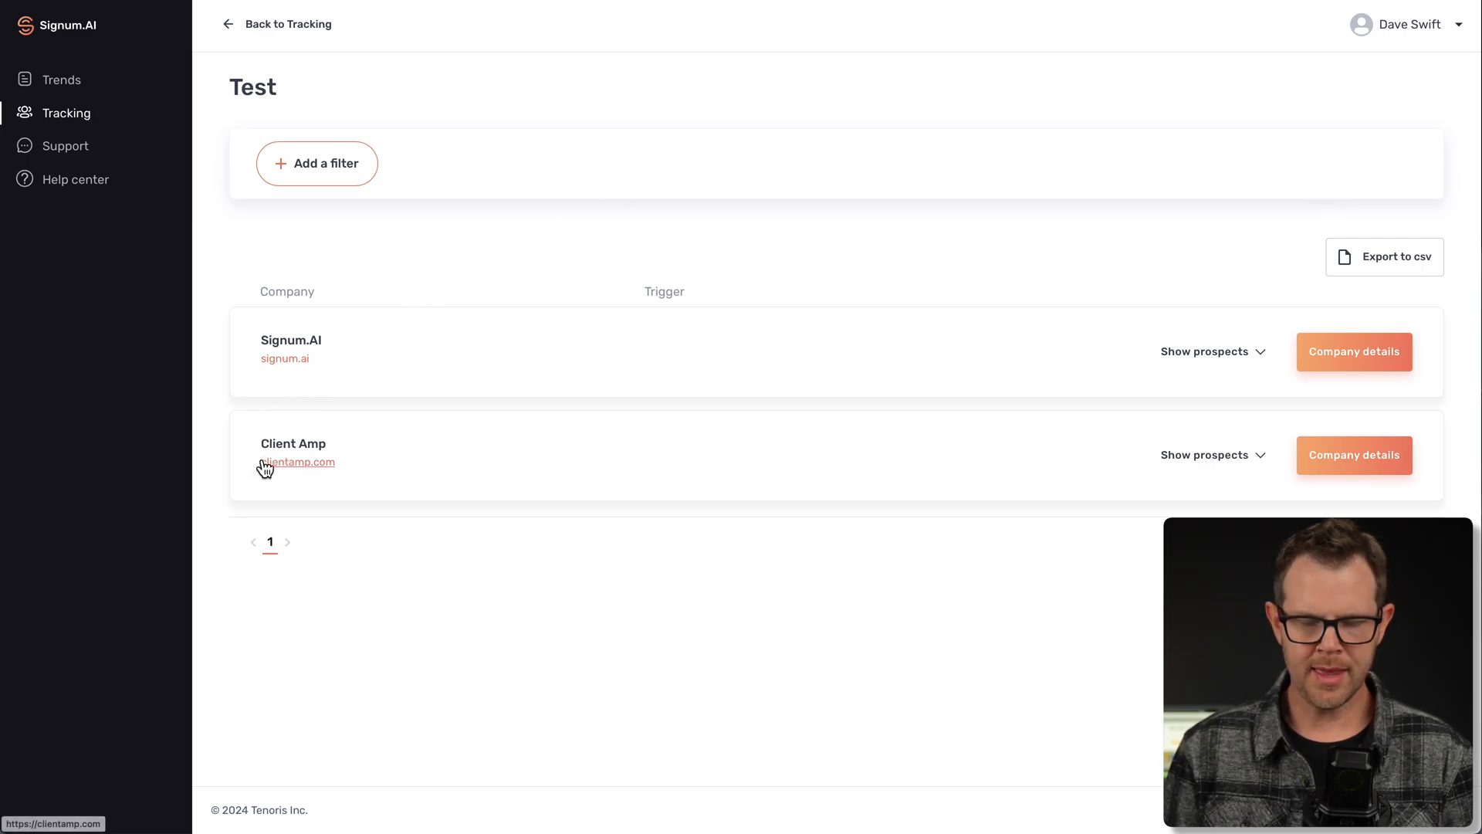
click(1206, 453)
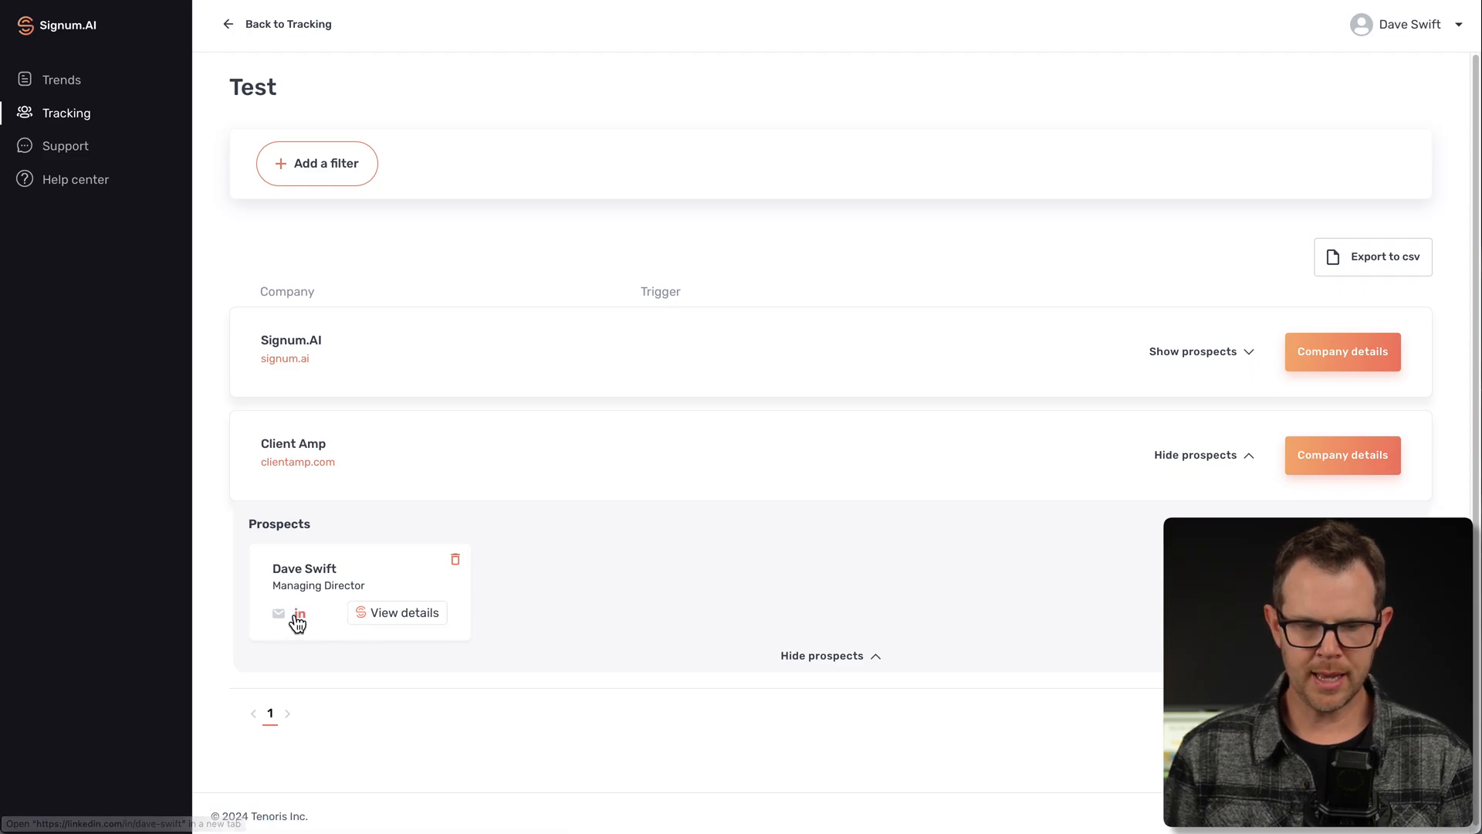
mouse_move(325, 624)
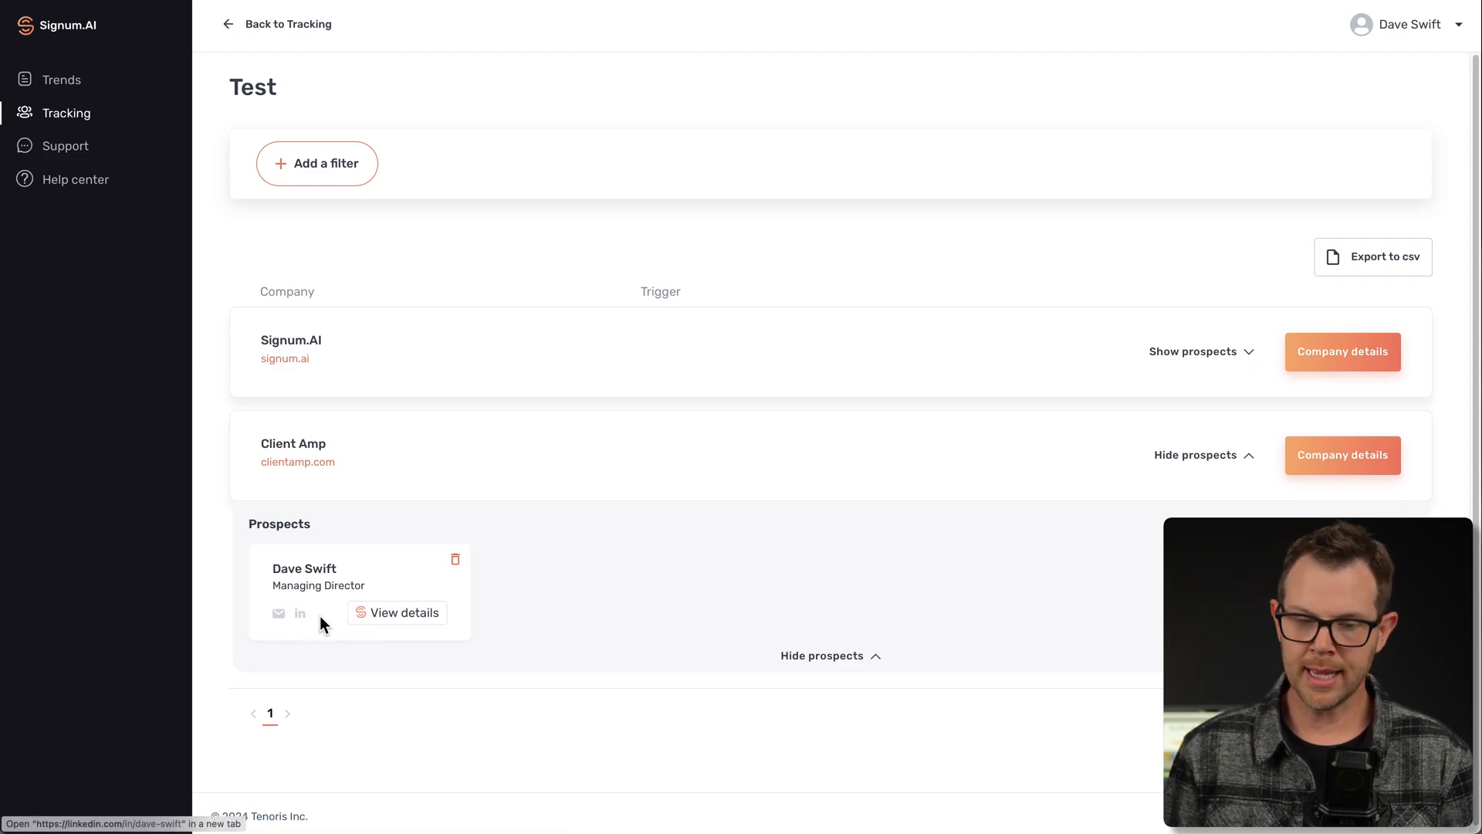
click(404, 613)
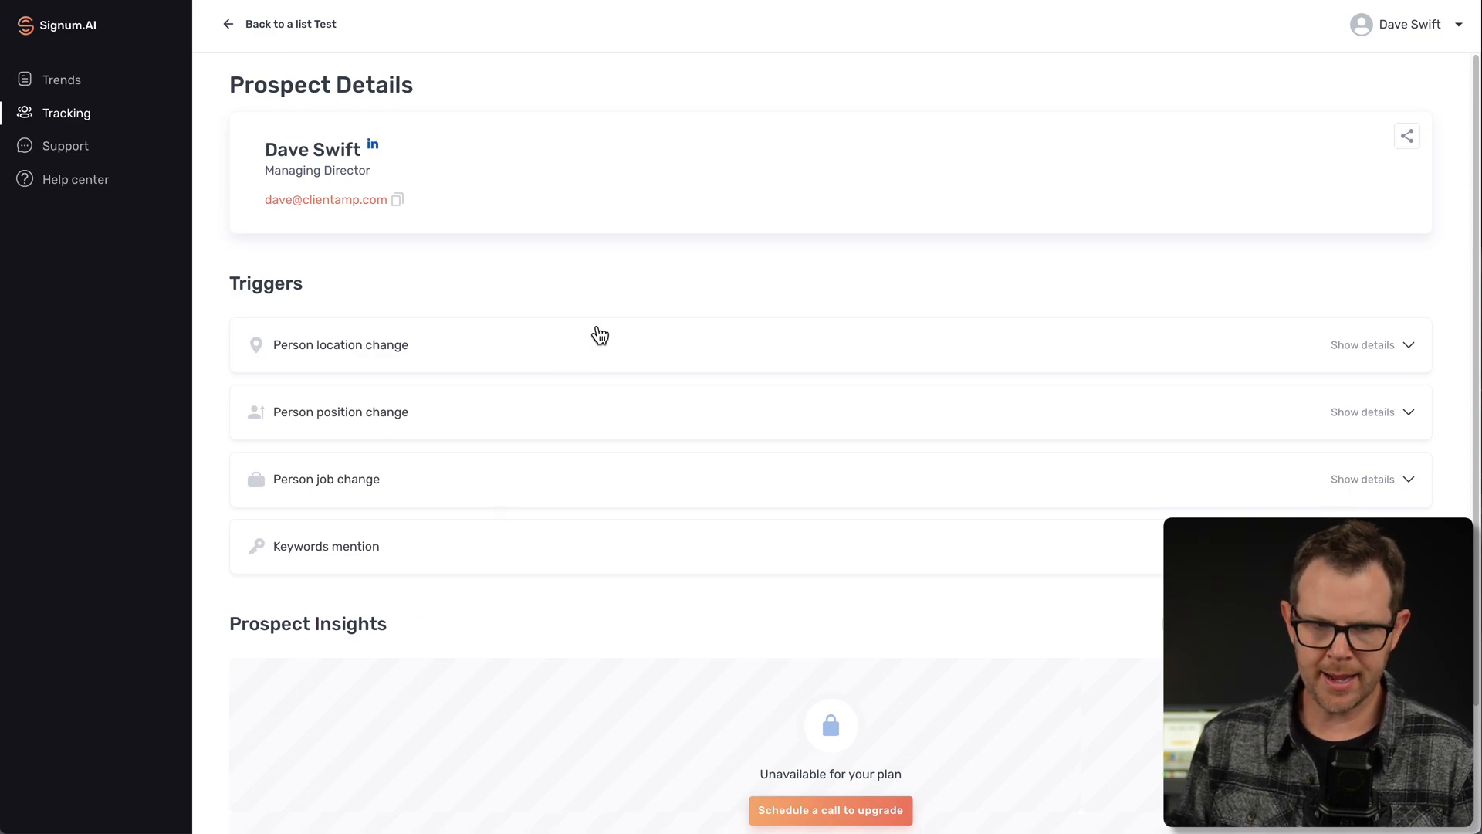
mouse_move(714, 364)
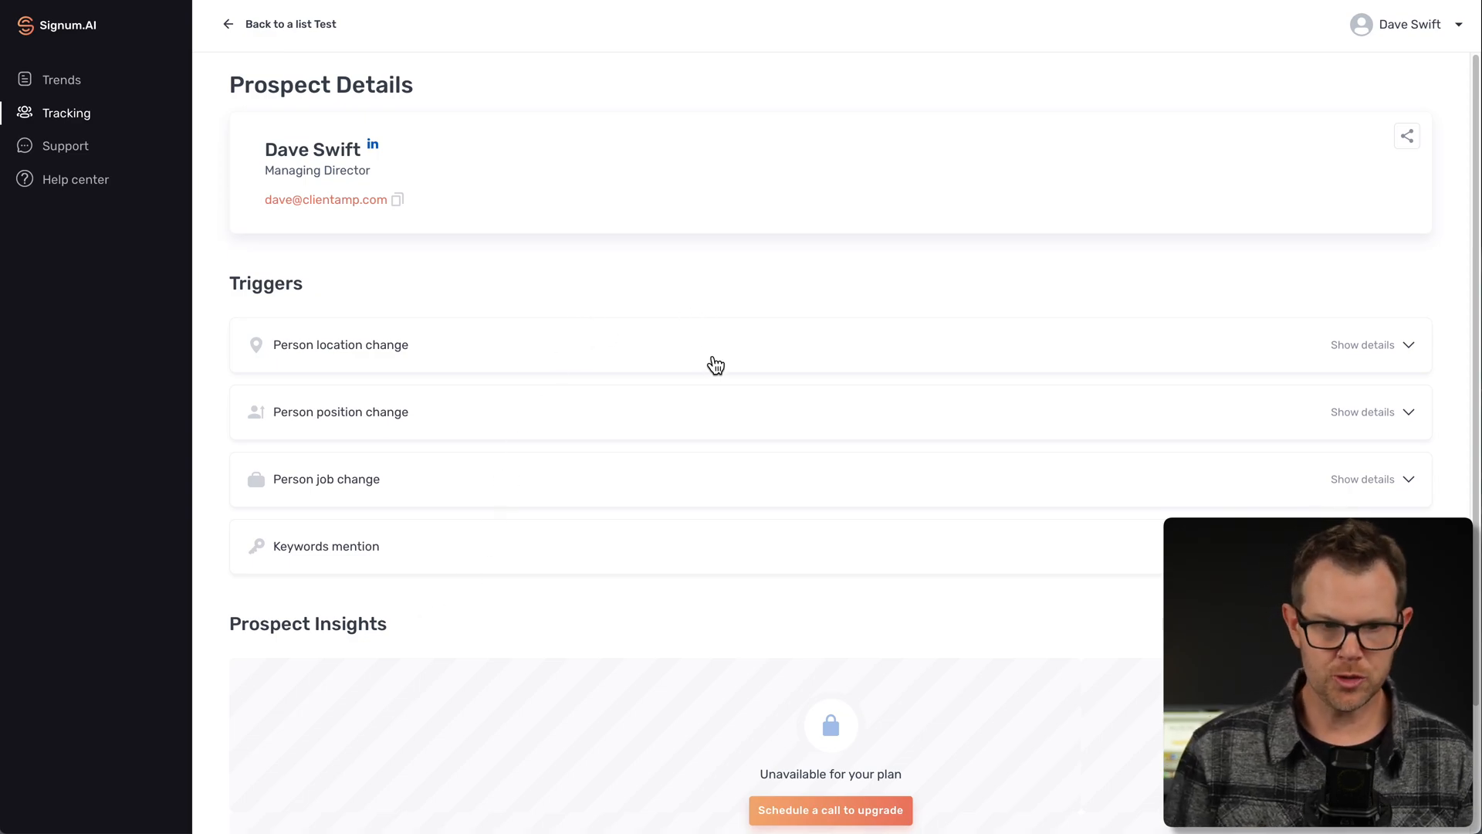
mouse_move(271, 313)
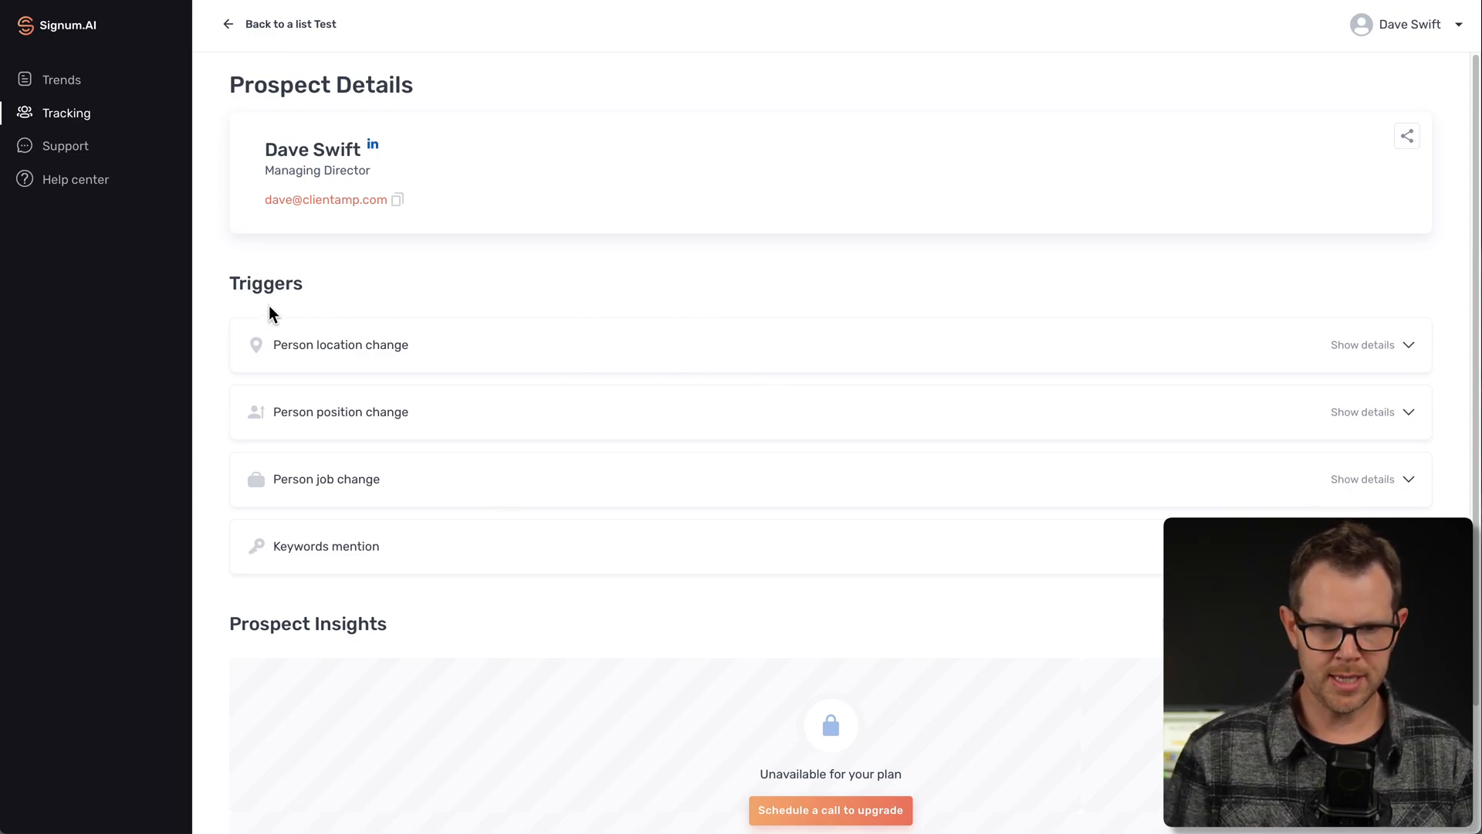
mouse_move(335, 432)
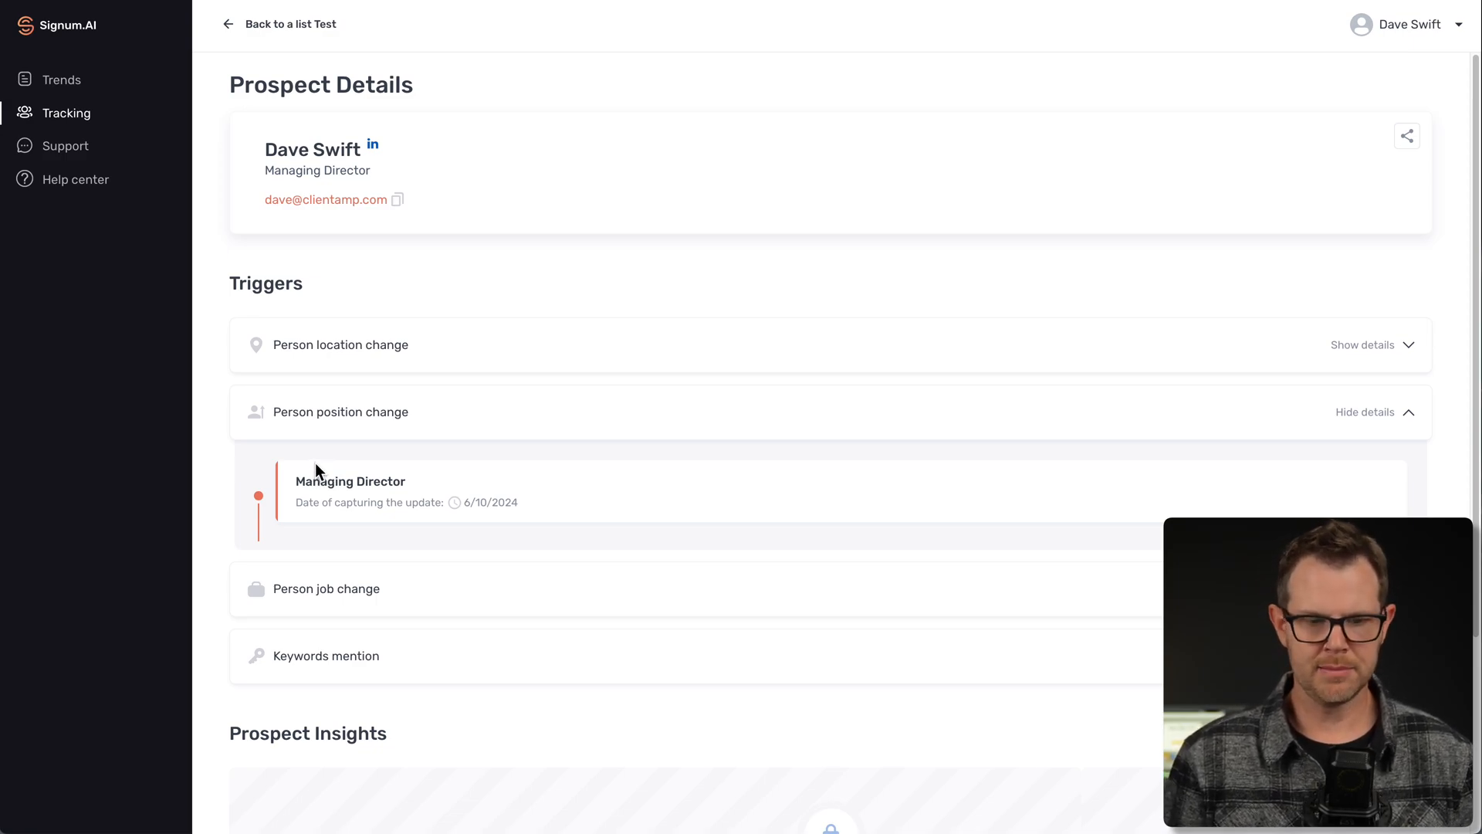
mouse_move(517, 524)
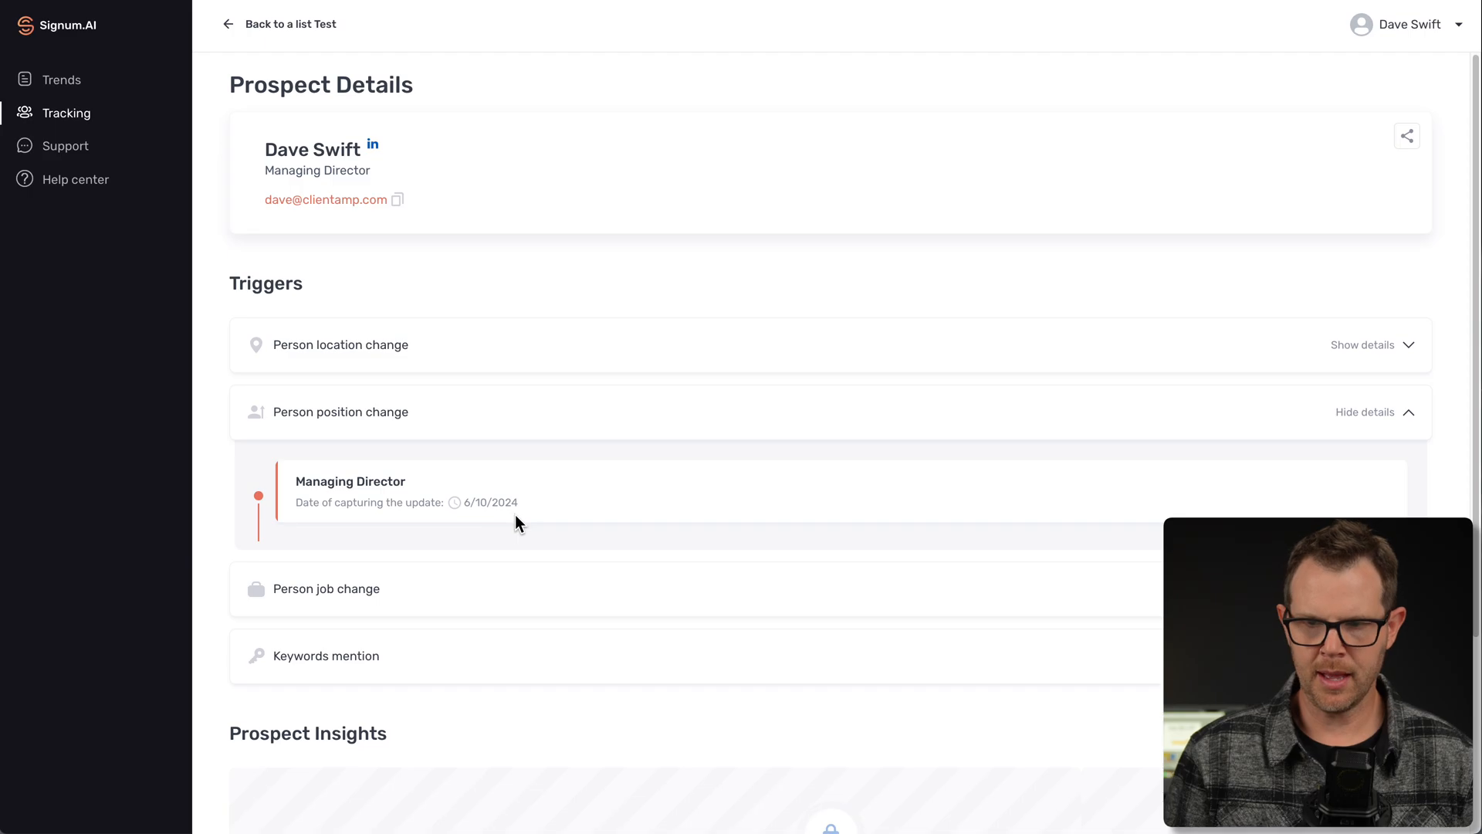
click(372, 142)
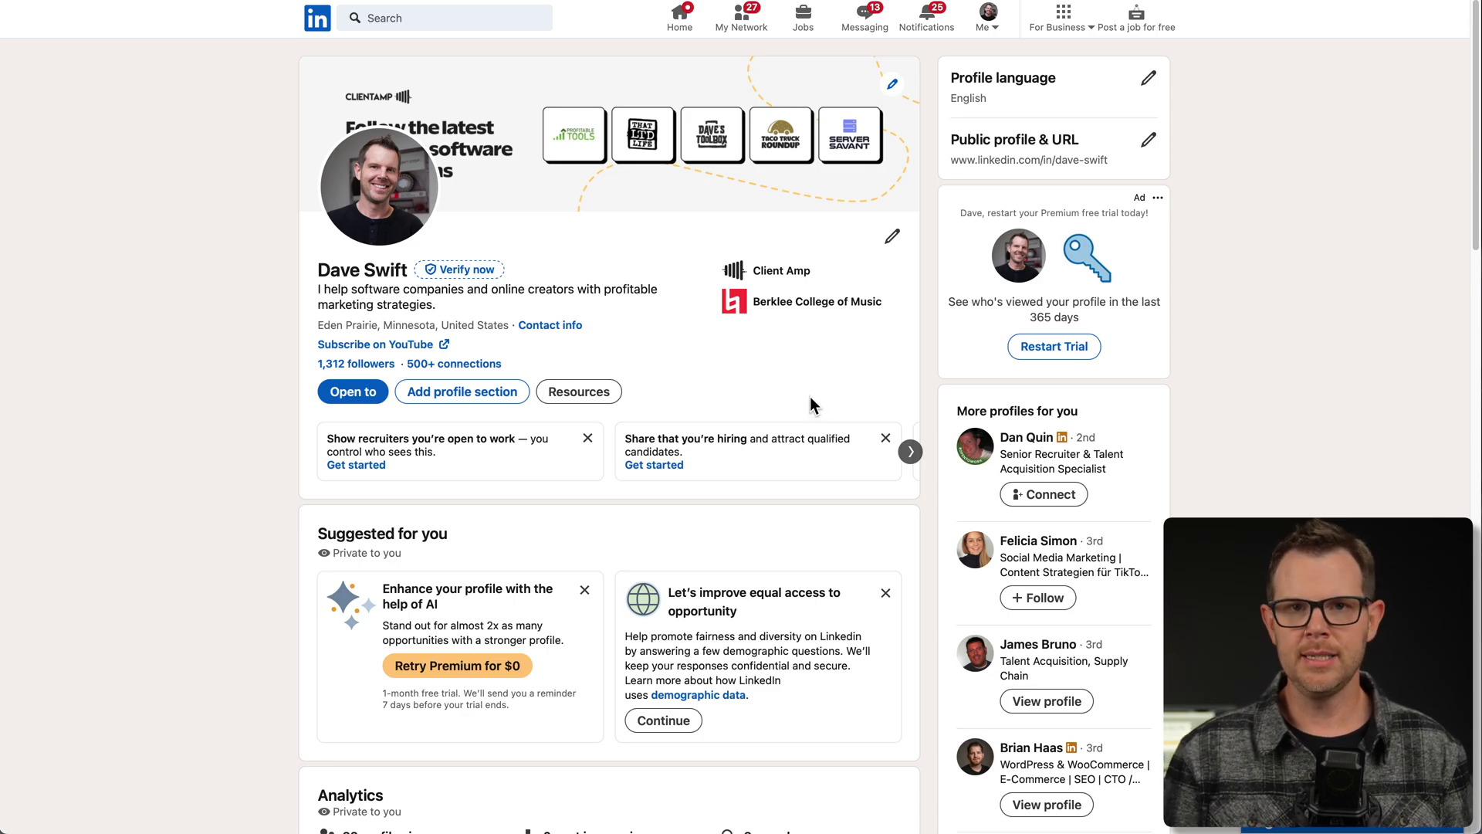
Publish the That LTD Life review series post with its YouTube playlist link
scroll(down, 3)
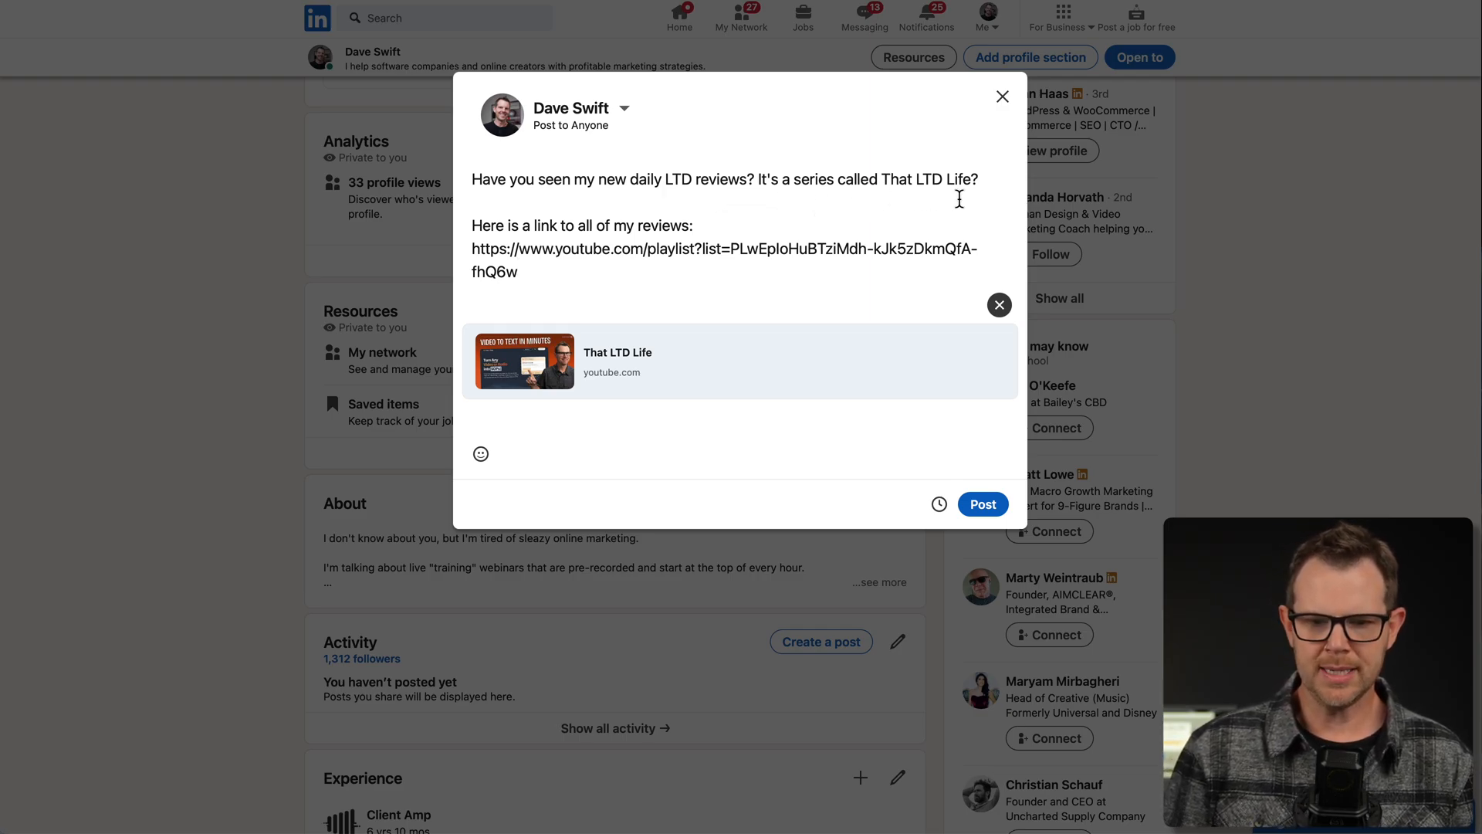
click(982, 504)
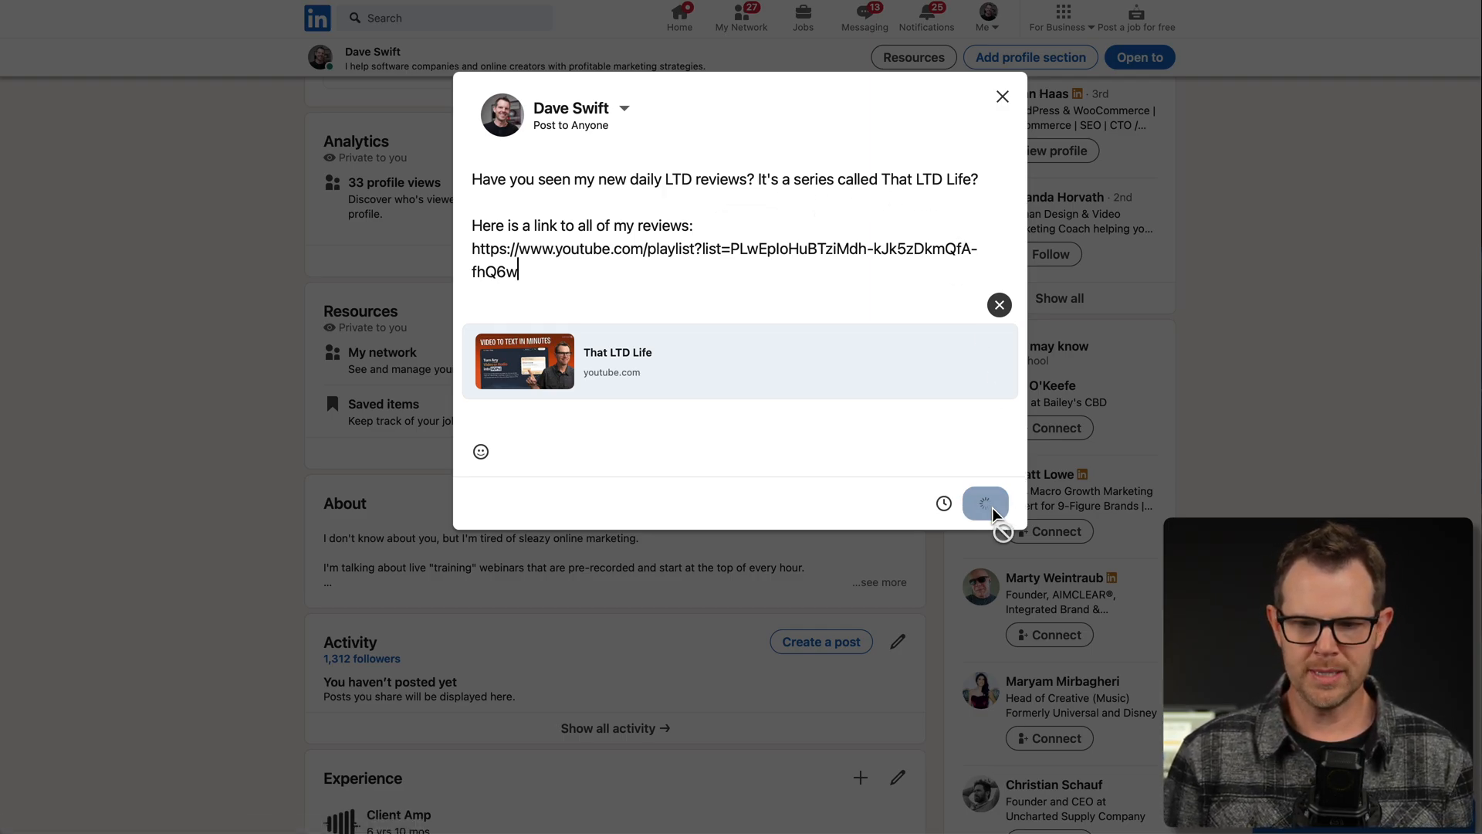
click(985, 502)
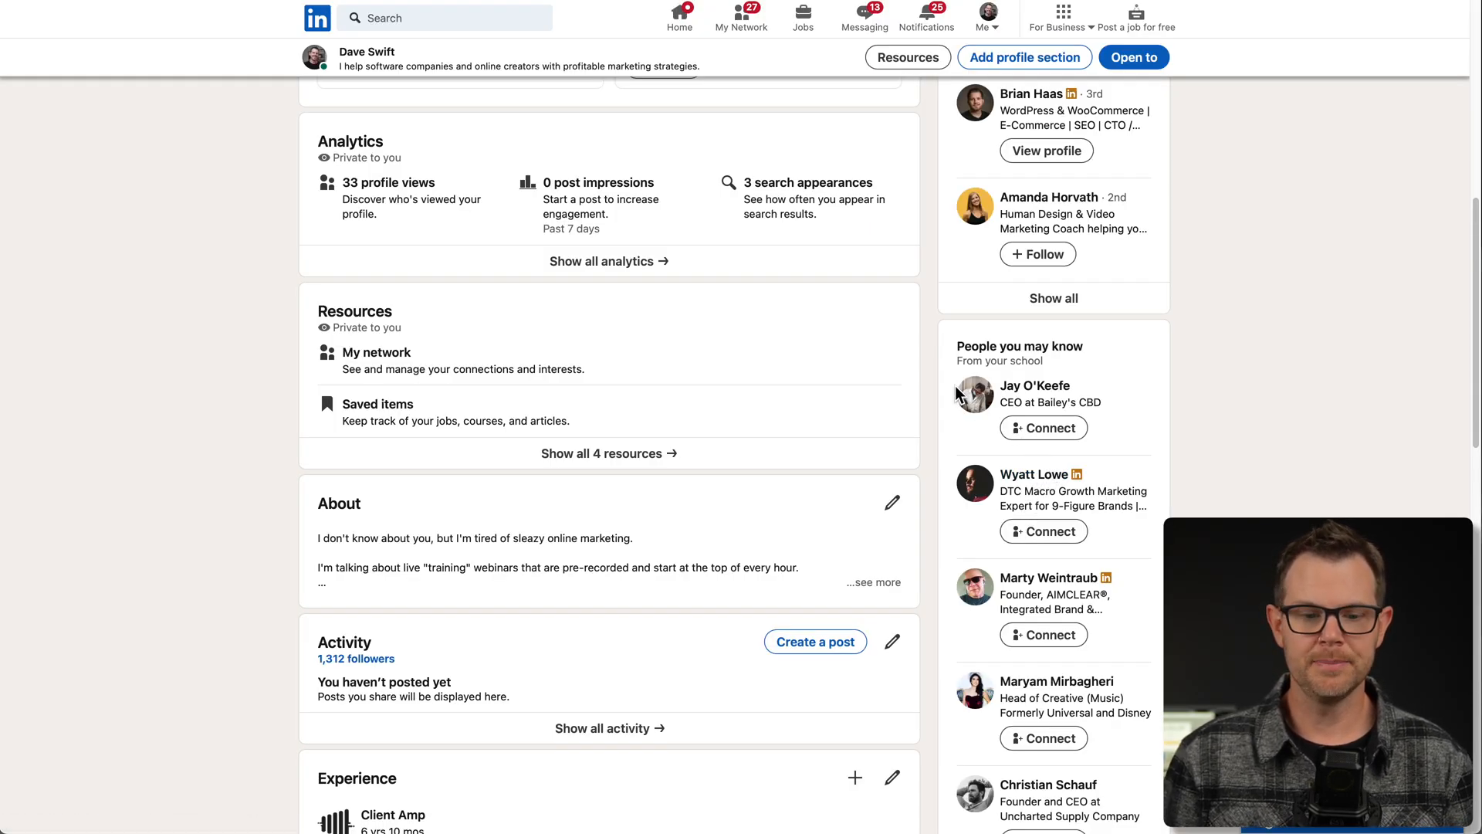
Change the intro location city from Eden Prairie to Greater Minneapolis-St. Paul Area
scroll(up, 3)
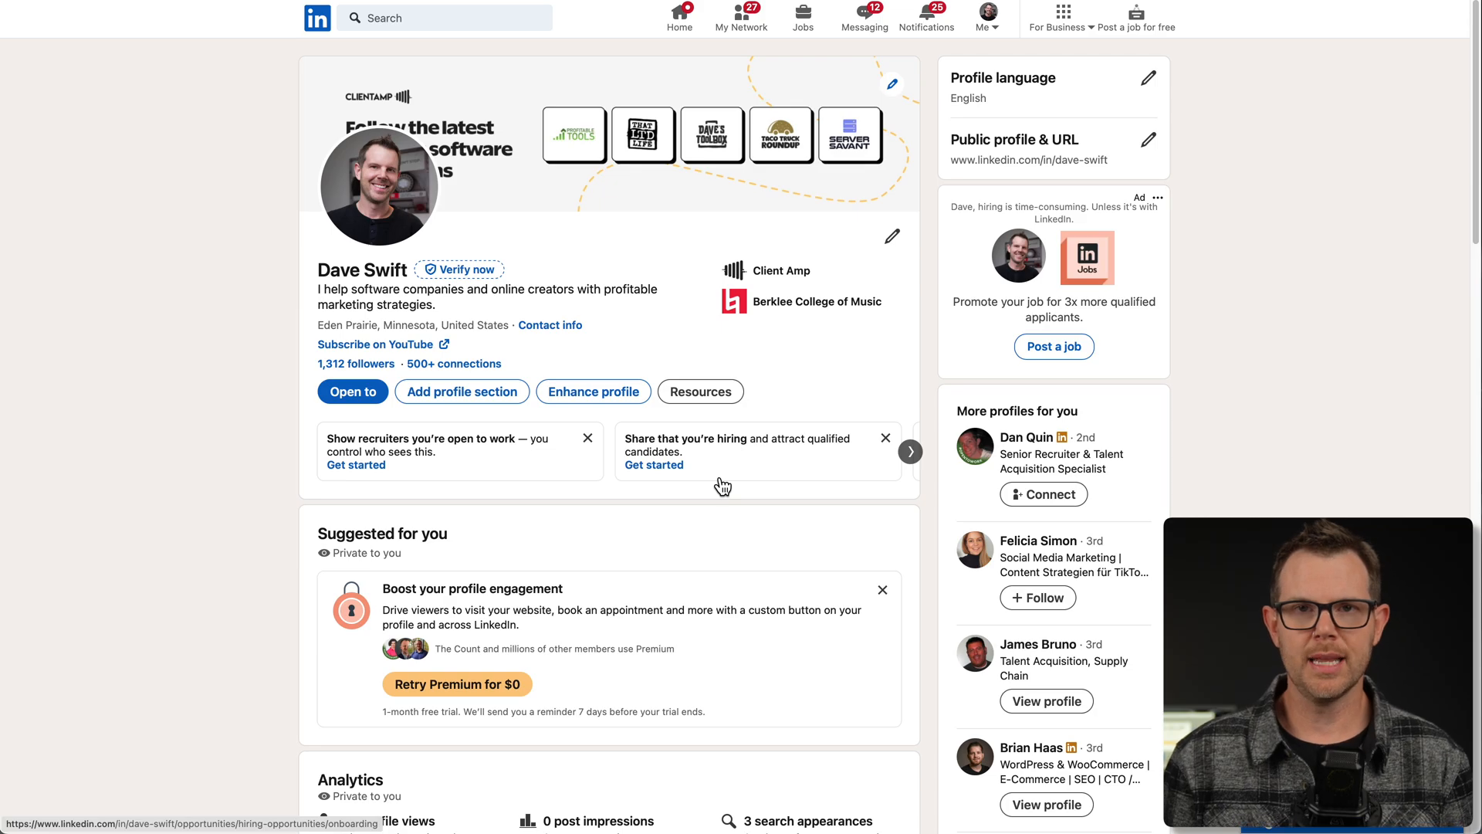
mouse_move(722, 485)
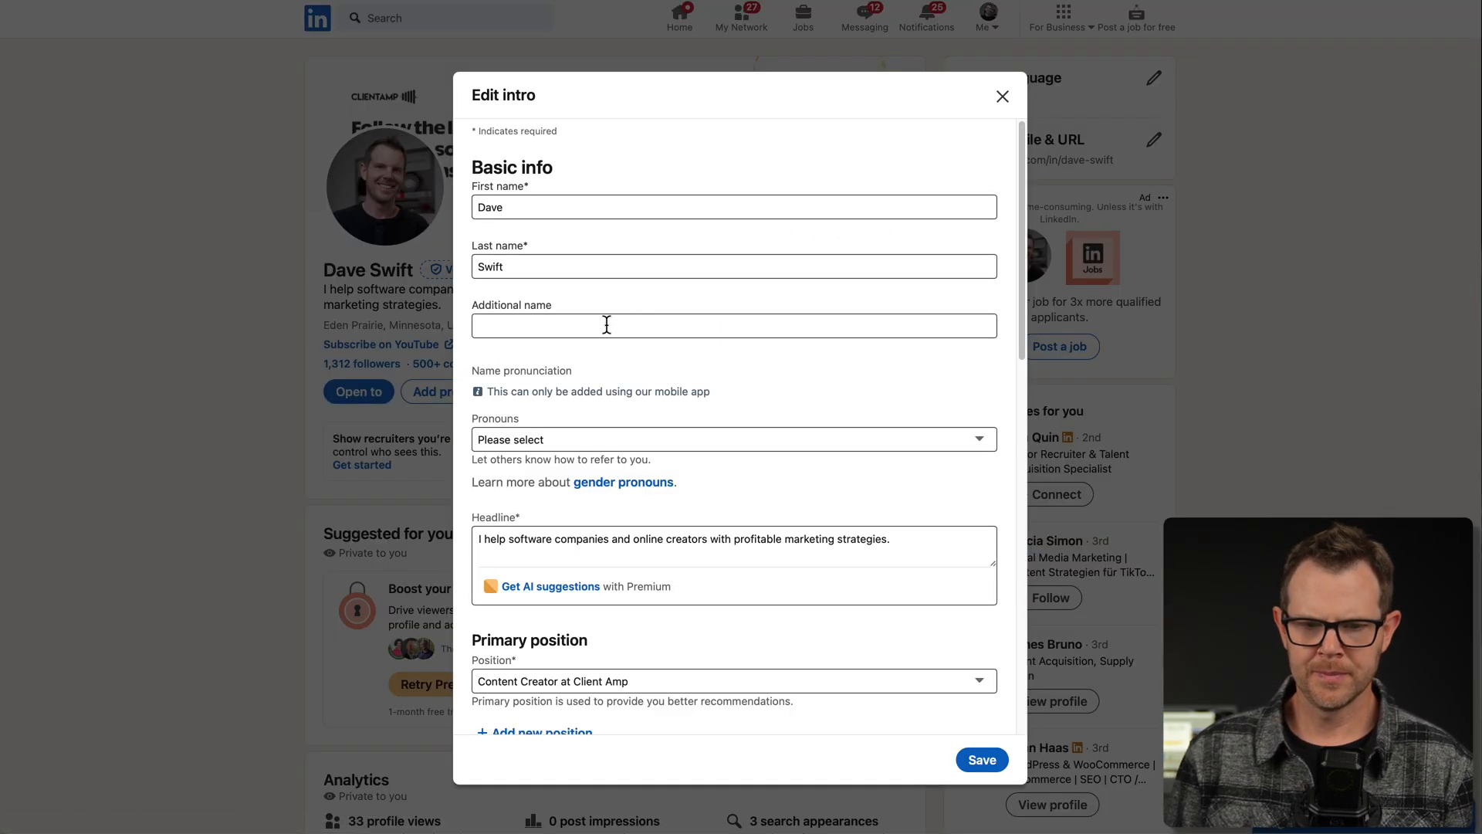
click(731, 619)
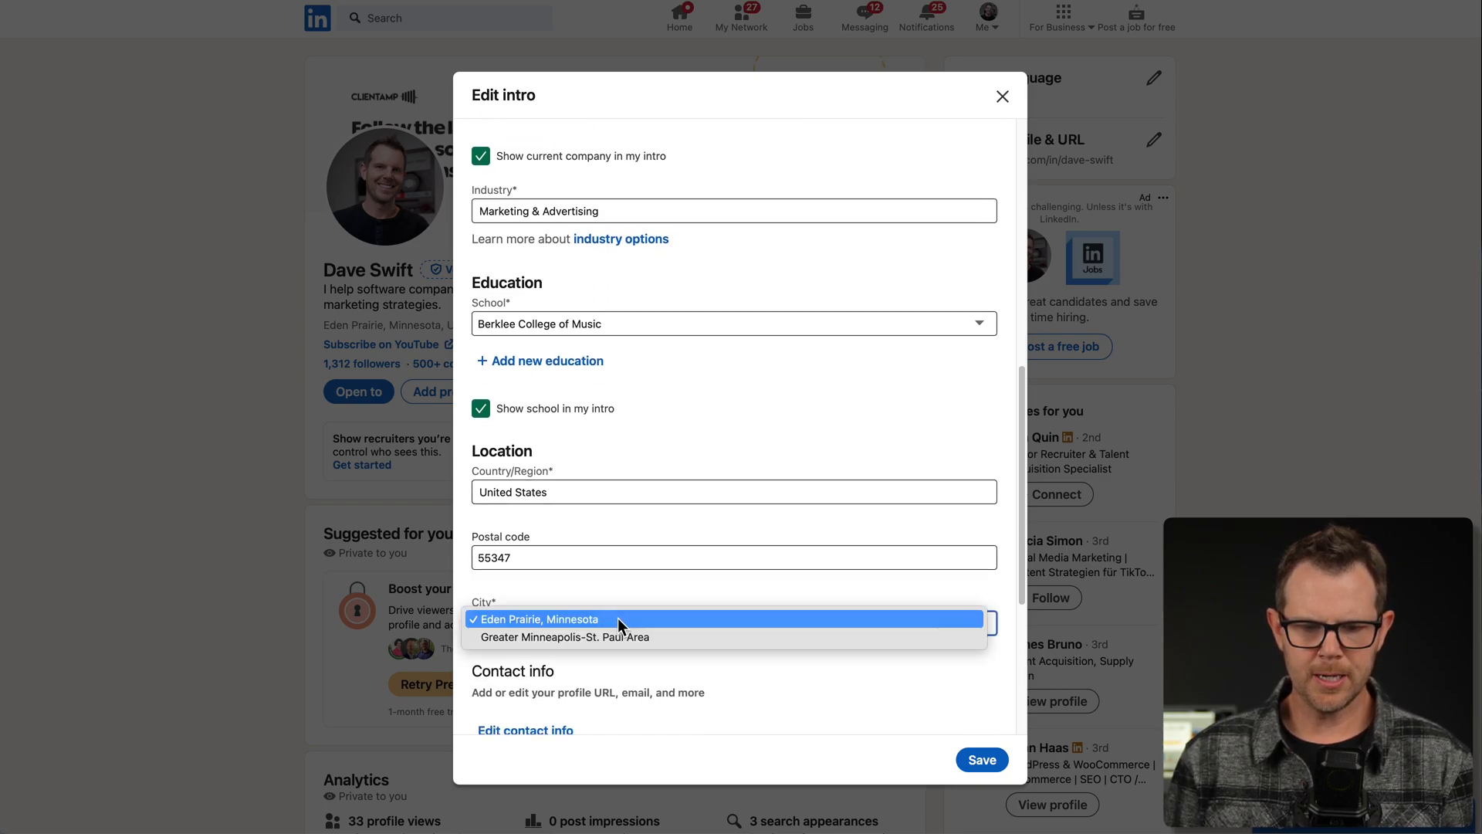
click(535, 619)
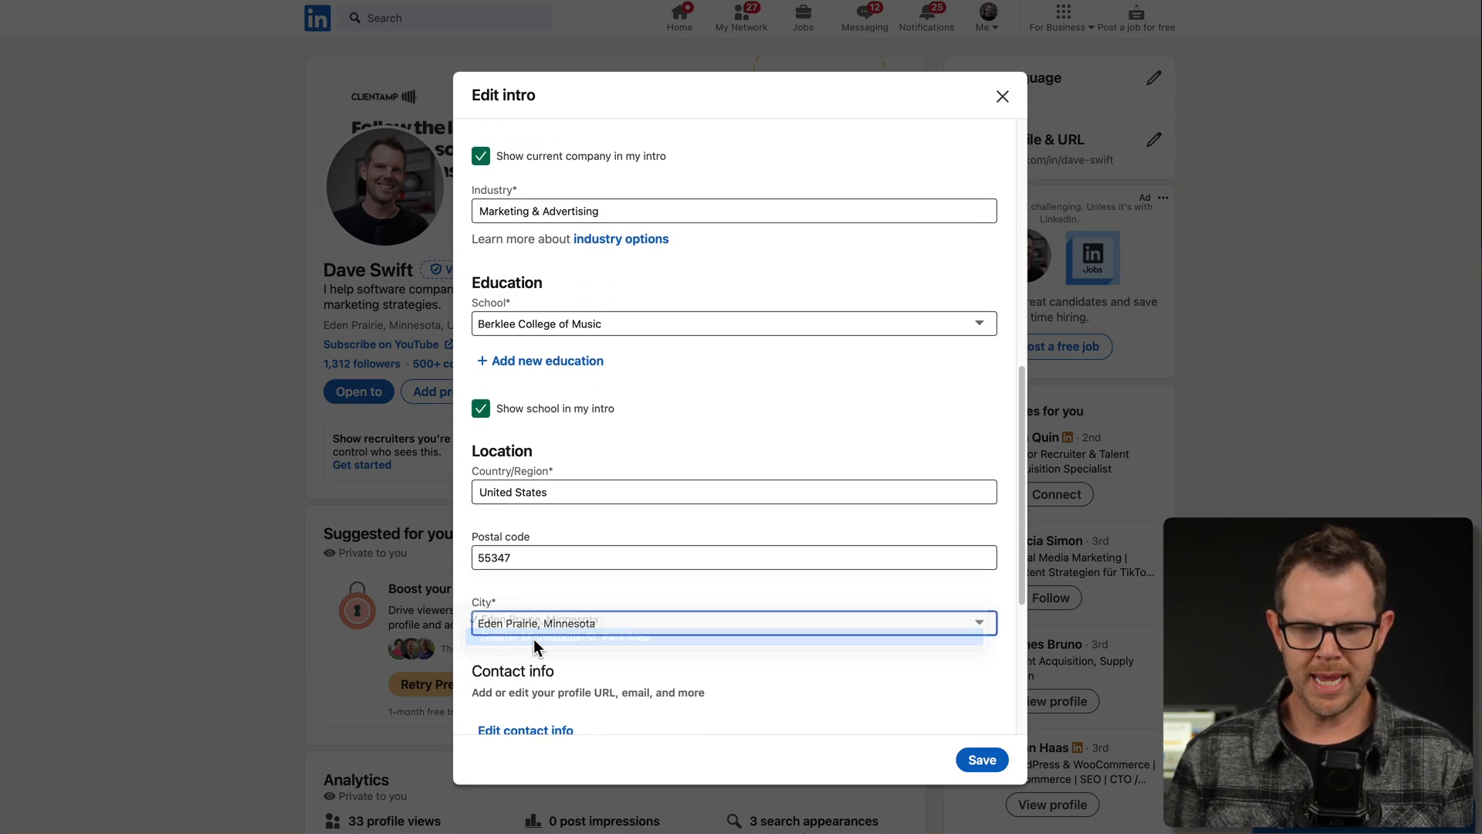
Save the intro so the profile location reads Greater Minneapolis-St. Paul Area
click(980, 759)
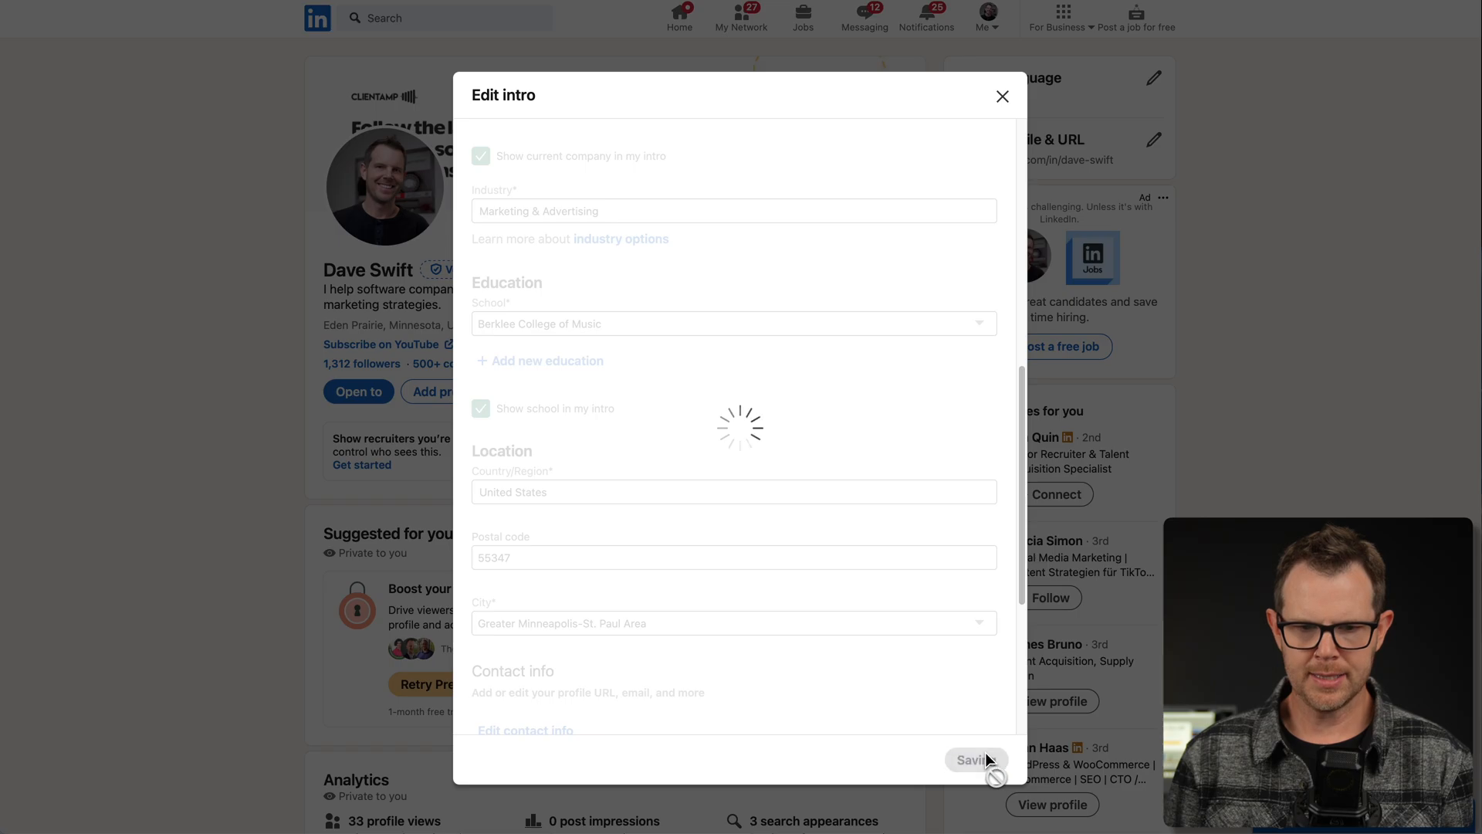
click(974, 760)
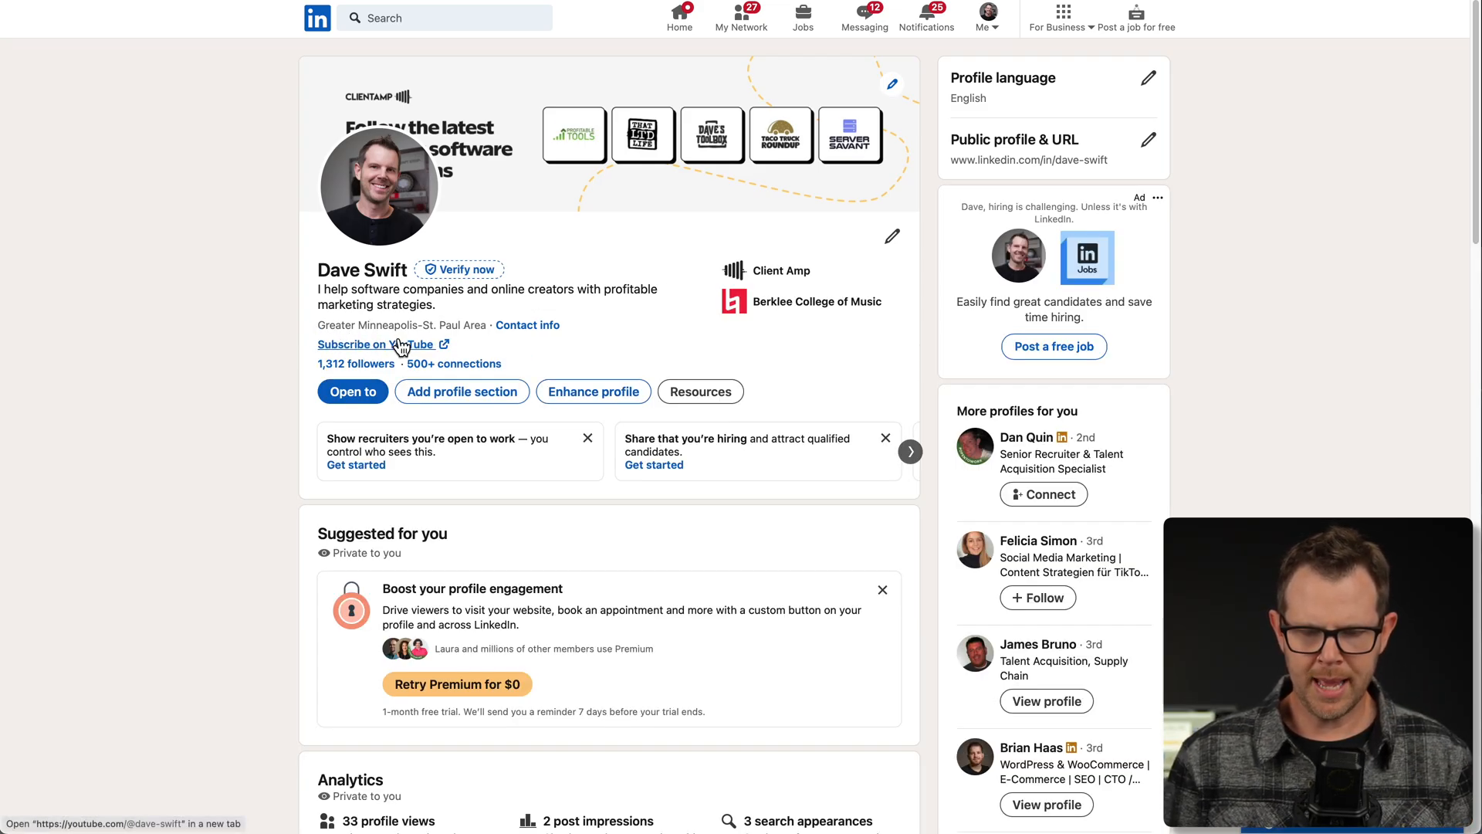
mouse_move(553, 356)
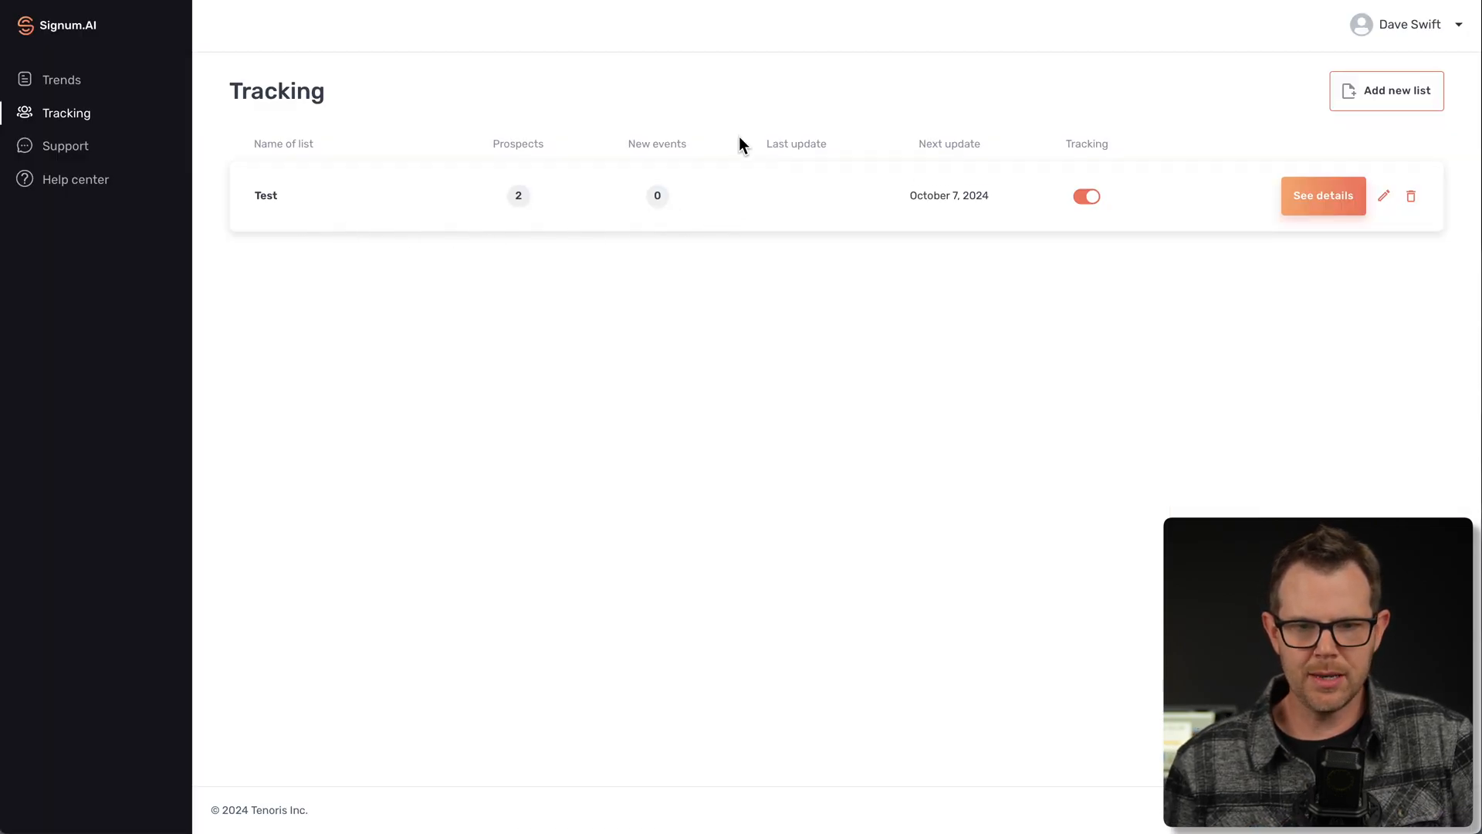
mouse_move(723, 229)
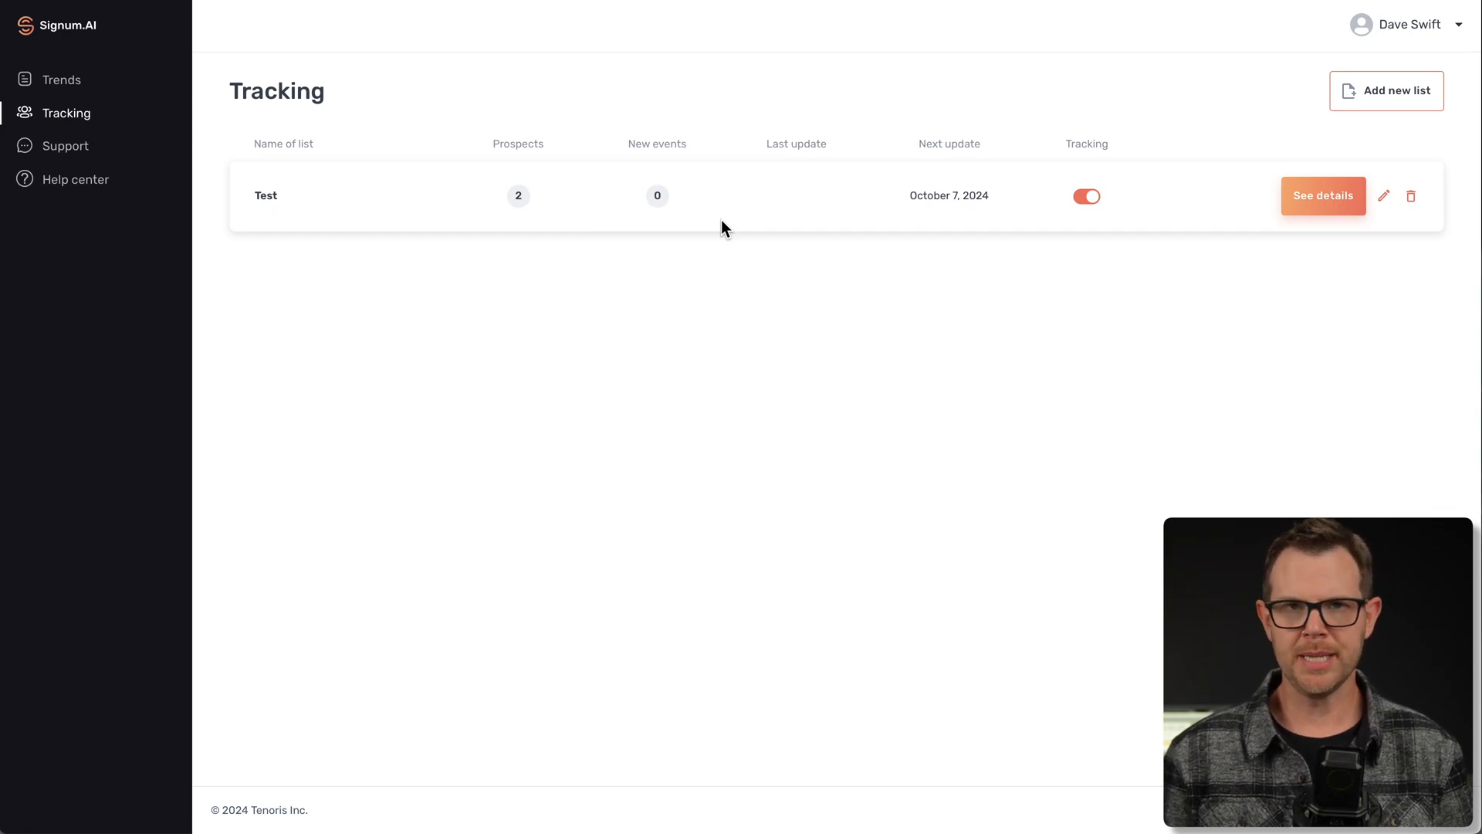
click(1323, 196)
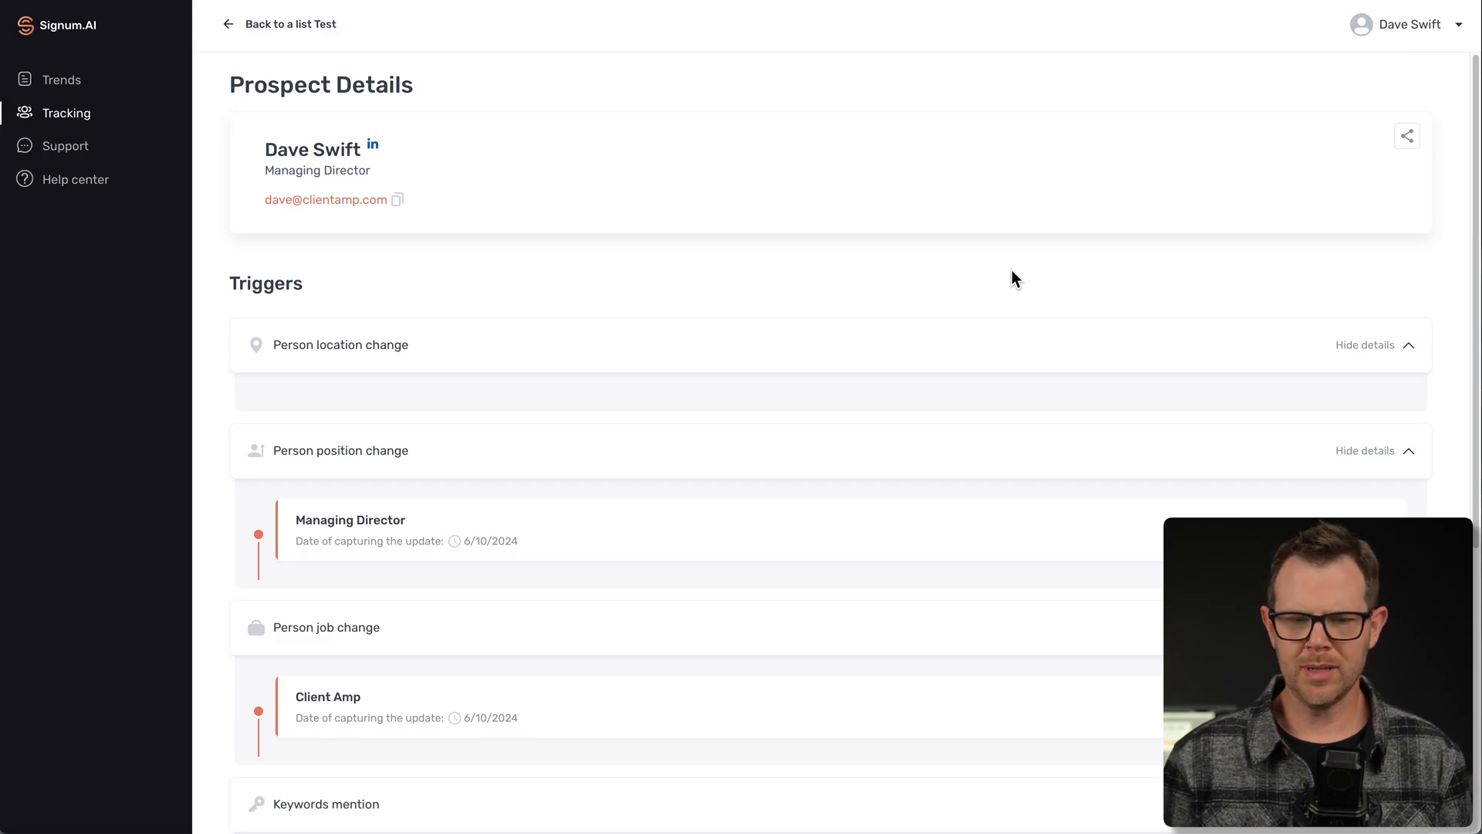
mouse_move(949, 363)
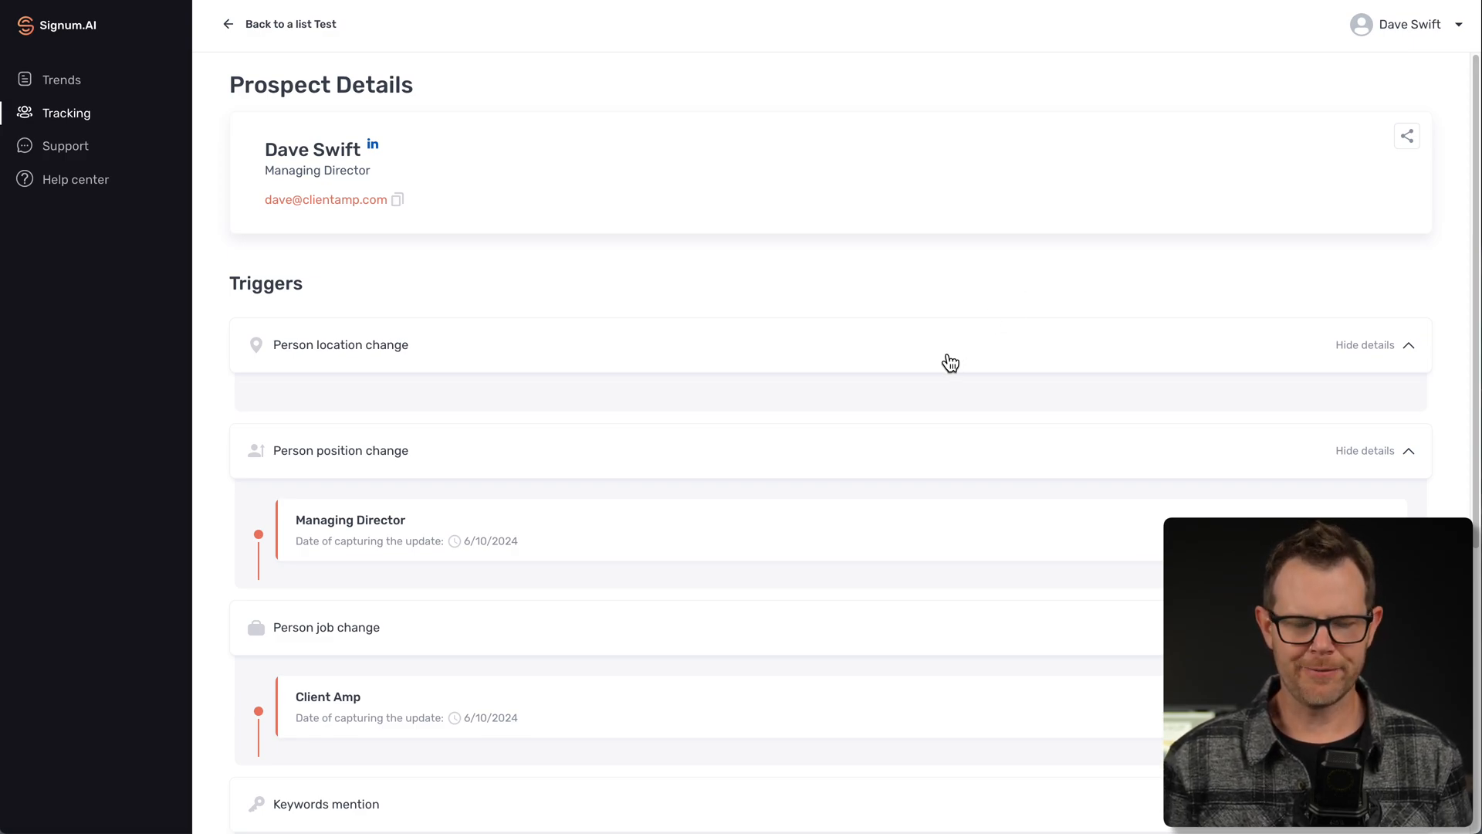
scroll(down, 3)
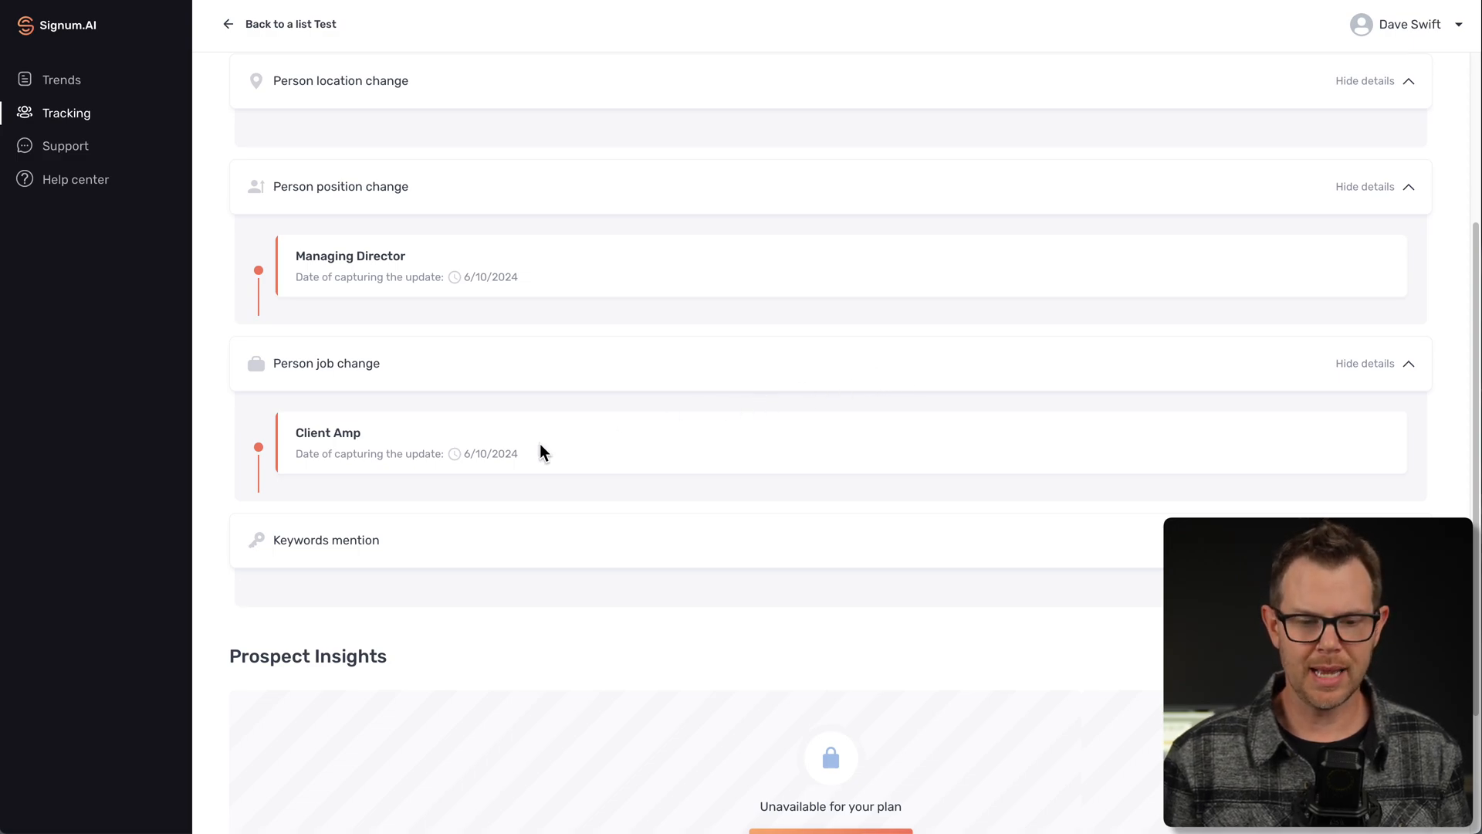
mouse_move(317, 549)
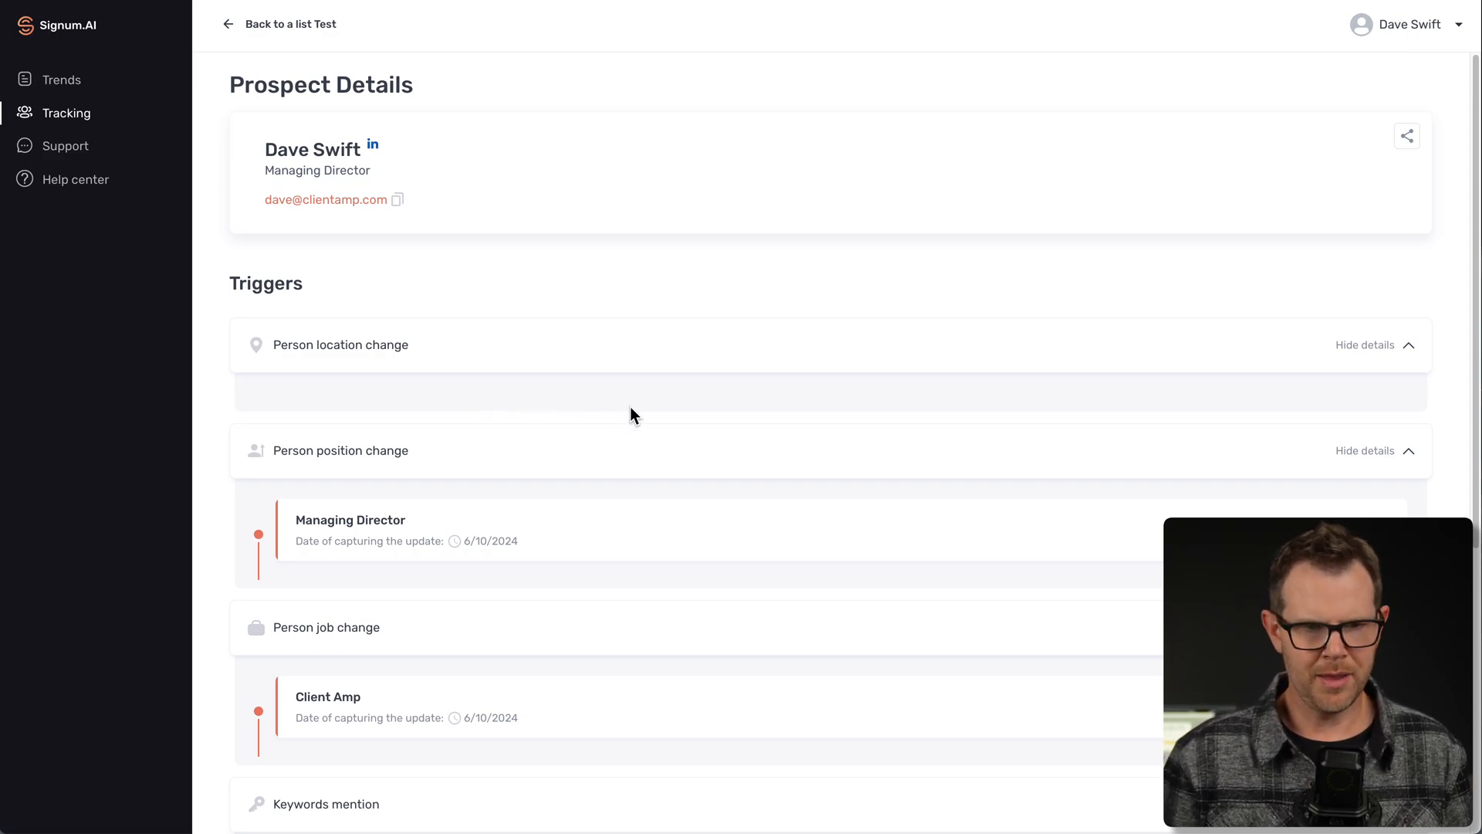
Review the Client Amp prospects from the Test list and return to the list
click(229, 23)
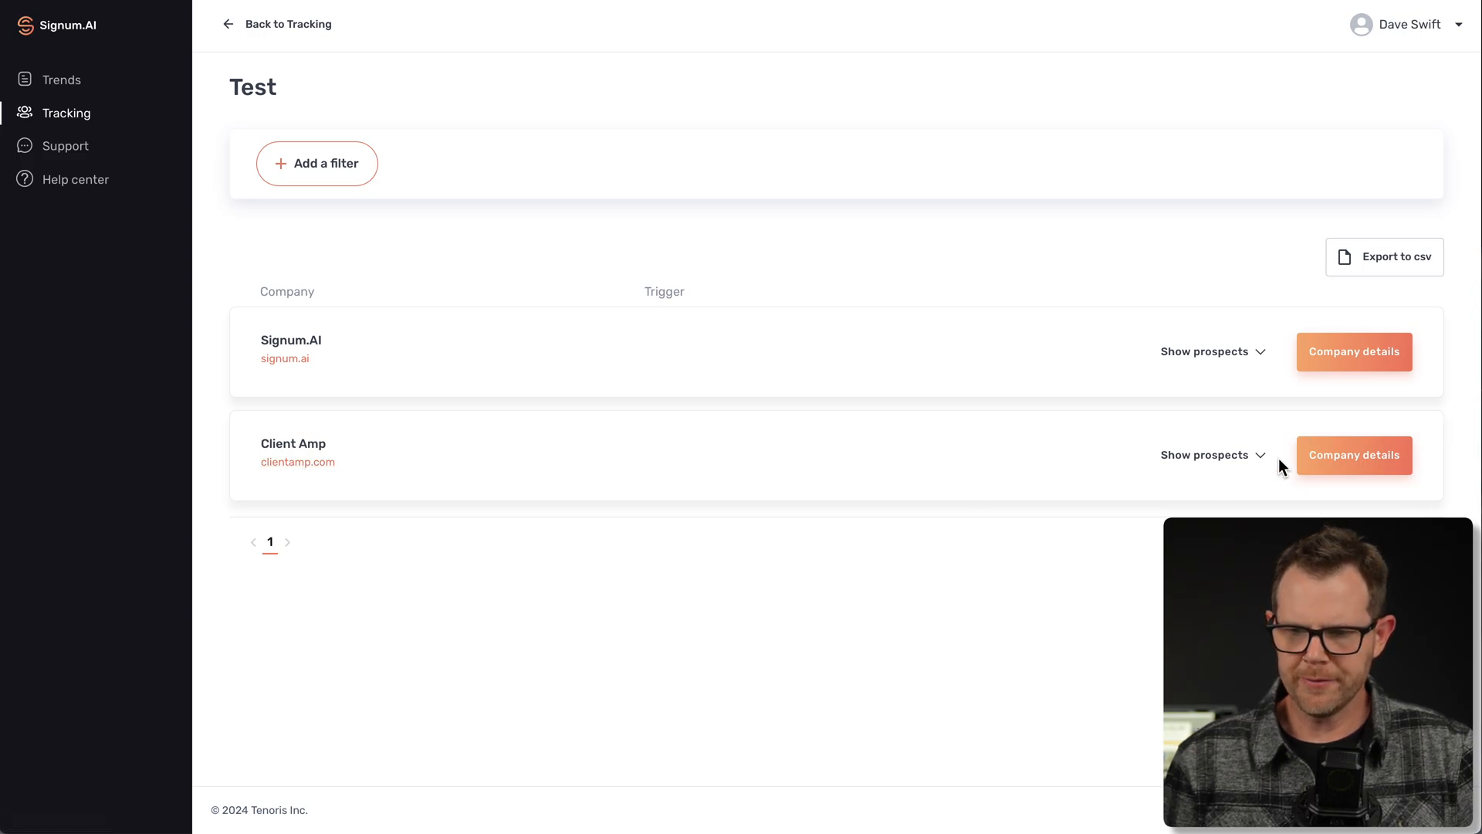
click(1352, 454)
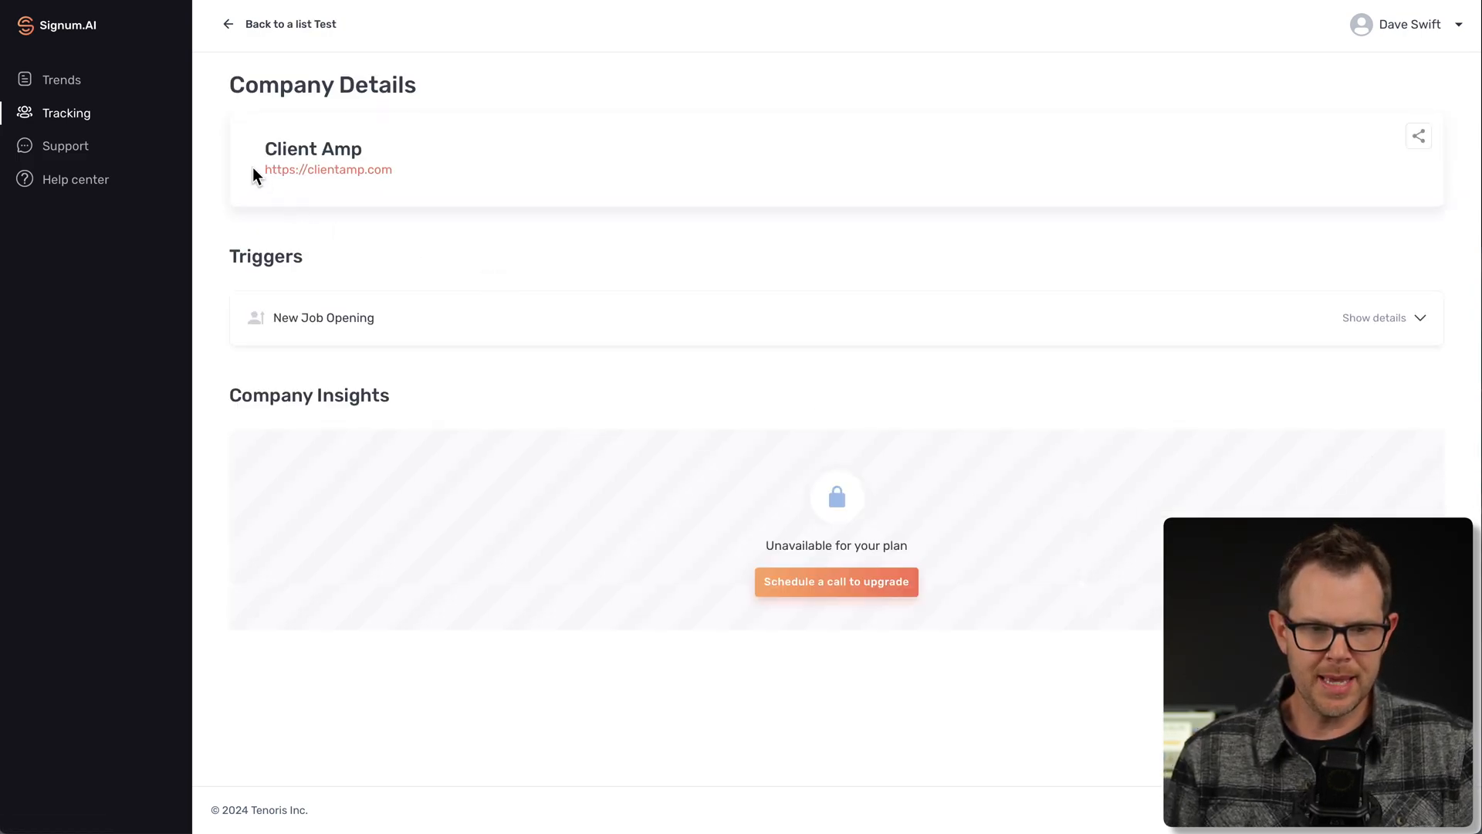
mouse_move(260, 286)
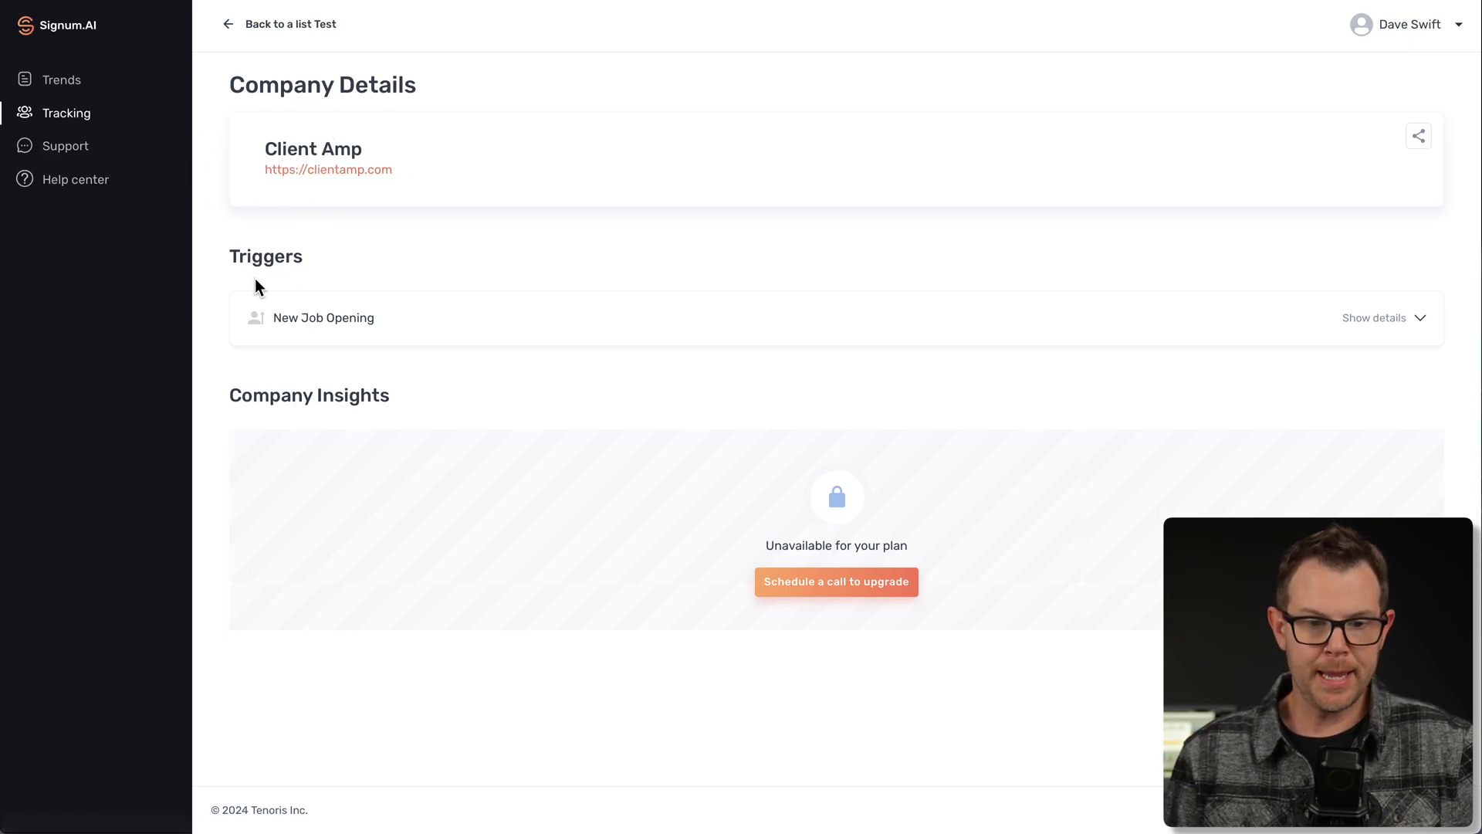
mouse_move(281, 338)
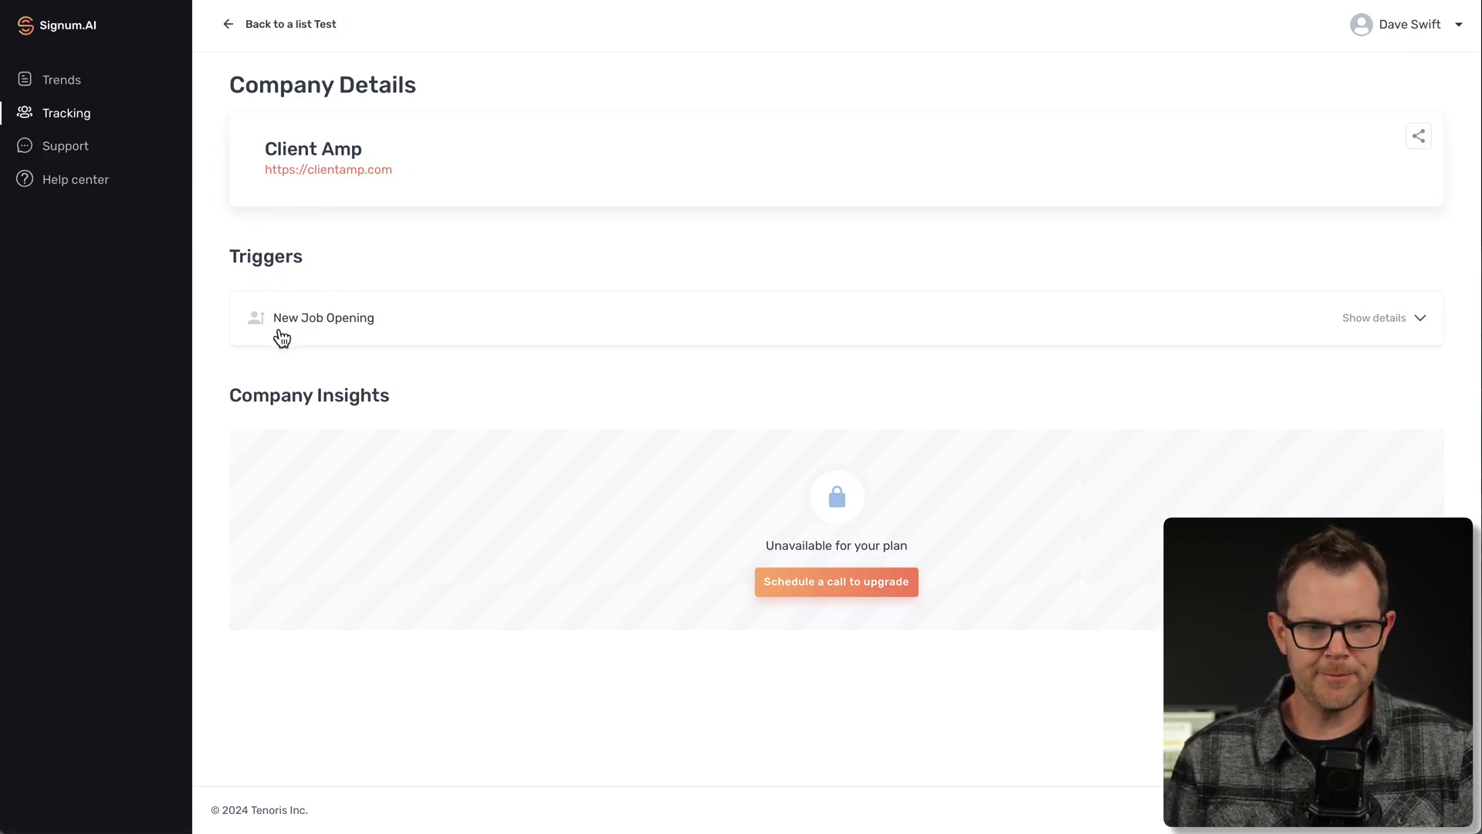
mouse_move(312, 322)
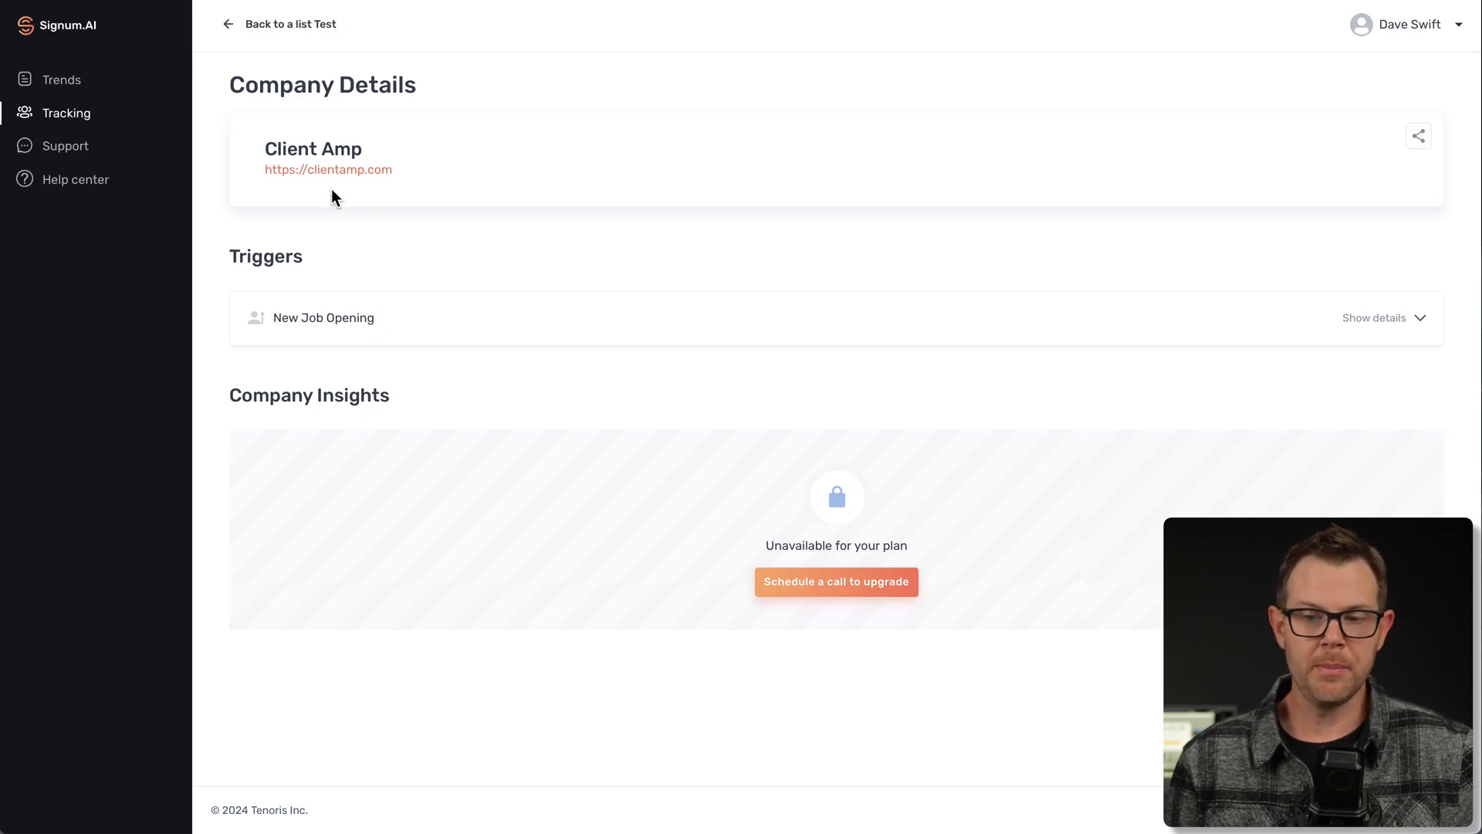
mouse_move(457, 294)
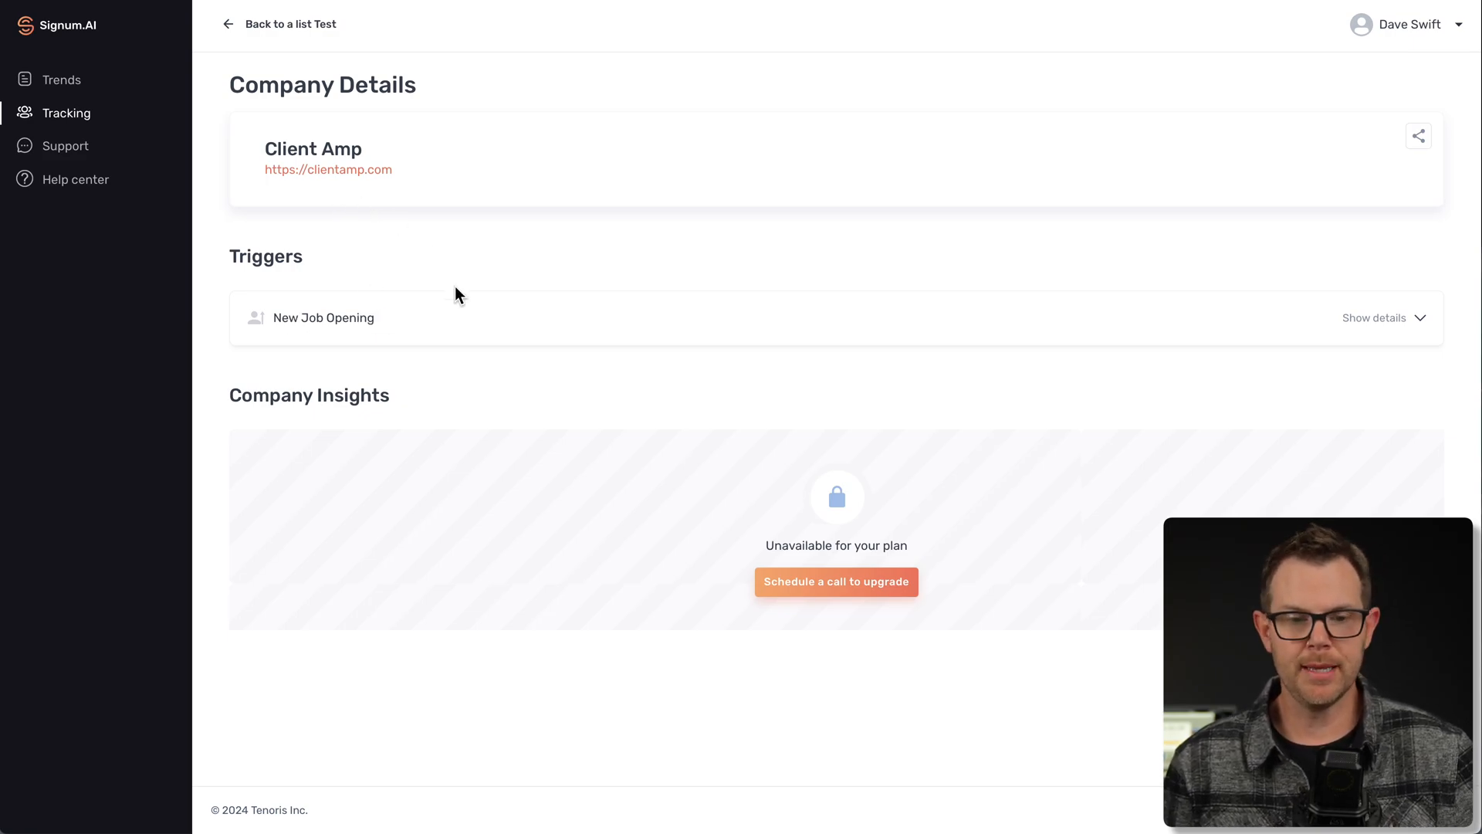
click(229, 23)
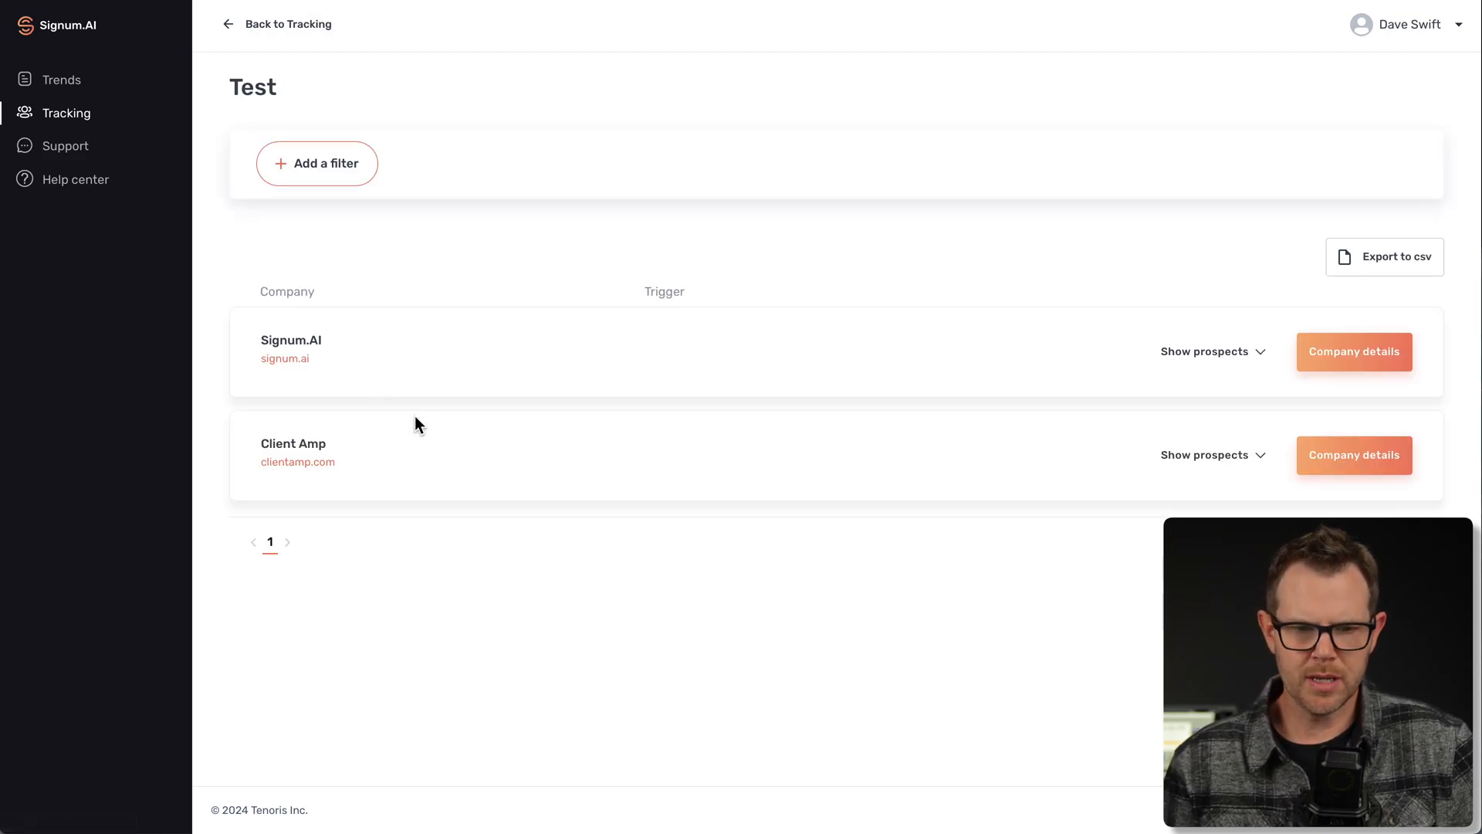
mouse_move(1354, 351)
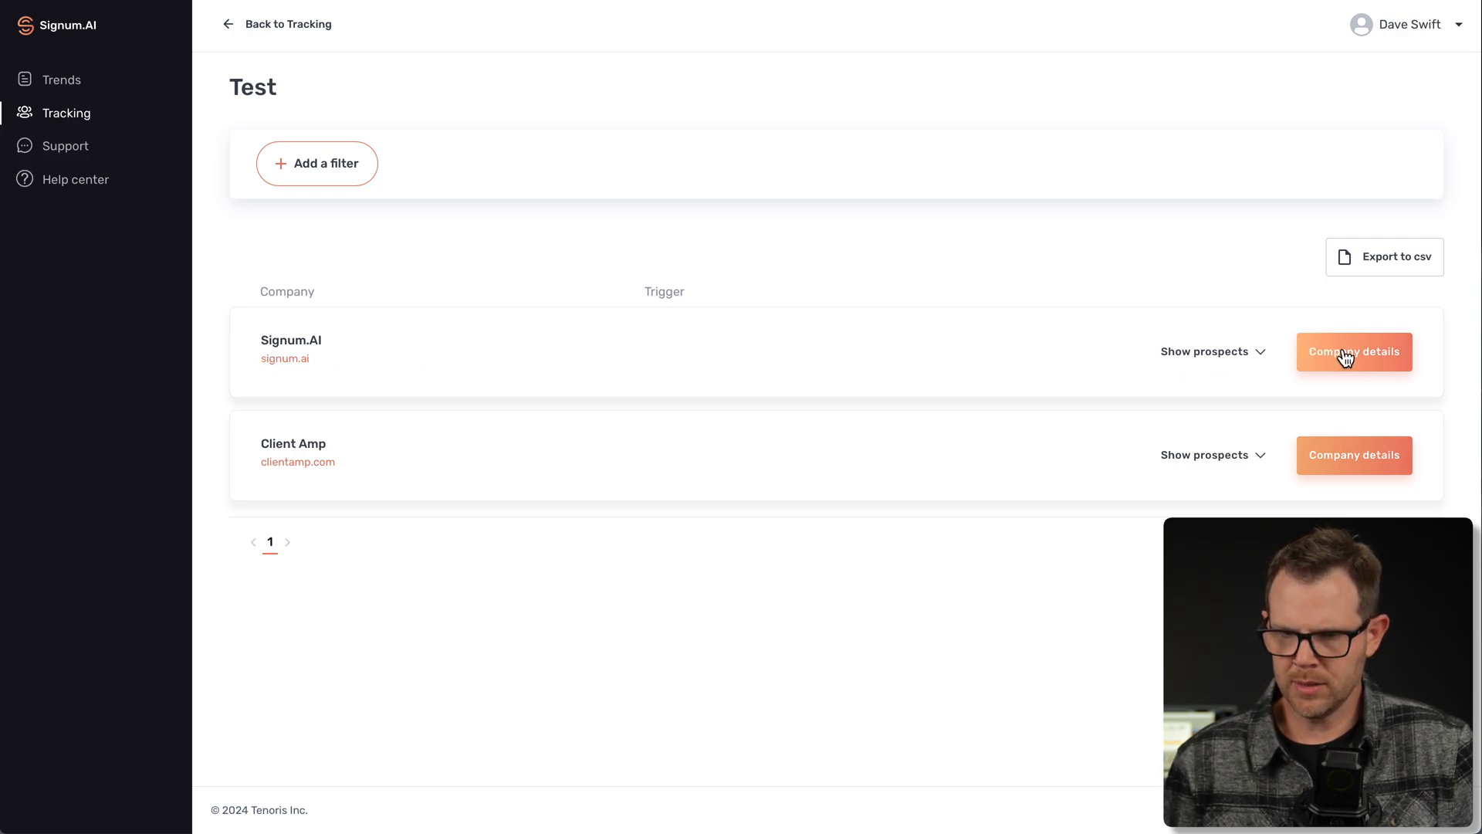
View Signum.AI's company details with the New Job Opening trigger expanded
click(1354, 352)
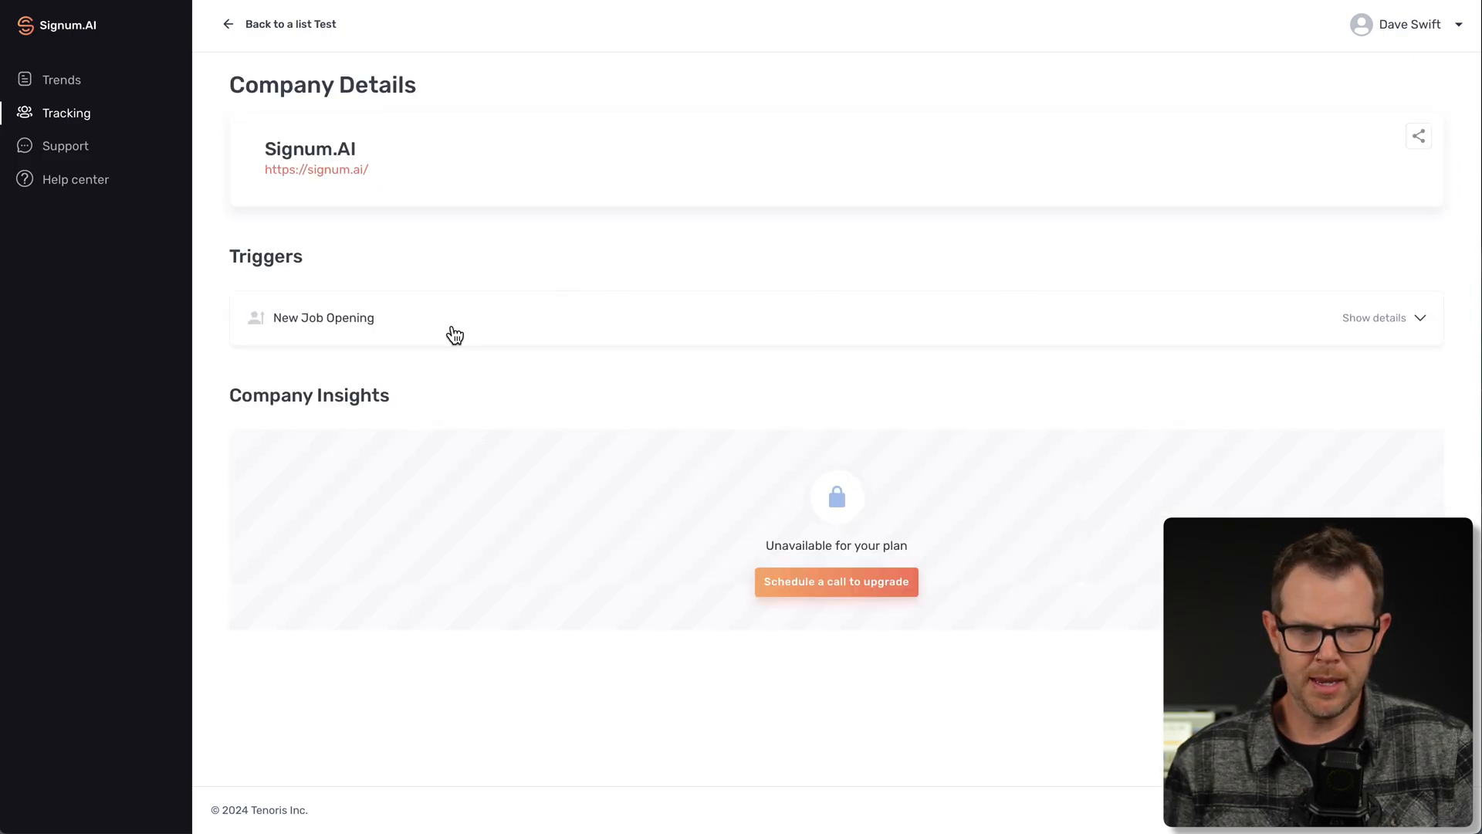
click(1376, 318)
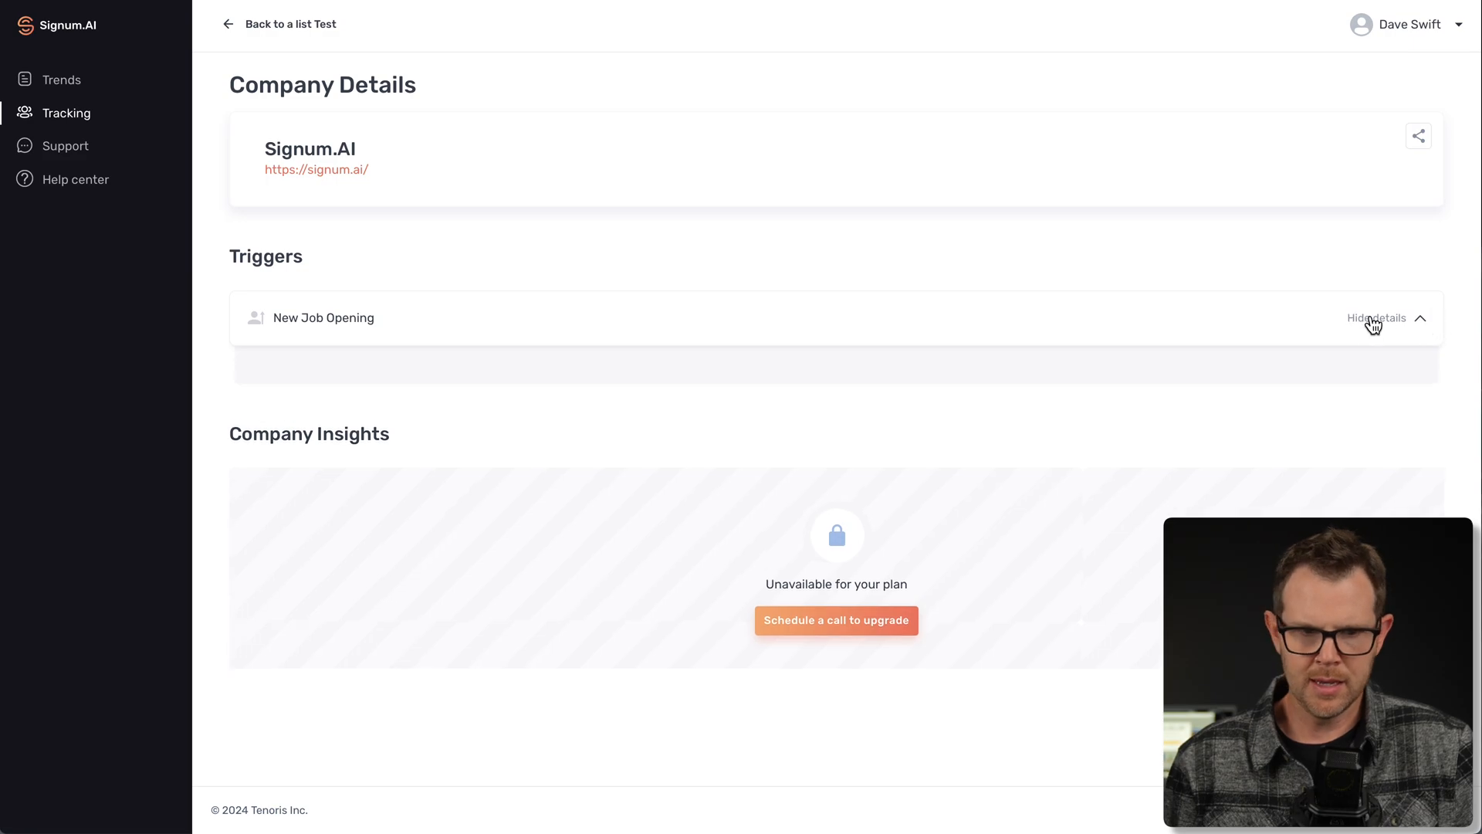
right_click(323, 317)
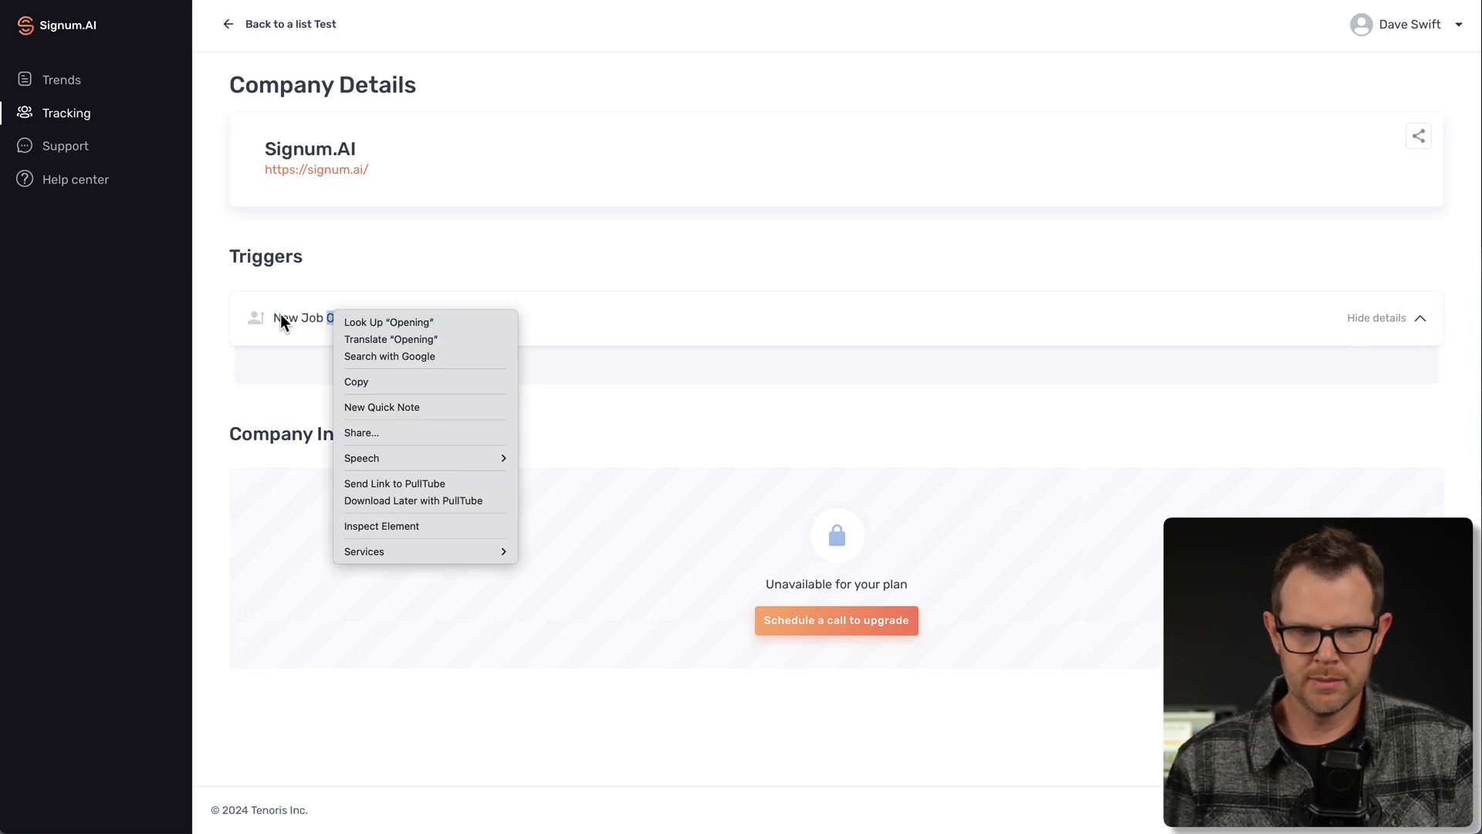
Export the Test list to CSV and review its prospect and empty trigger columns
click(278, 23)
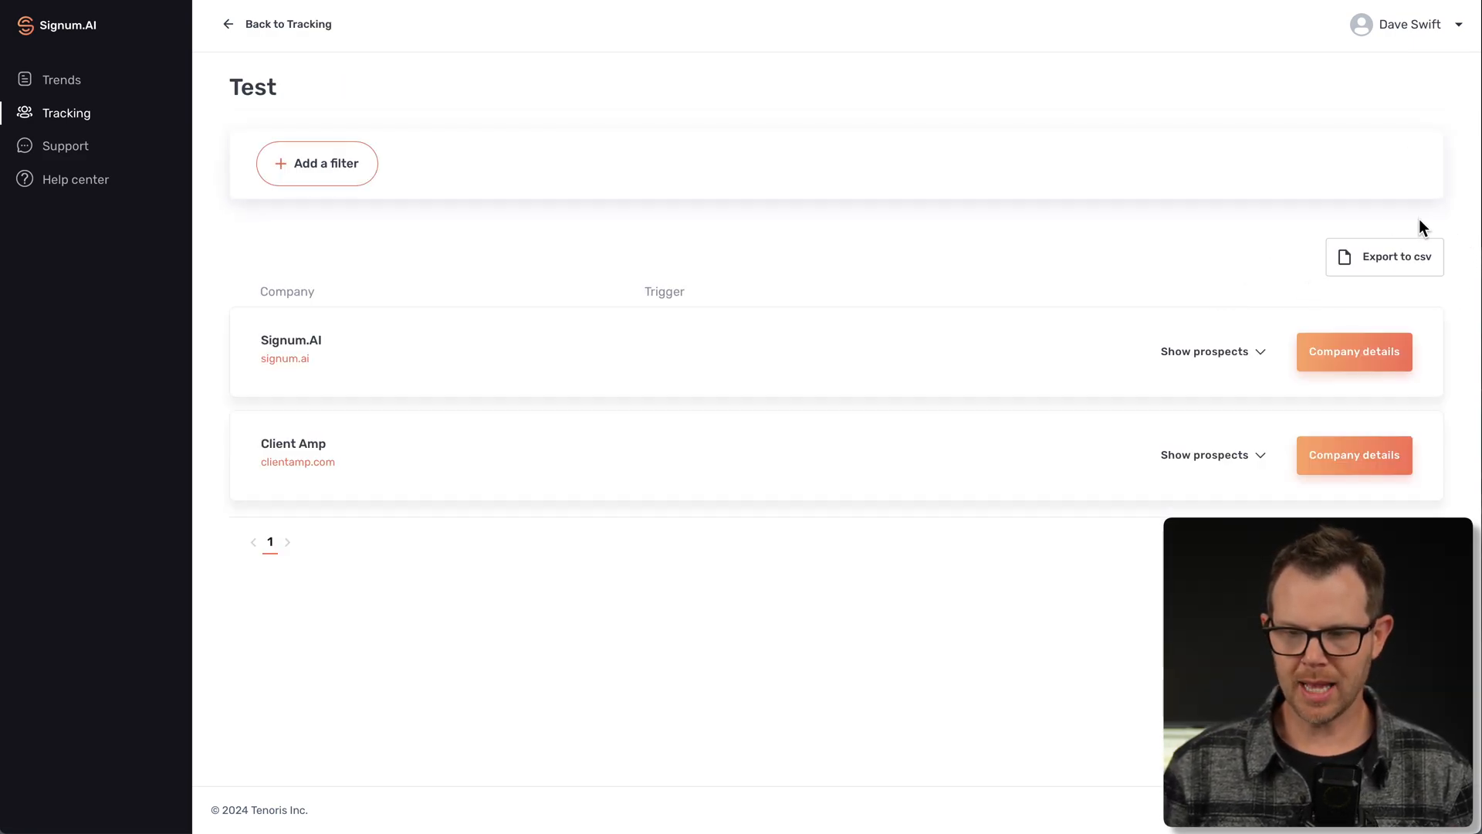
mouse_move(1416, 267)
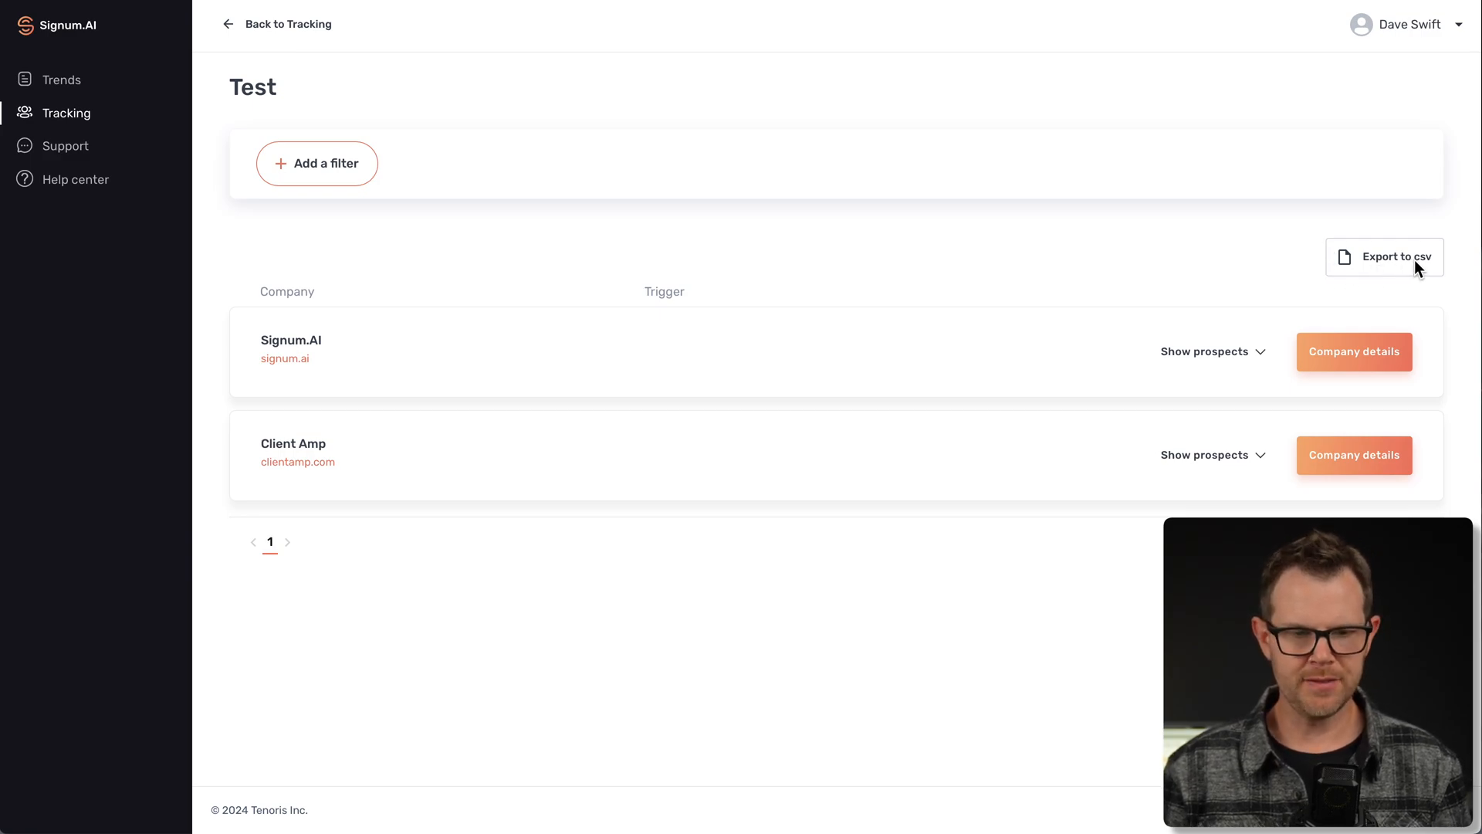
mouse_move(1413, 260)
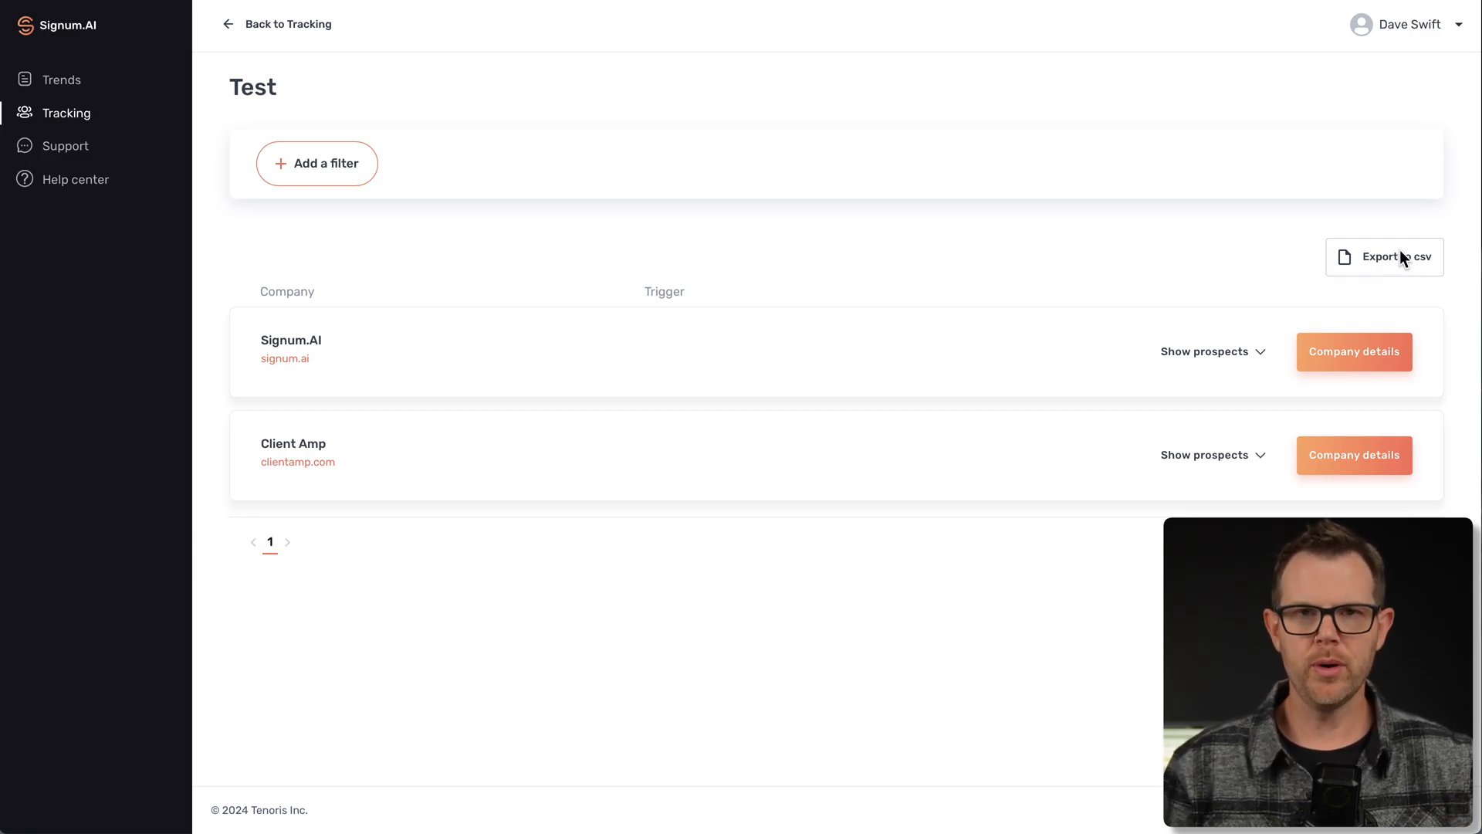
mouse_move(1401, 298)
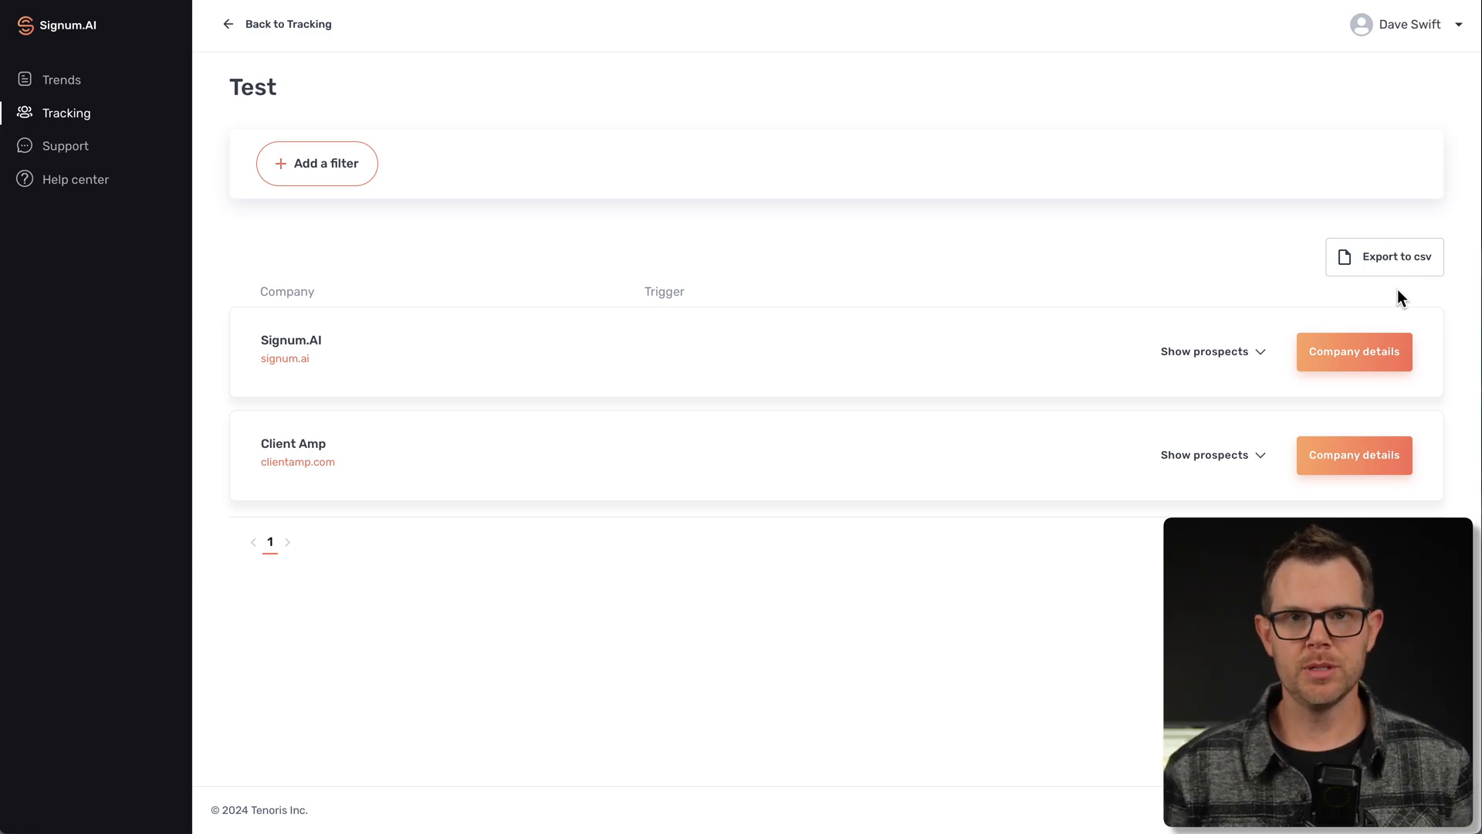
mouse_move(1385, 304)
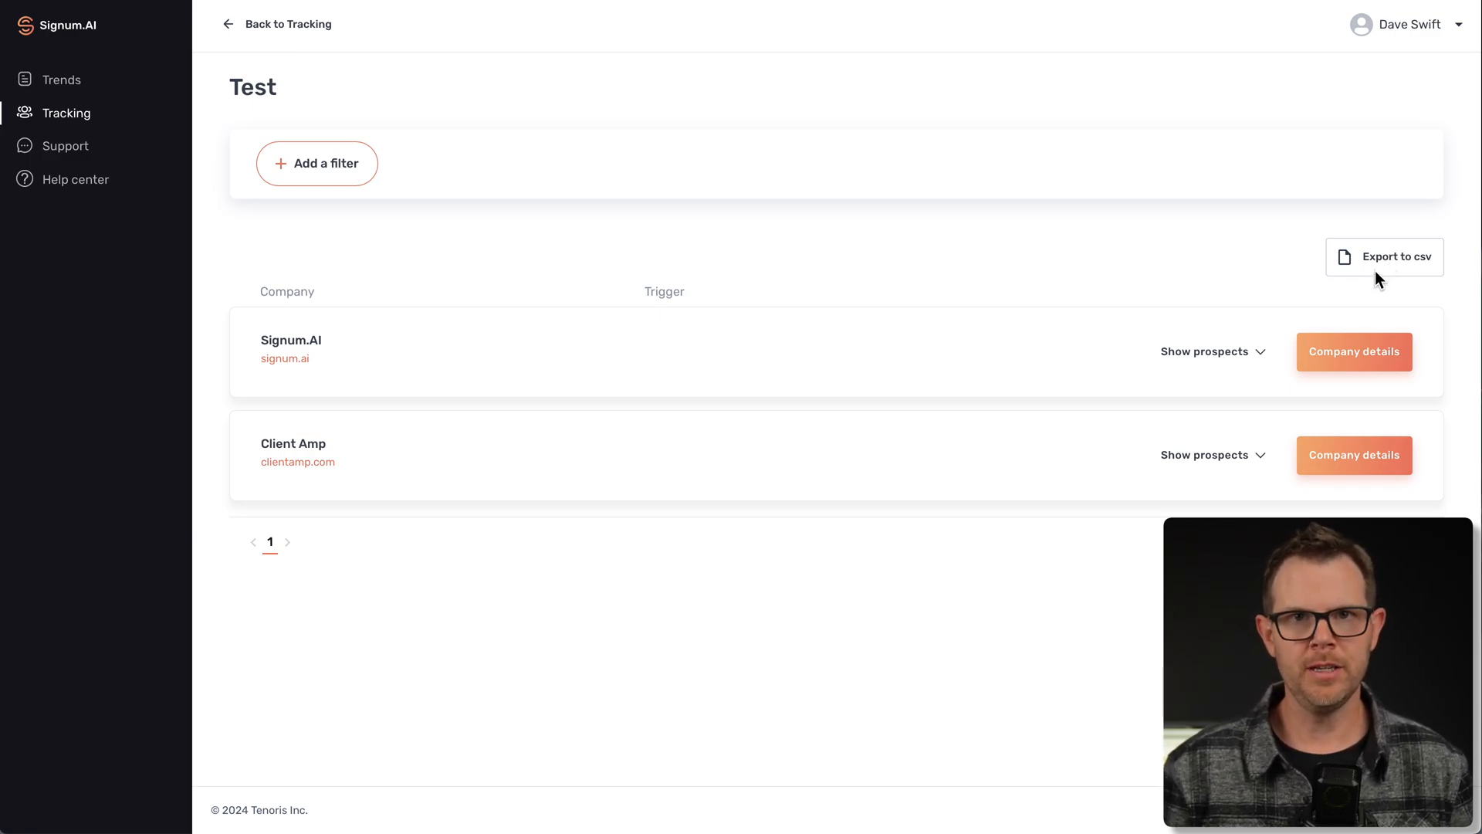
click(1384, 256)
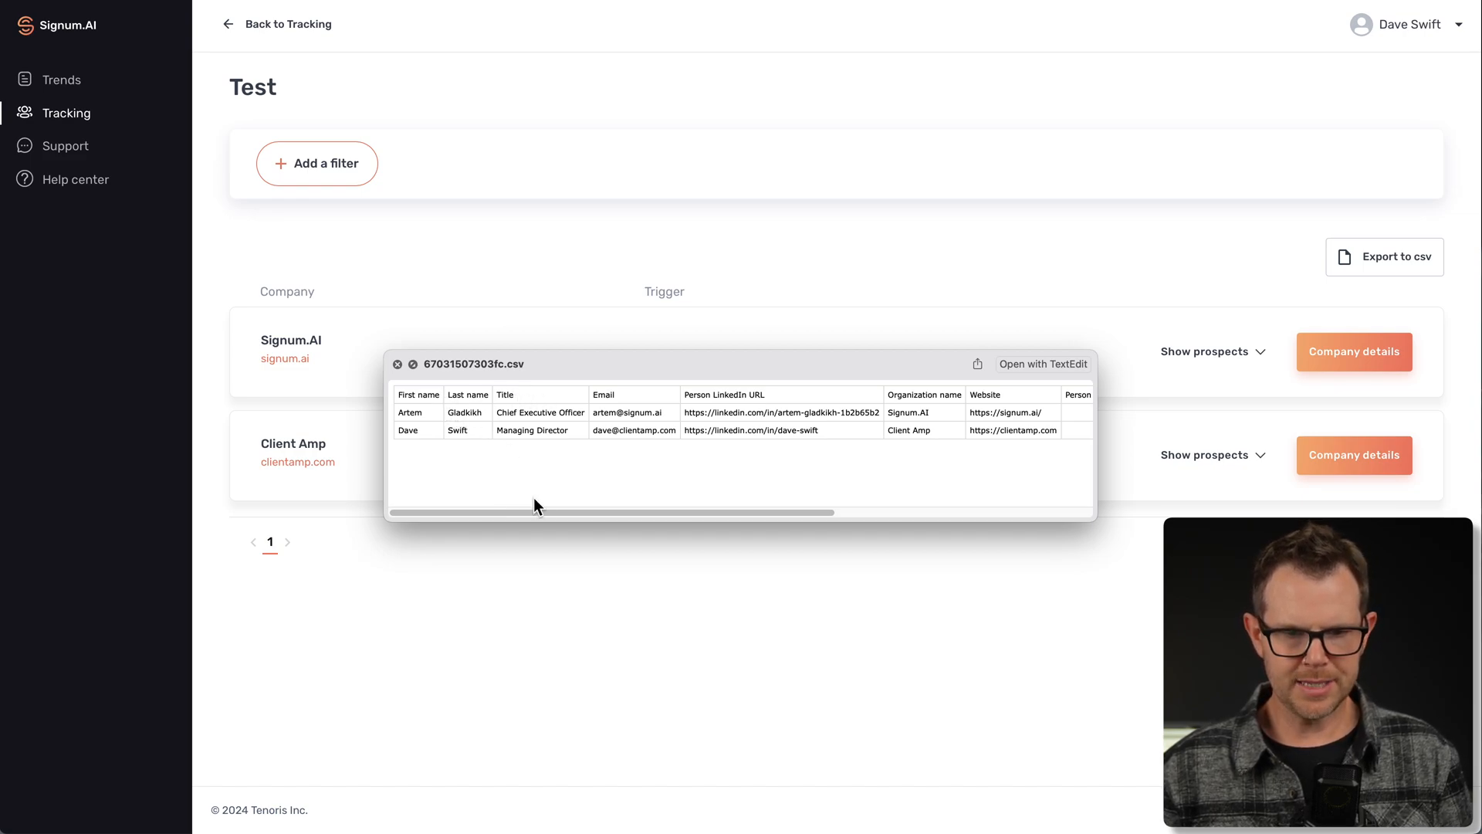
mouse_move(1102, 426)
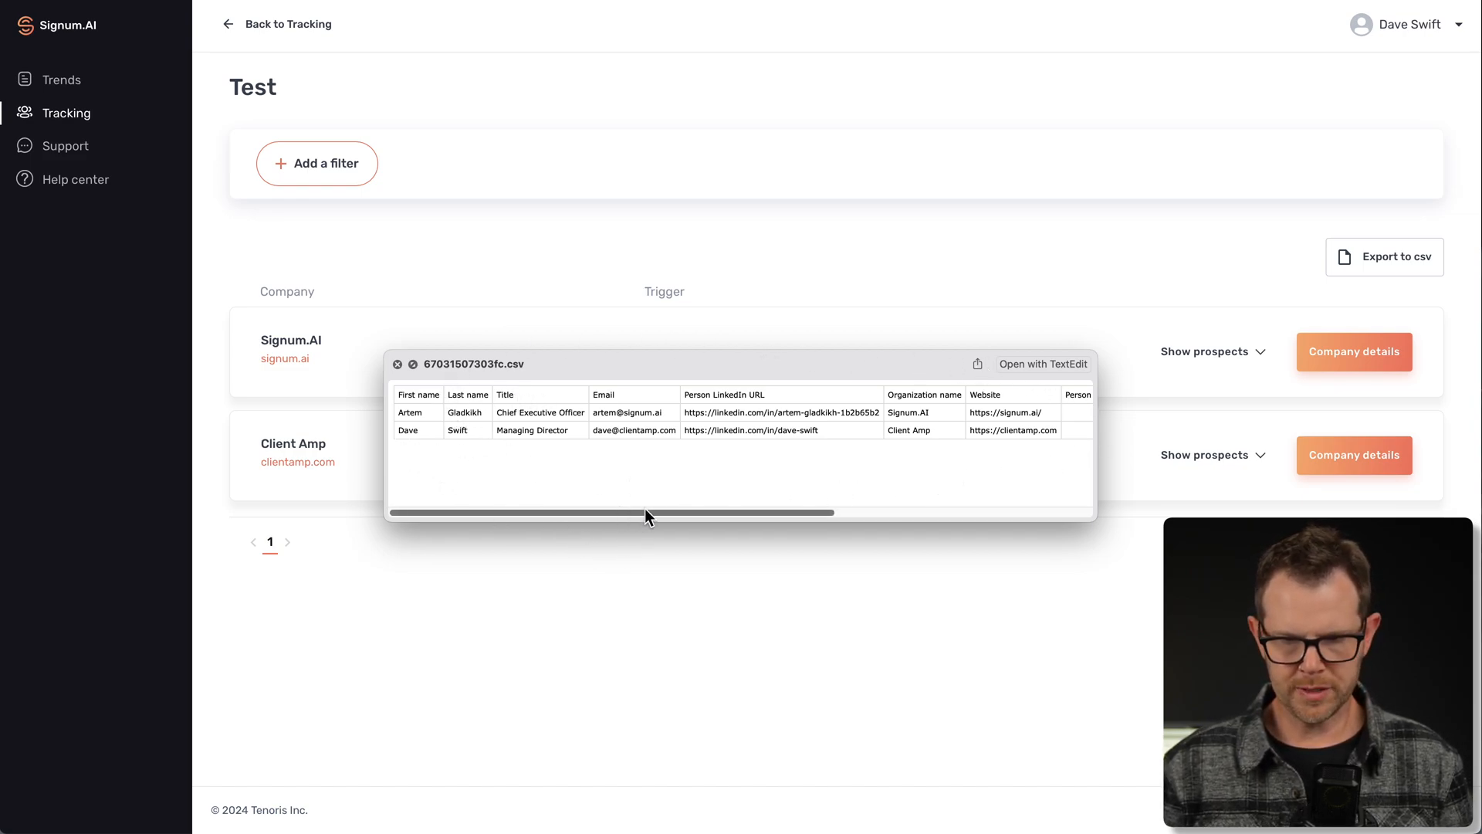
drag(624, 513, 974, 512)
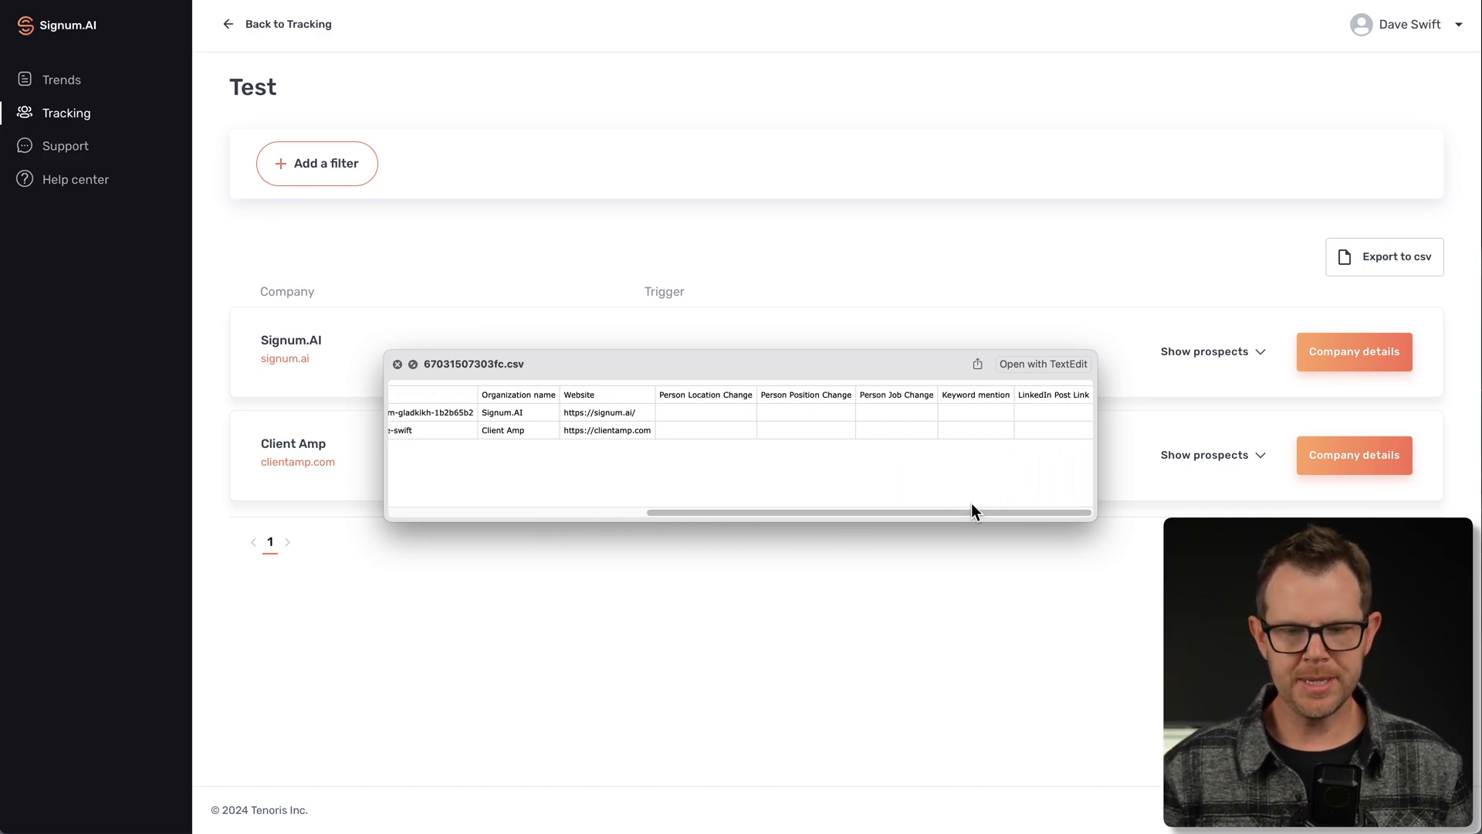
mouse_move(707, 419)
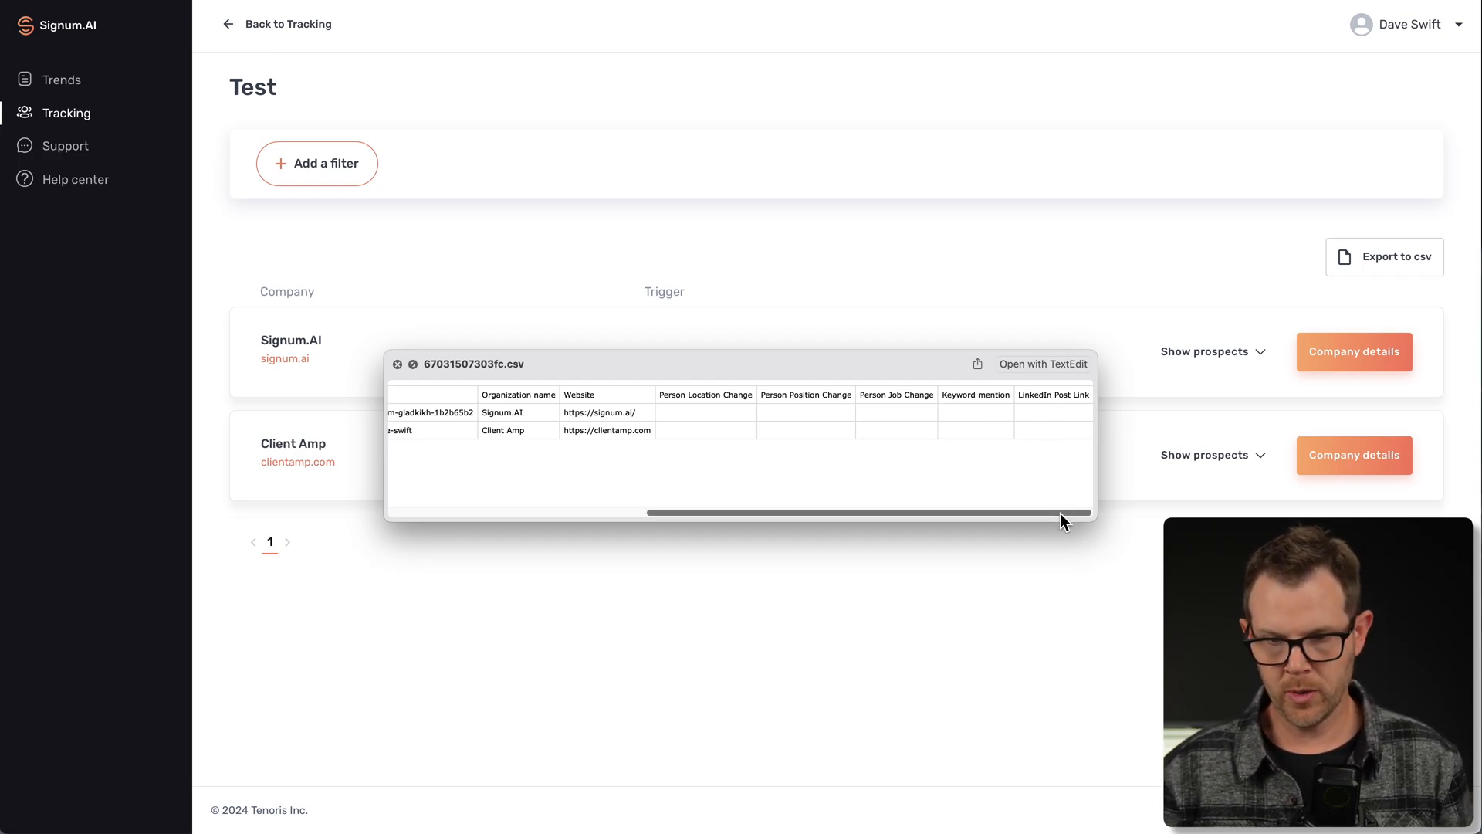
mouse_move(937, 491)
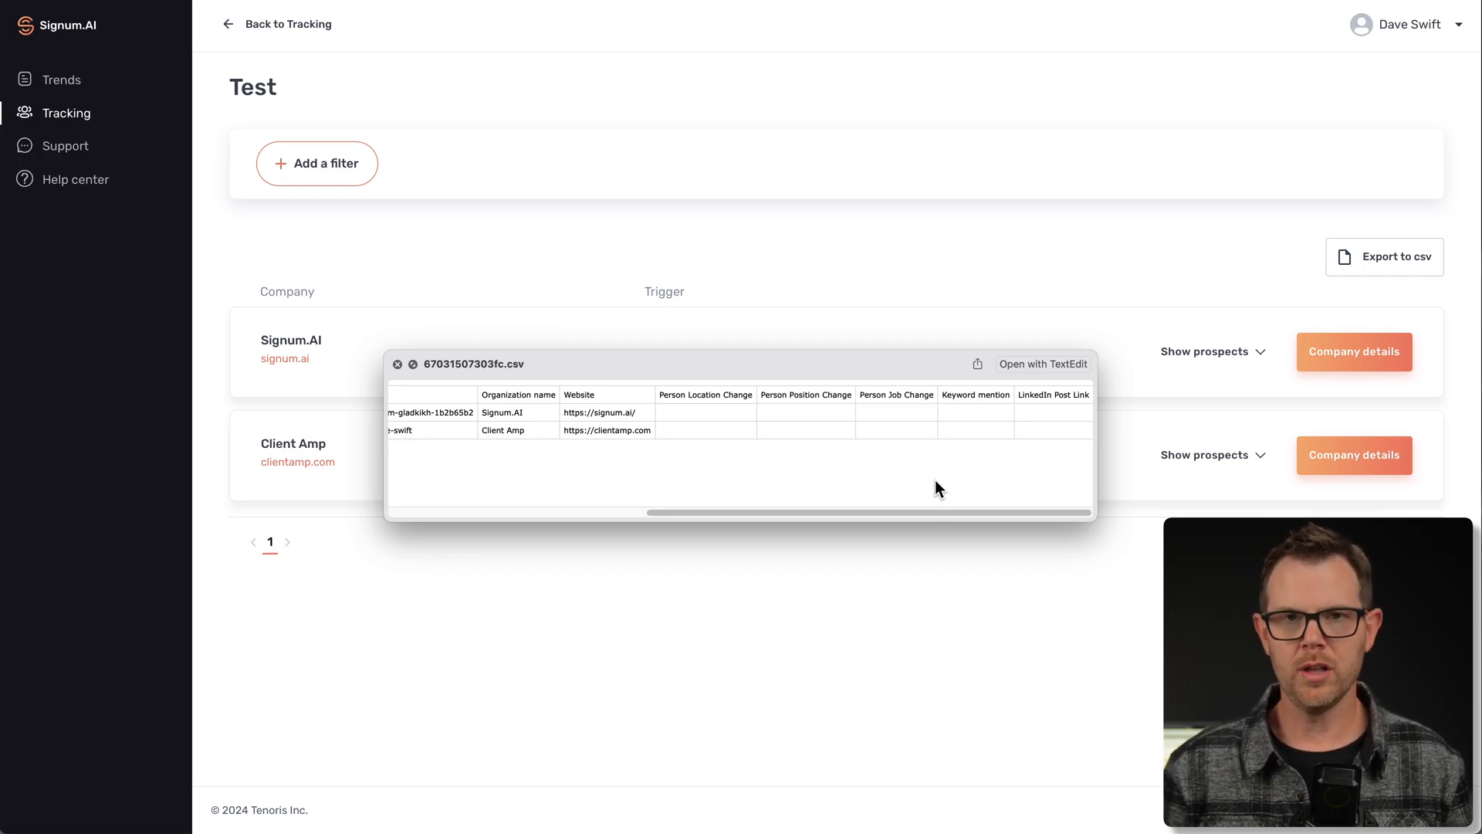
mouse_move(941, 481)
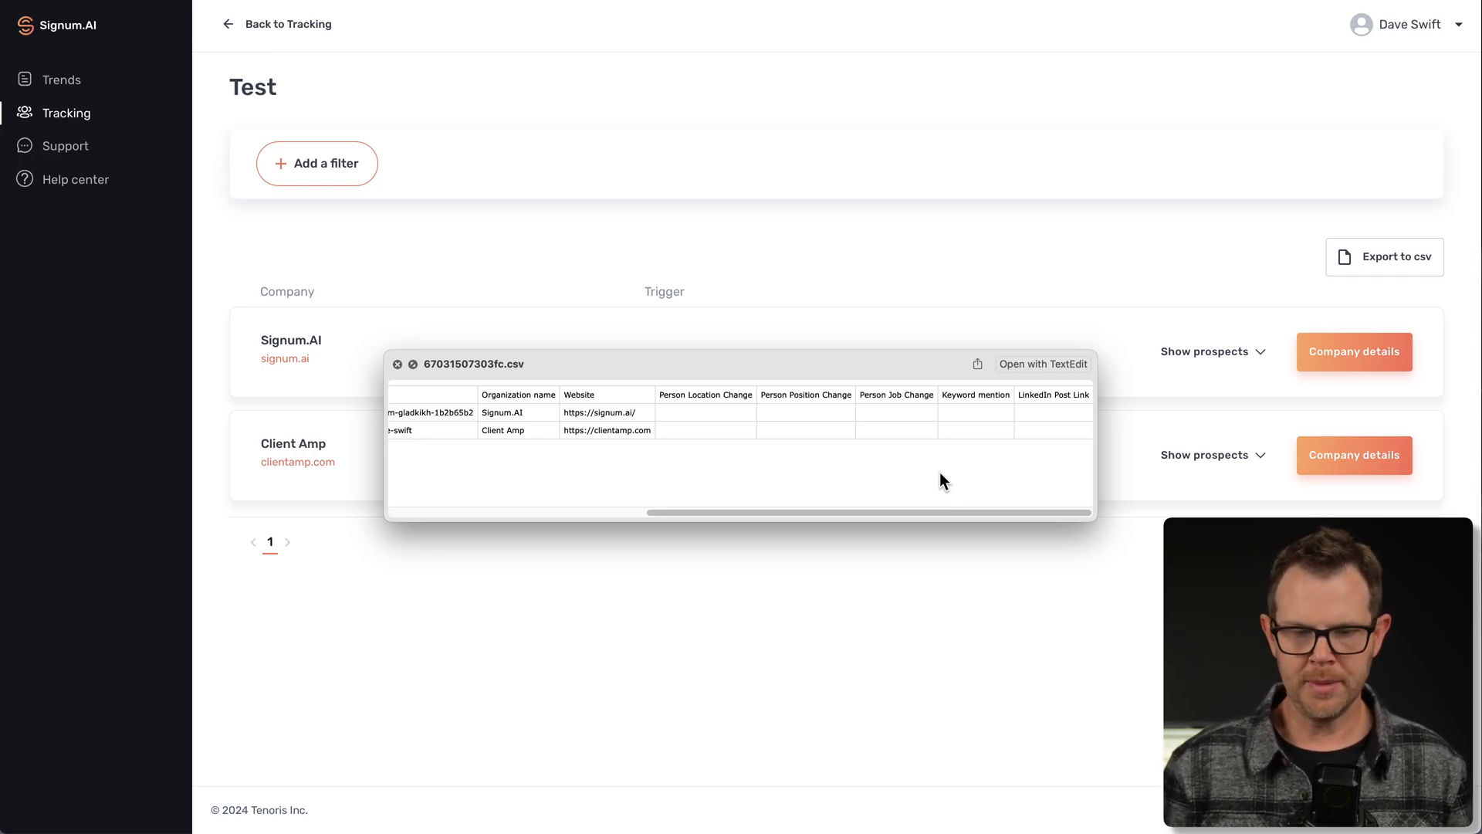
click(398, 365)
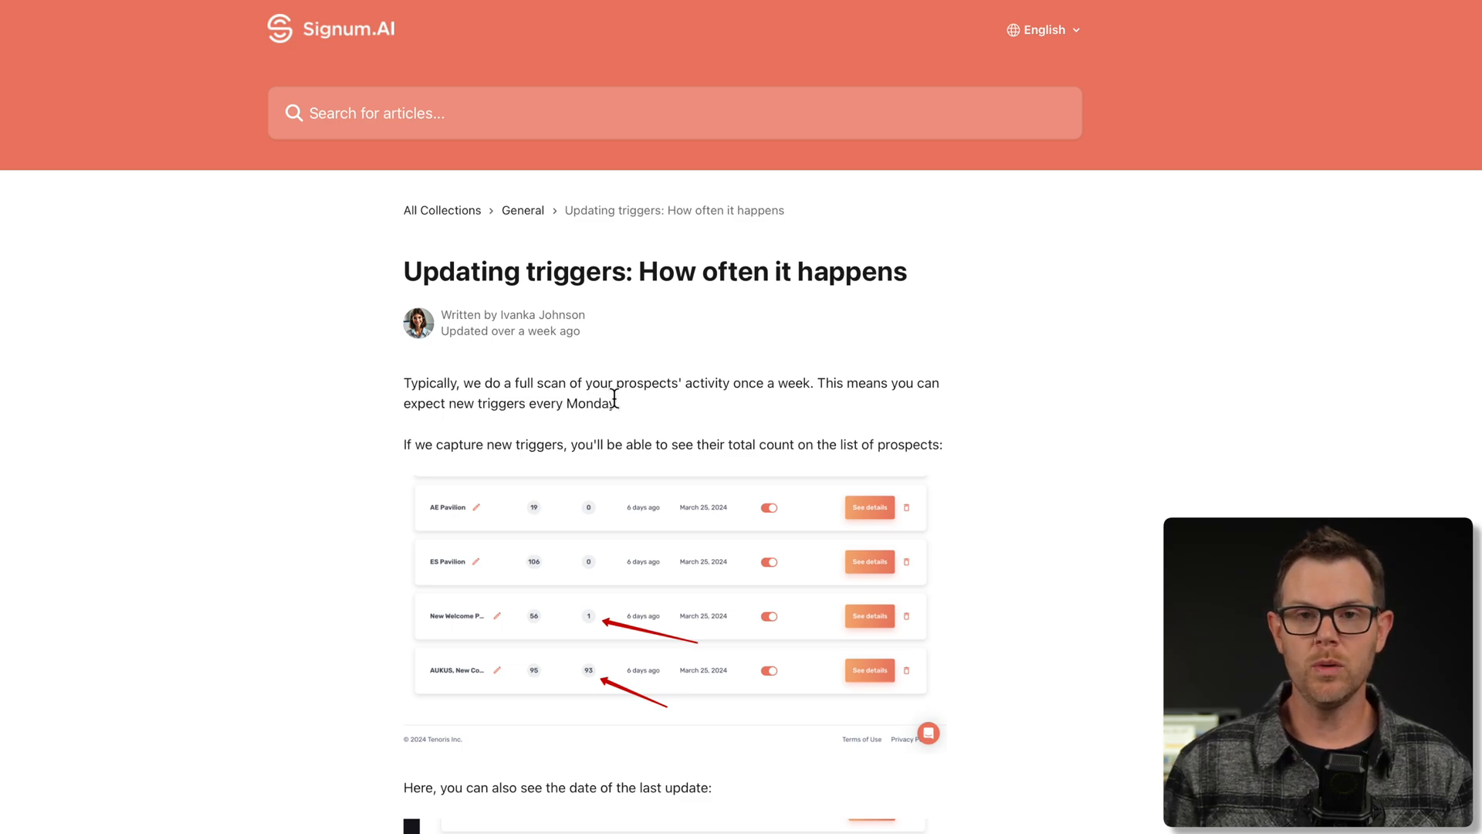
mouse_move(840, 420)
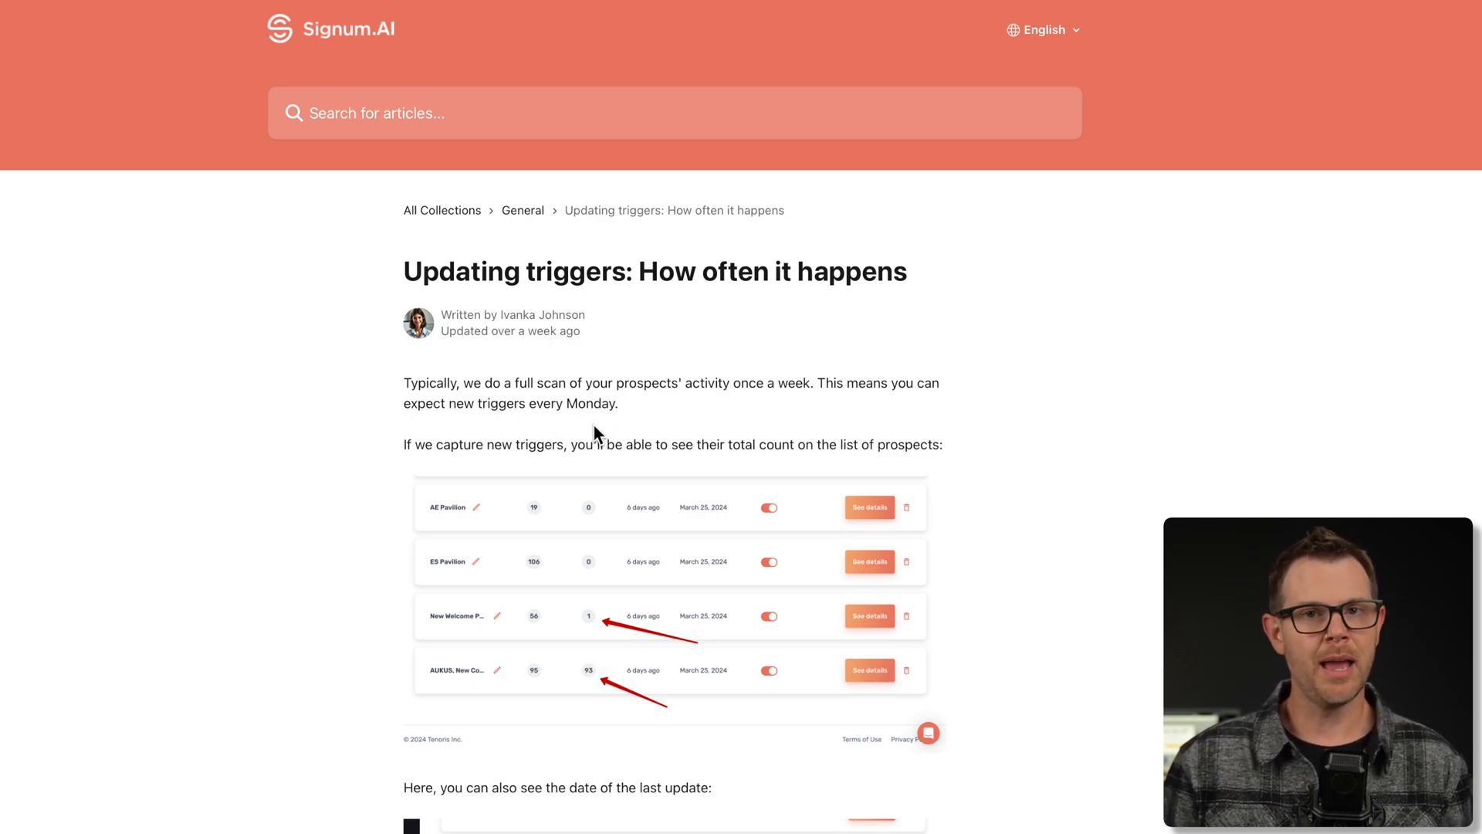
mouse_move(587, 440)
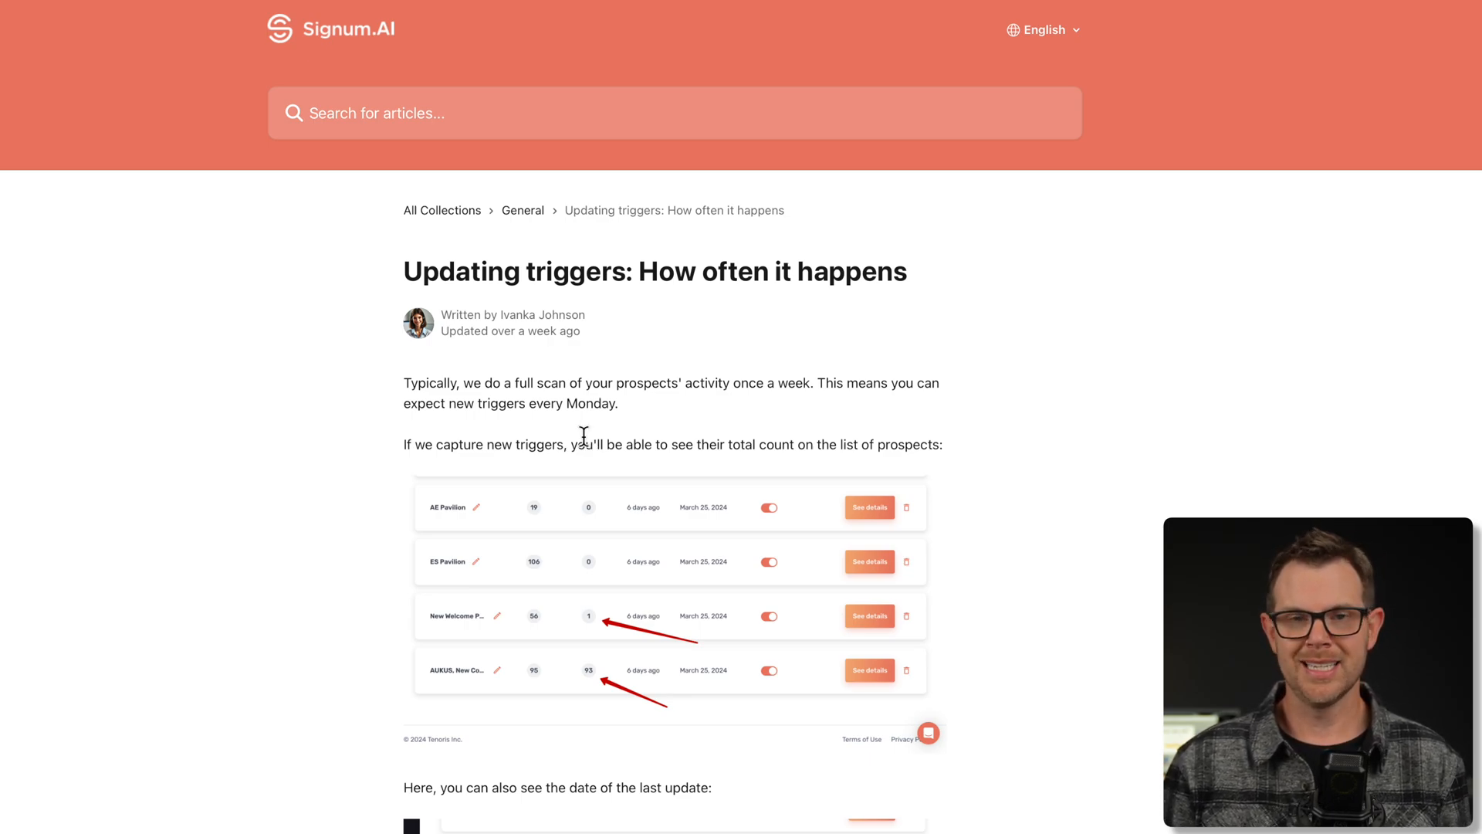
mouse_move(582, 445)
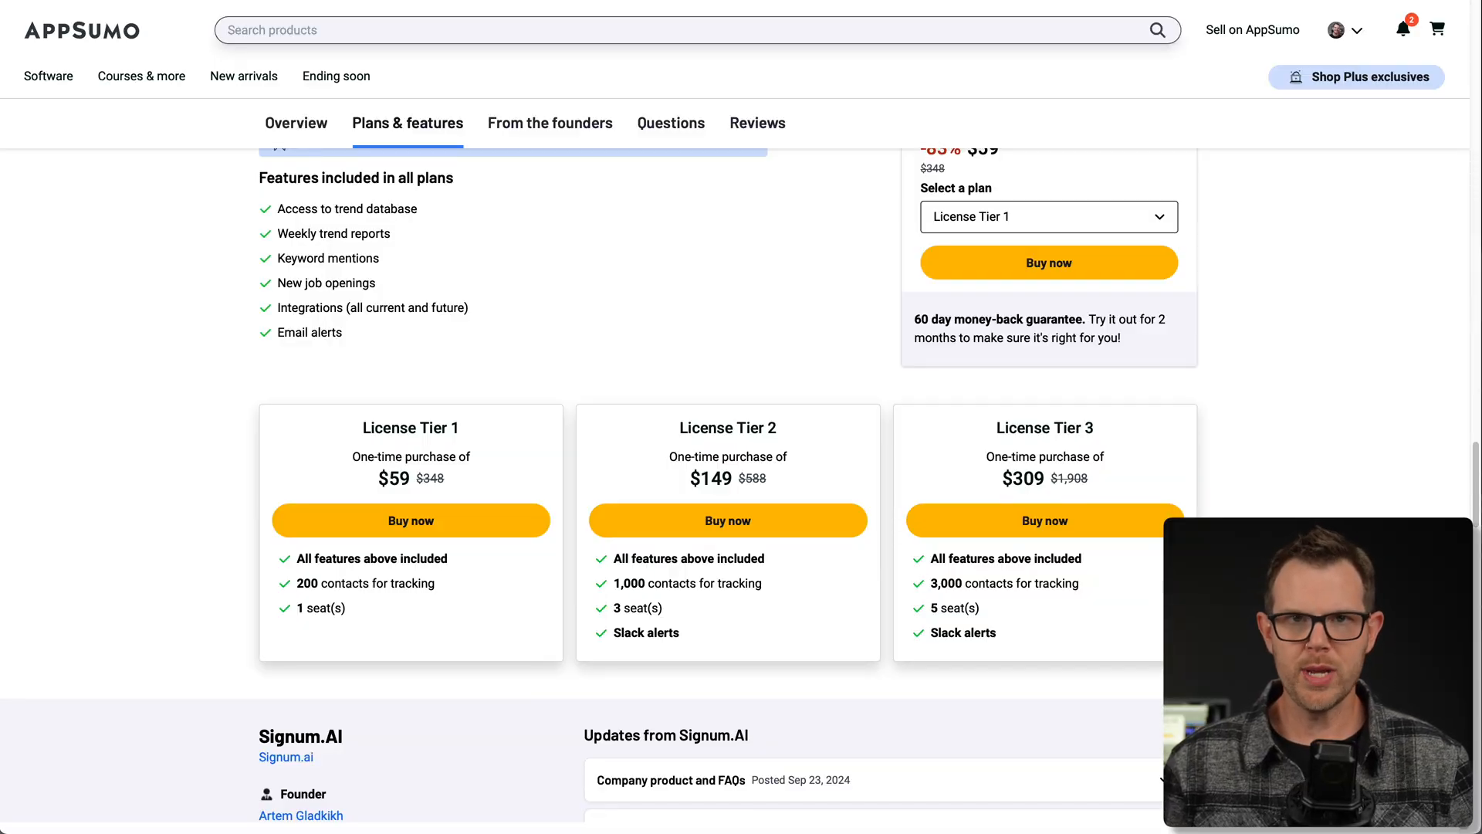
Scroll to the Signum.AI license tiers: $59, $149 and $309 one-time purchases
scroll(down, 3)
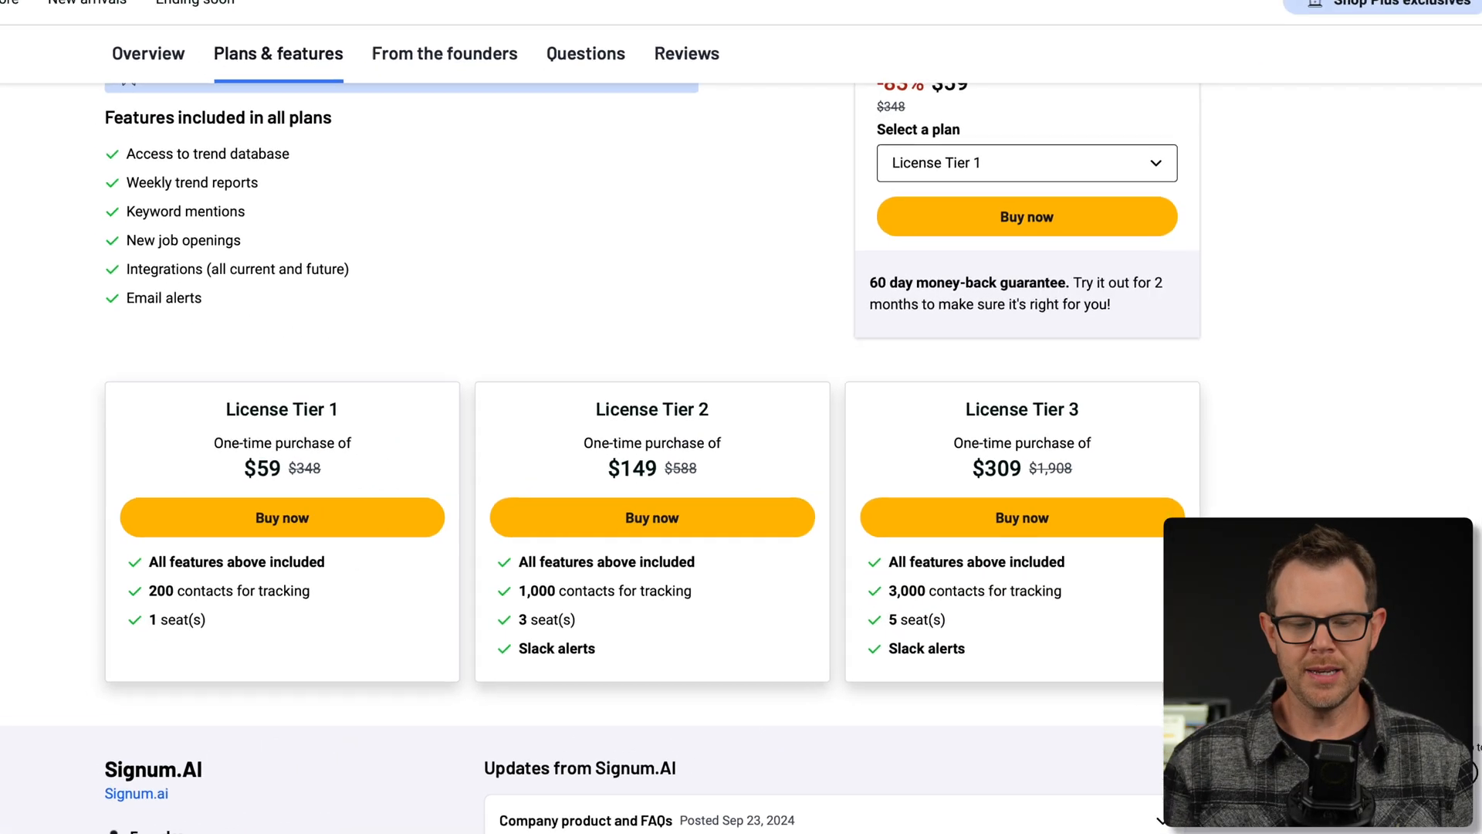
scroll(down, 3)
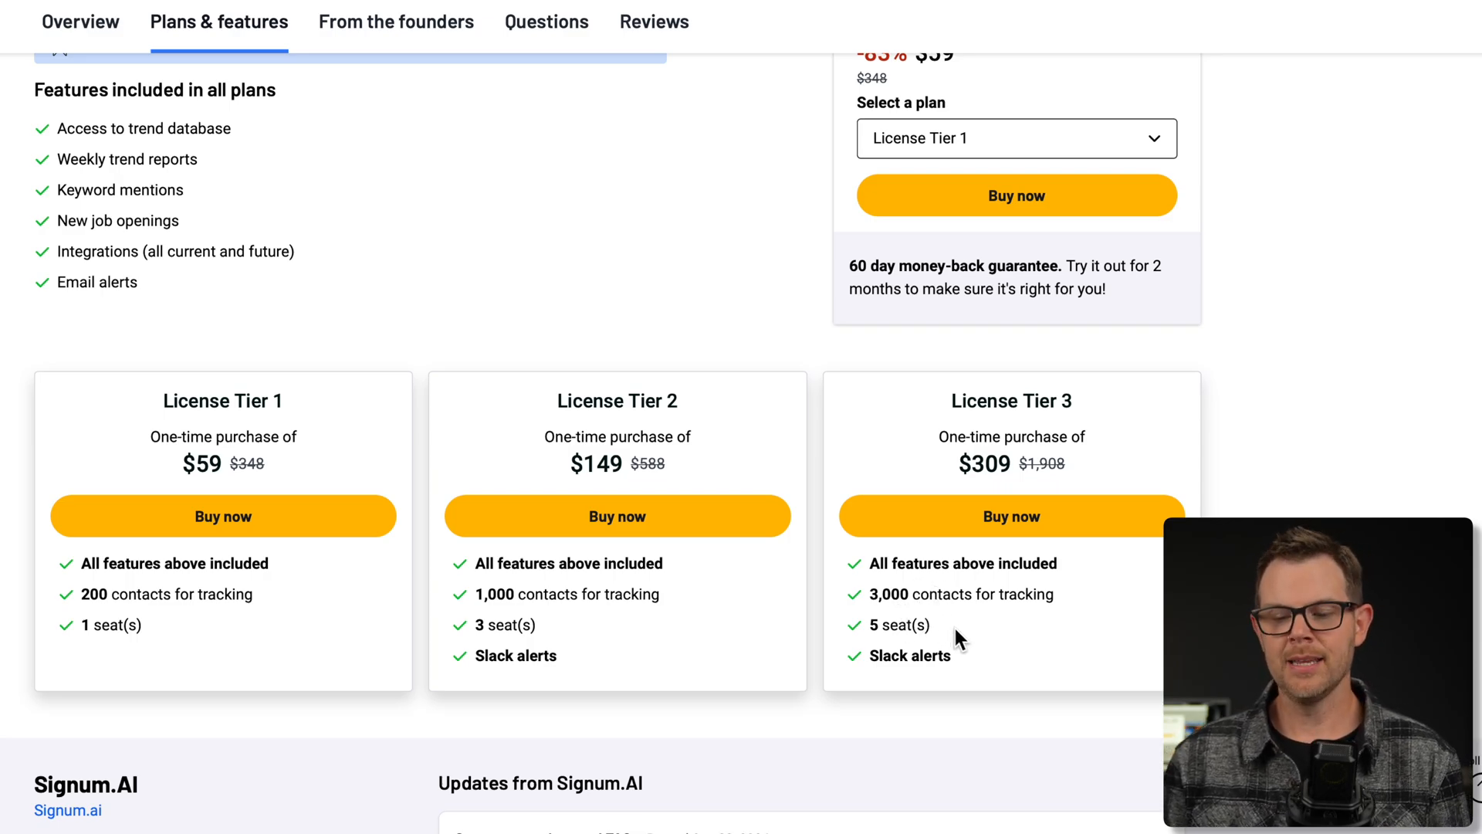
mouse_move(915, 618)
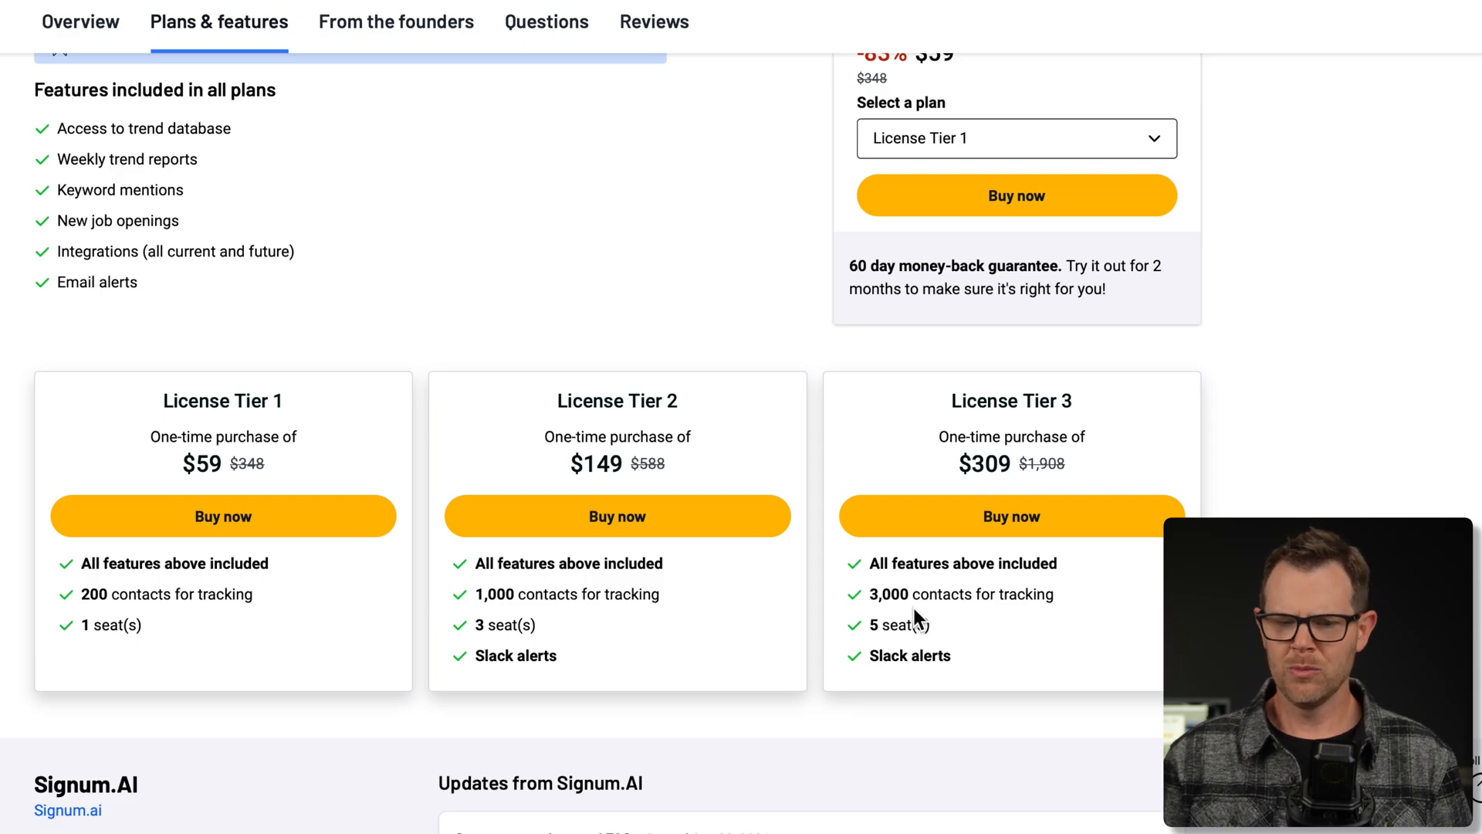
mouse_move(739, 605)
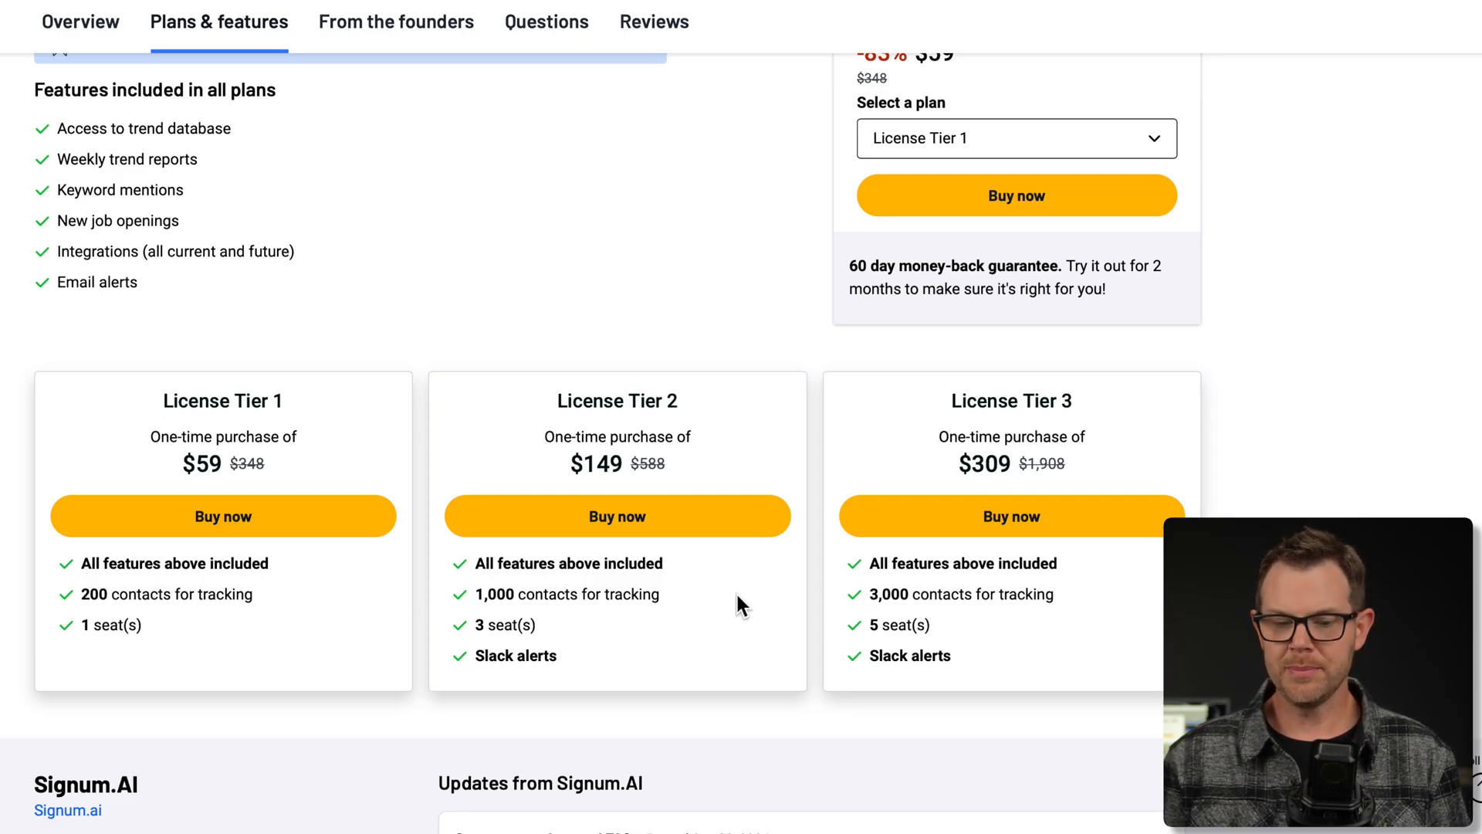
mouse_move(738, 600)
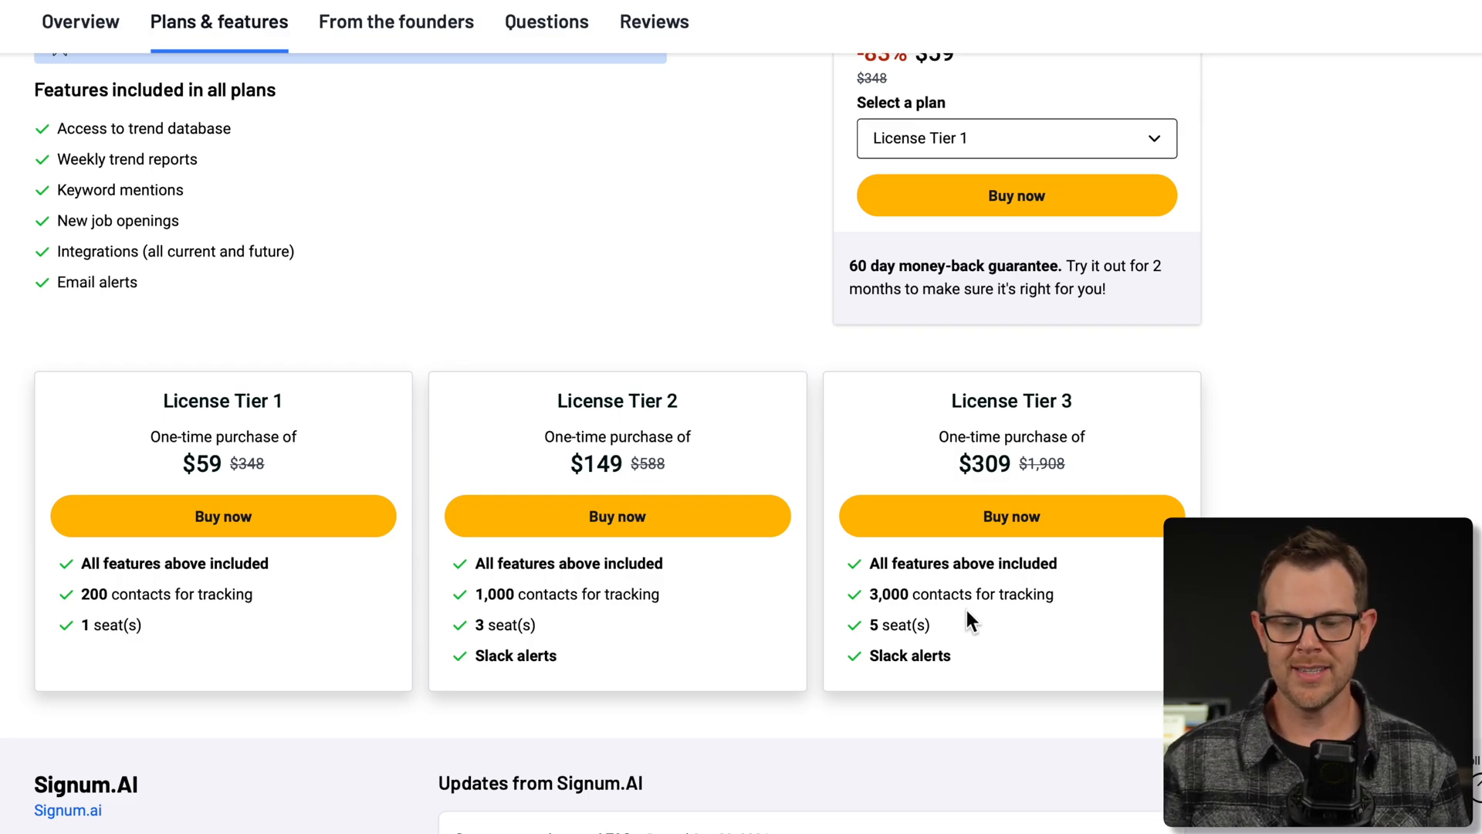
mouse_move(950, 650)
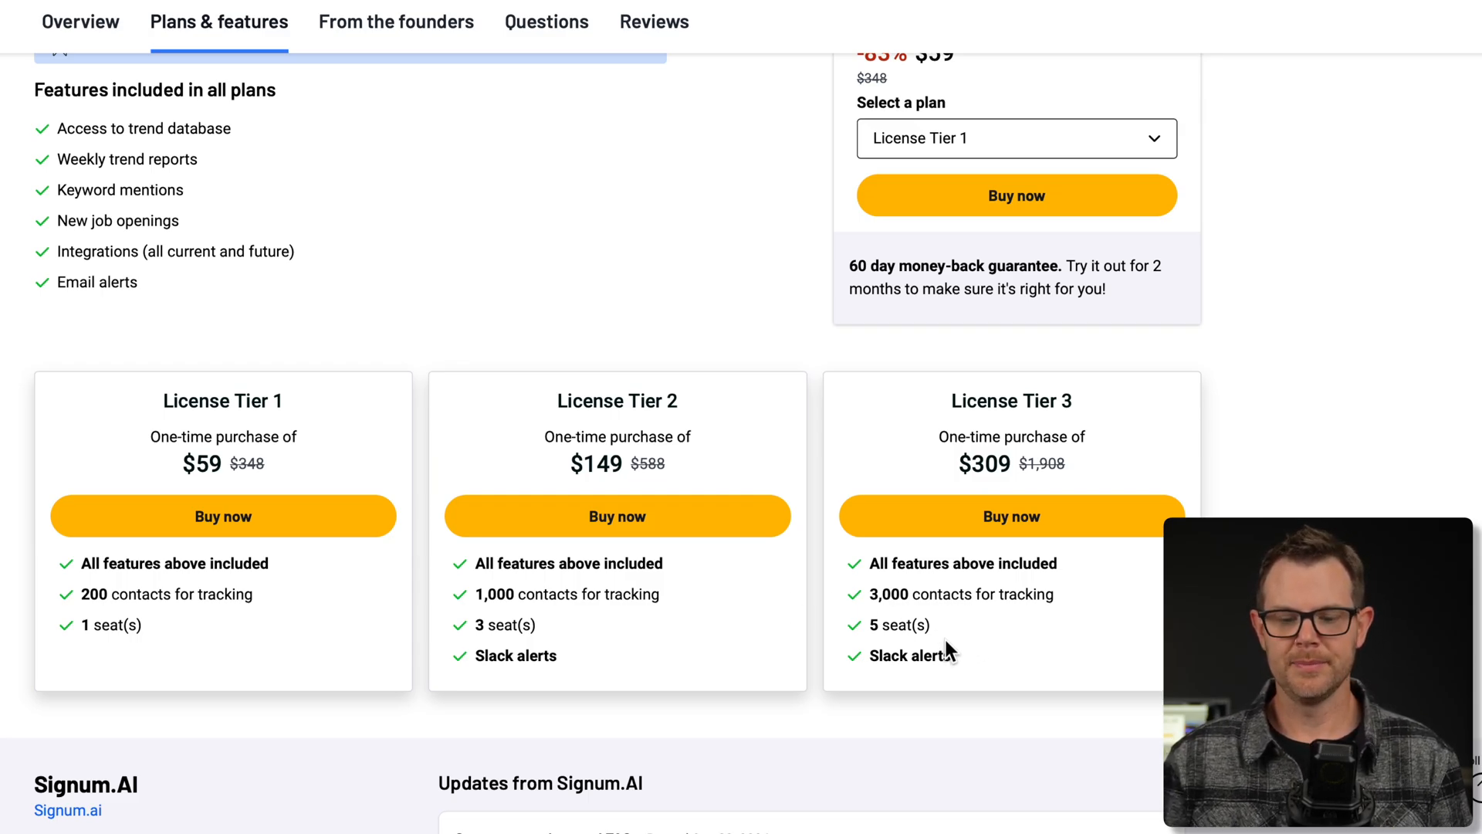